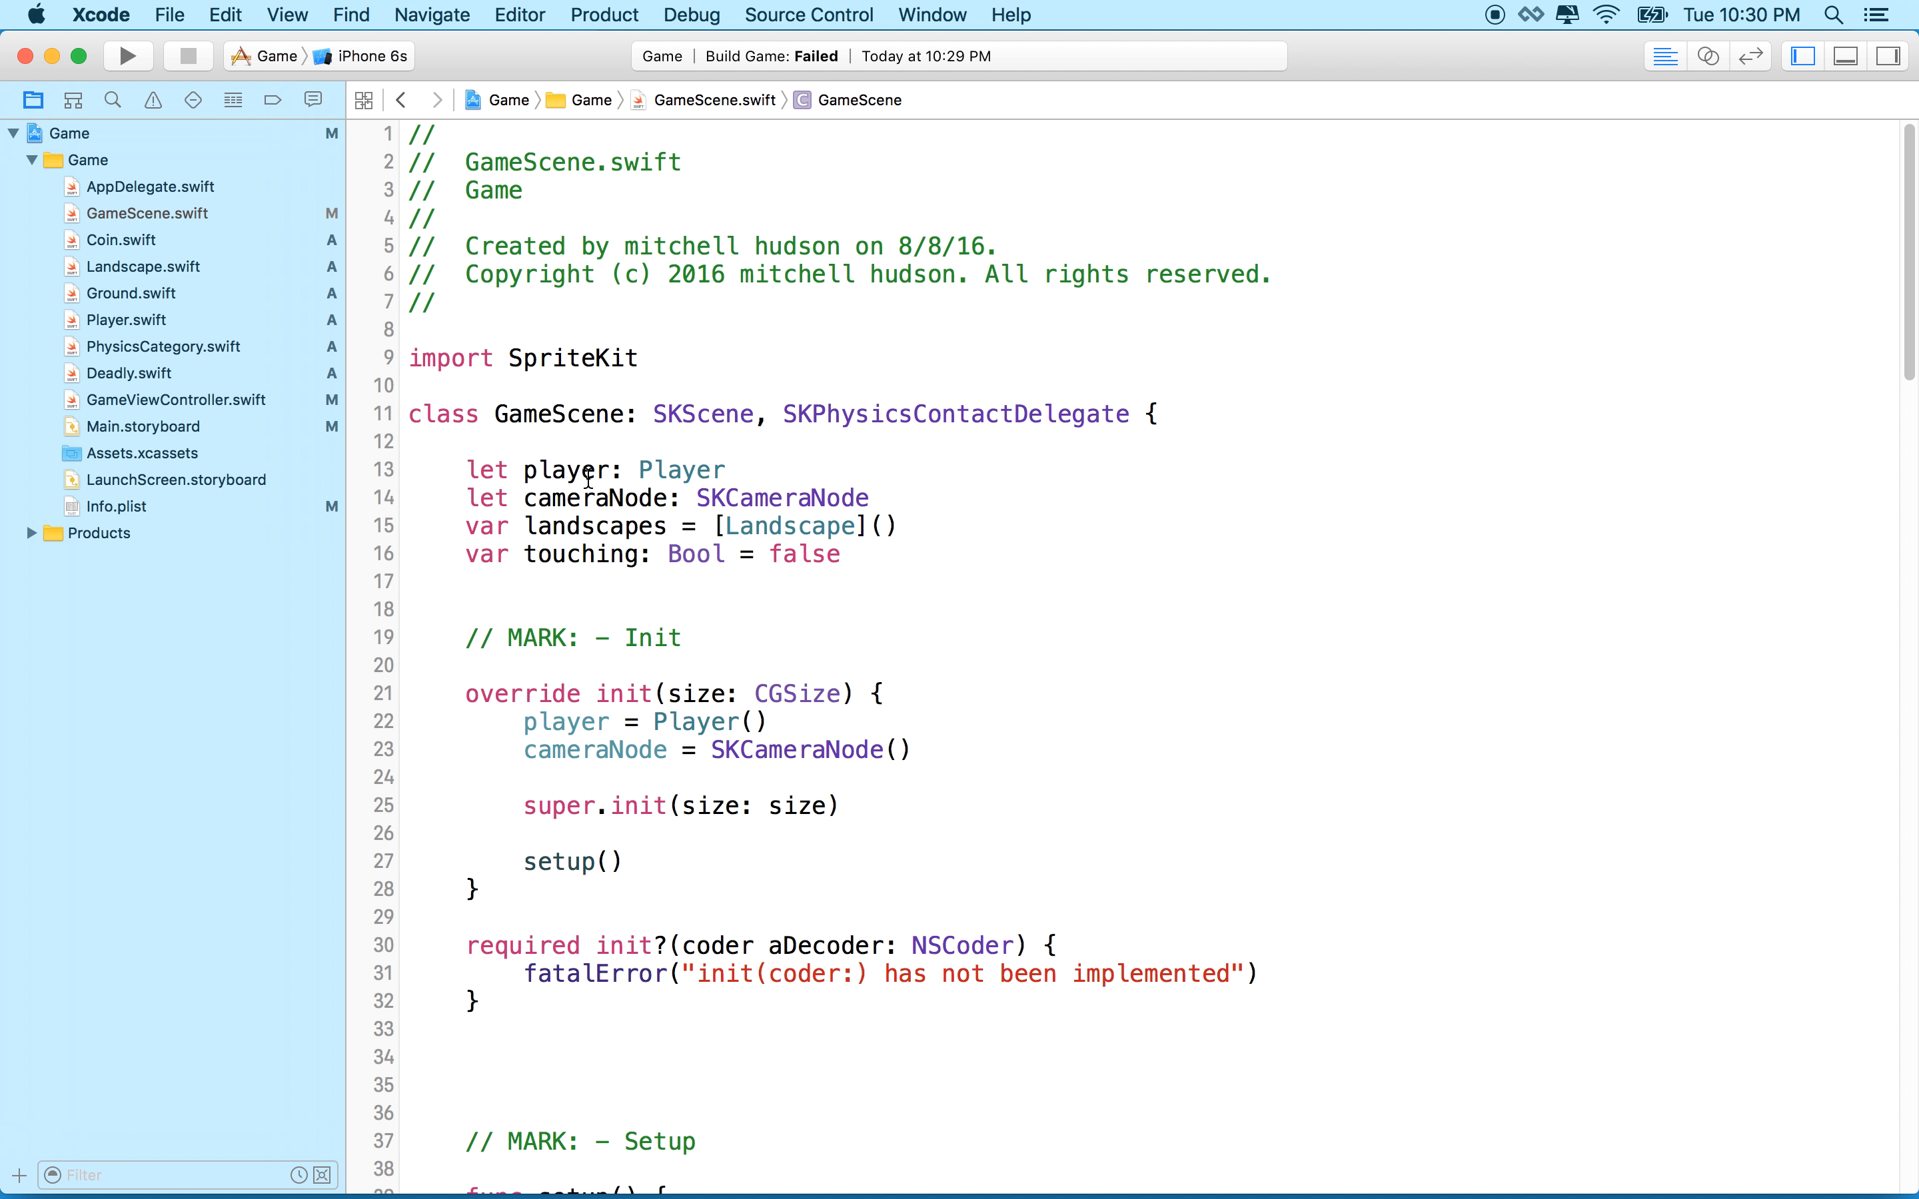
Build and launch the game in the iPhone 6s simulator and let it run until the player dies.
click(841, 554)
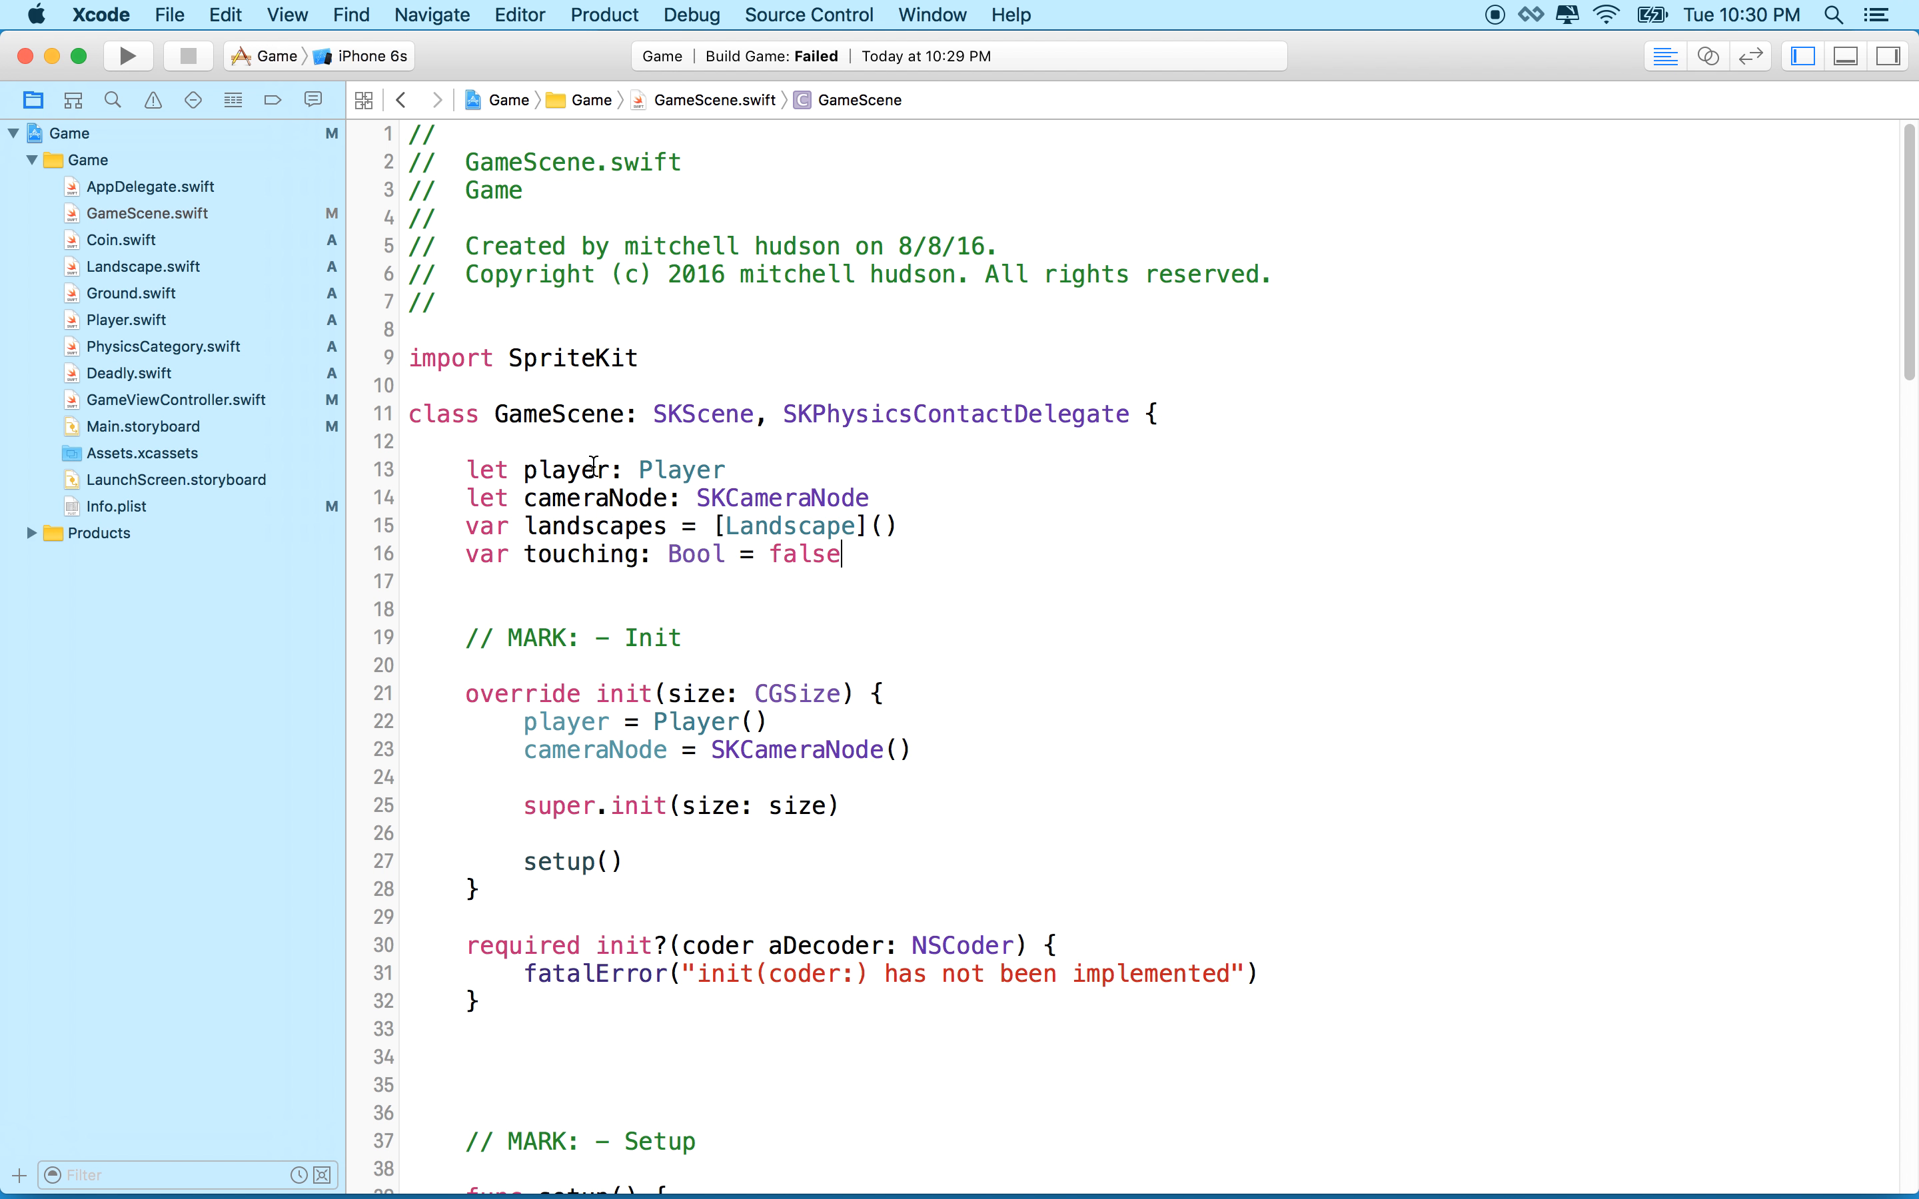
click(595, 469)
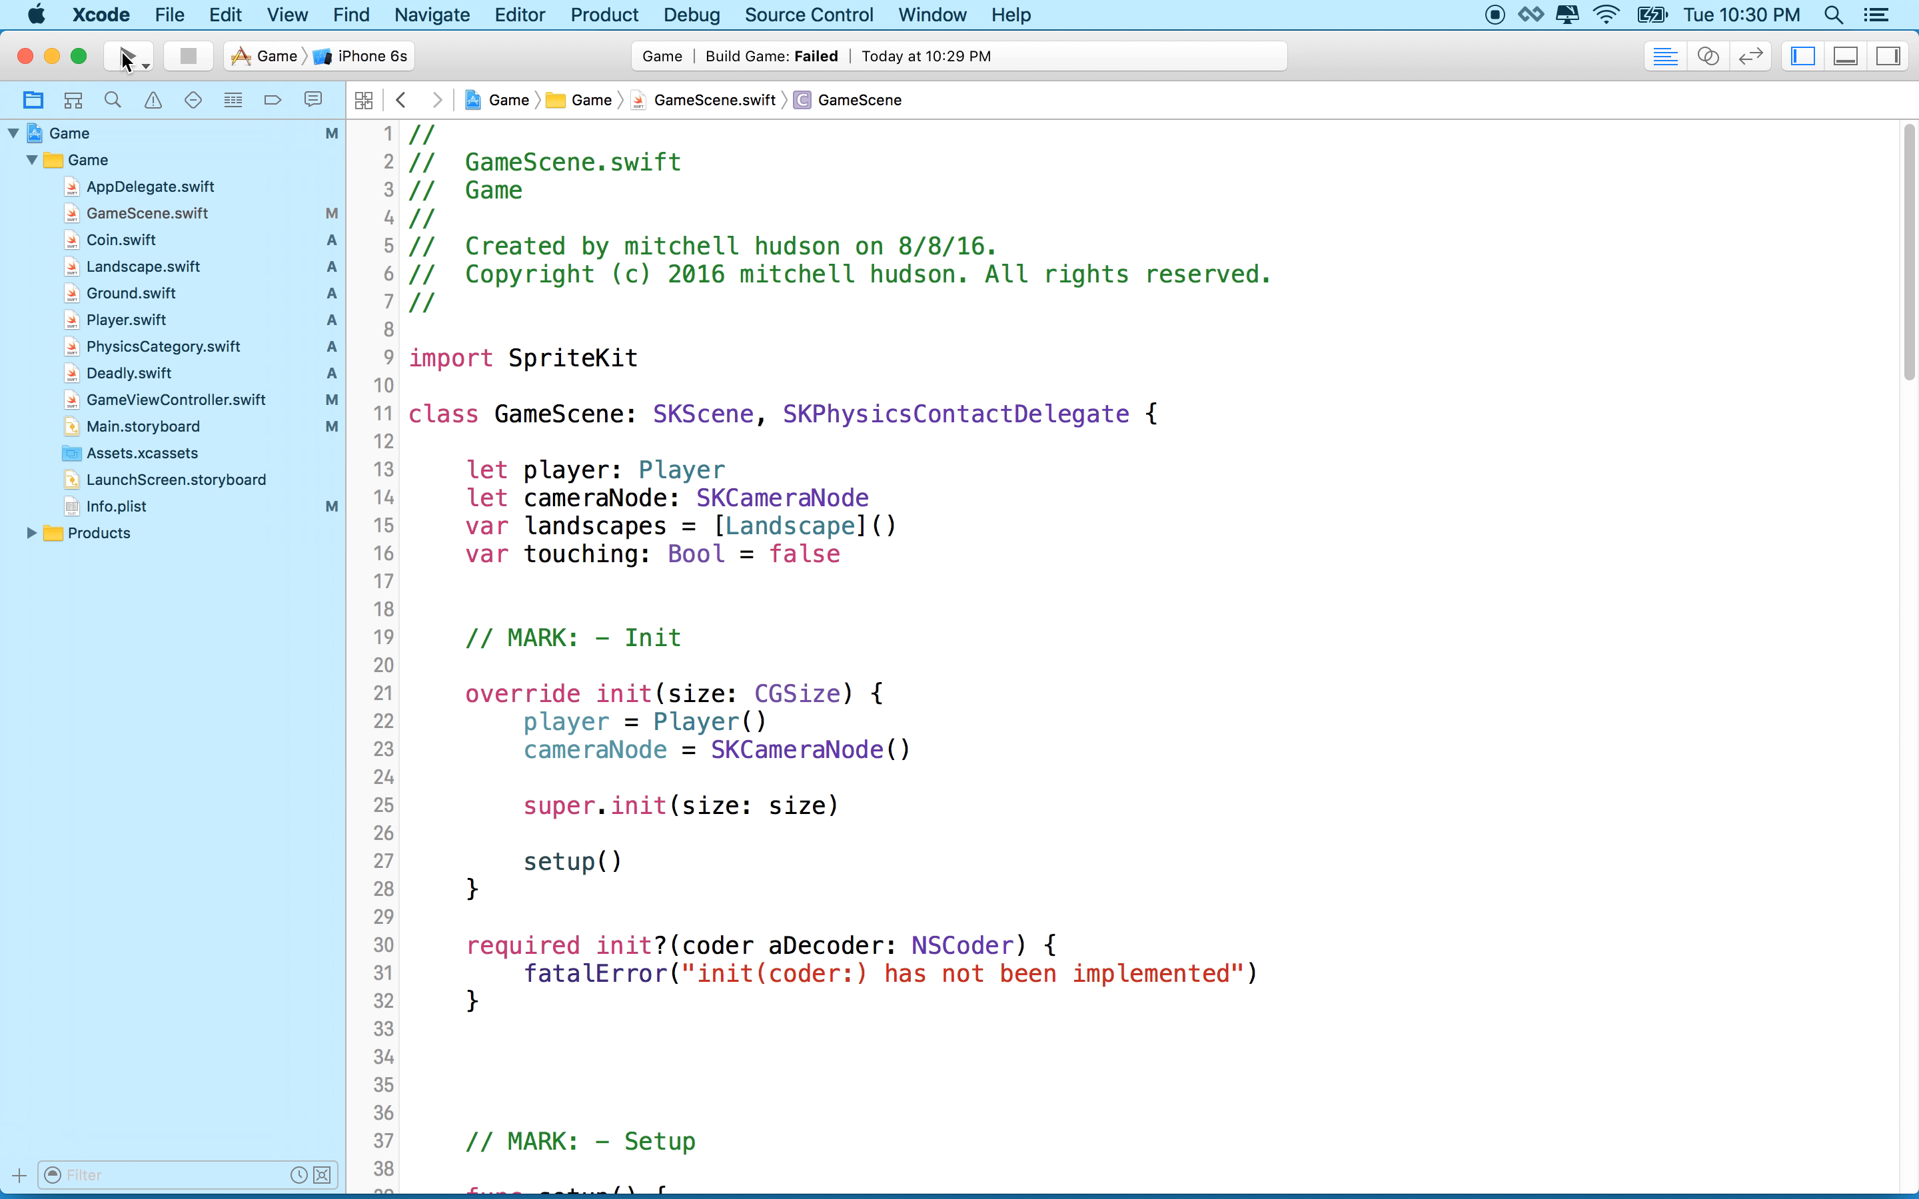
click(127, 56)
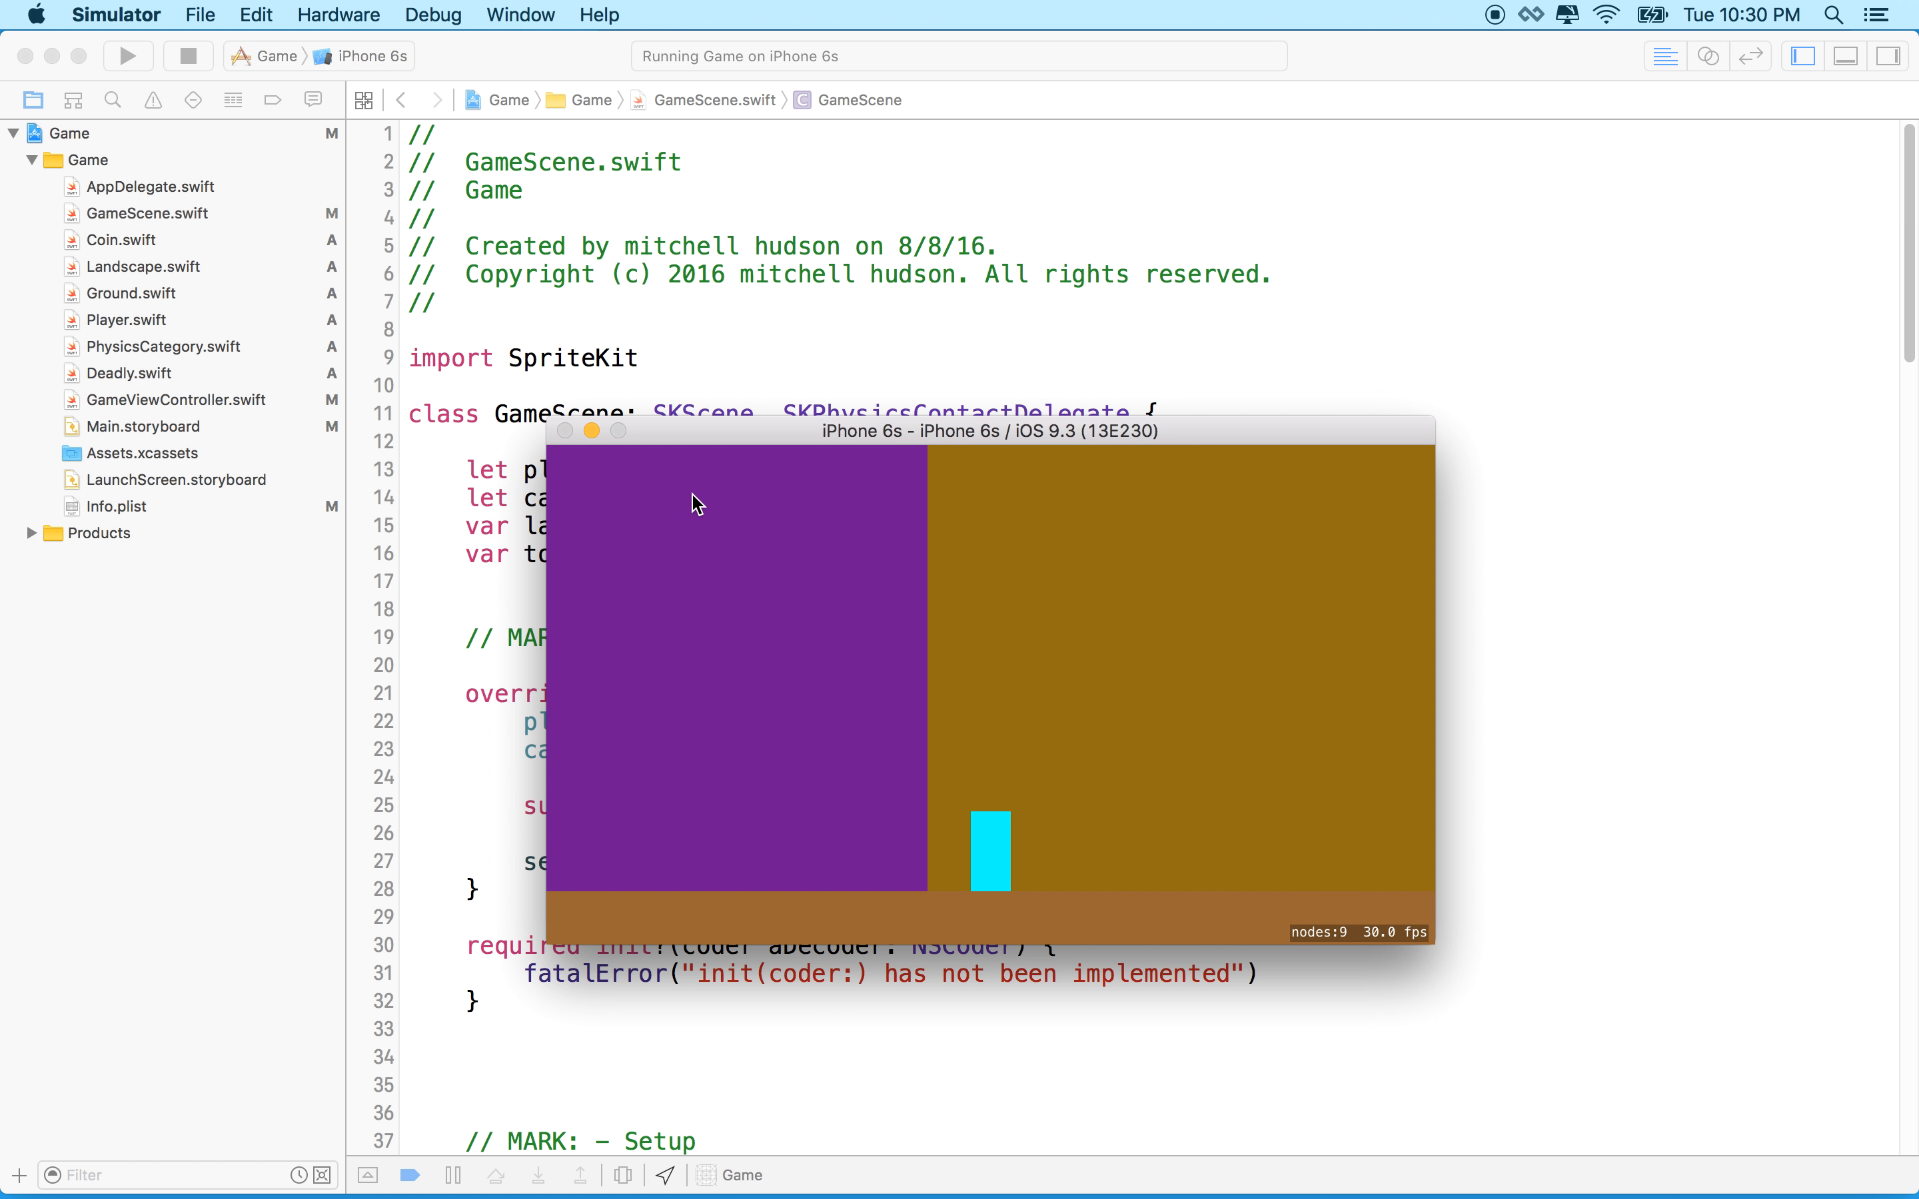
mouse_move(826, 631)
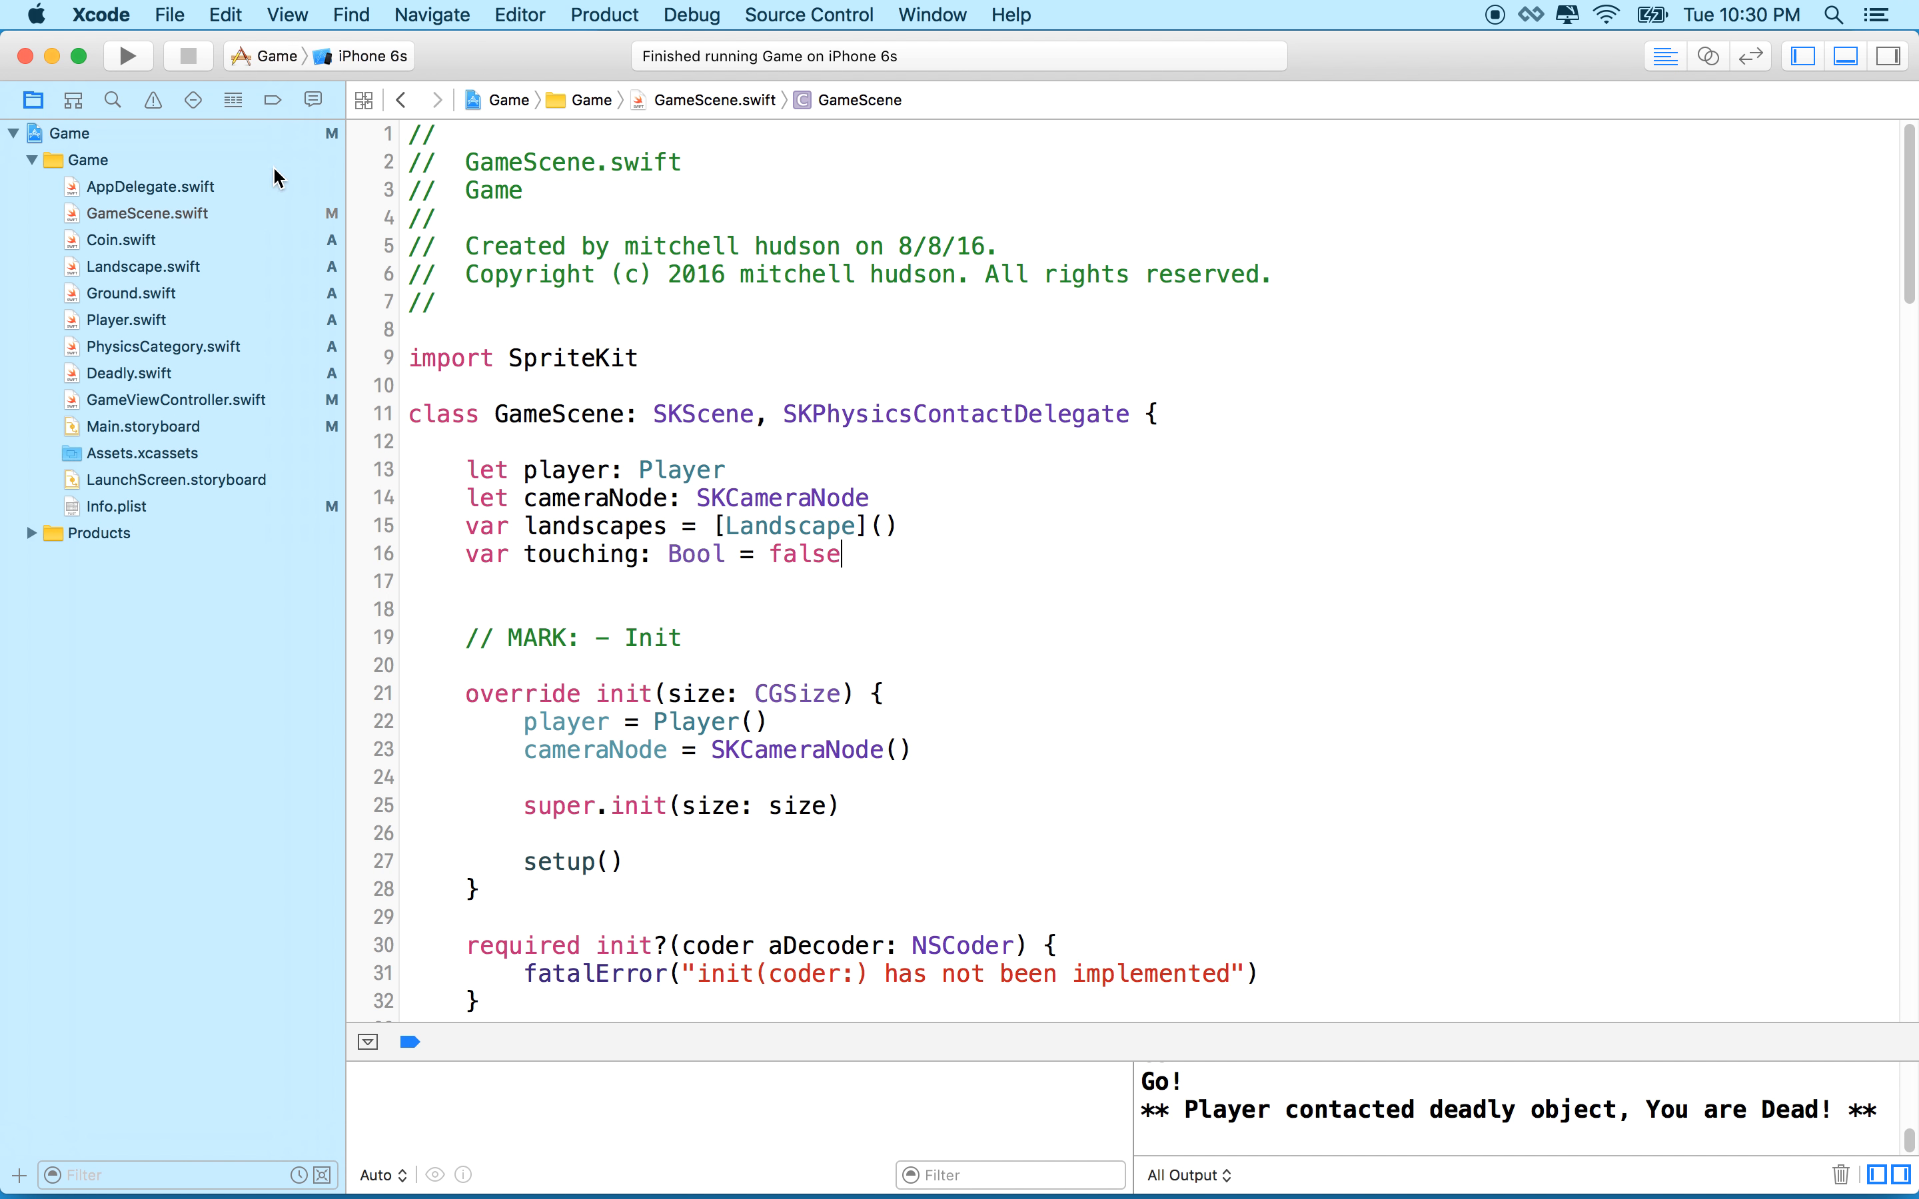
Declare 'let scoreLabel: SKLabelNode' below the touching variable in GameScene.
scroll(up, 3)
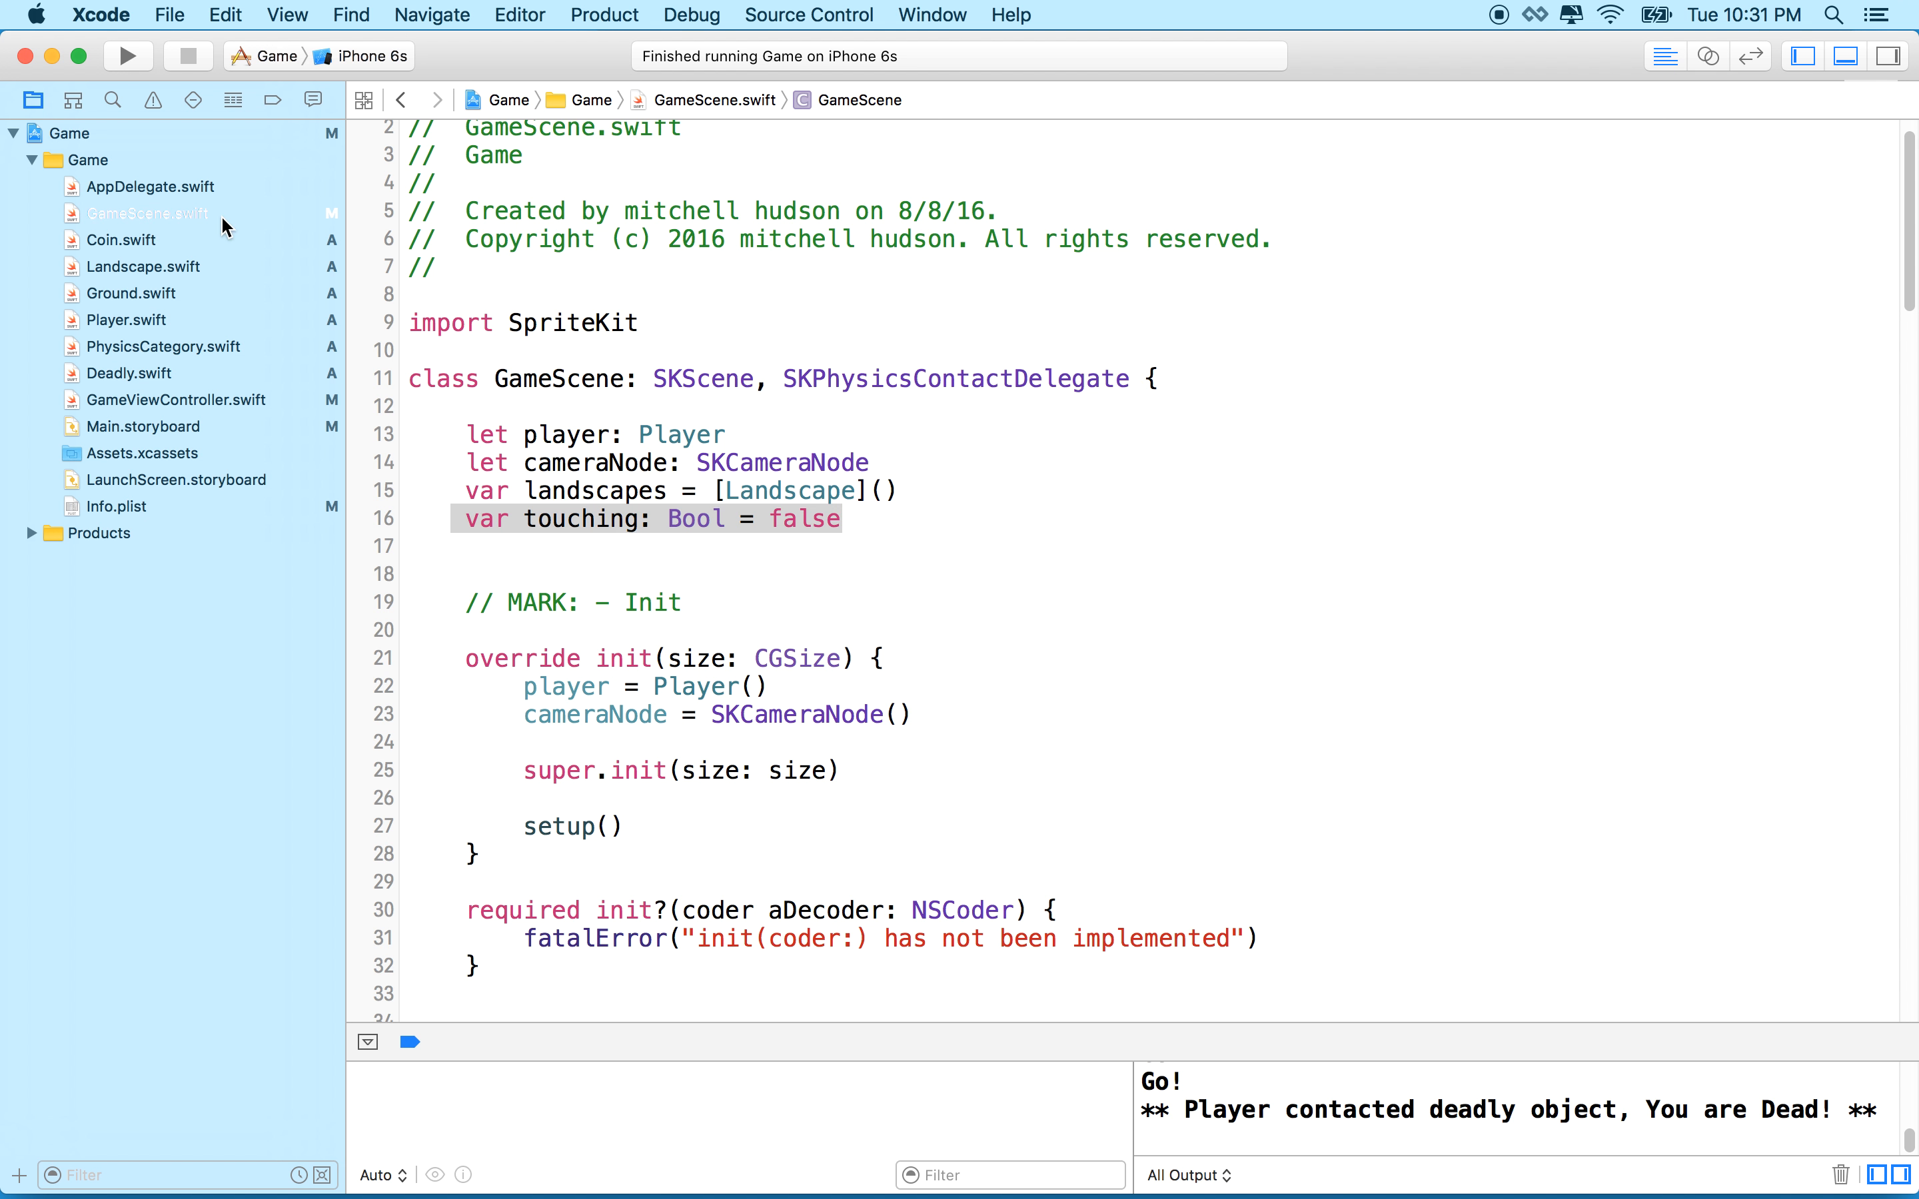
click(694, 547)
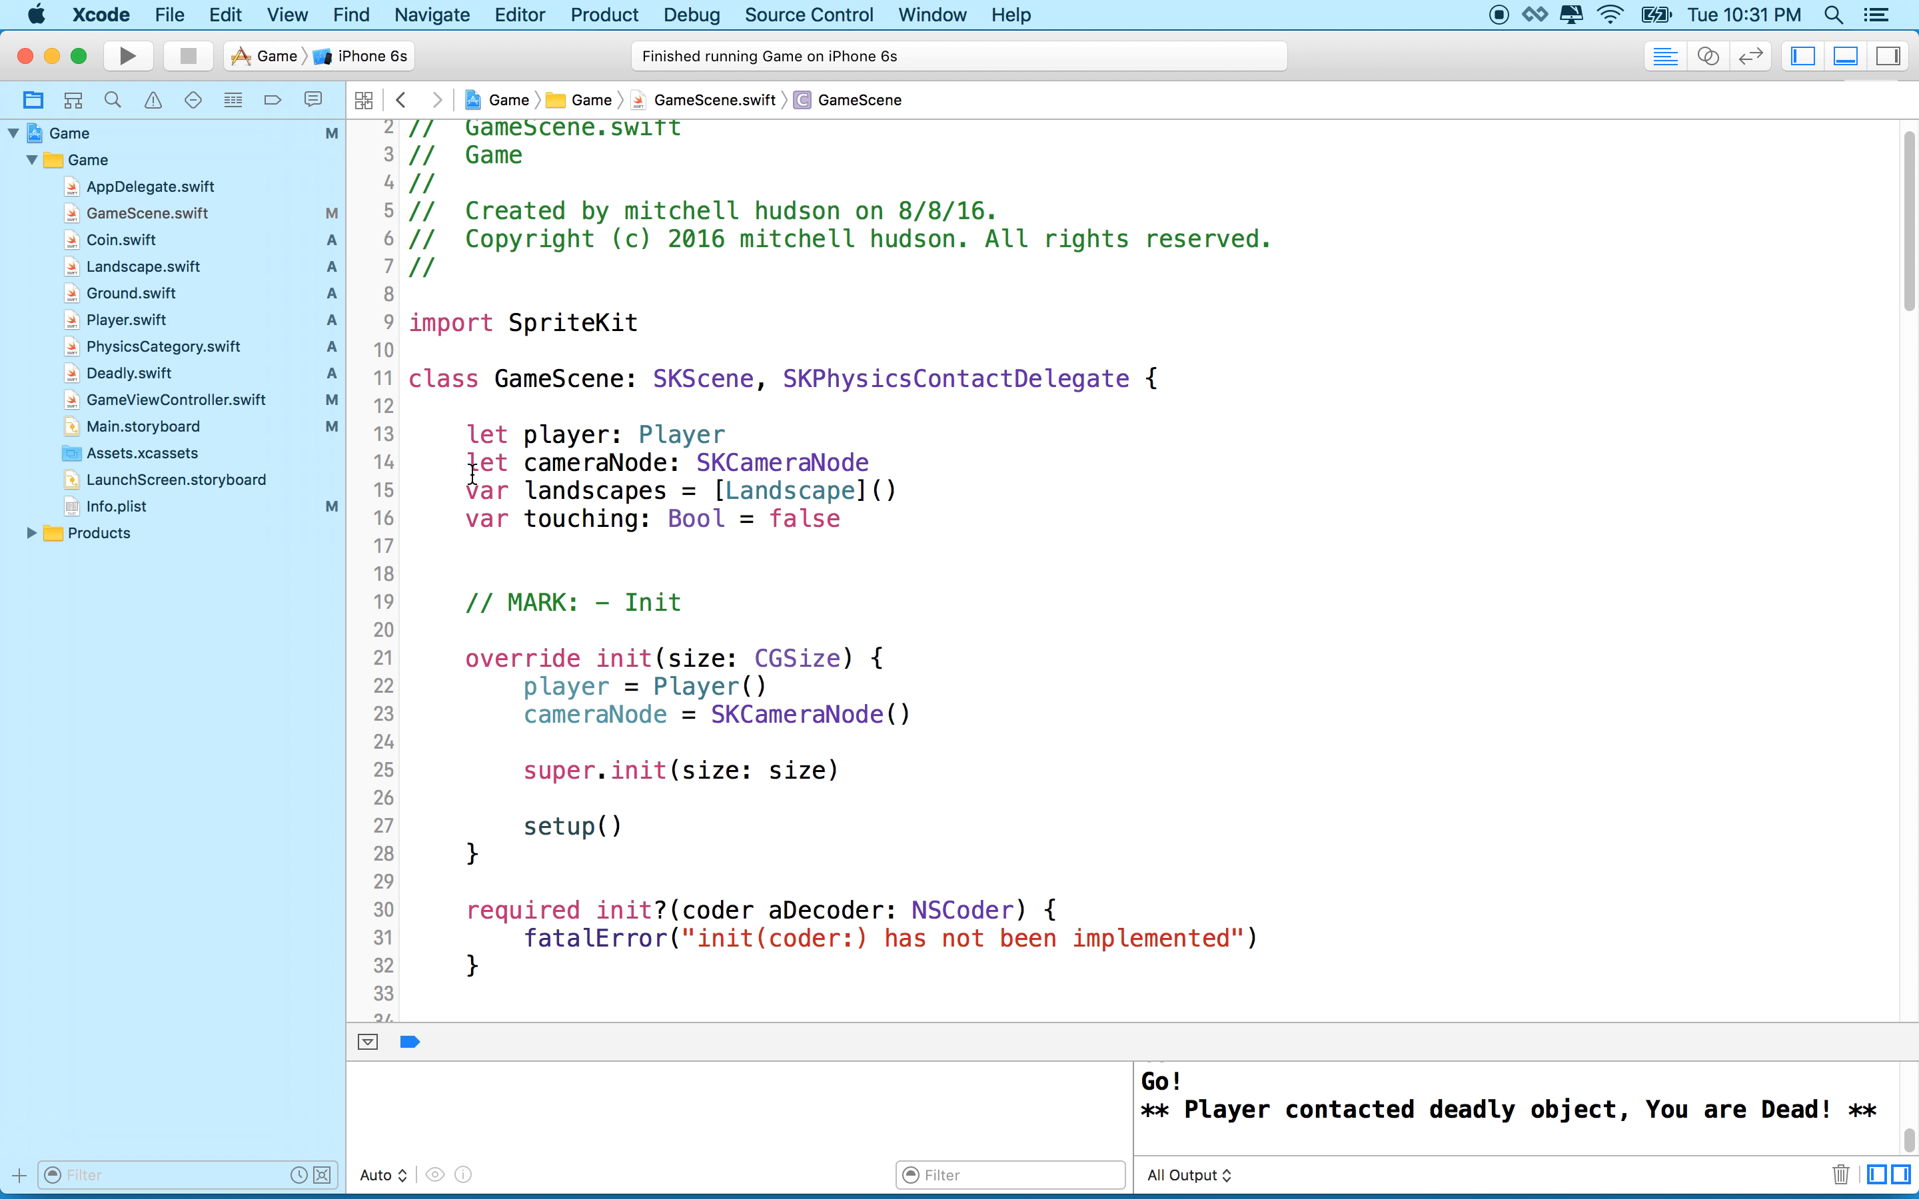
text(let)
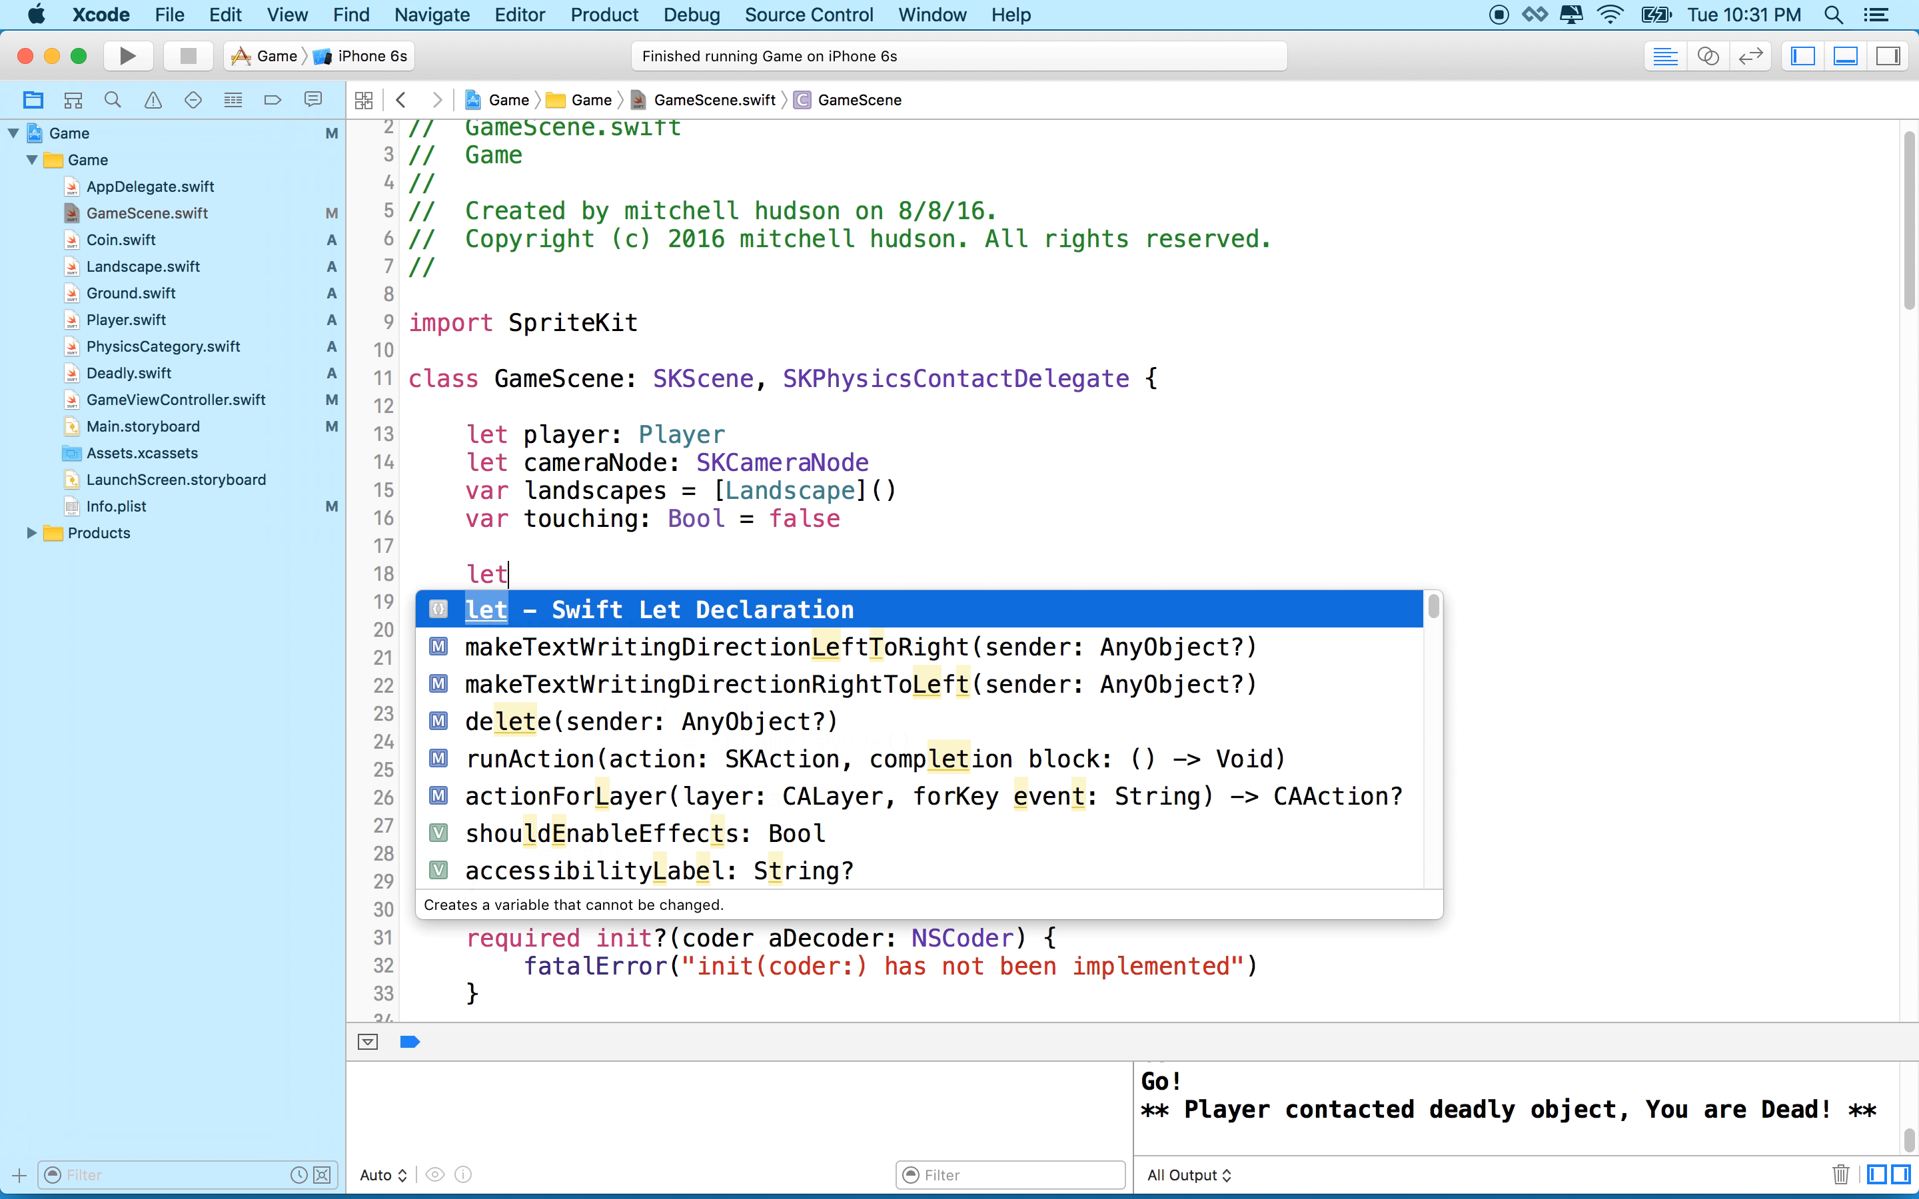
text(scoreLabel:)
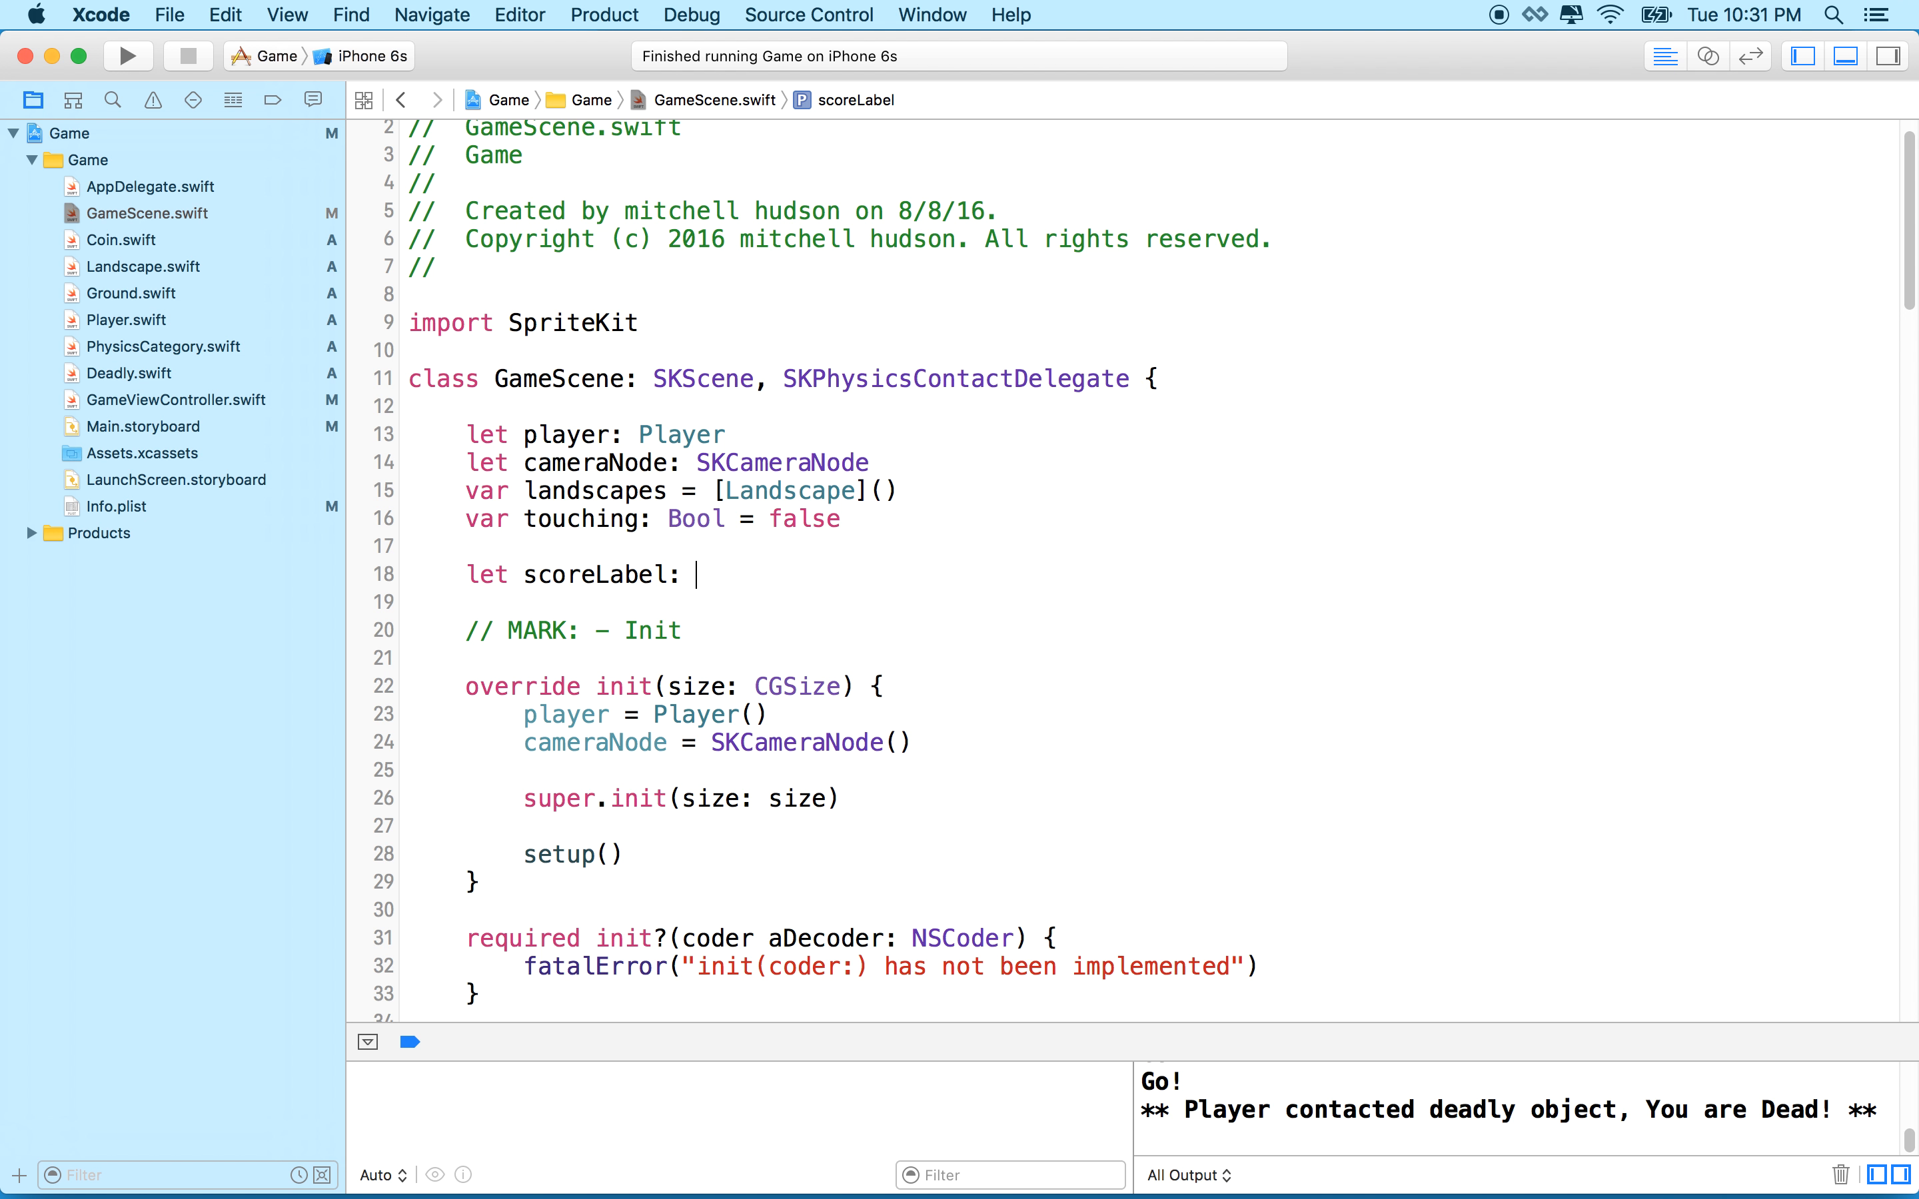
text(SKLabelNode)
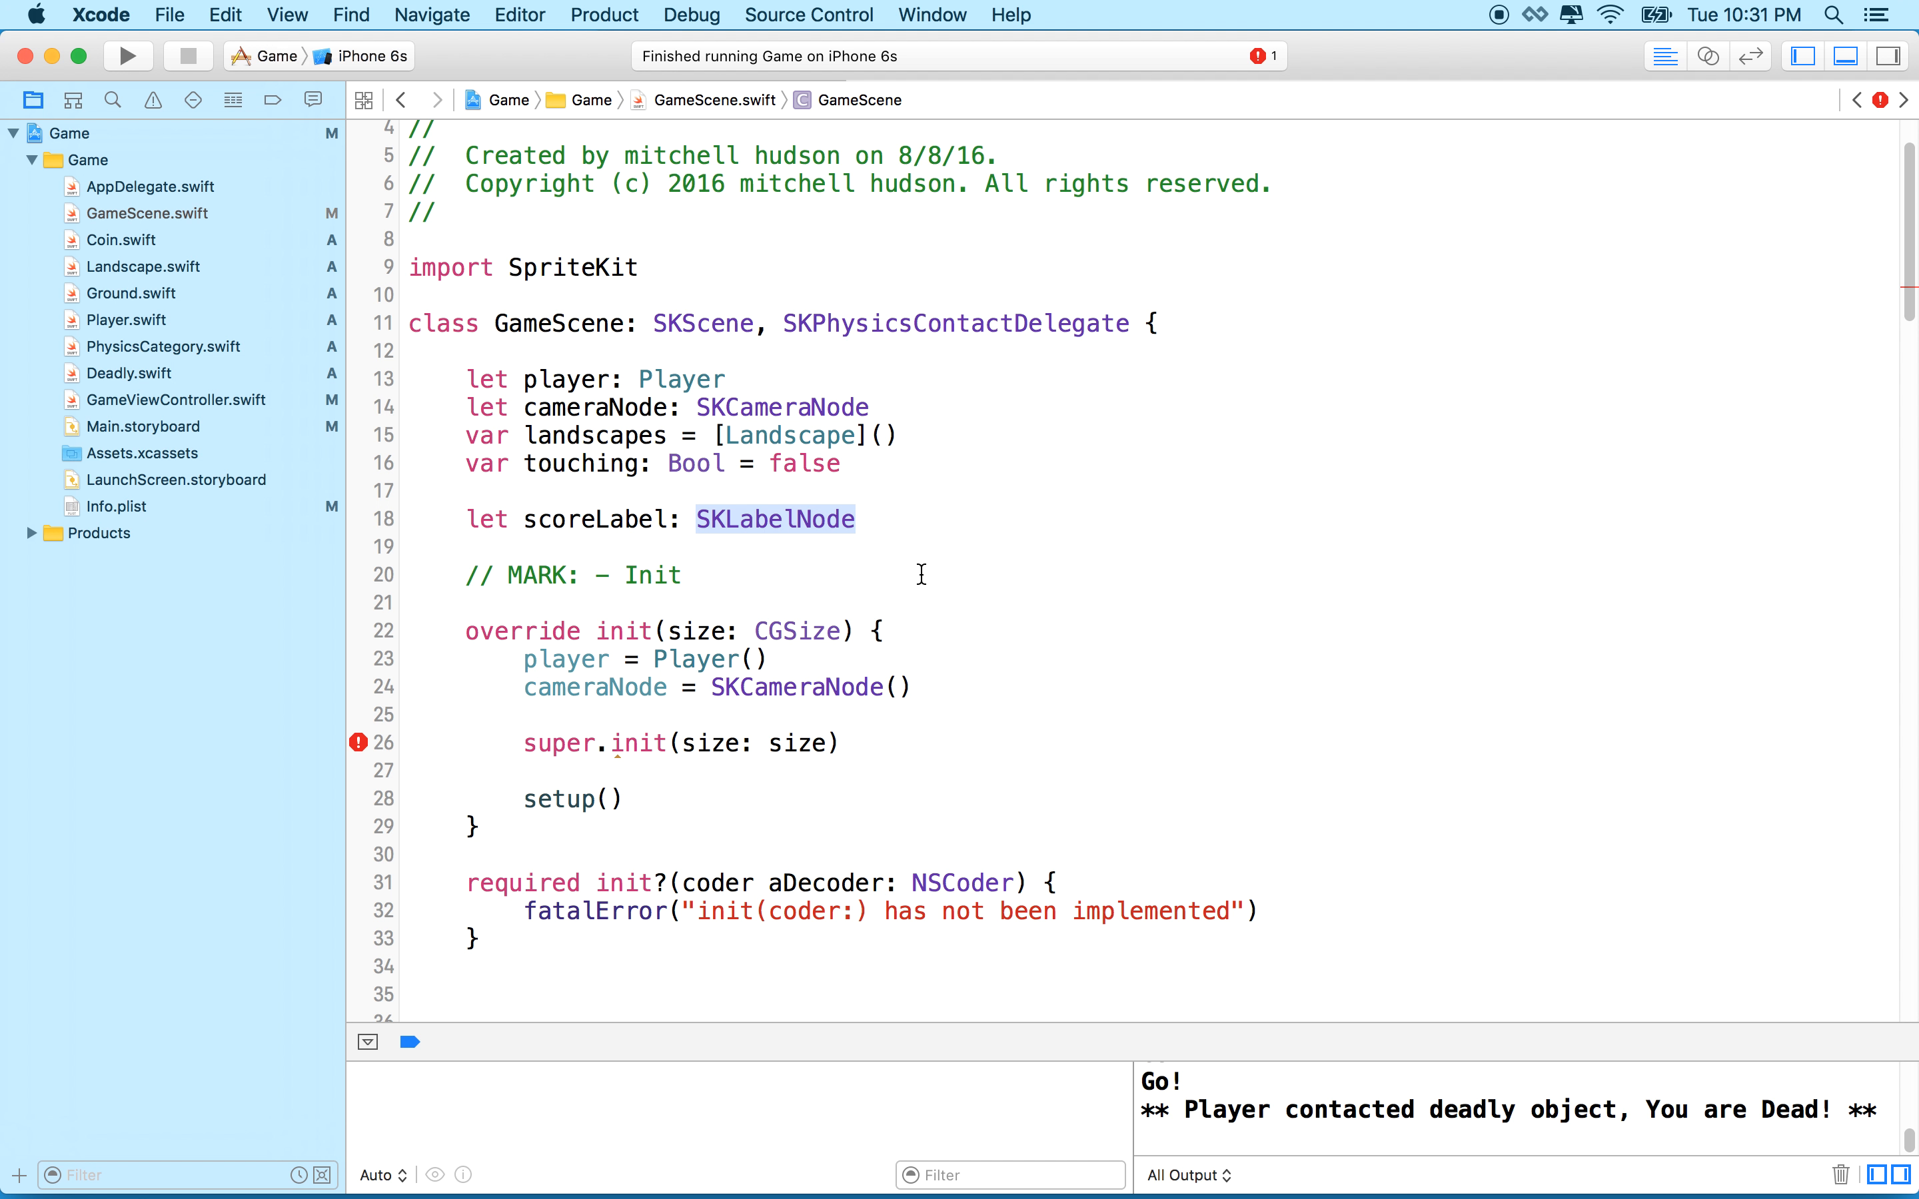
Insert a blank line in init above the super.init(size:) call.
scroll(down, 3)
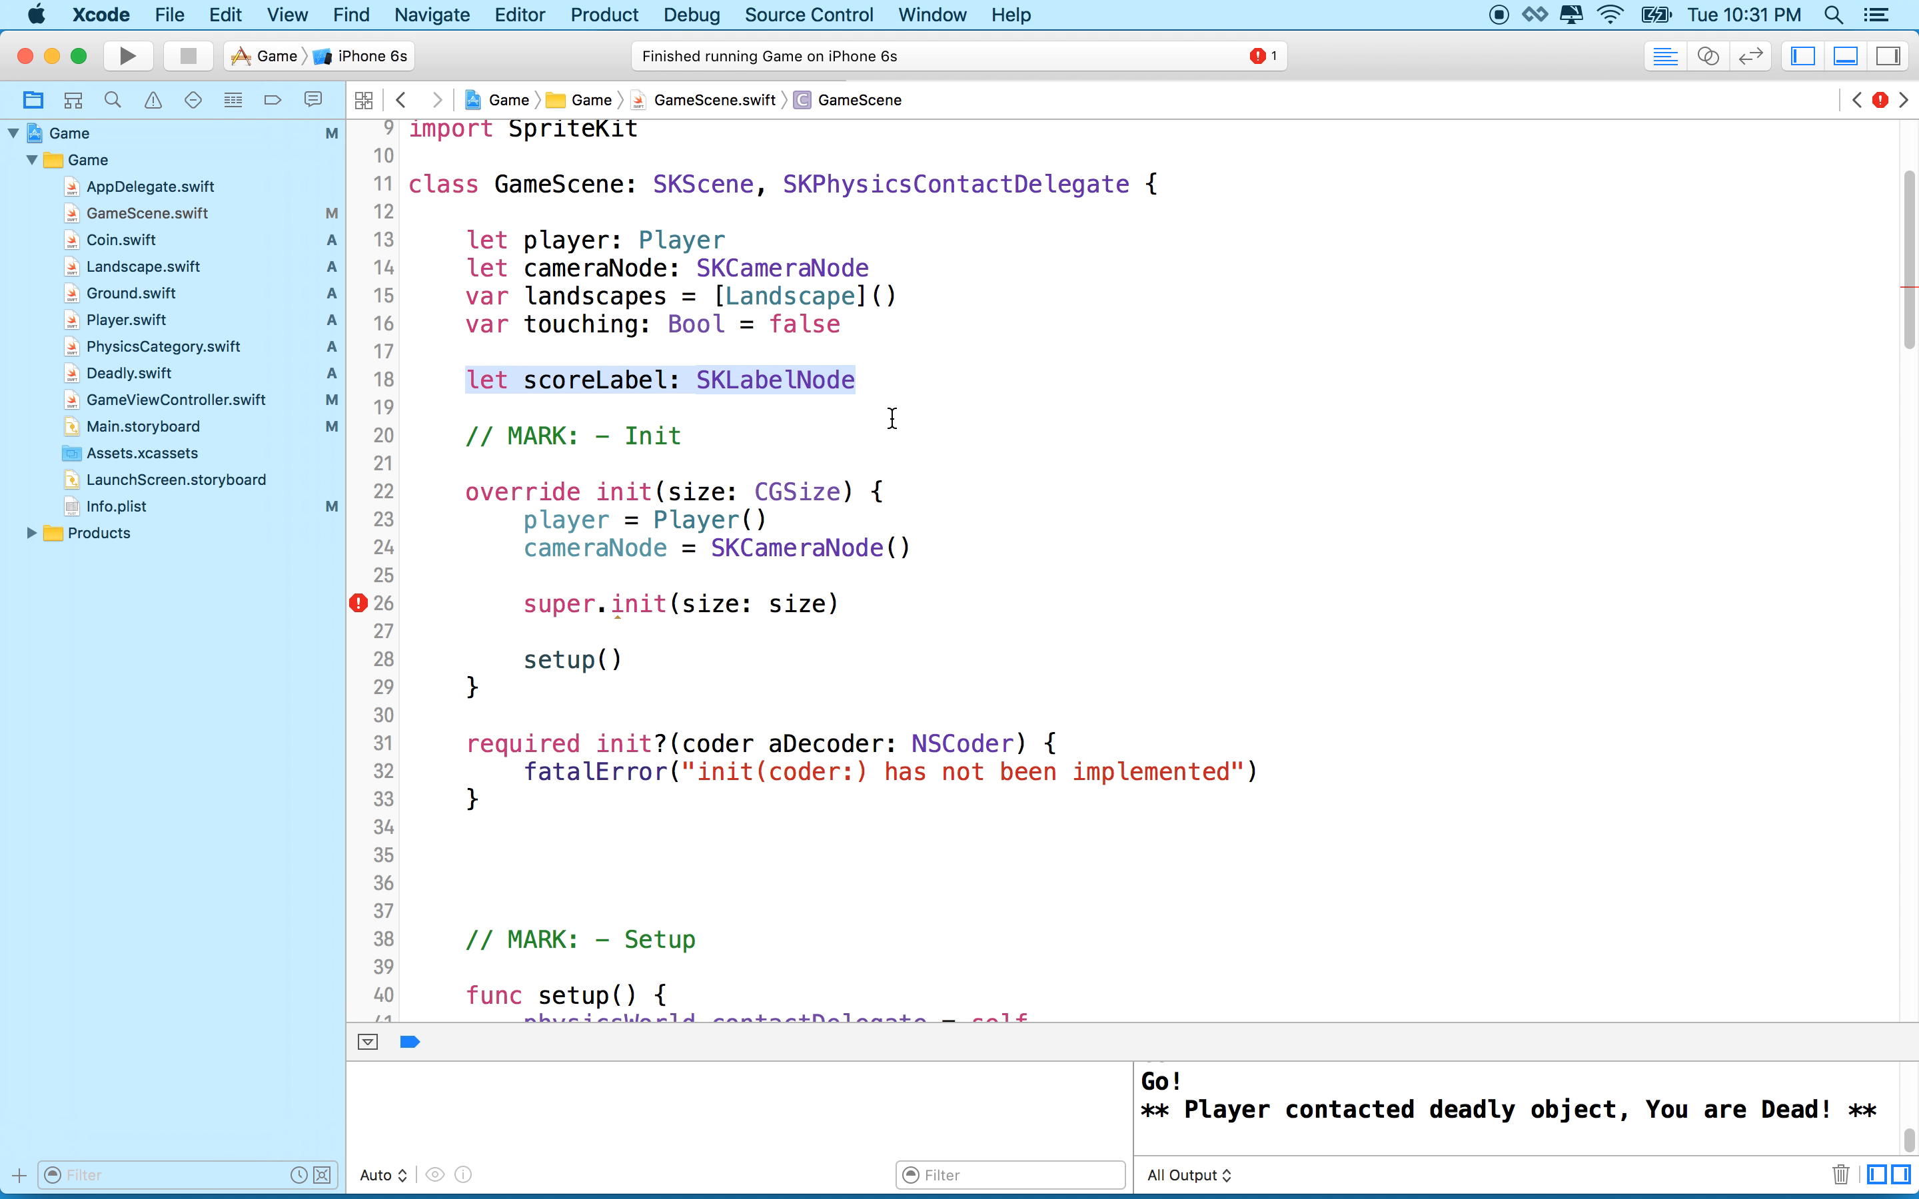
scroll(up, 3)
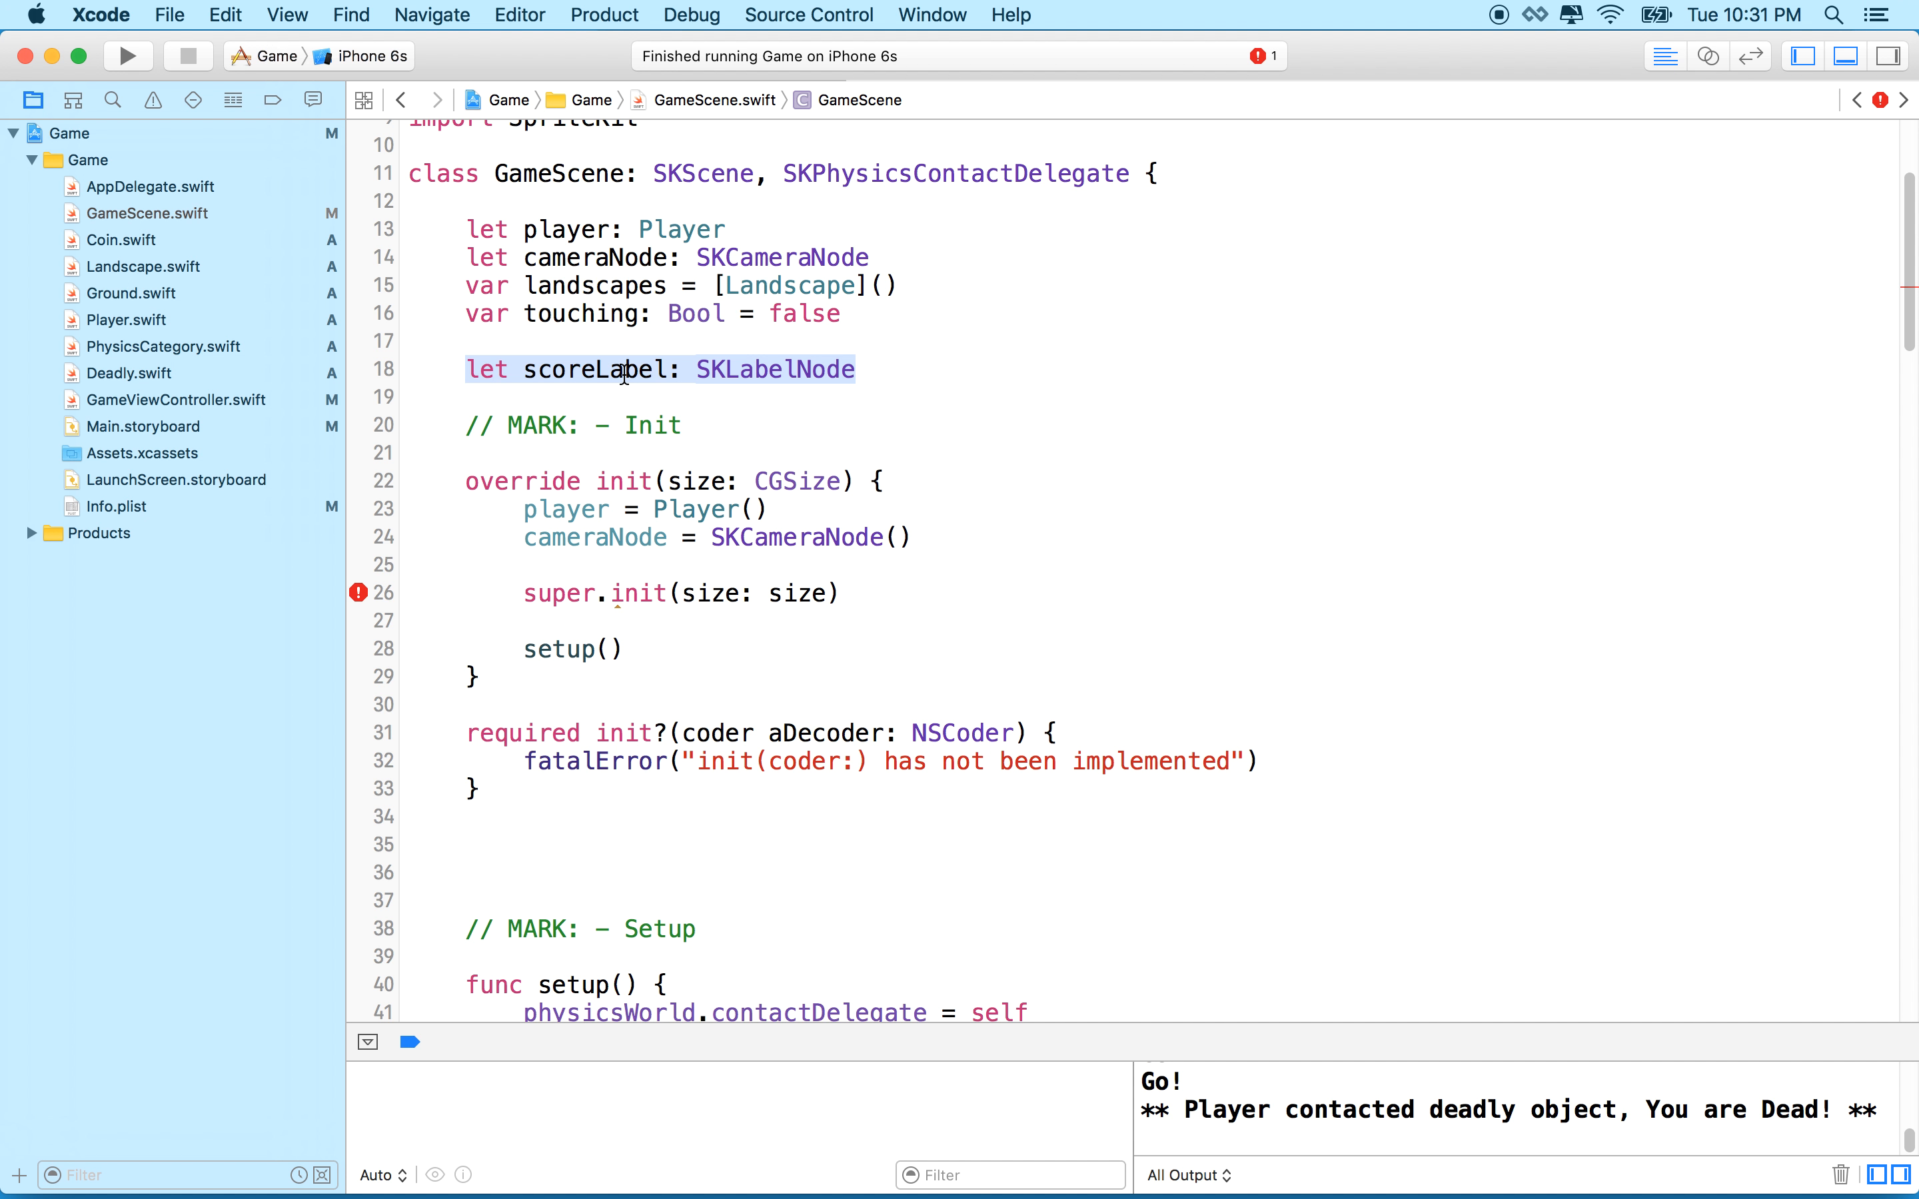
mouse_move(626, 382)
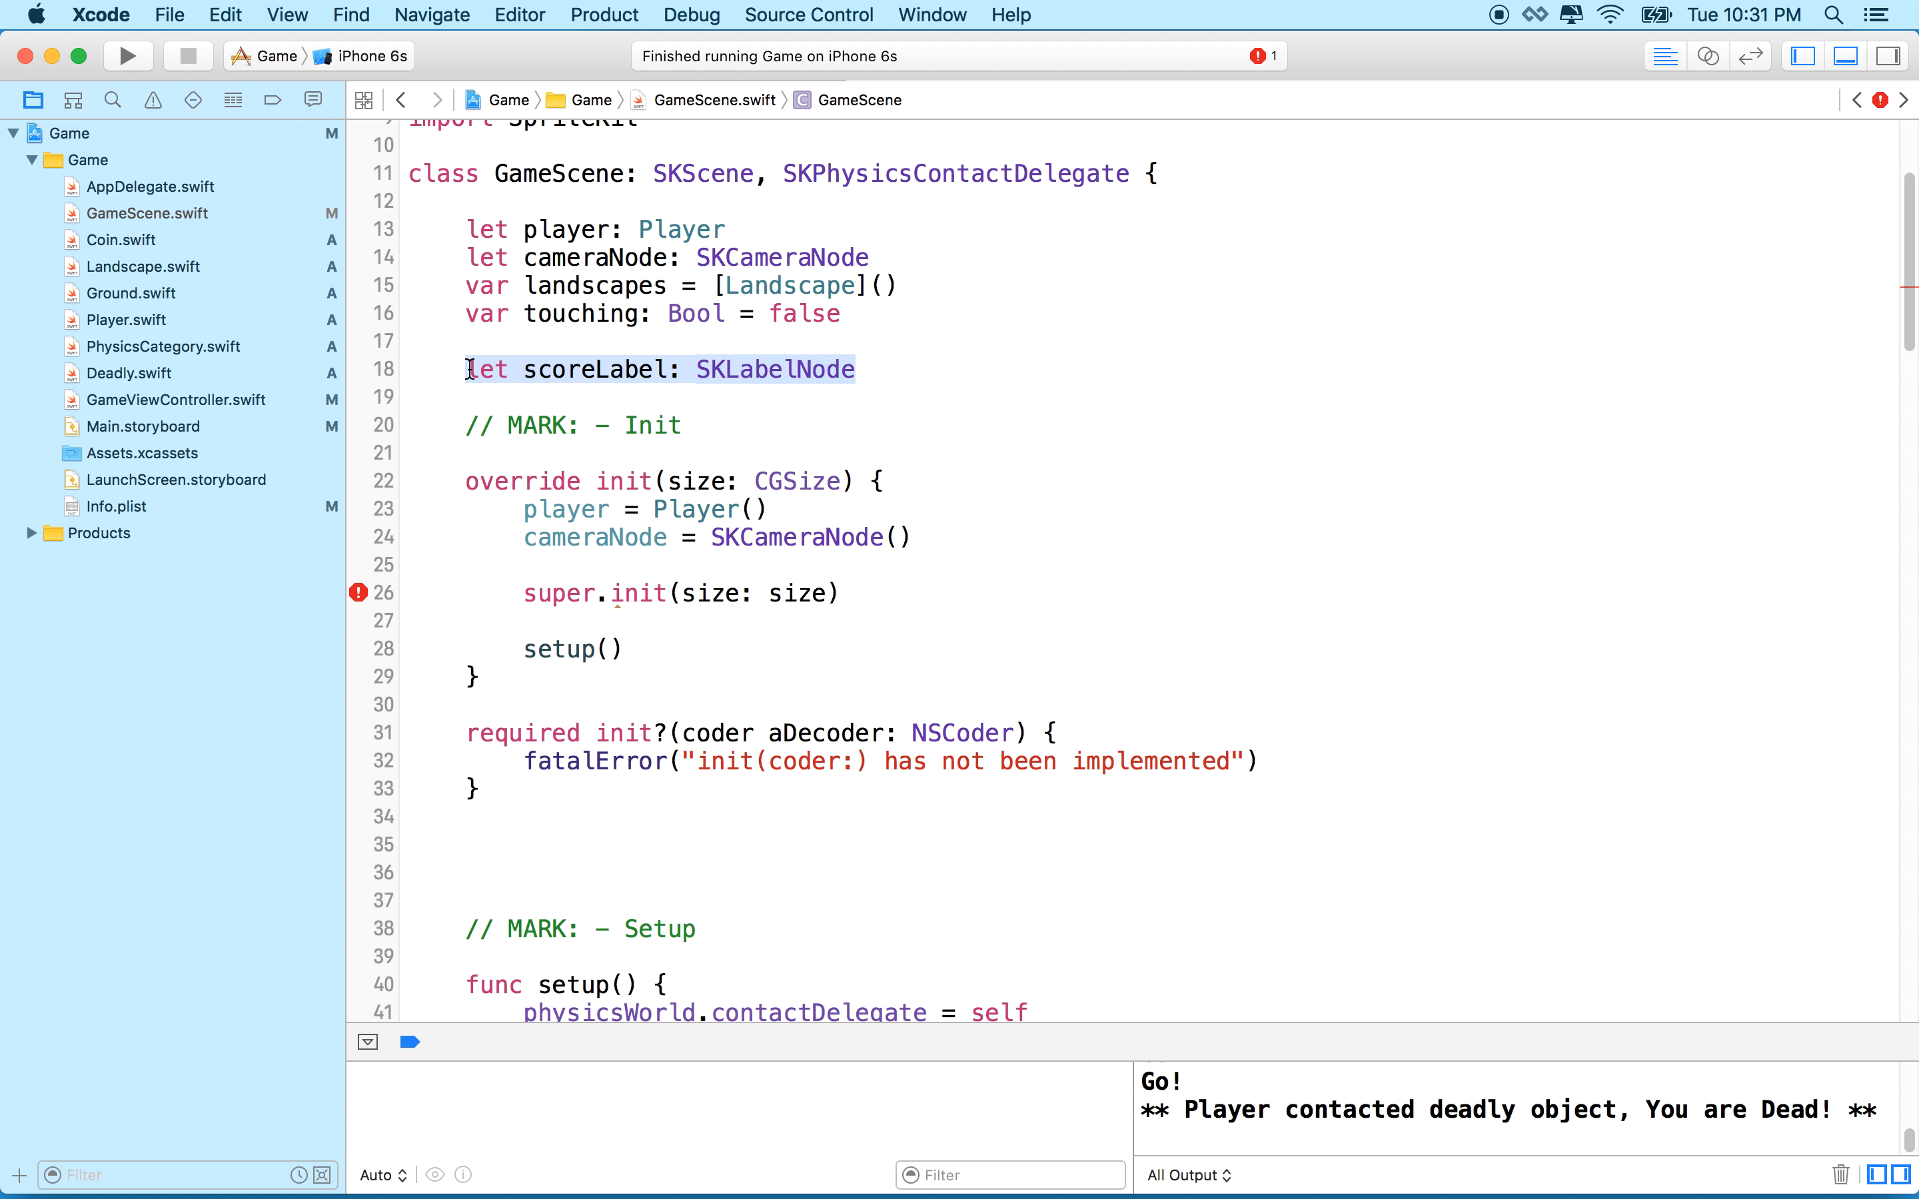
click(857, 369)
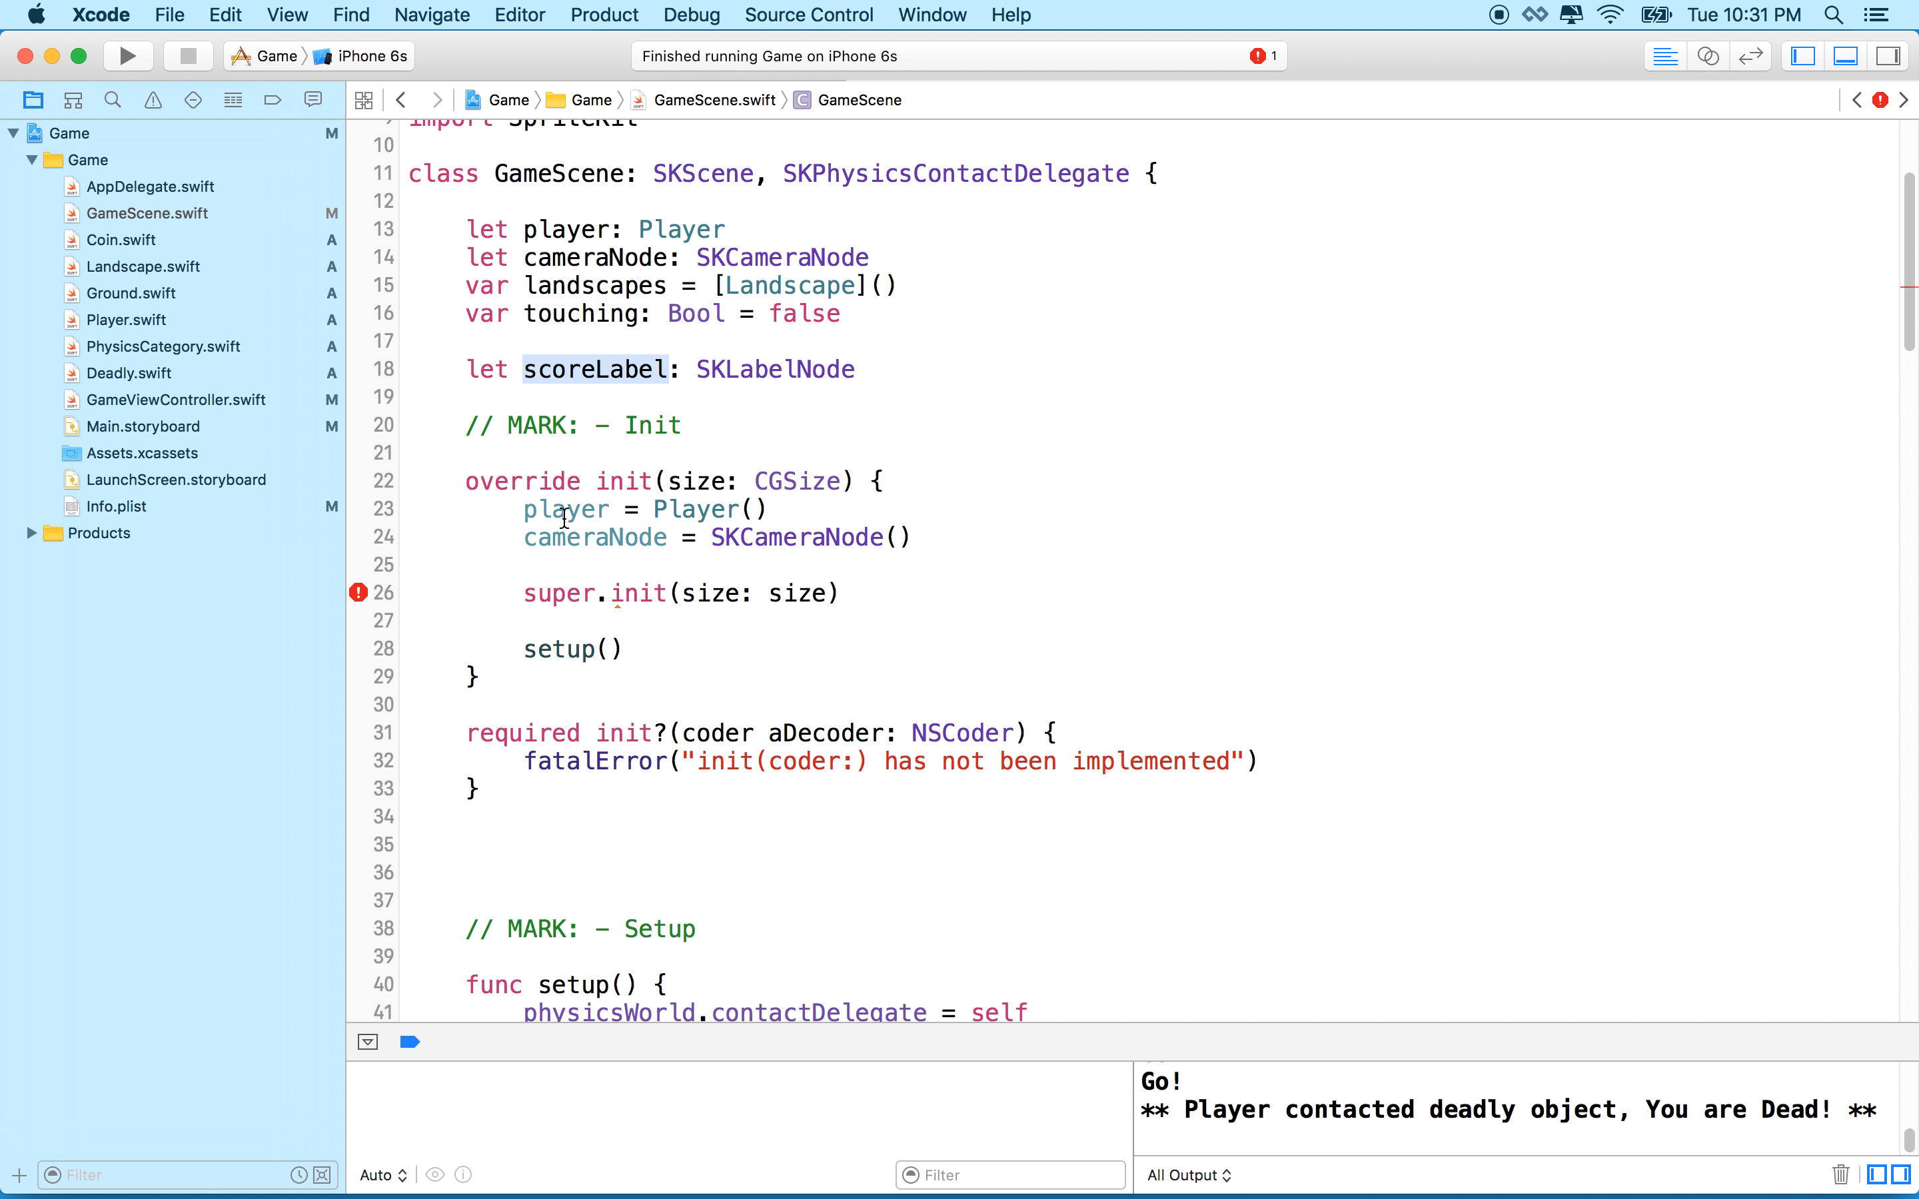
mouse_move(516, 561)
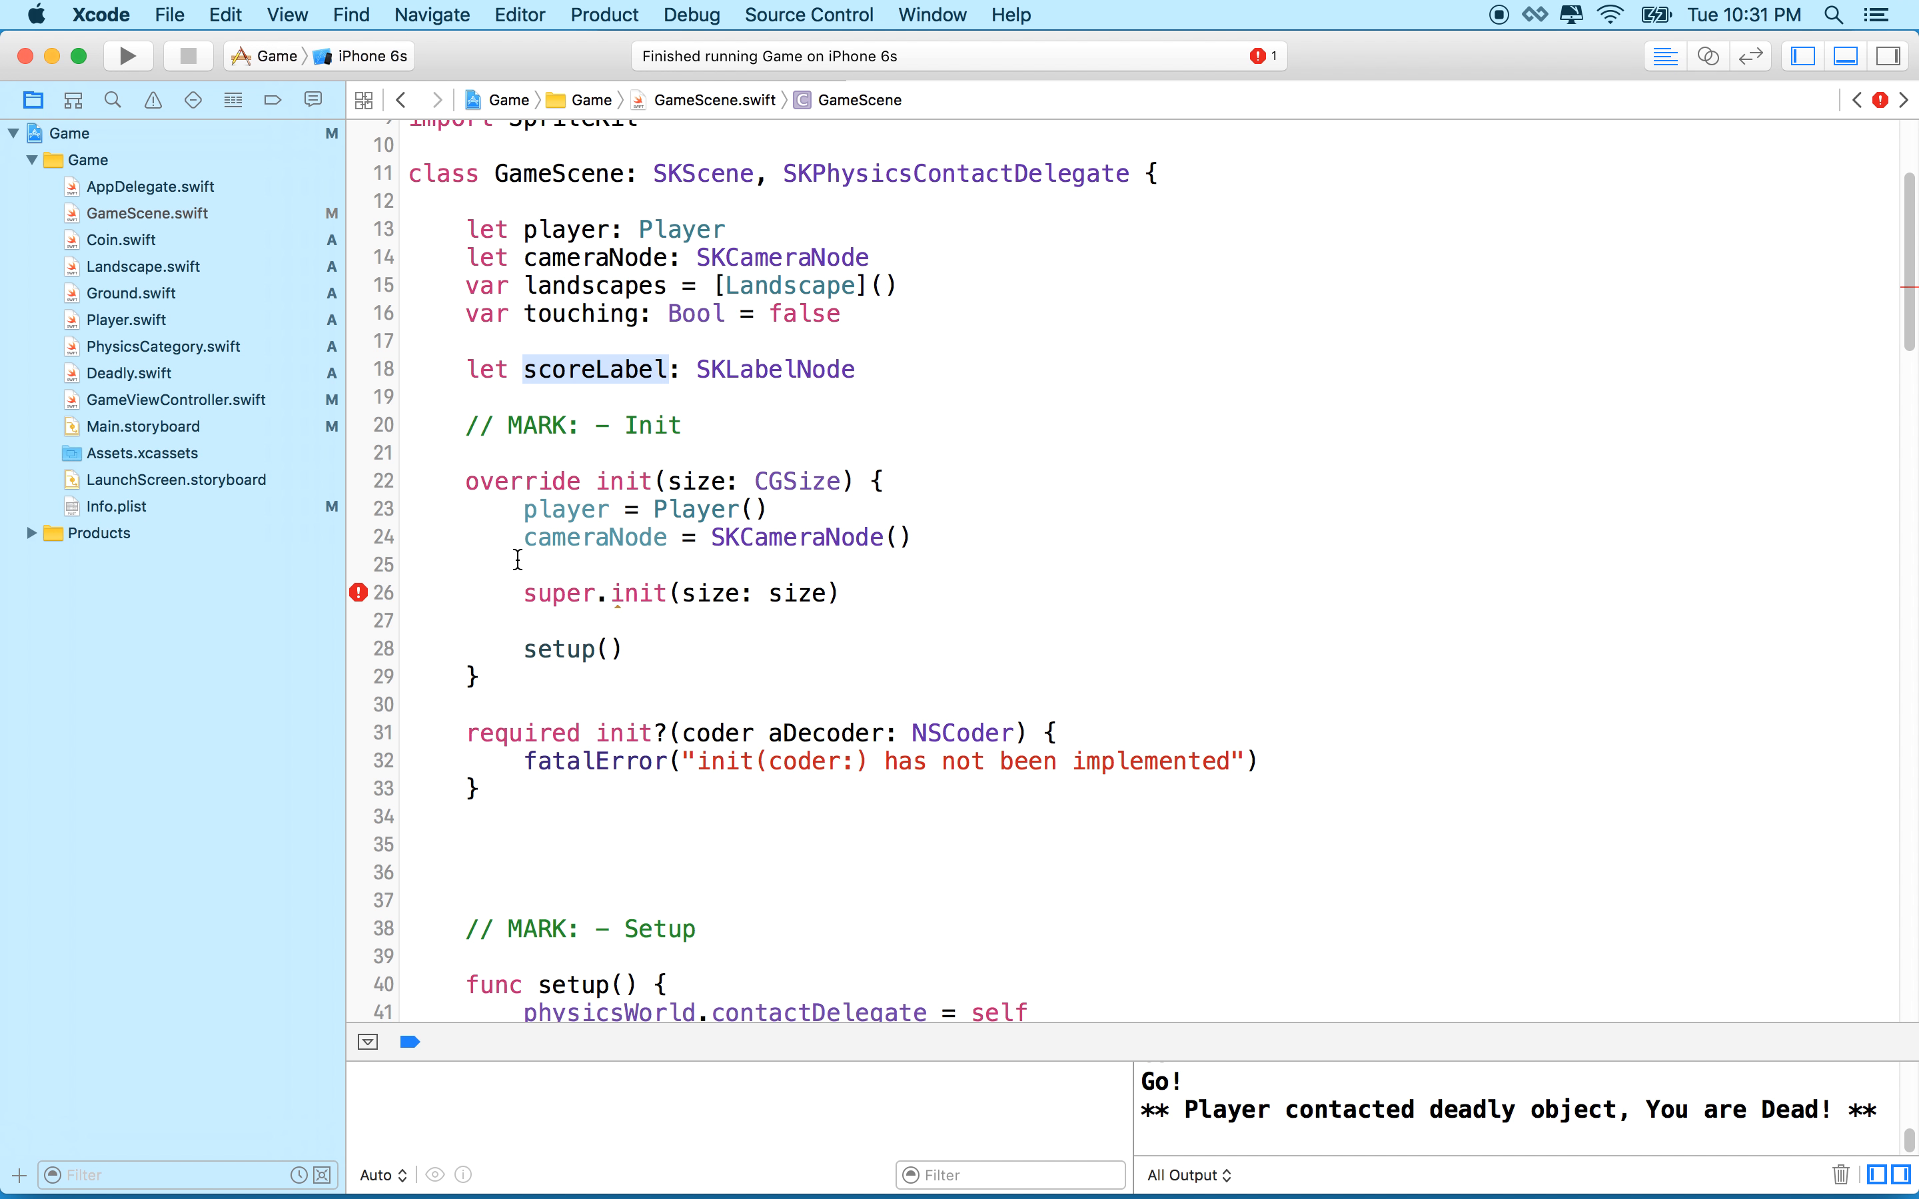
mouse_move(508, 591)
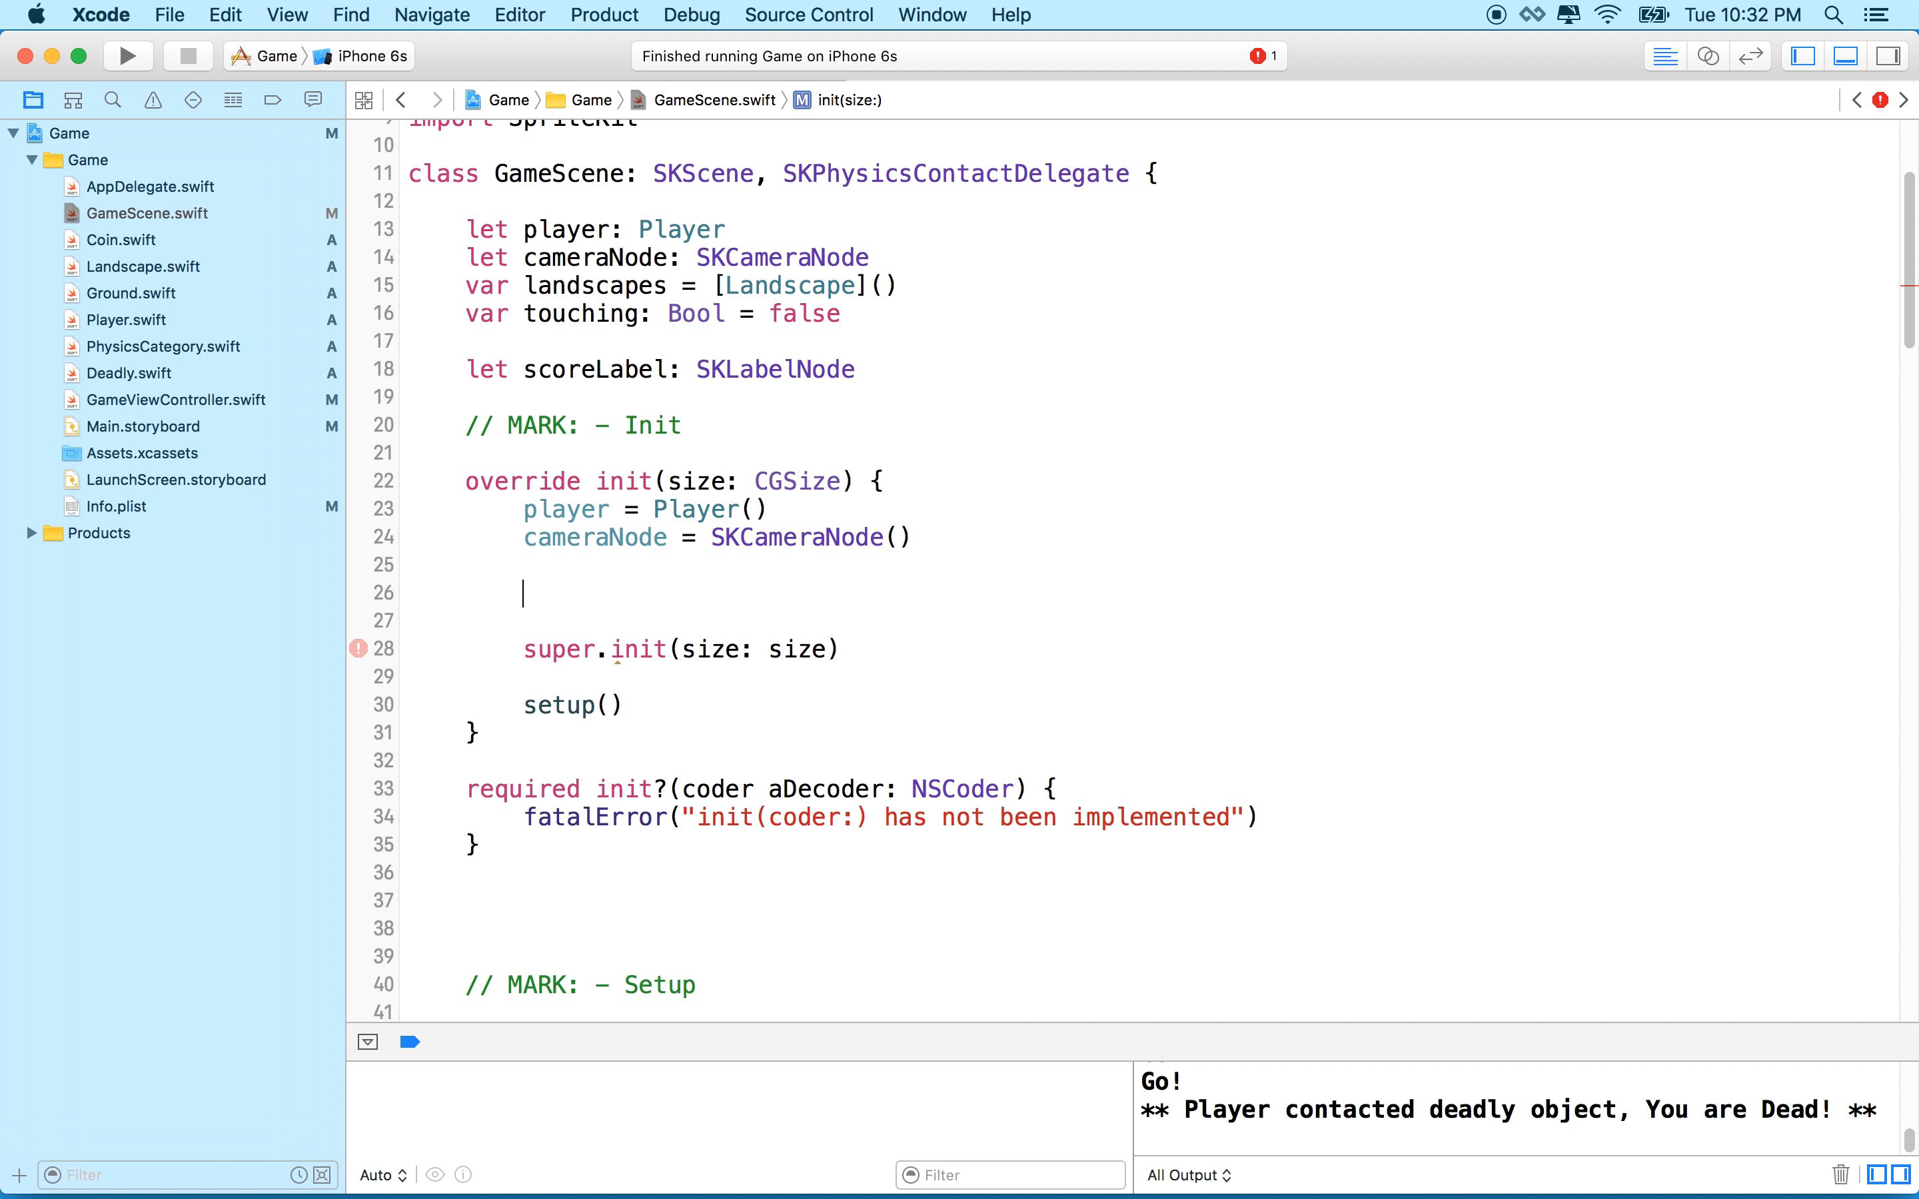
Assign scoreLabel = SKLabelNode(fontNamed: "Helvetica") on the blank line in init.
text(scoreLabel = SKLabelNode()
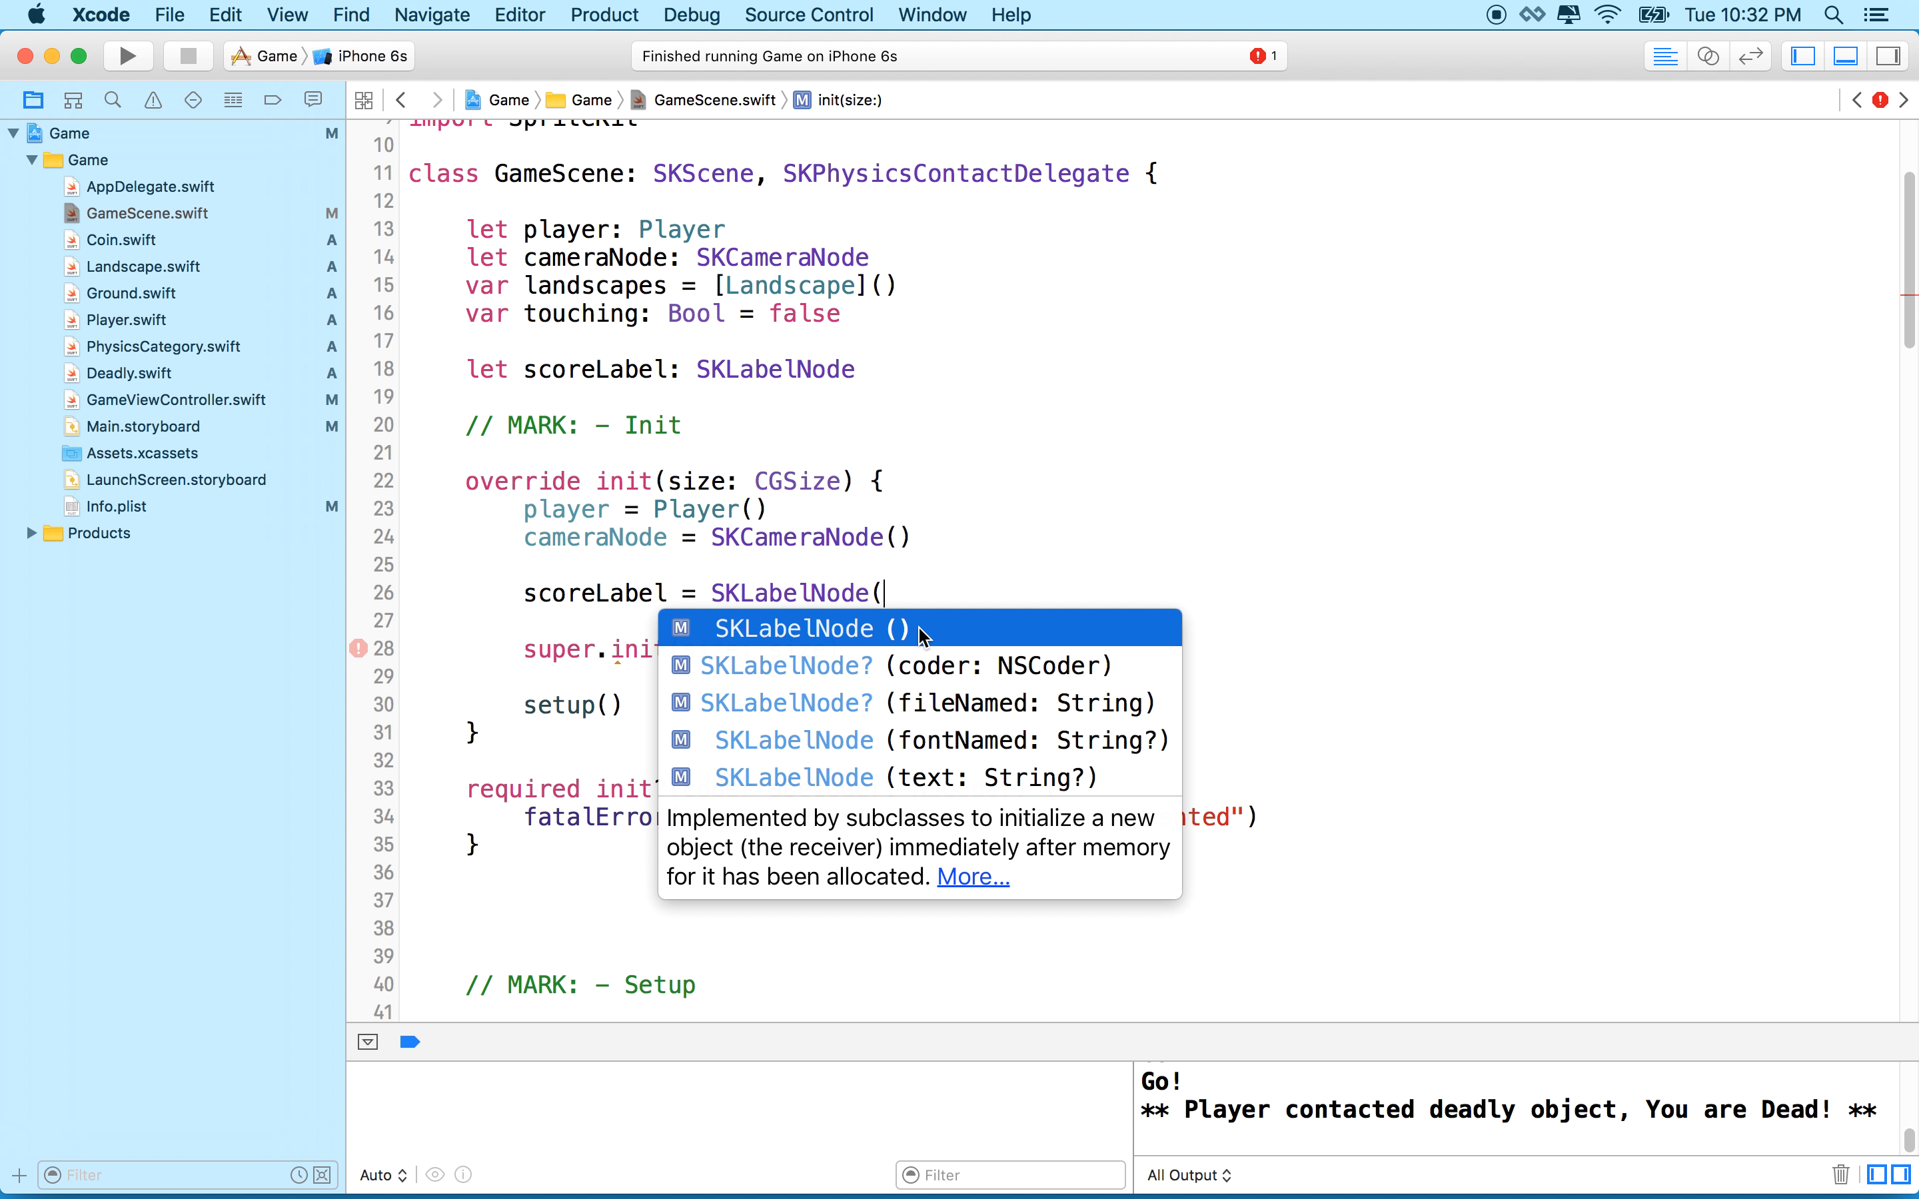
mouse_move(922, 762)
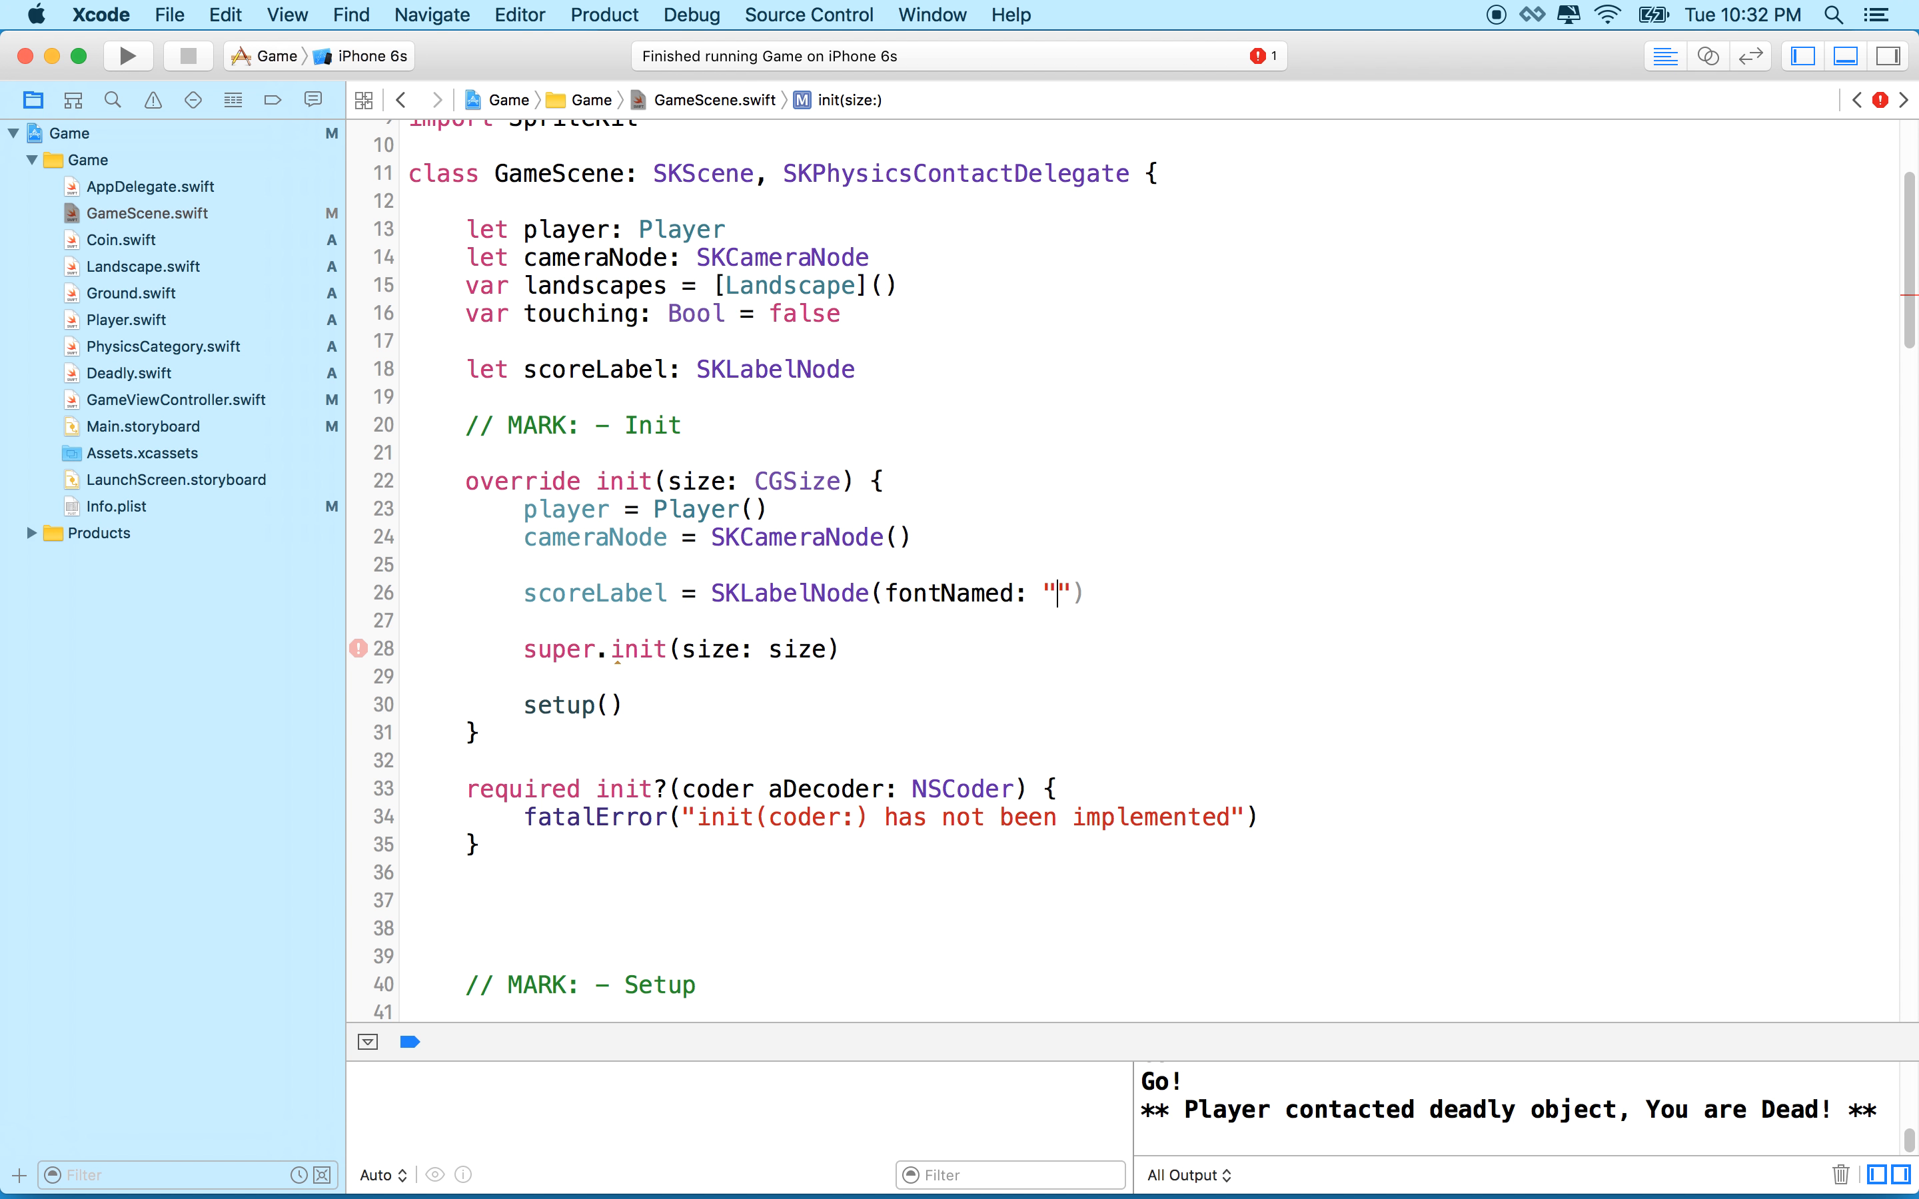
text(Hele)
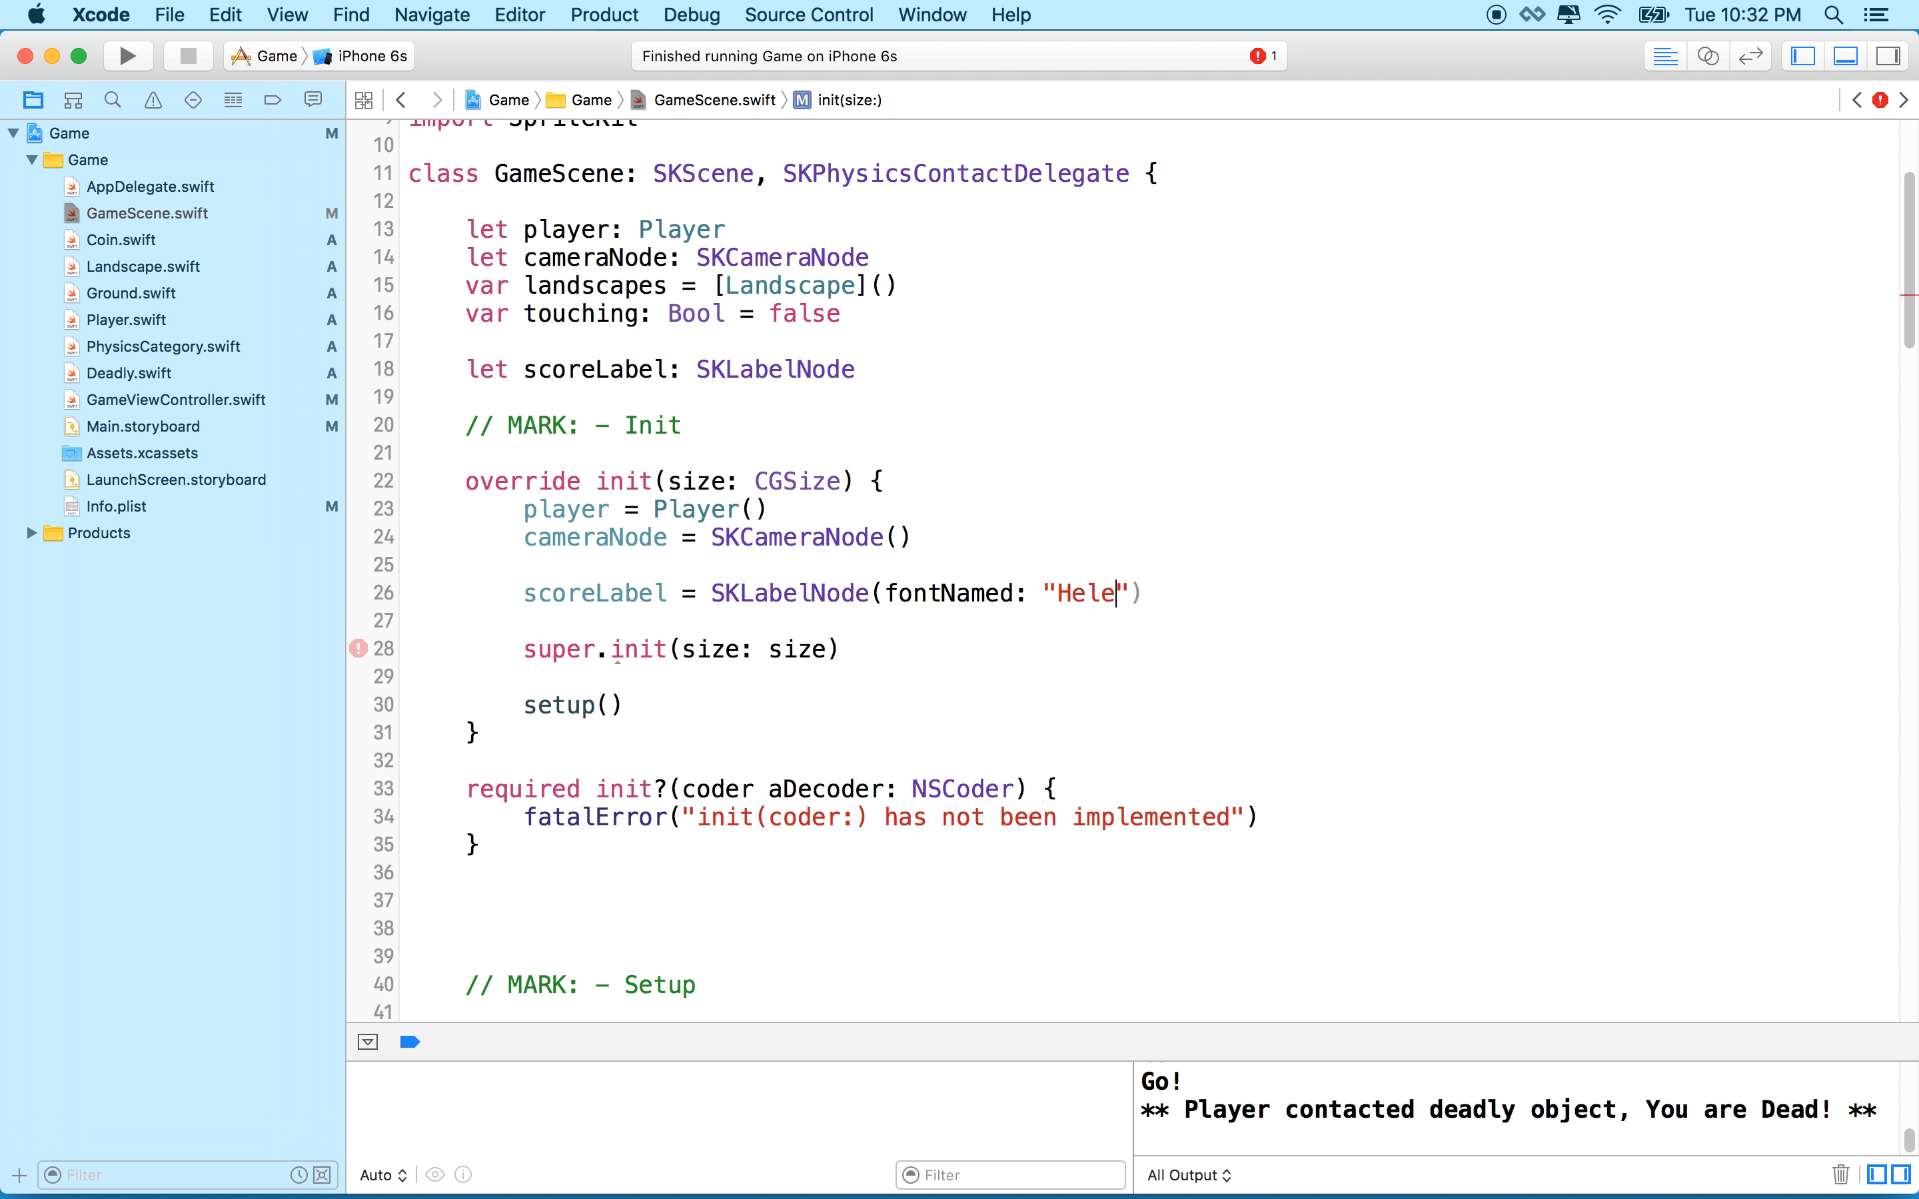
key(backspace)
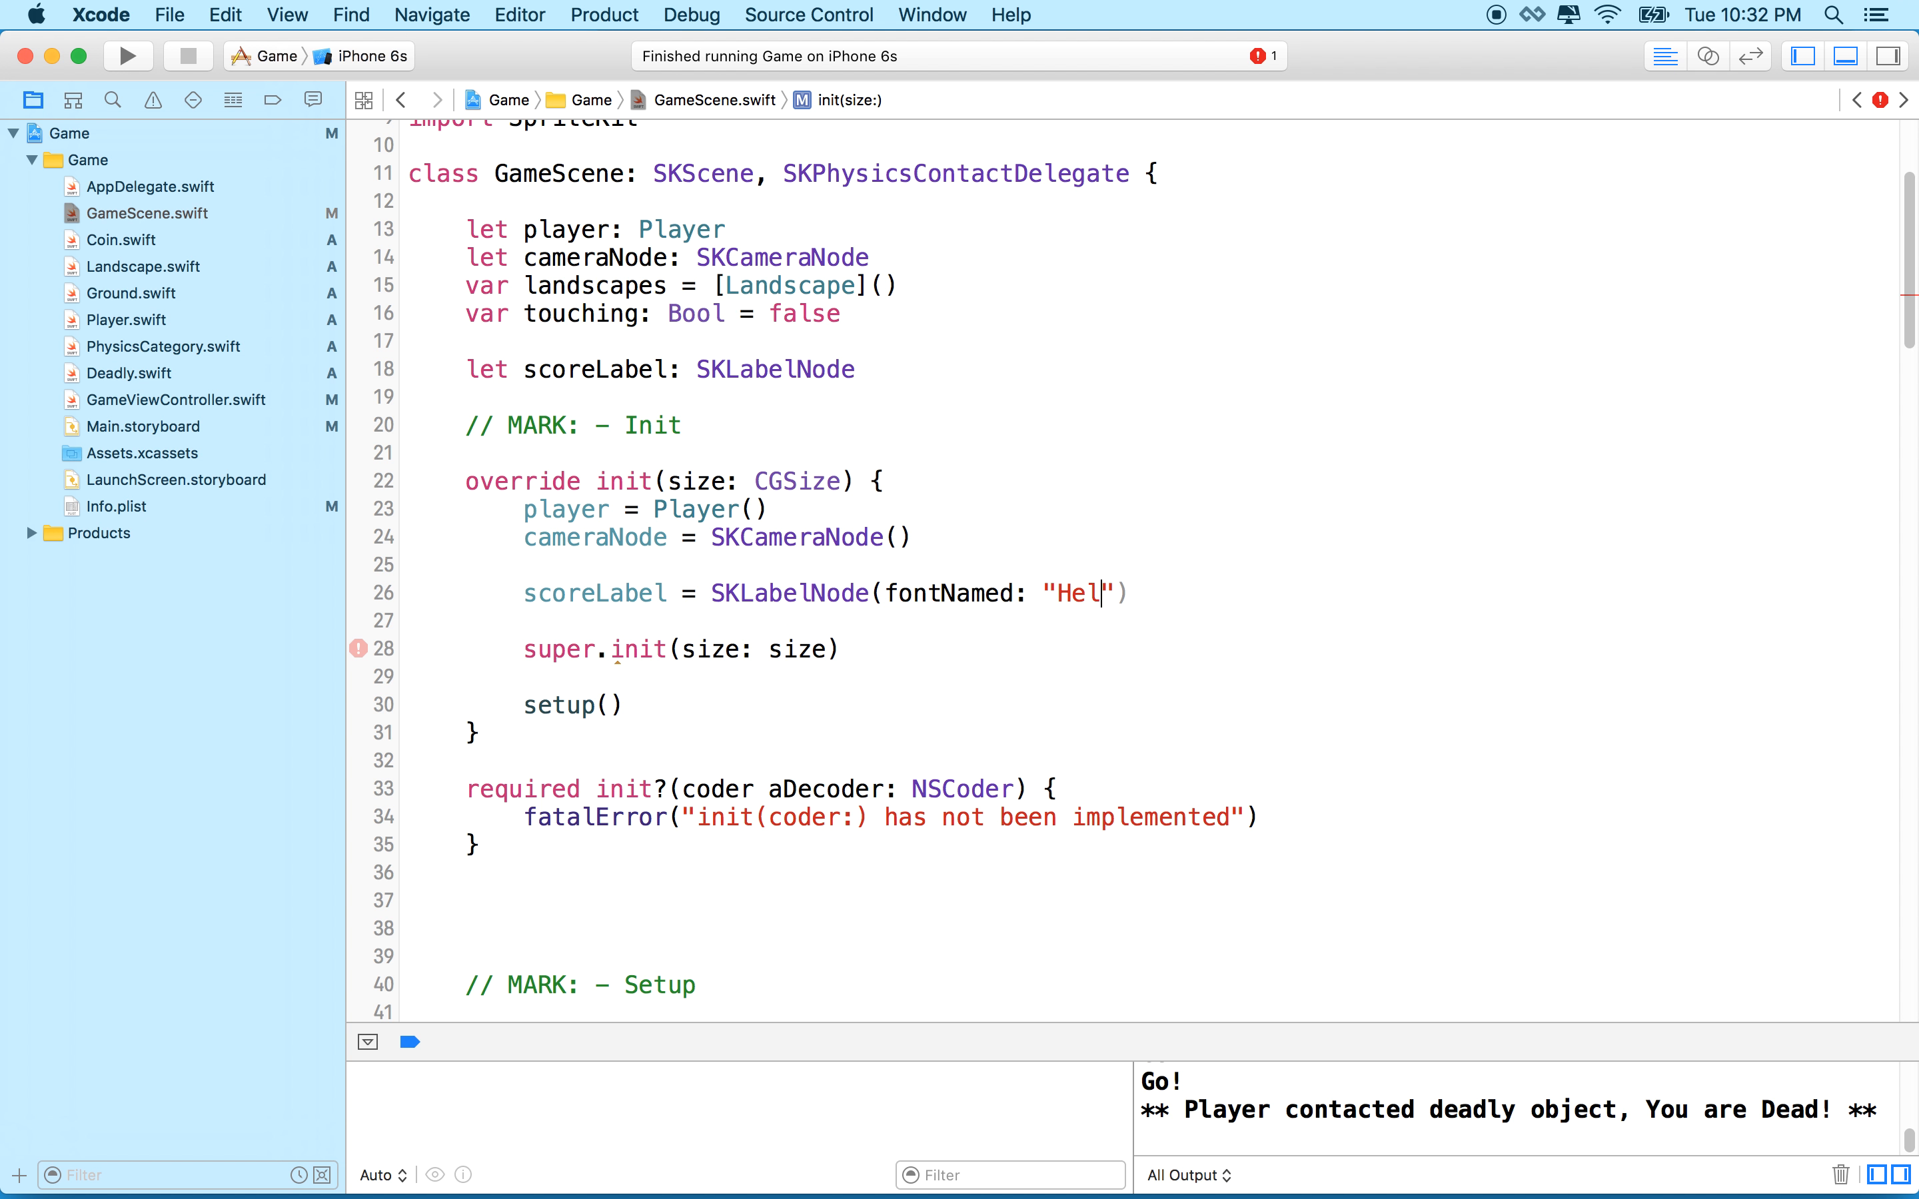
text(vetica)
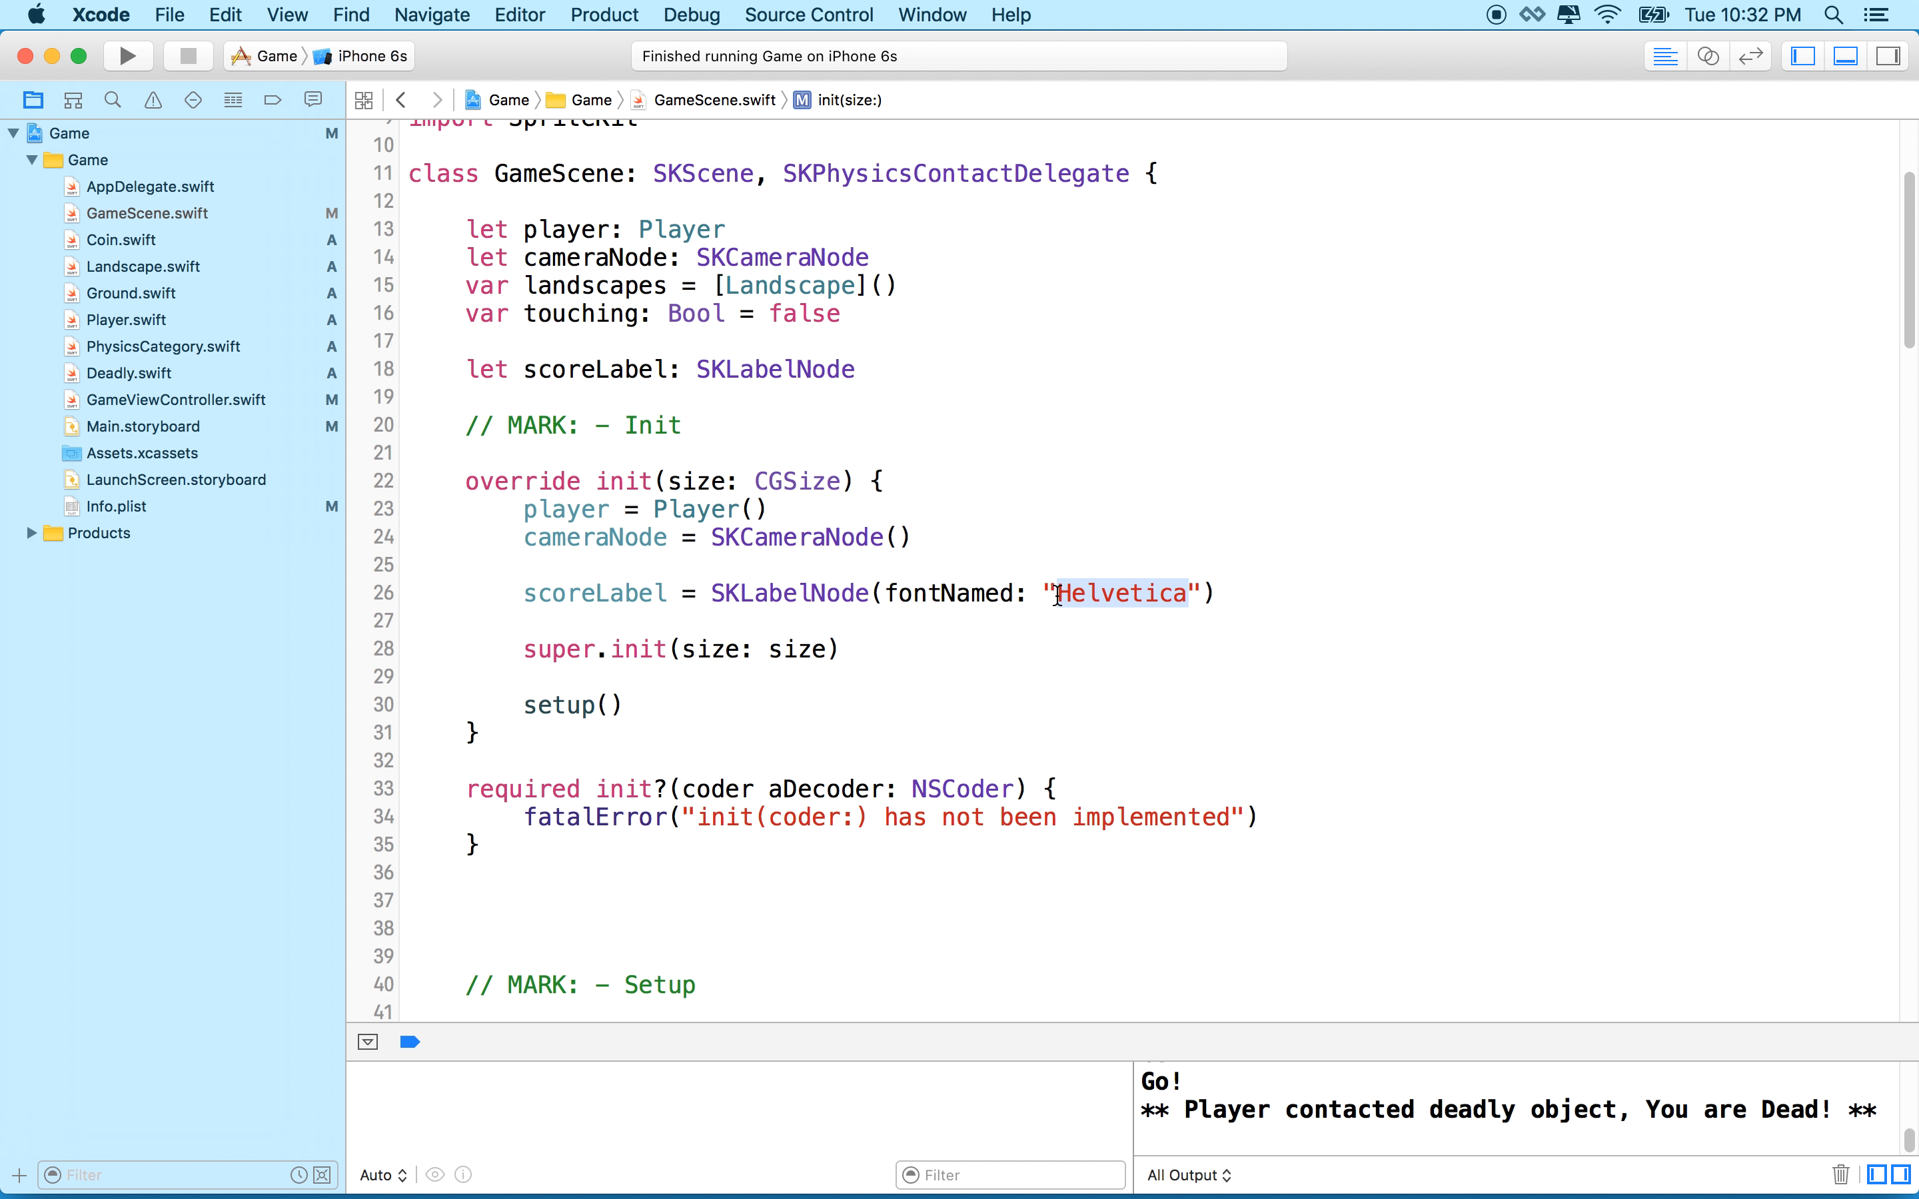
Add cameraNode.addChild(scoreLabel) in setup() before the player is added, removing the stray space.
scroll(down, 3)
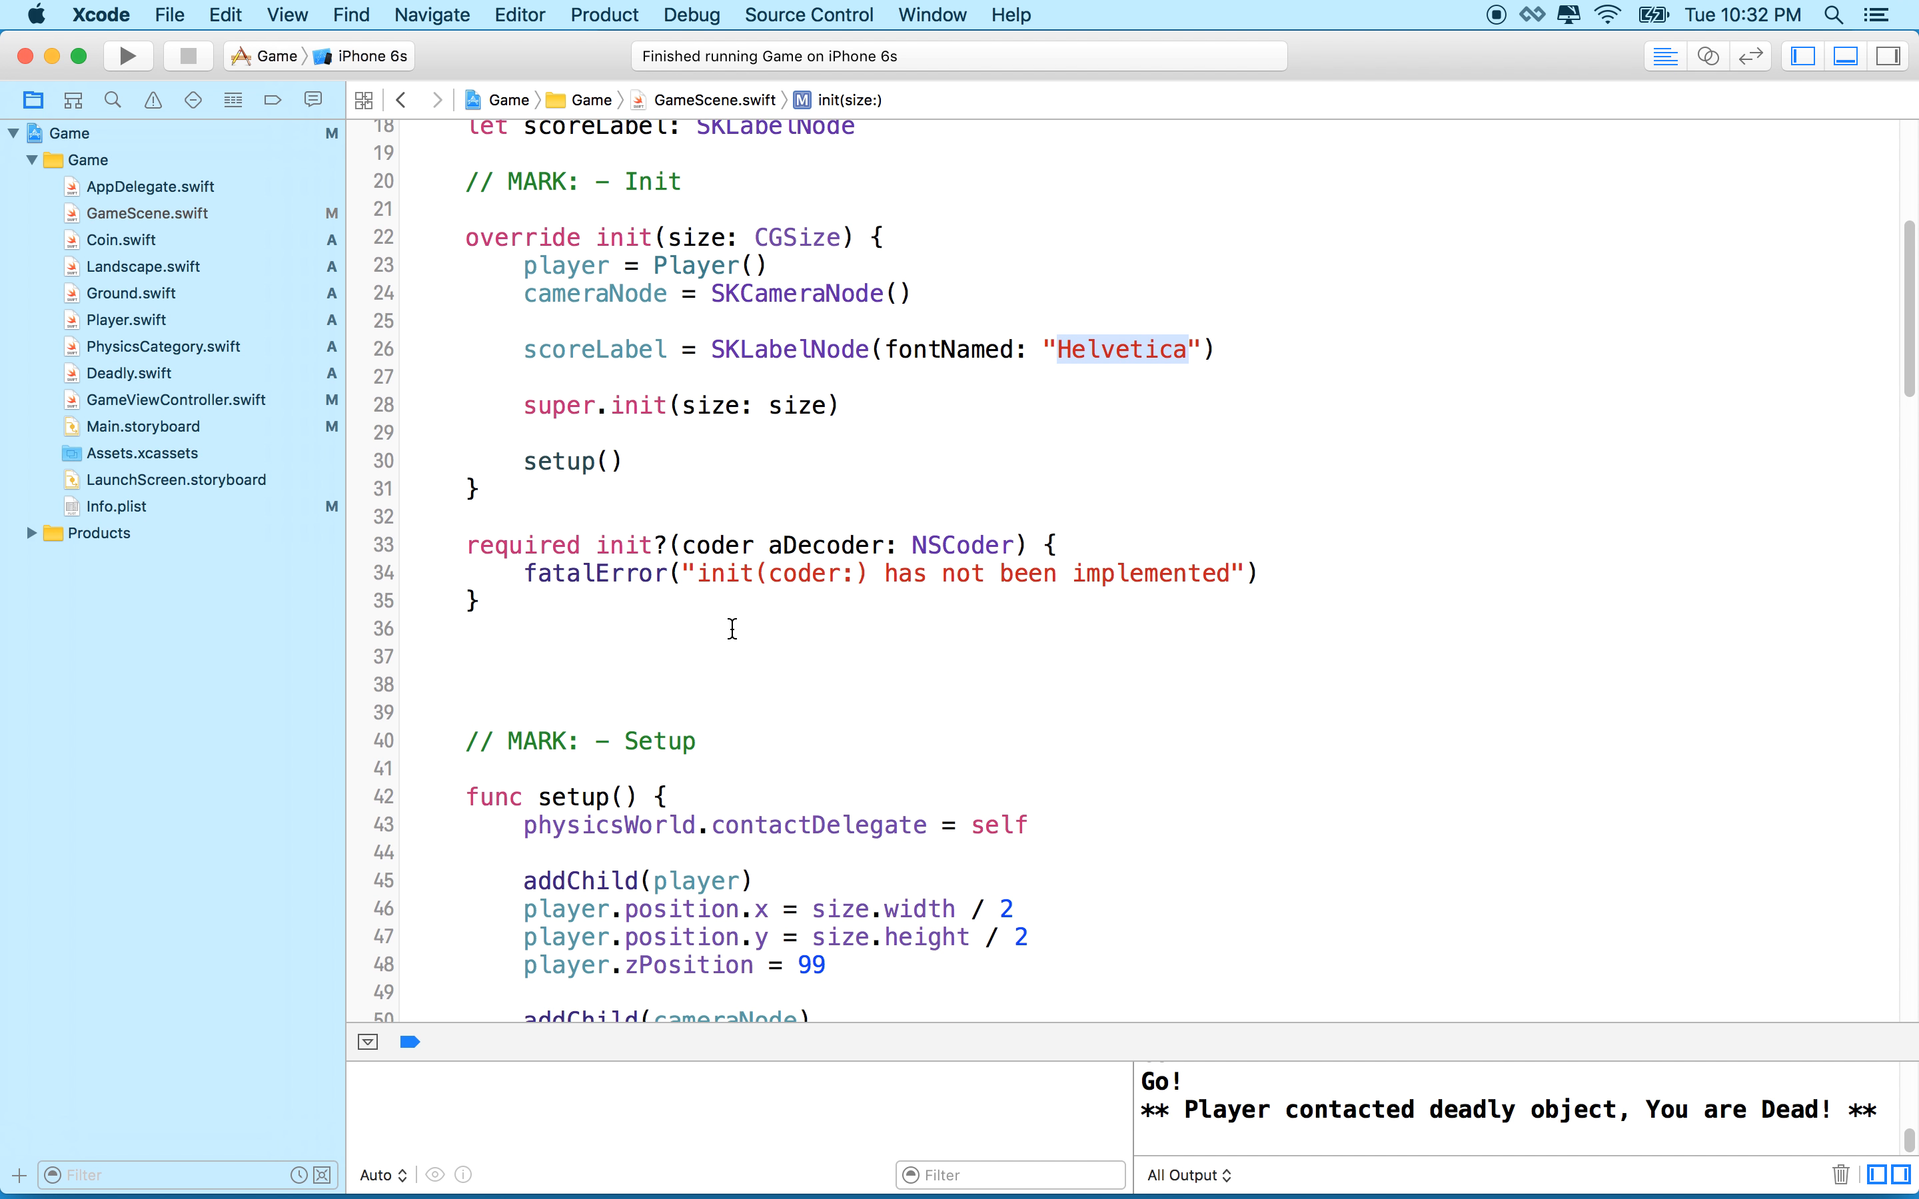
scroll(down, 3)
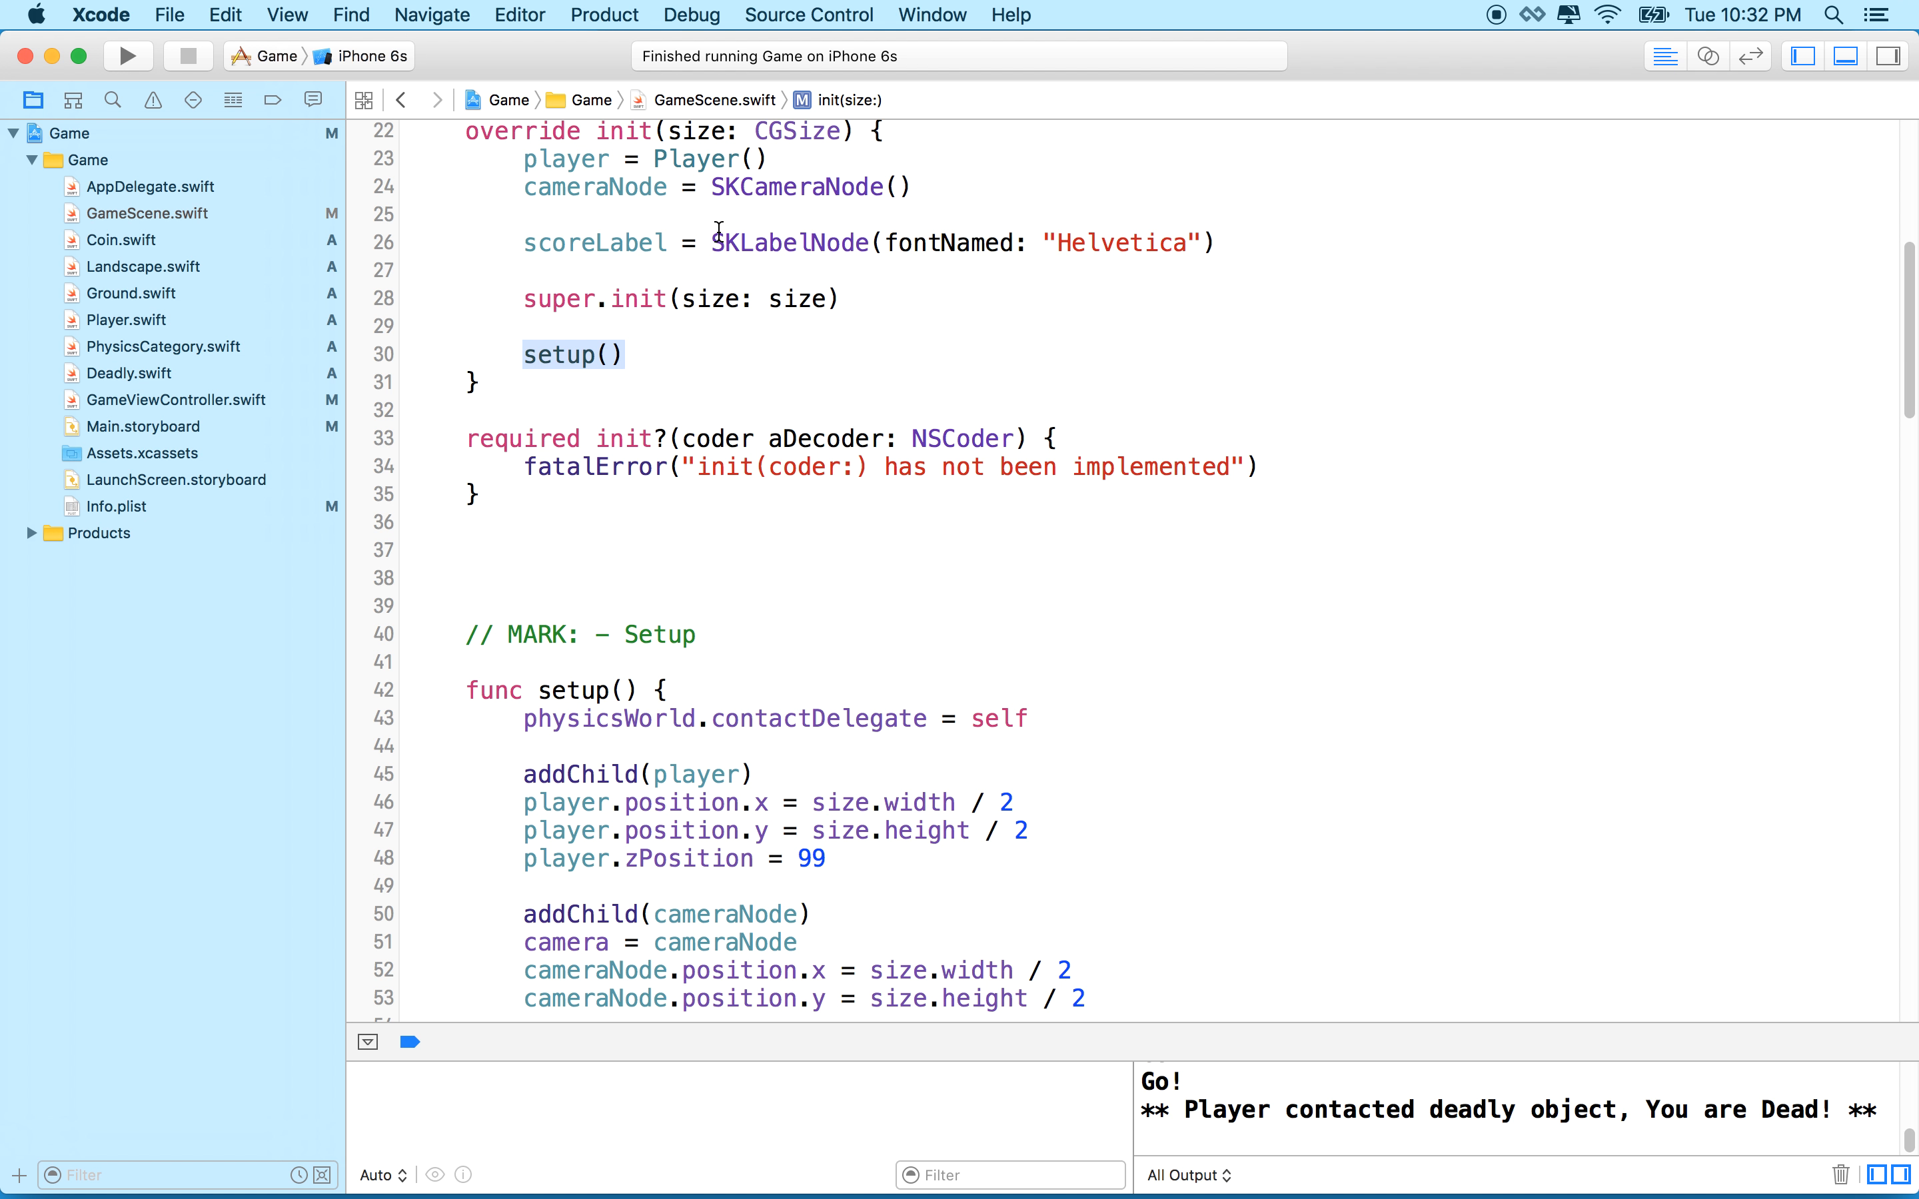
mouse_move(472, 382)
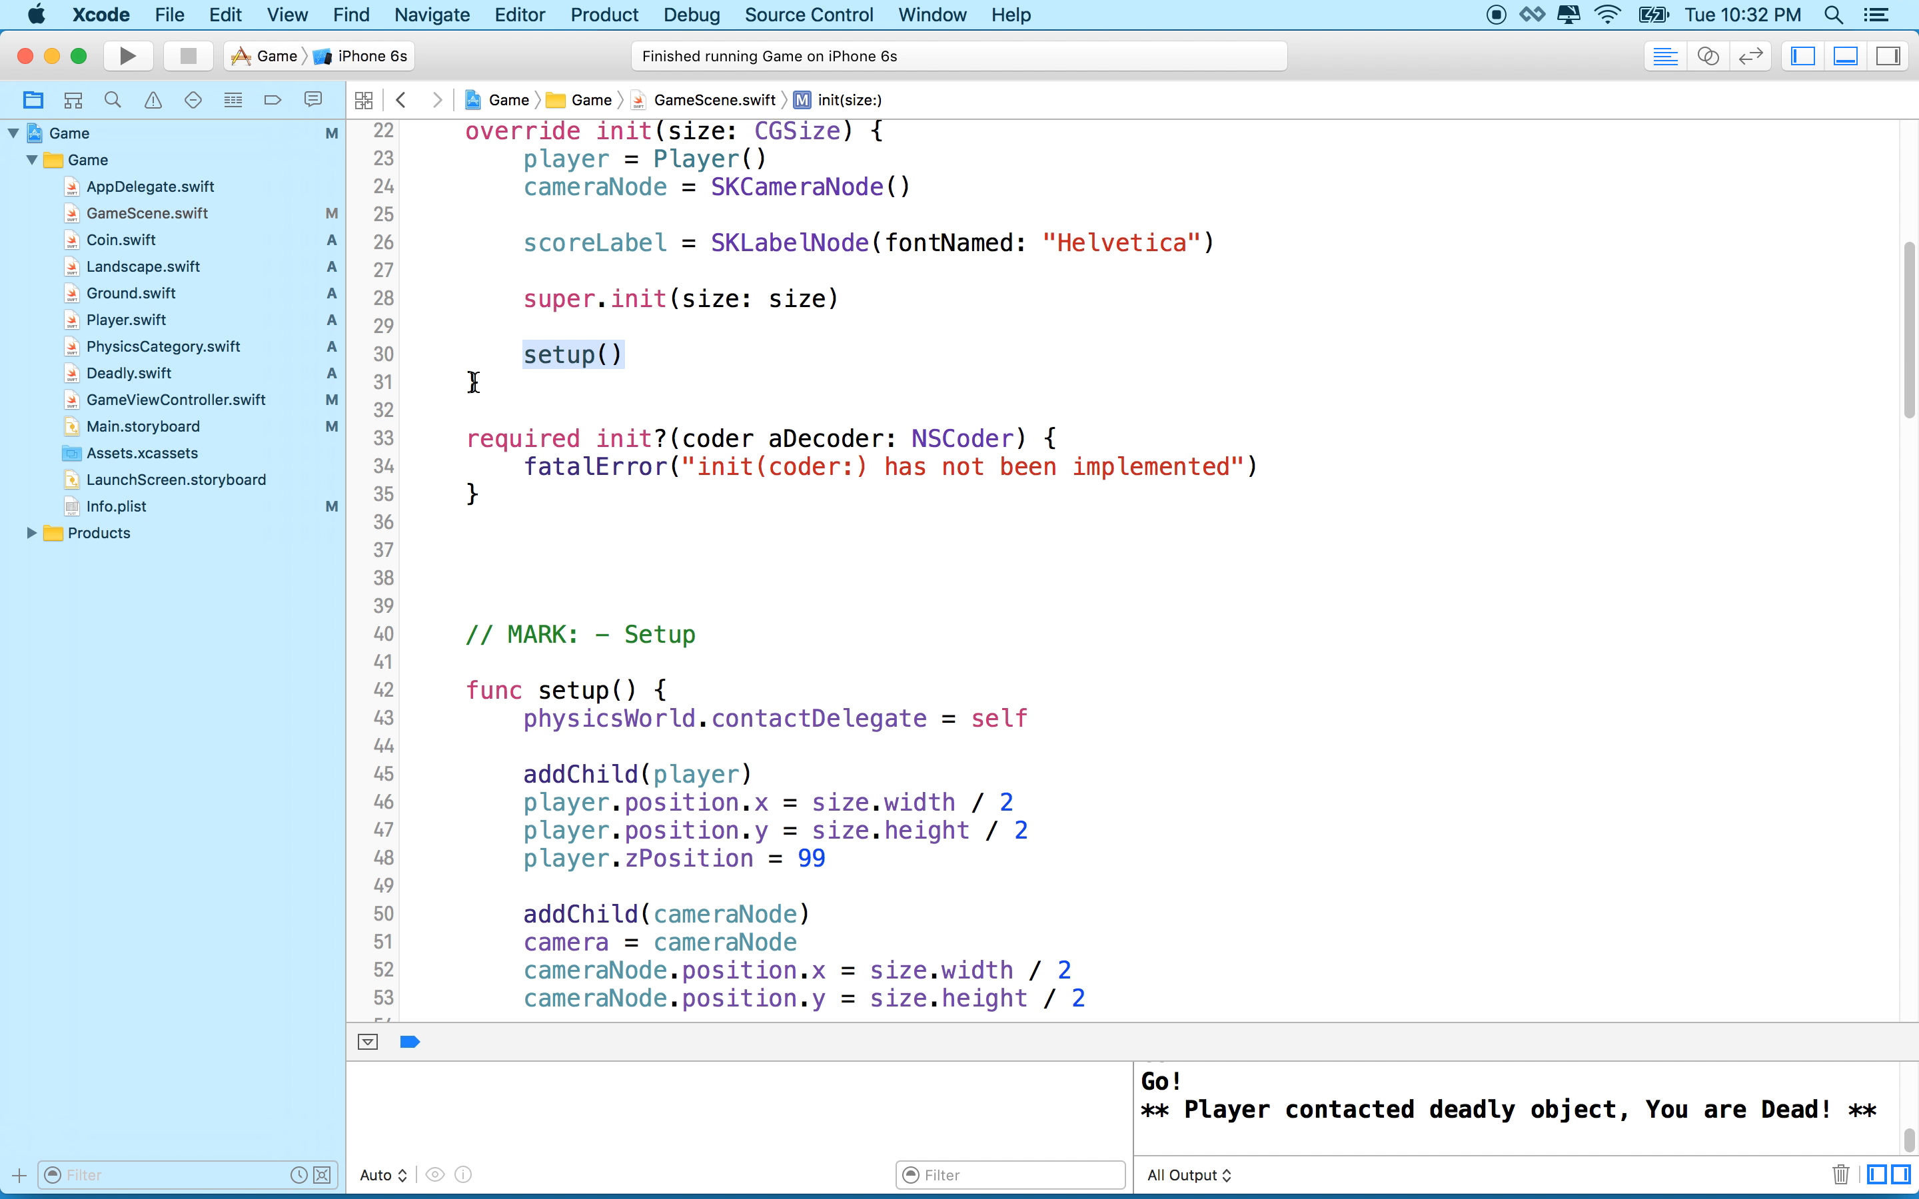
scroll(down, 3)
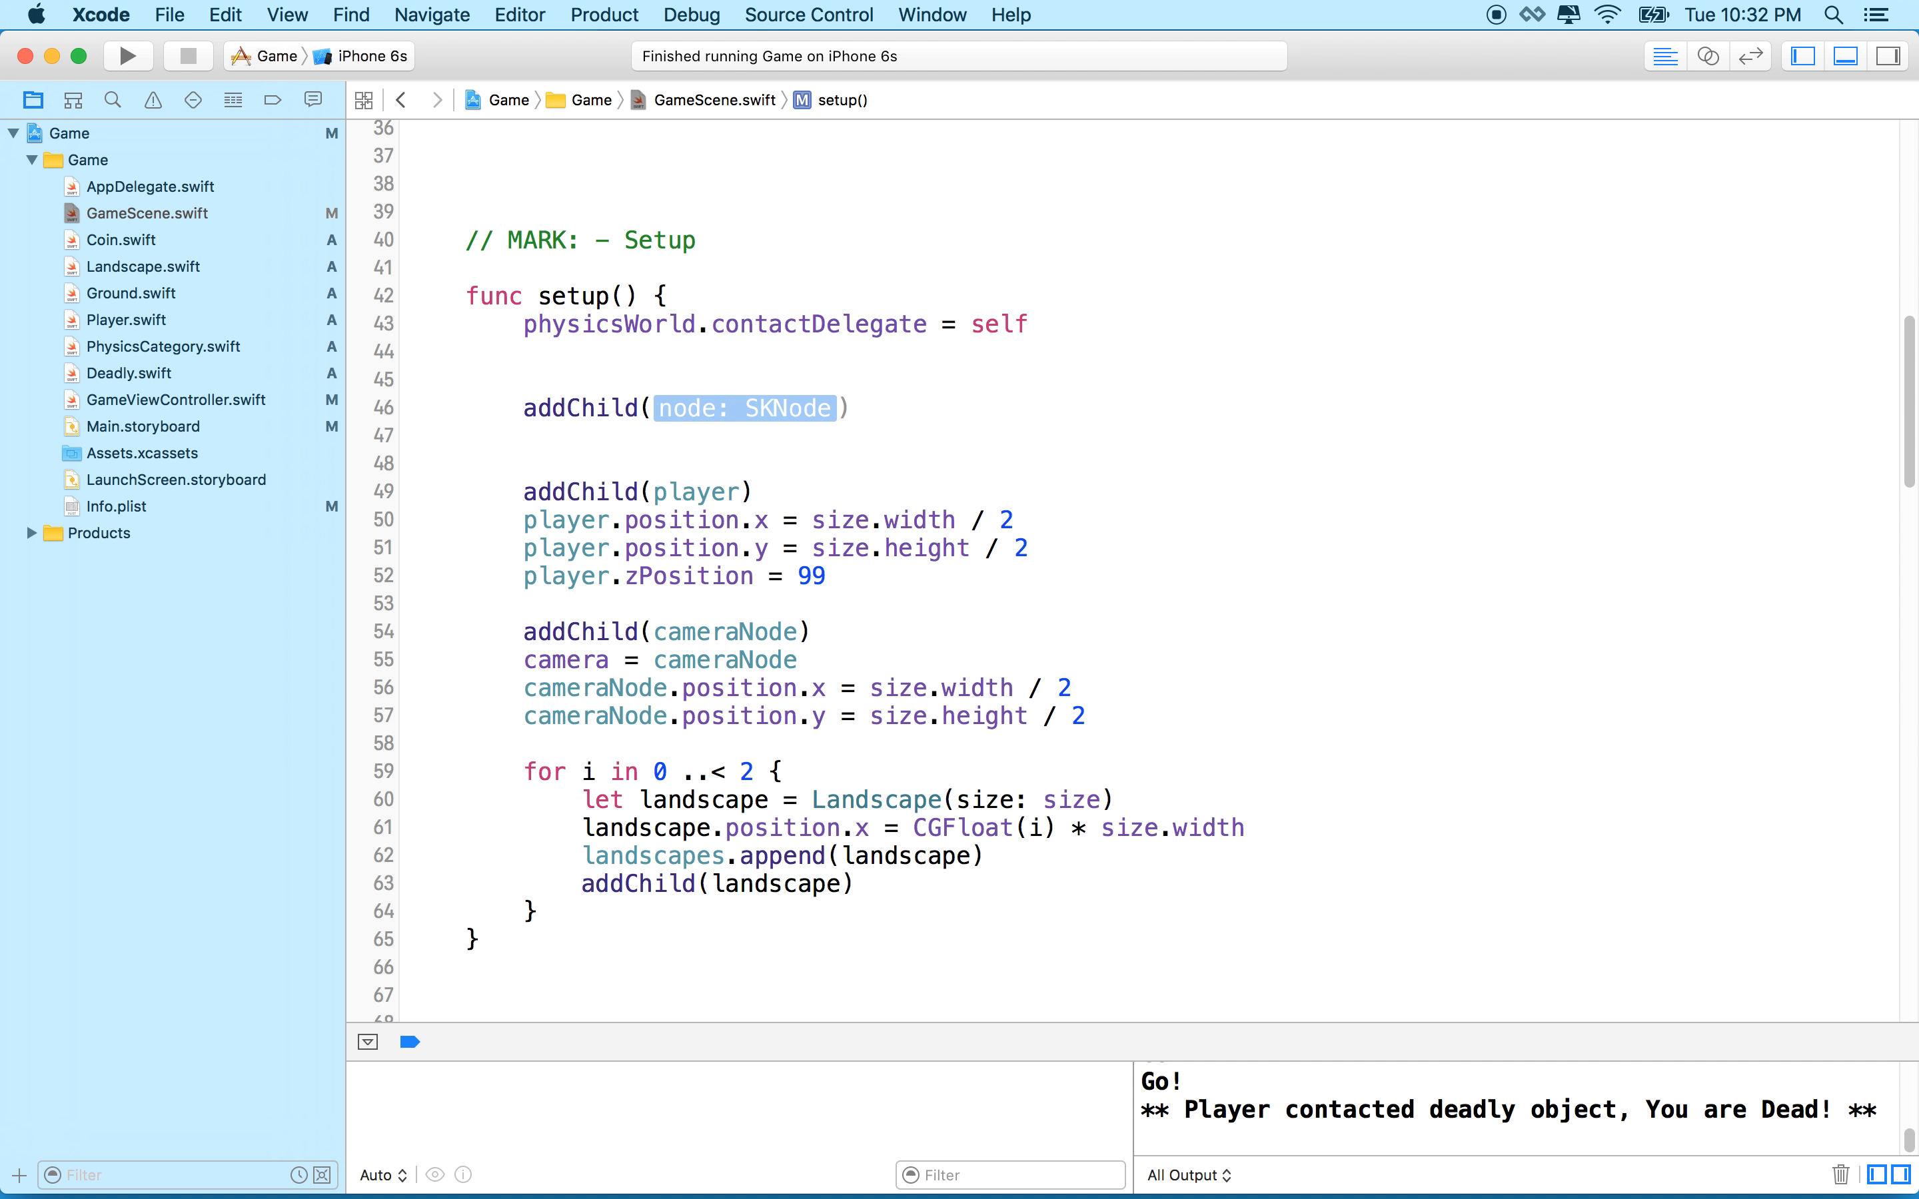
text(scoreLabel)
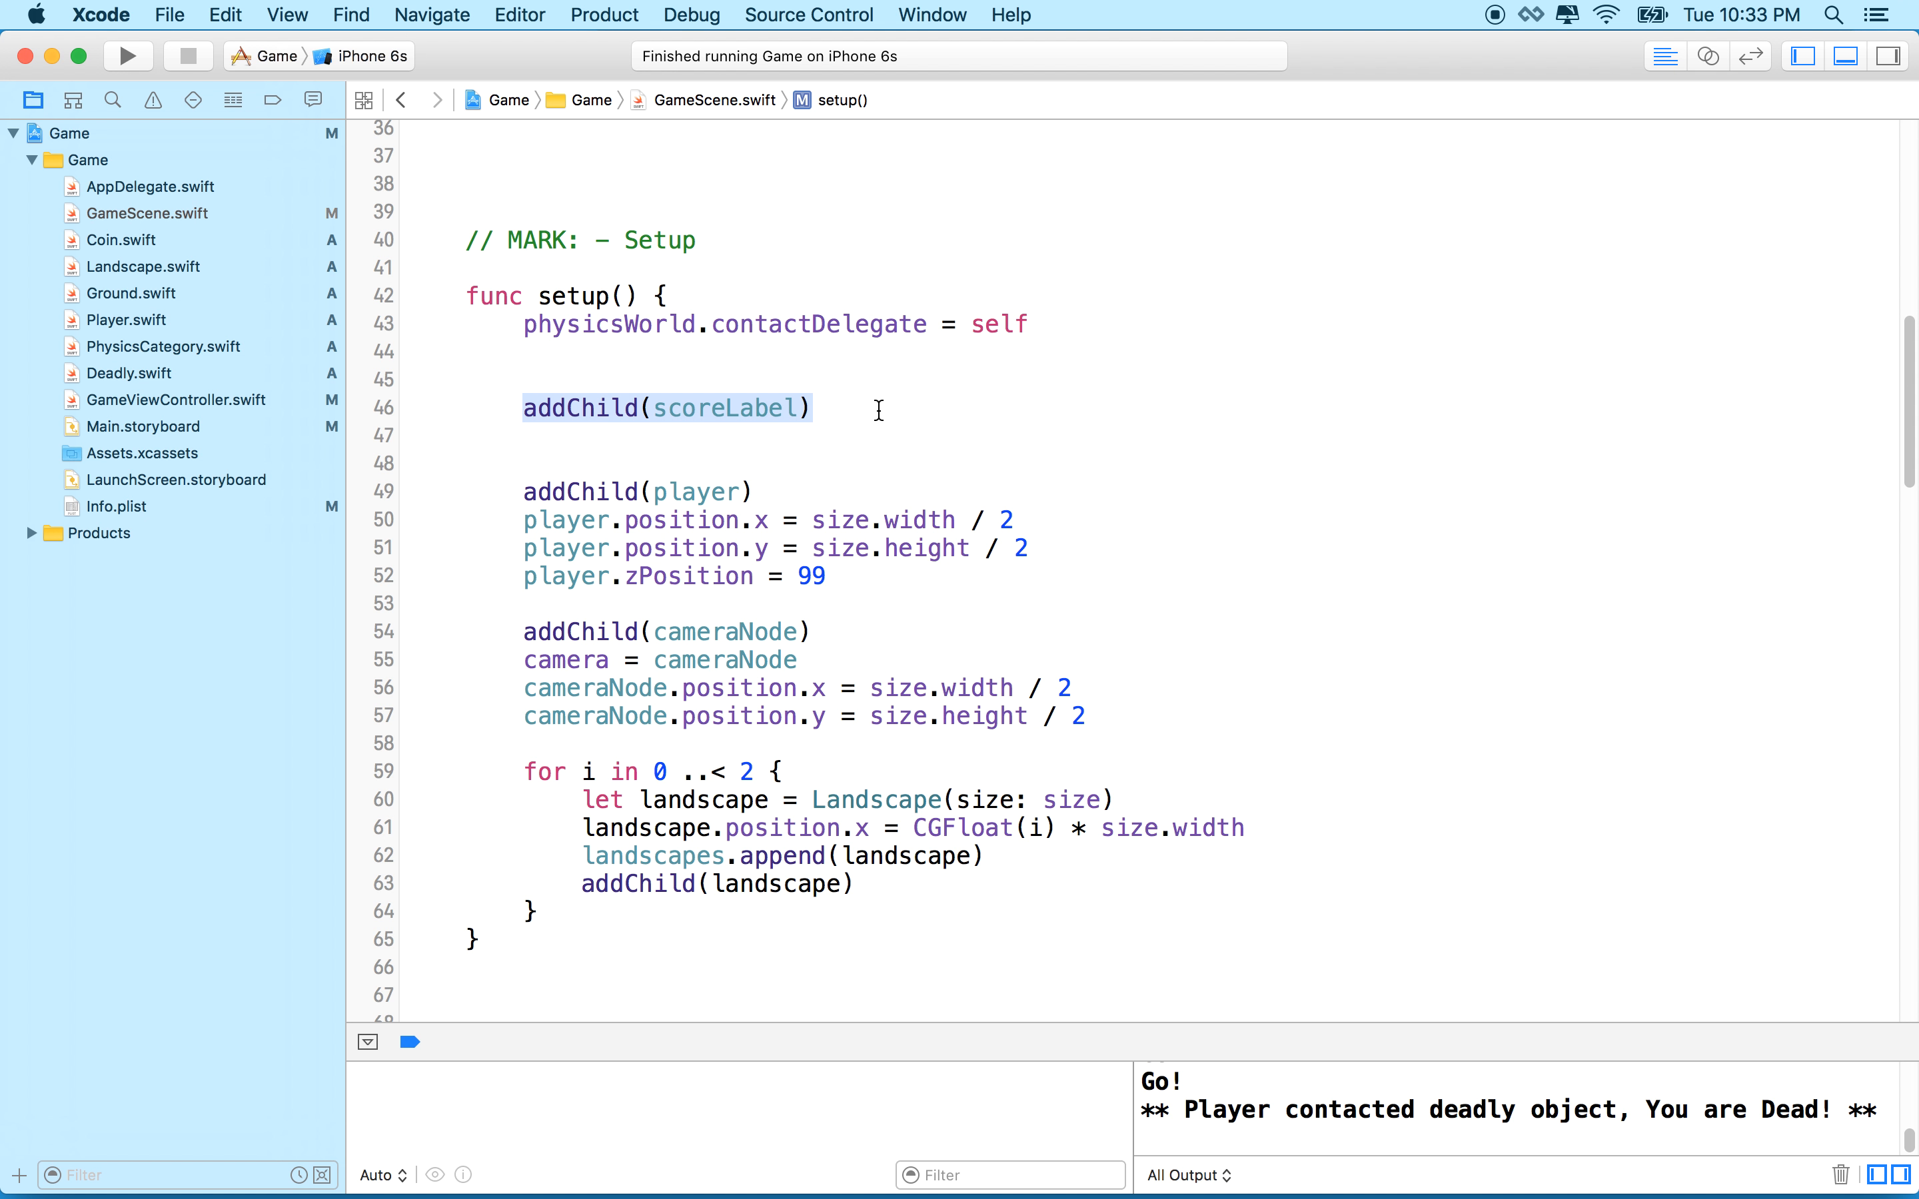
mouse_move(635, 415)
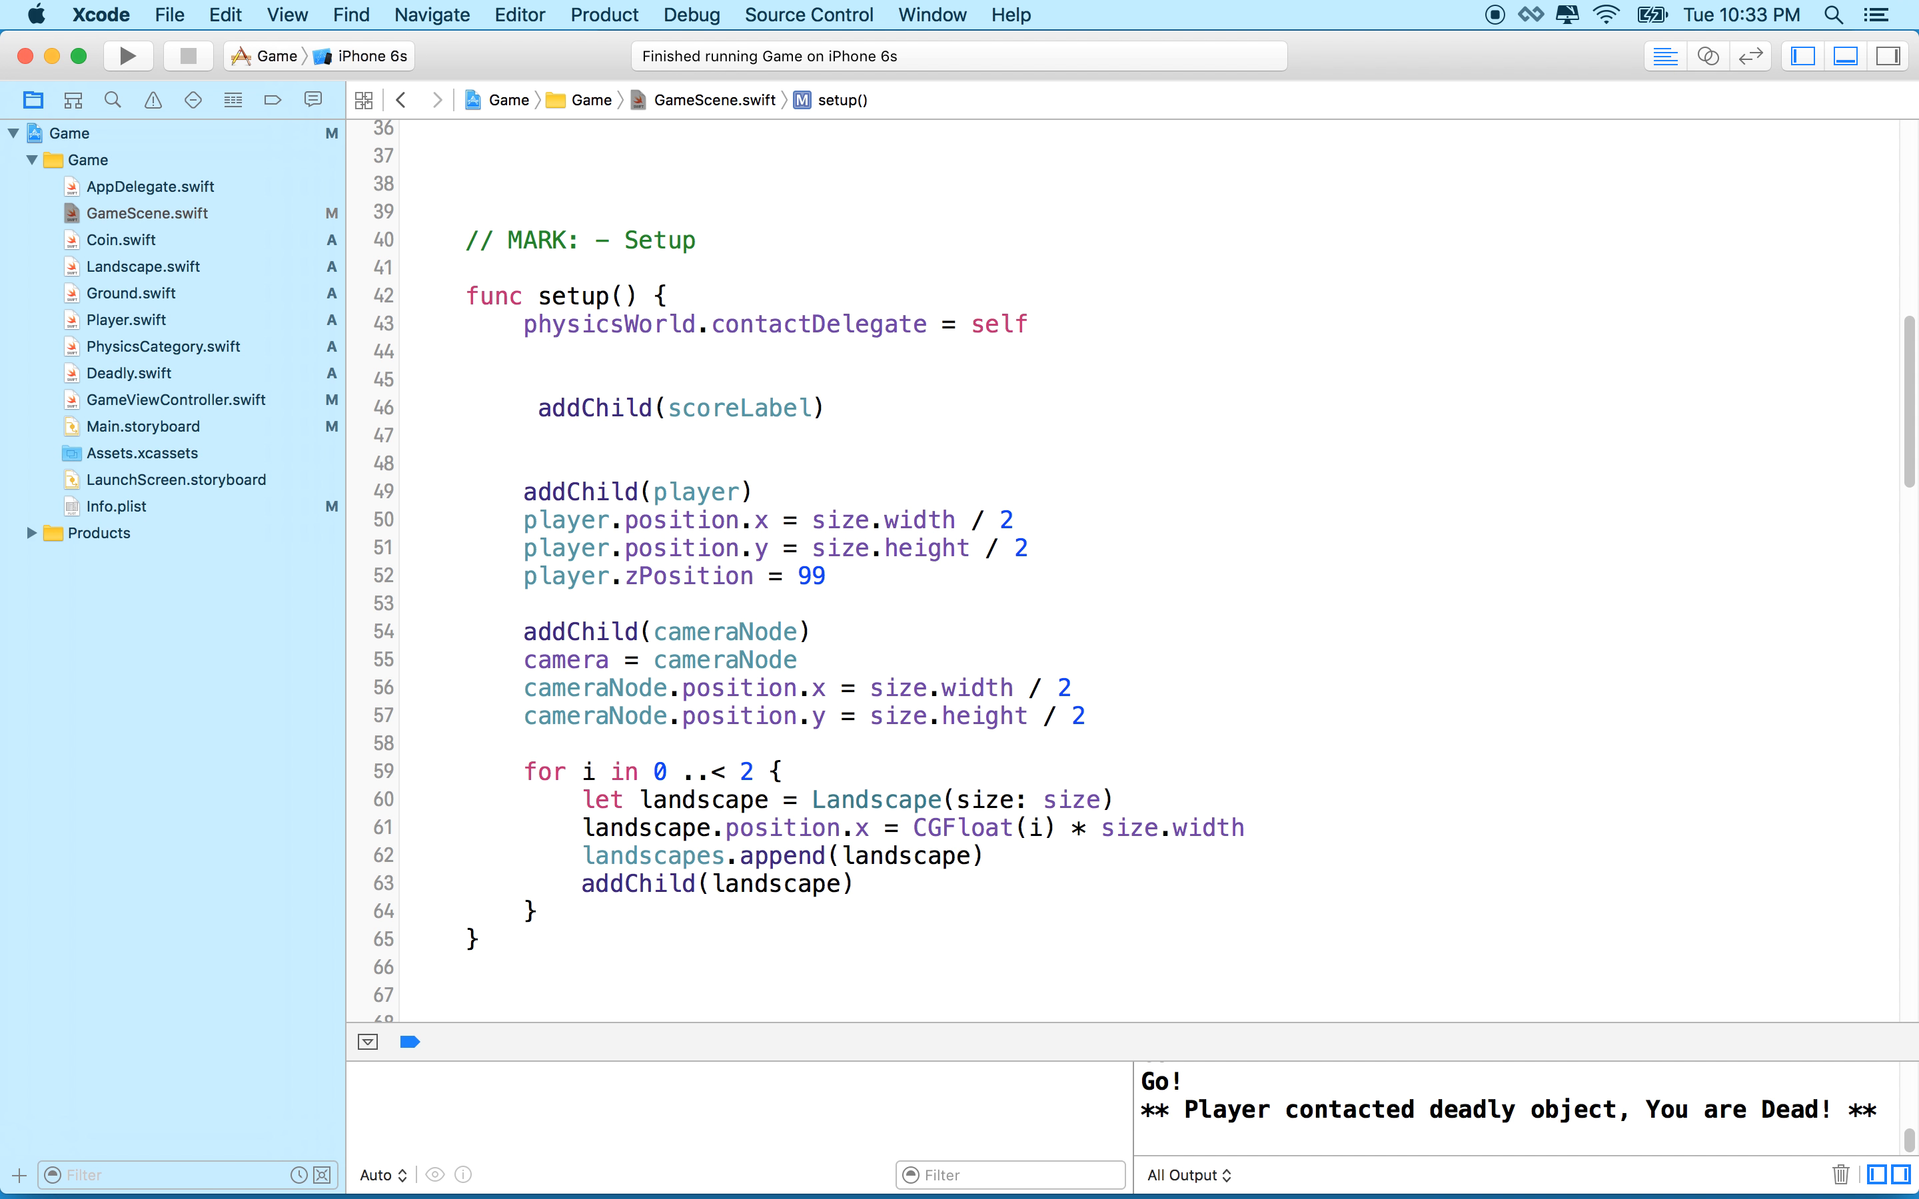
text(cameraNode.)
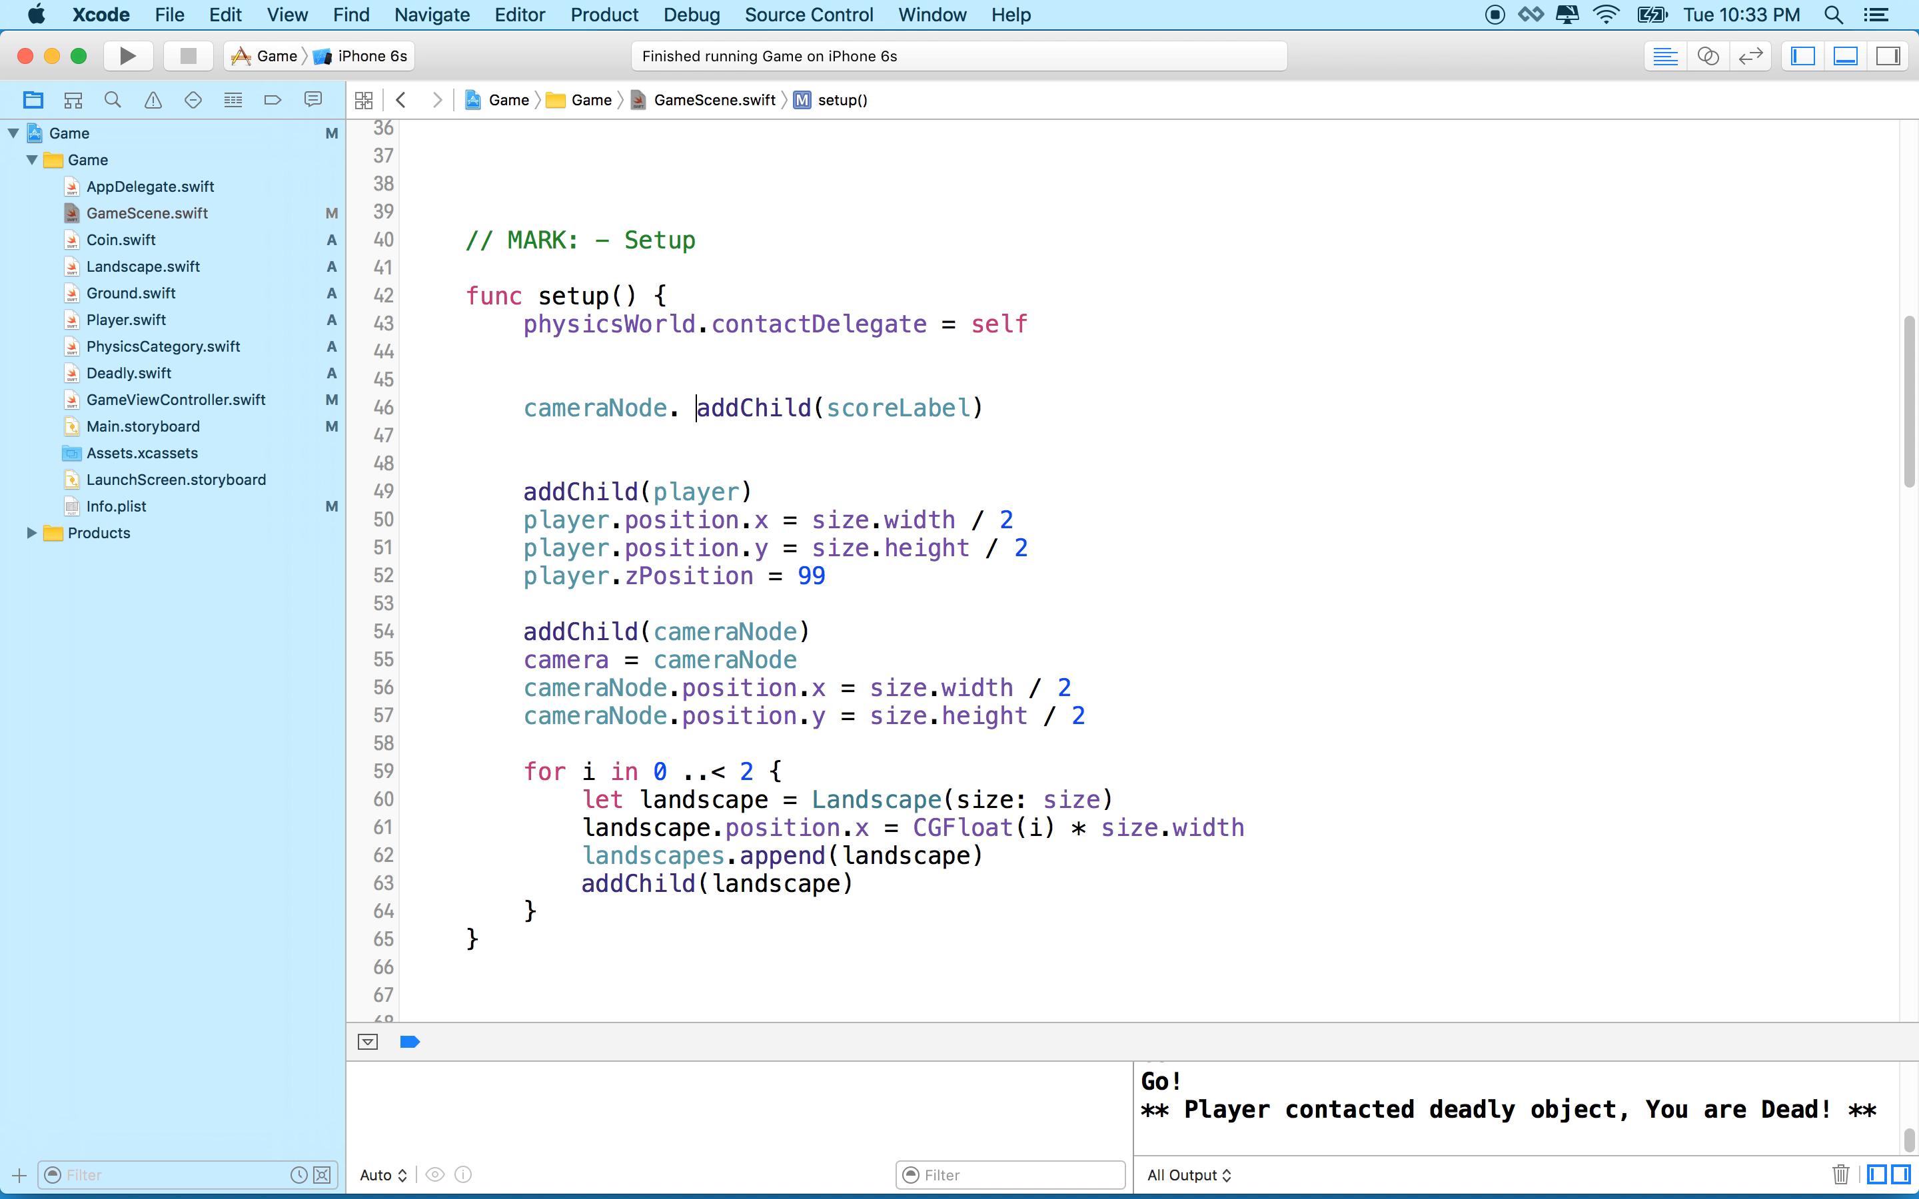
click(768, 411)
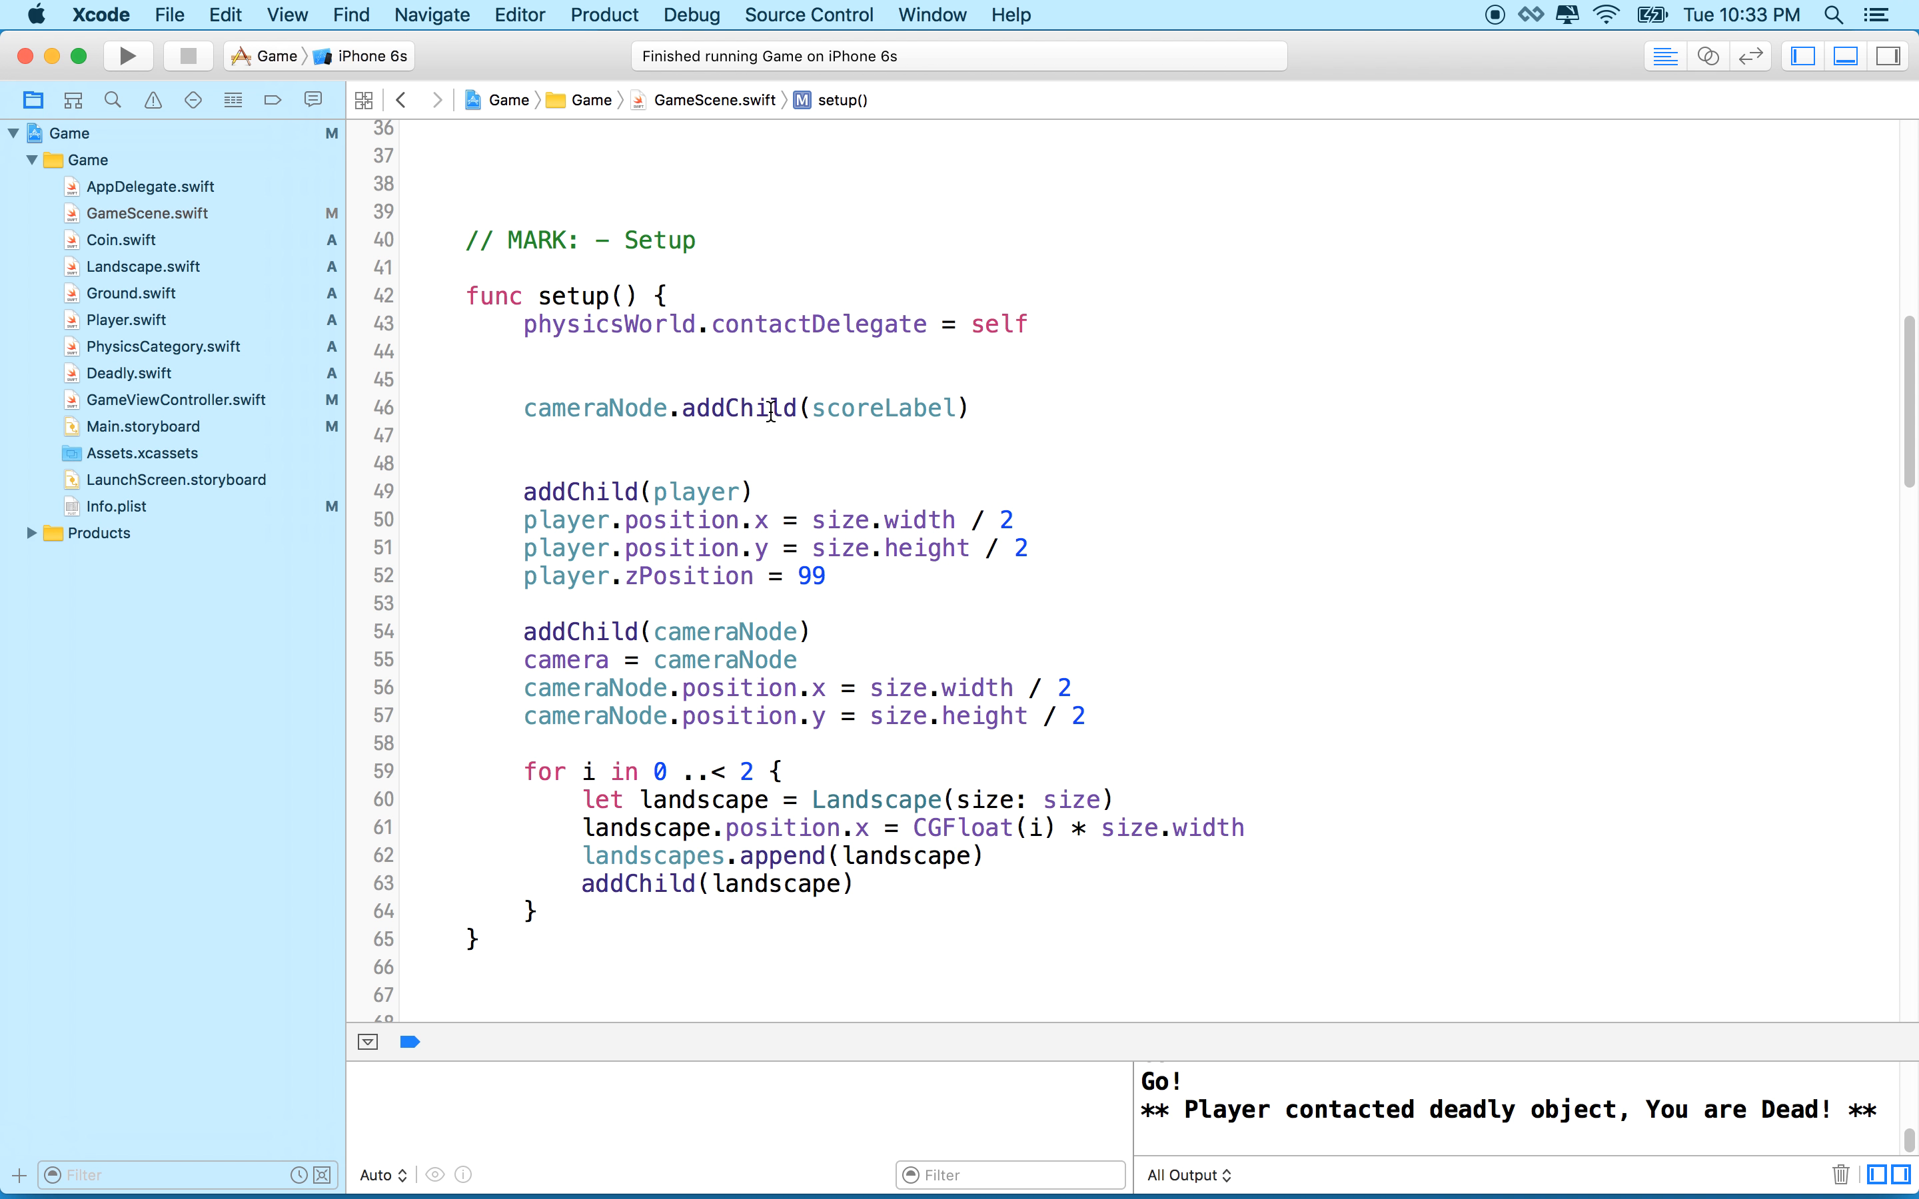
double_click(882, 407)
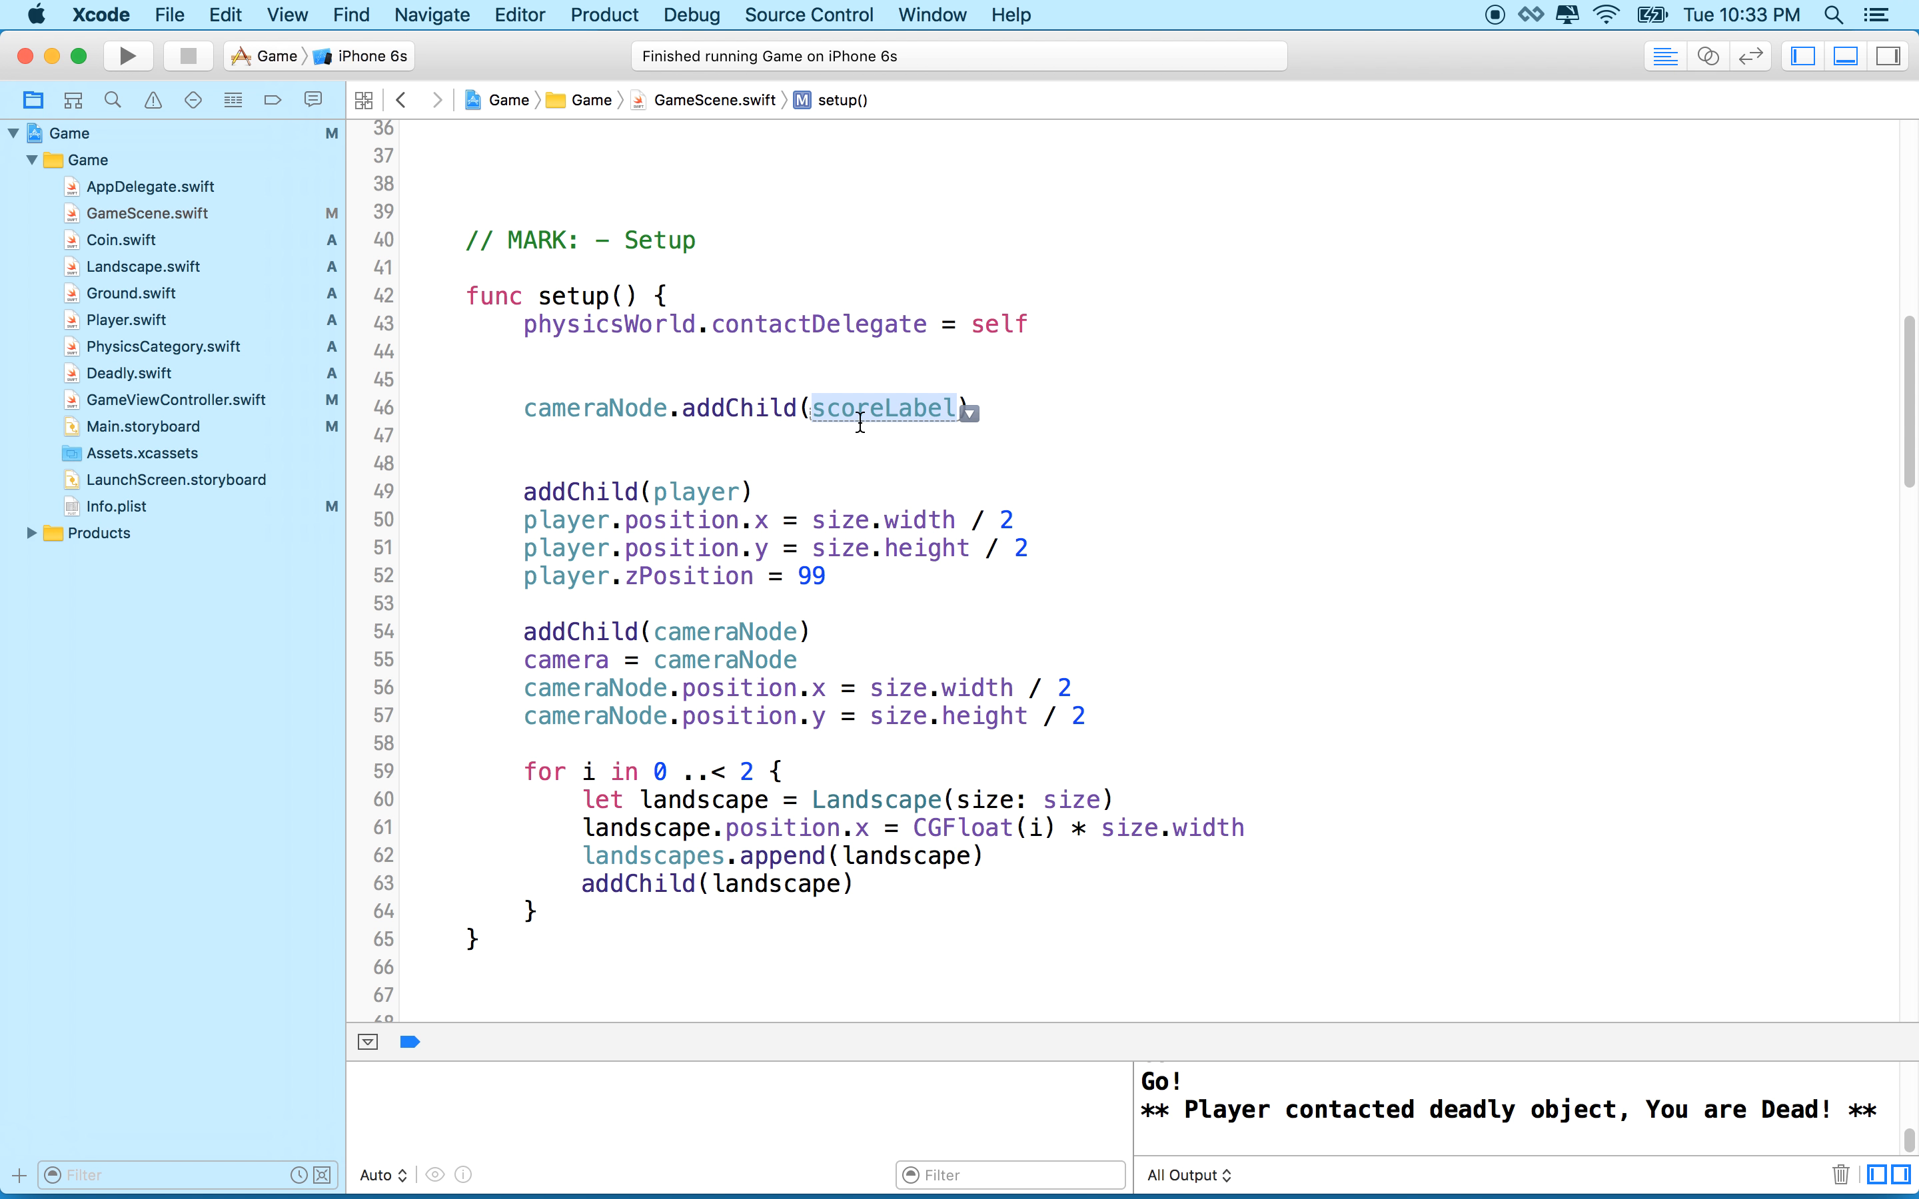
mouse_move(928, 425)
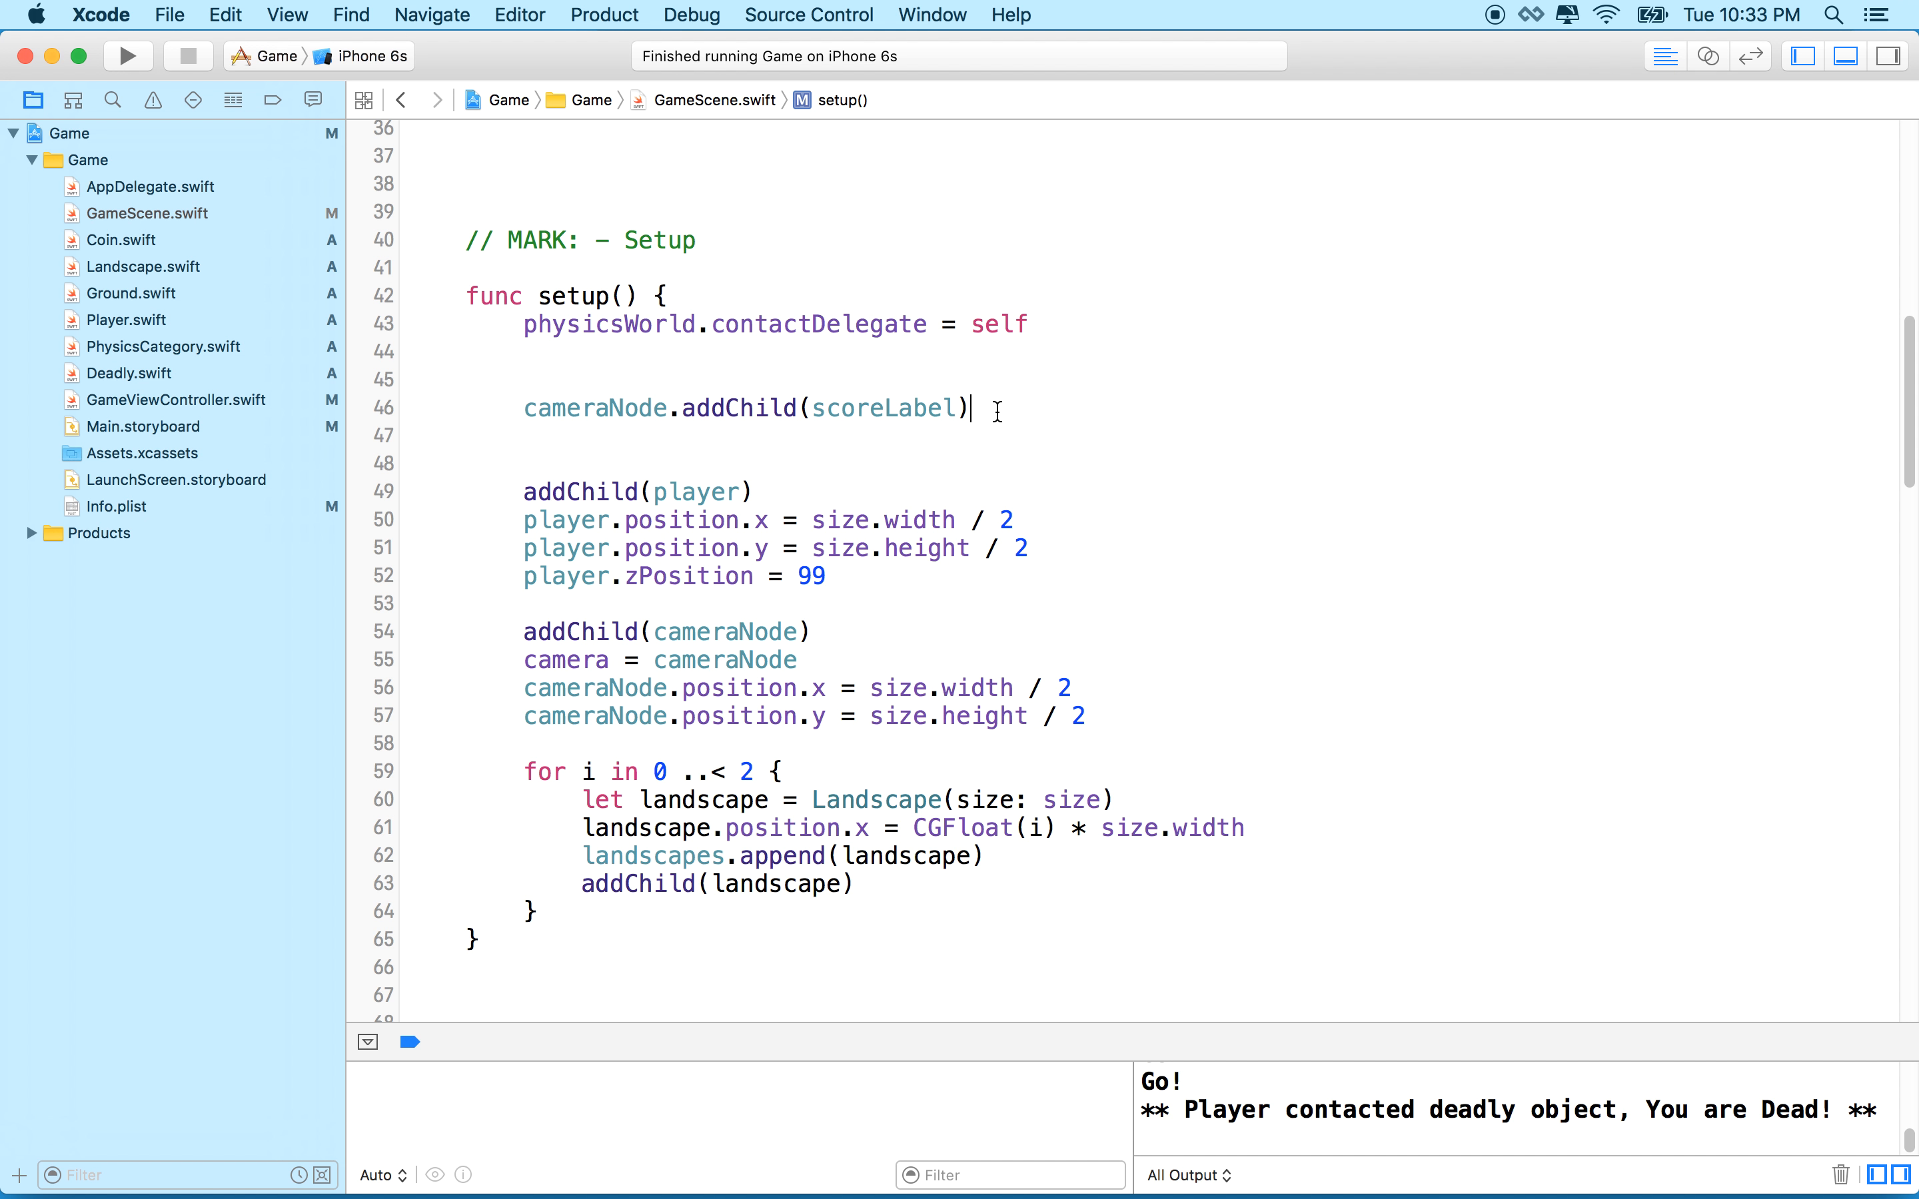
Set scoreLabel.zPosition = 999 on a new line below addChild.
key(Return)
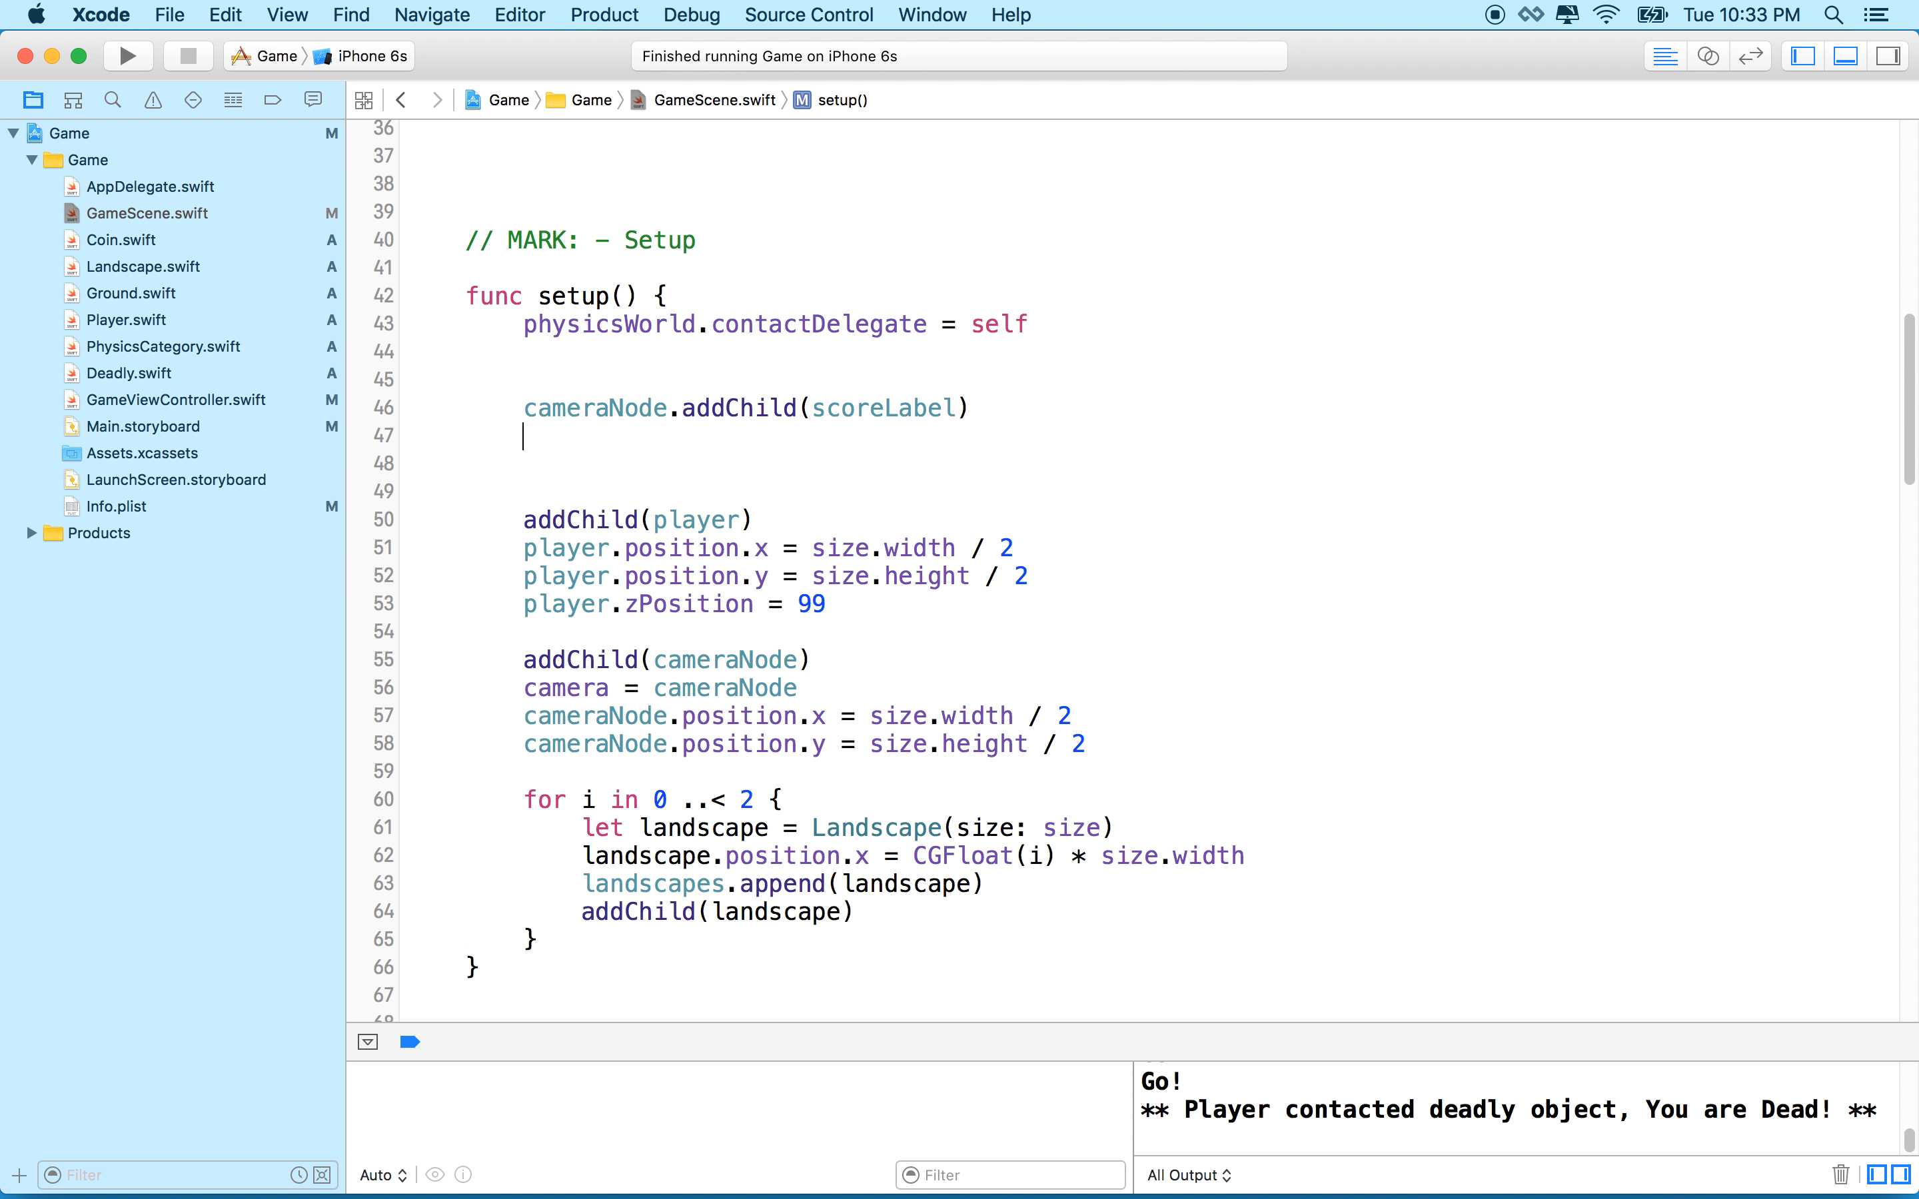
text(scoreLabel.zp)
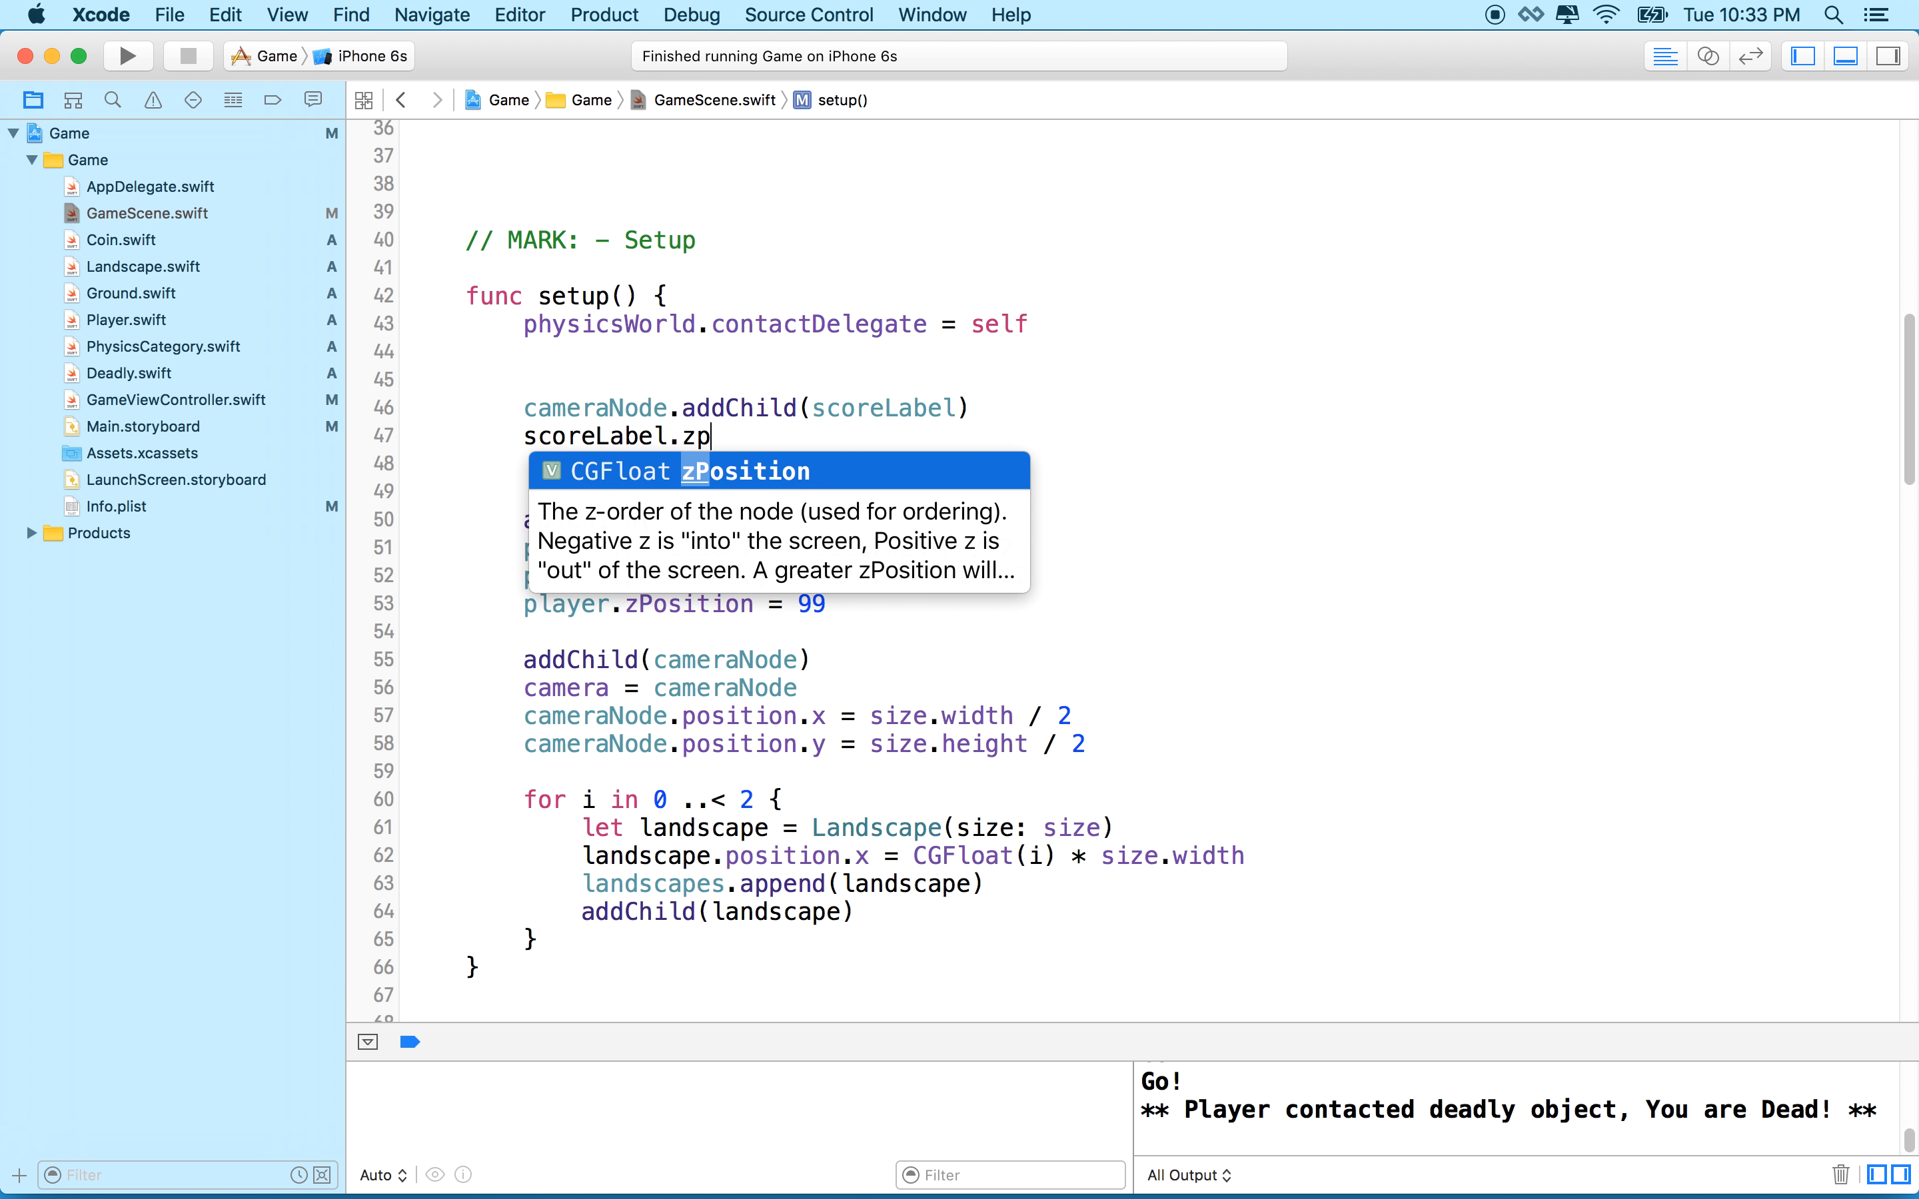
key(Return)
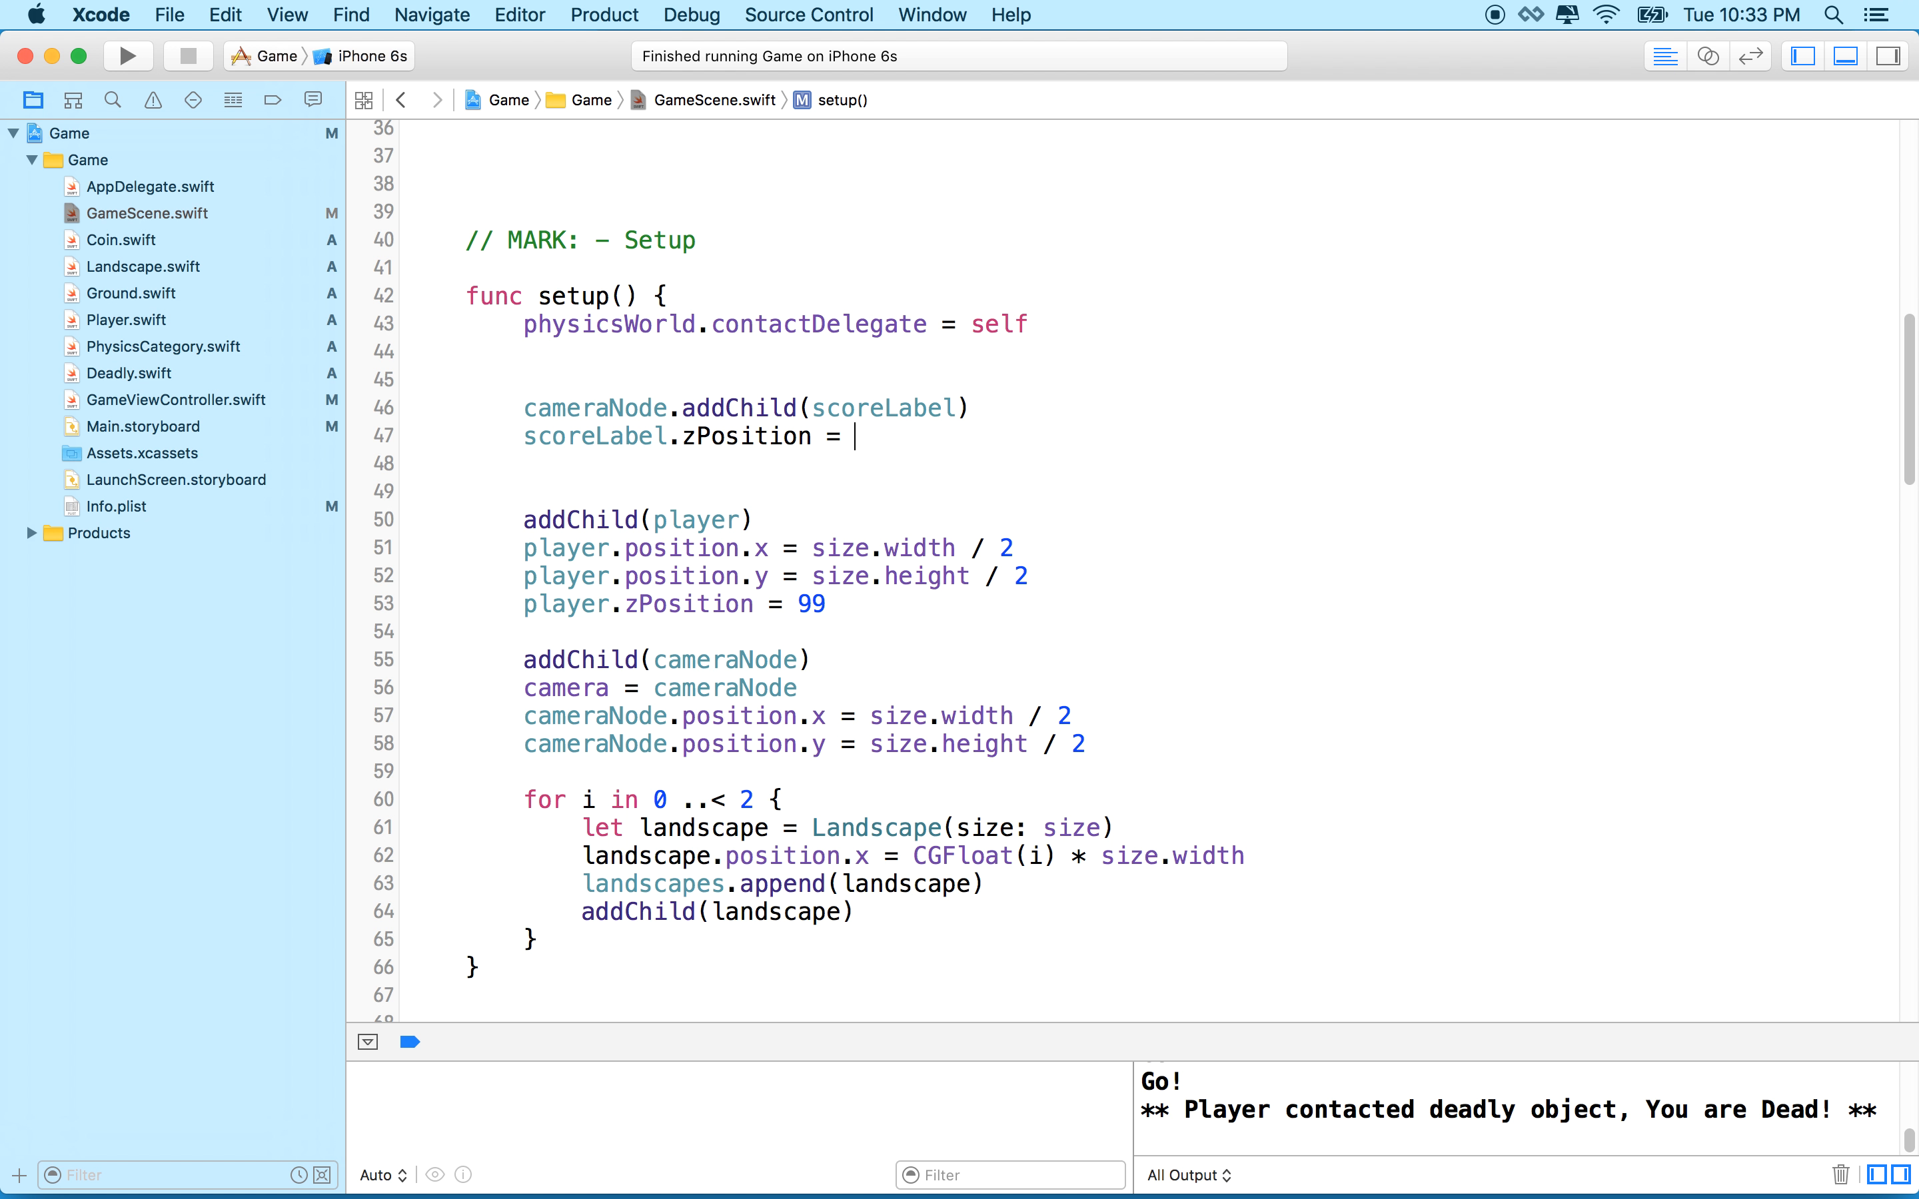
text(999)
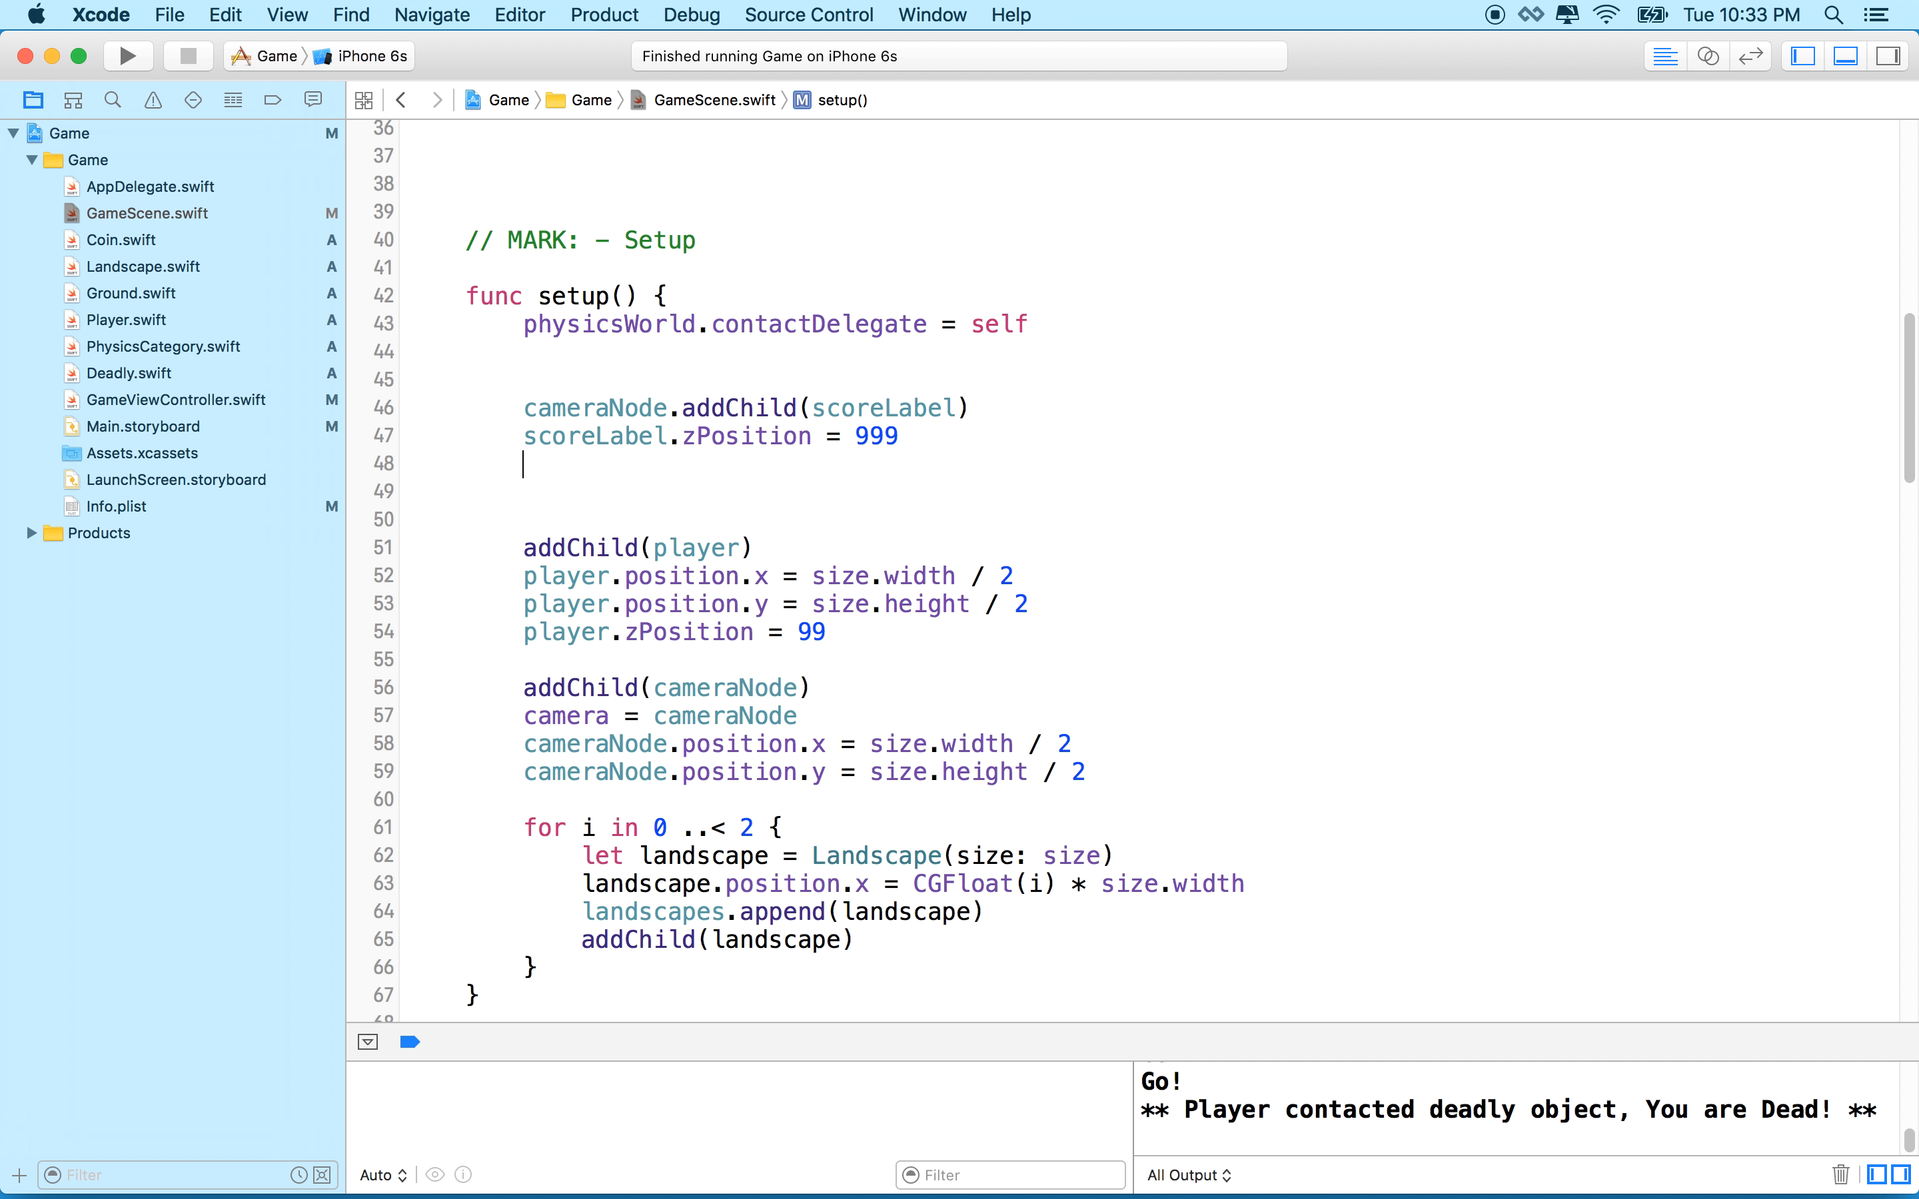
text(scoreLabel)
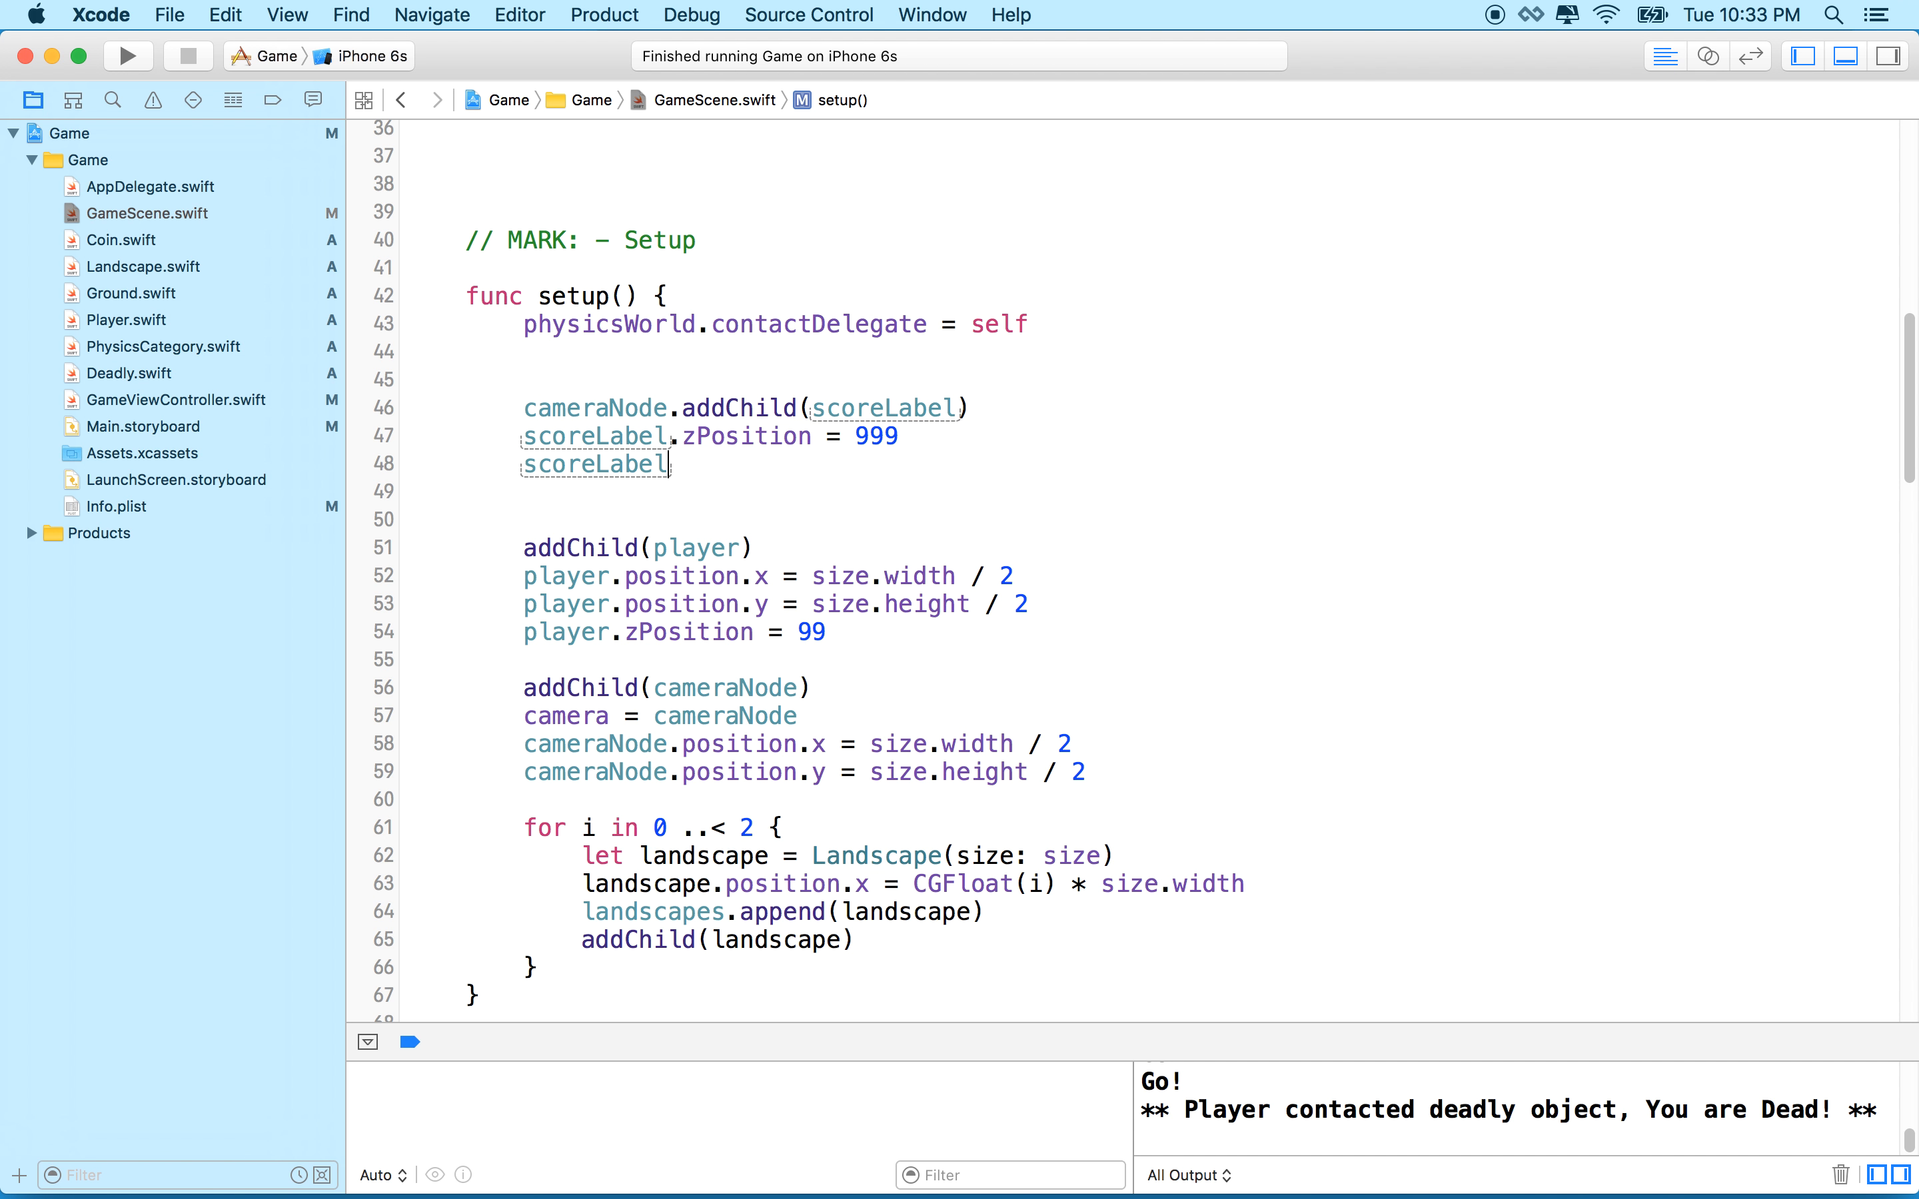
text(.text)
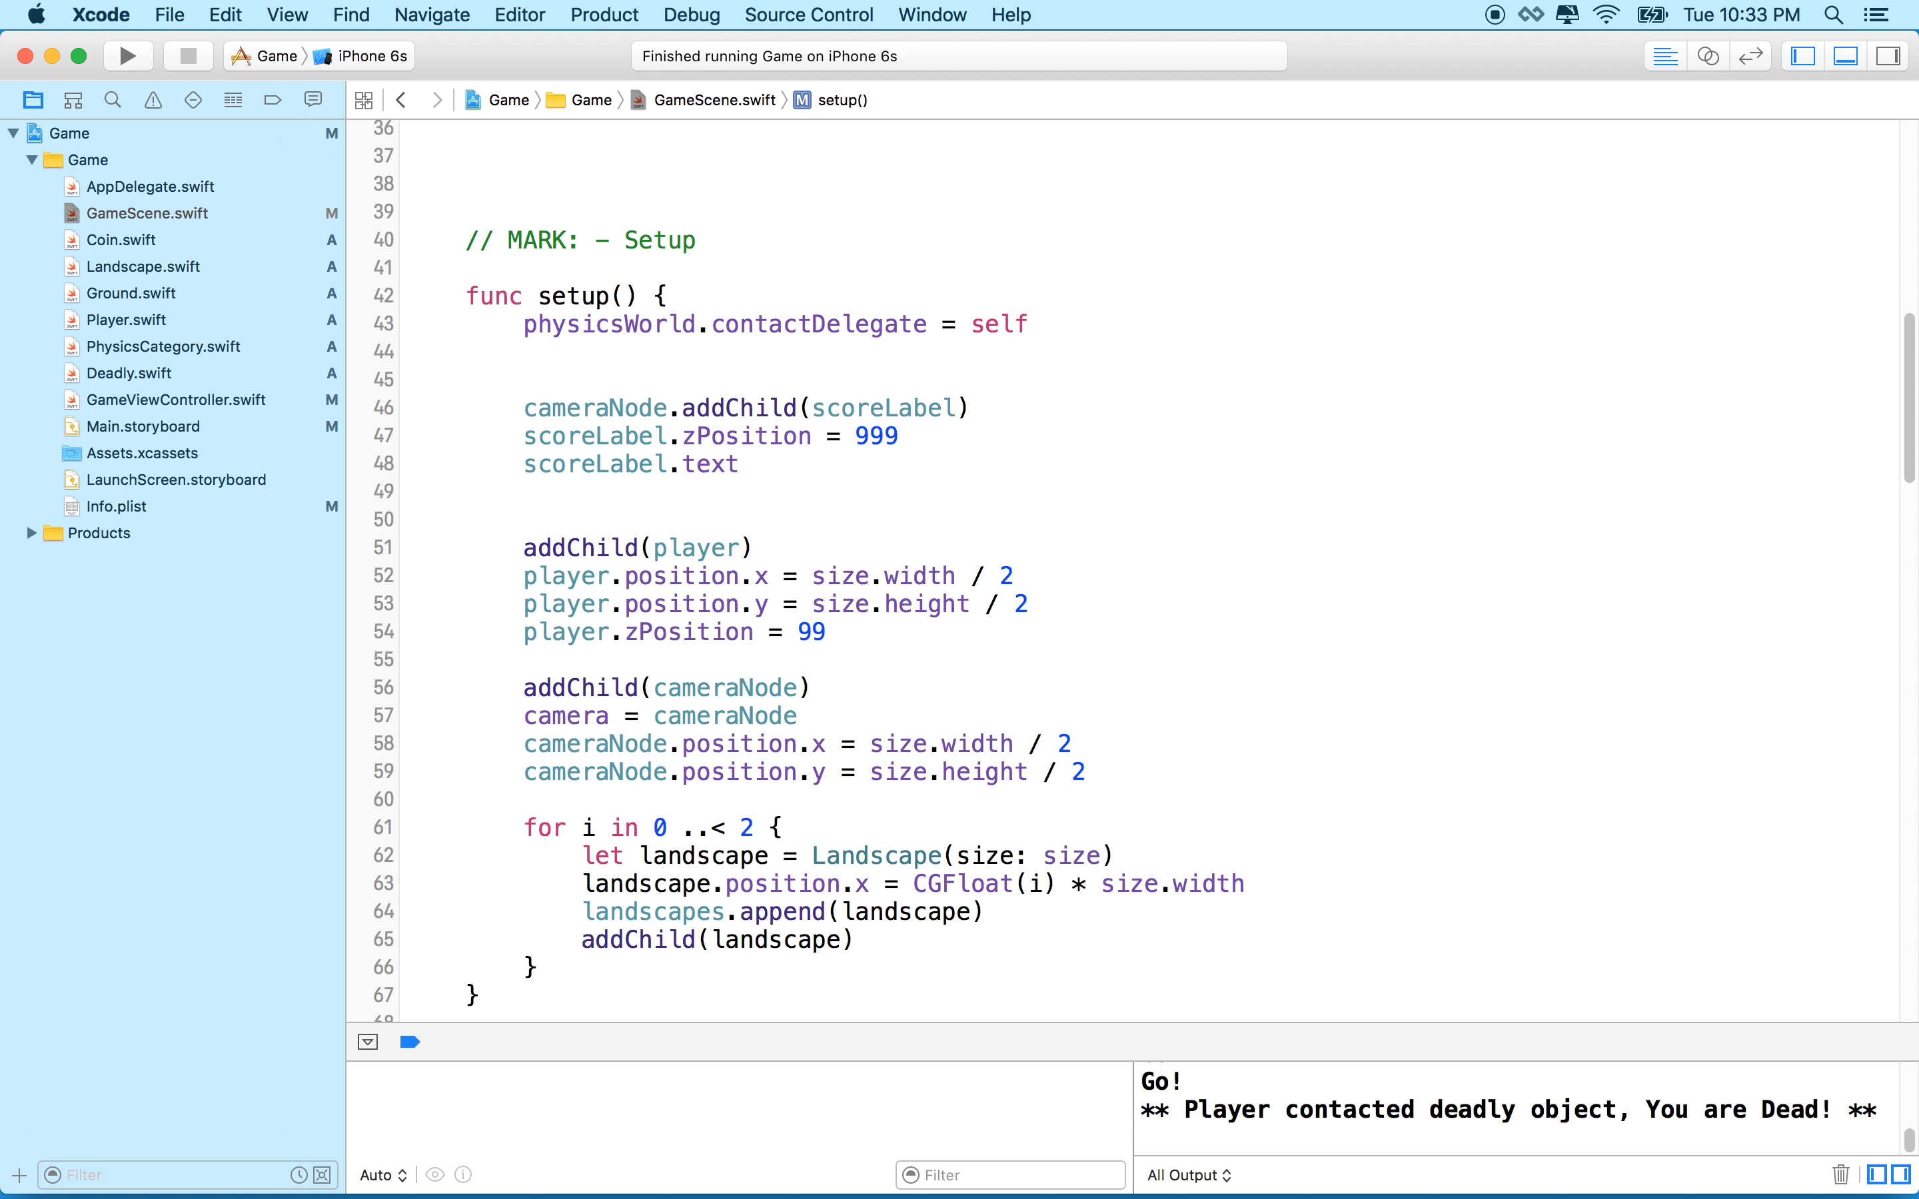
text(= "")
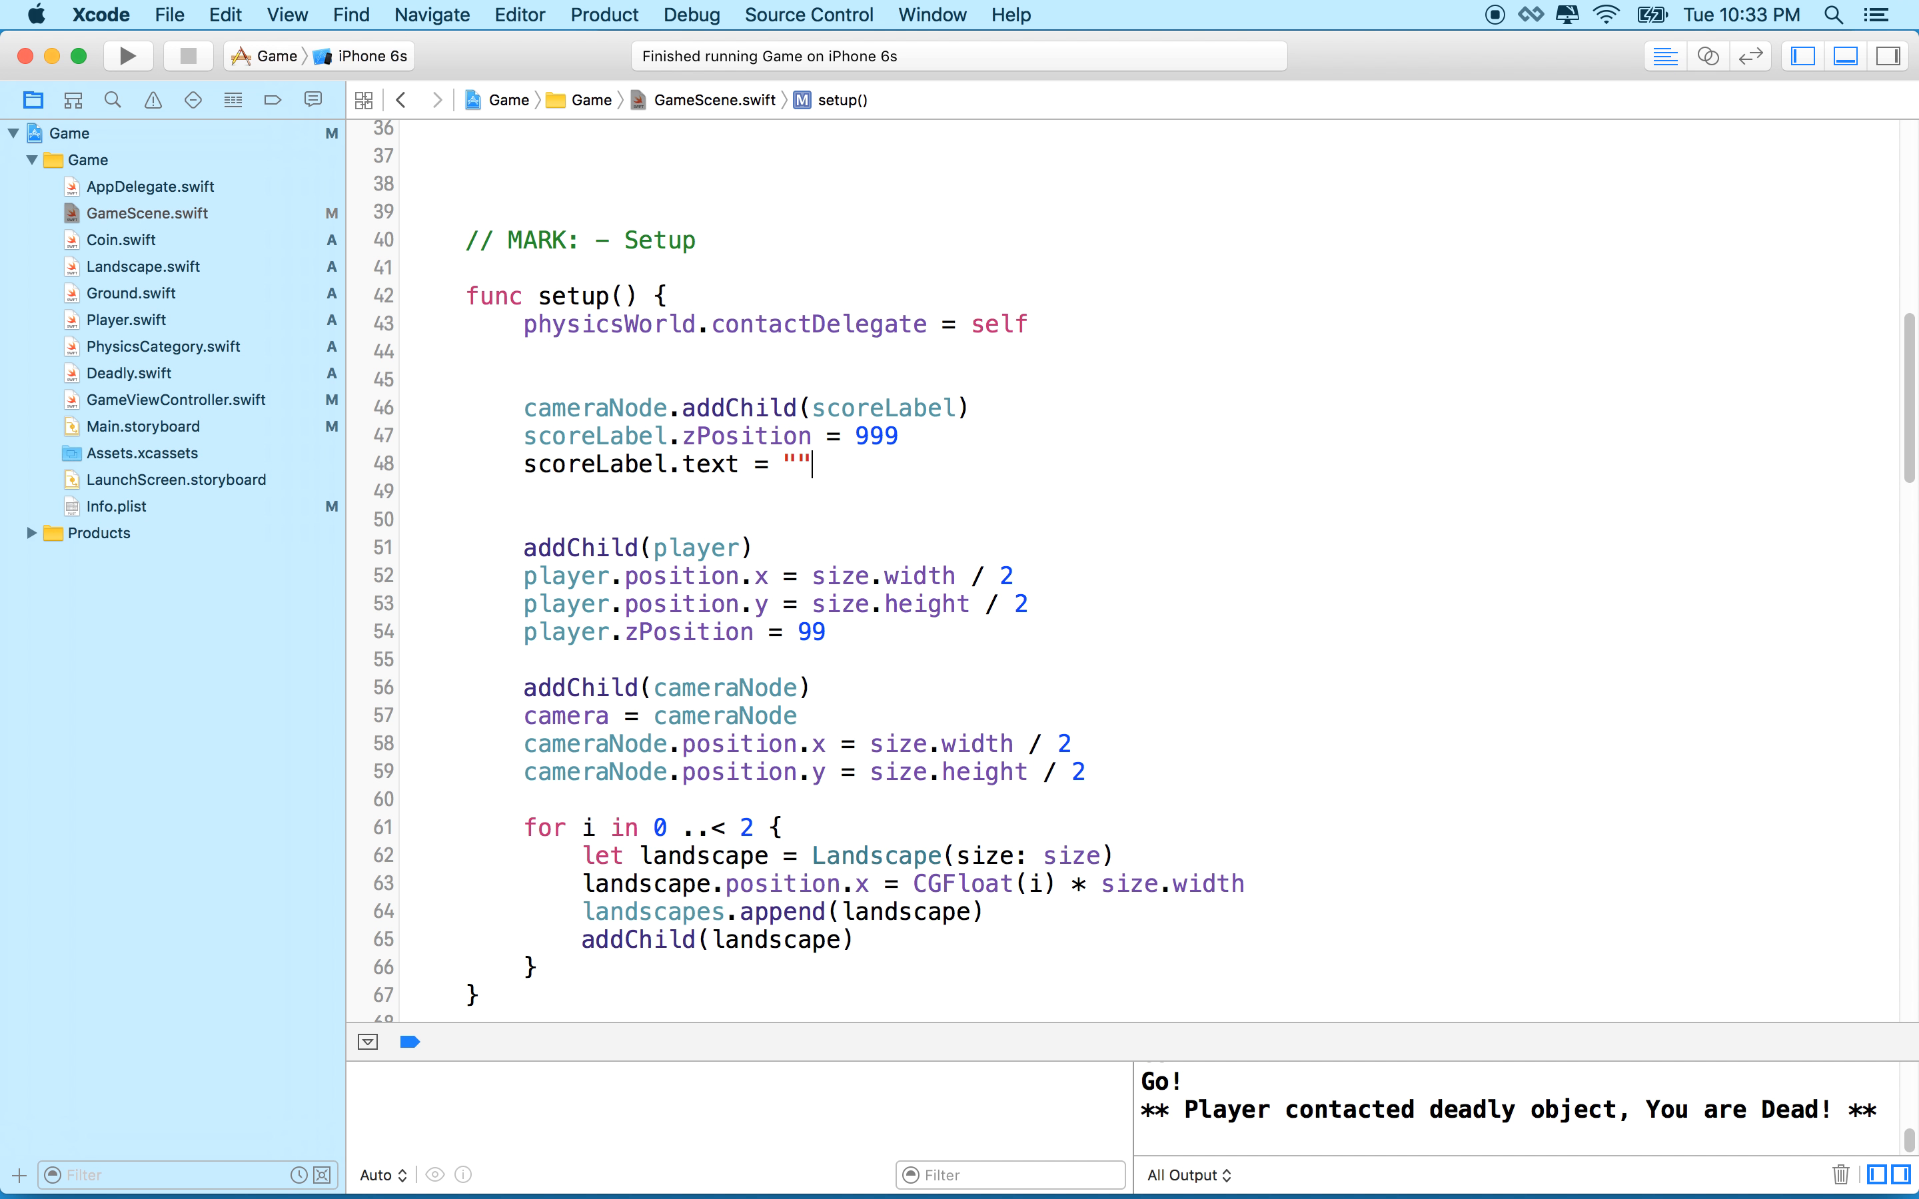
text(293)
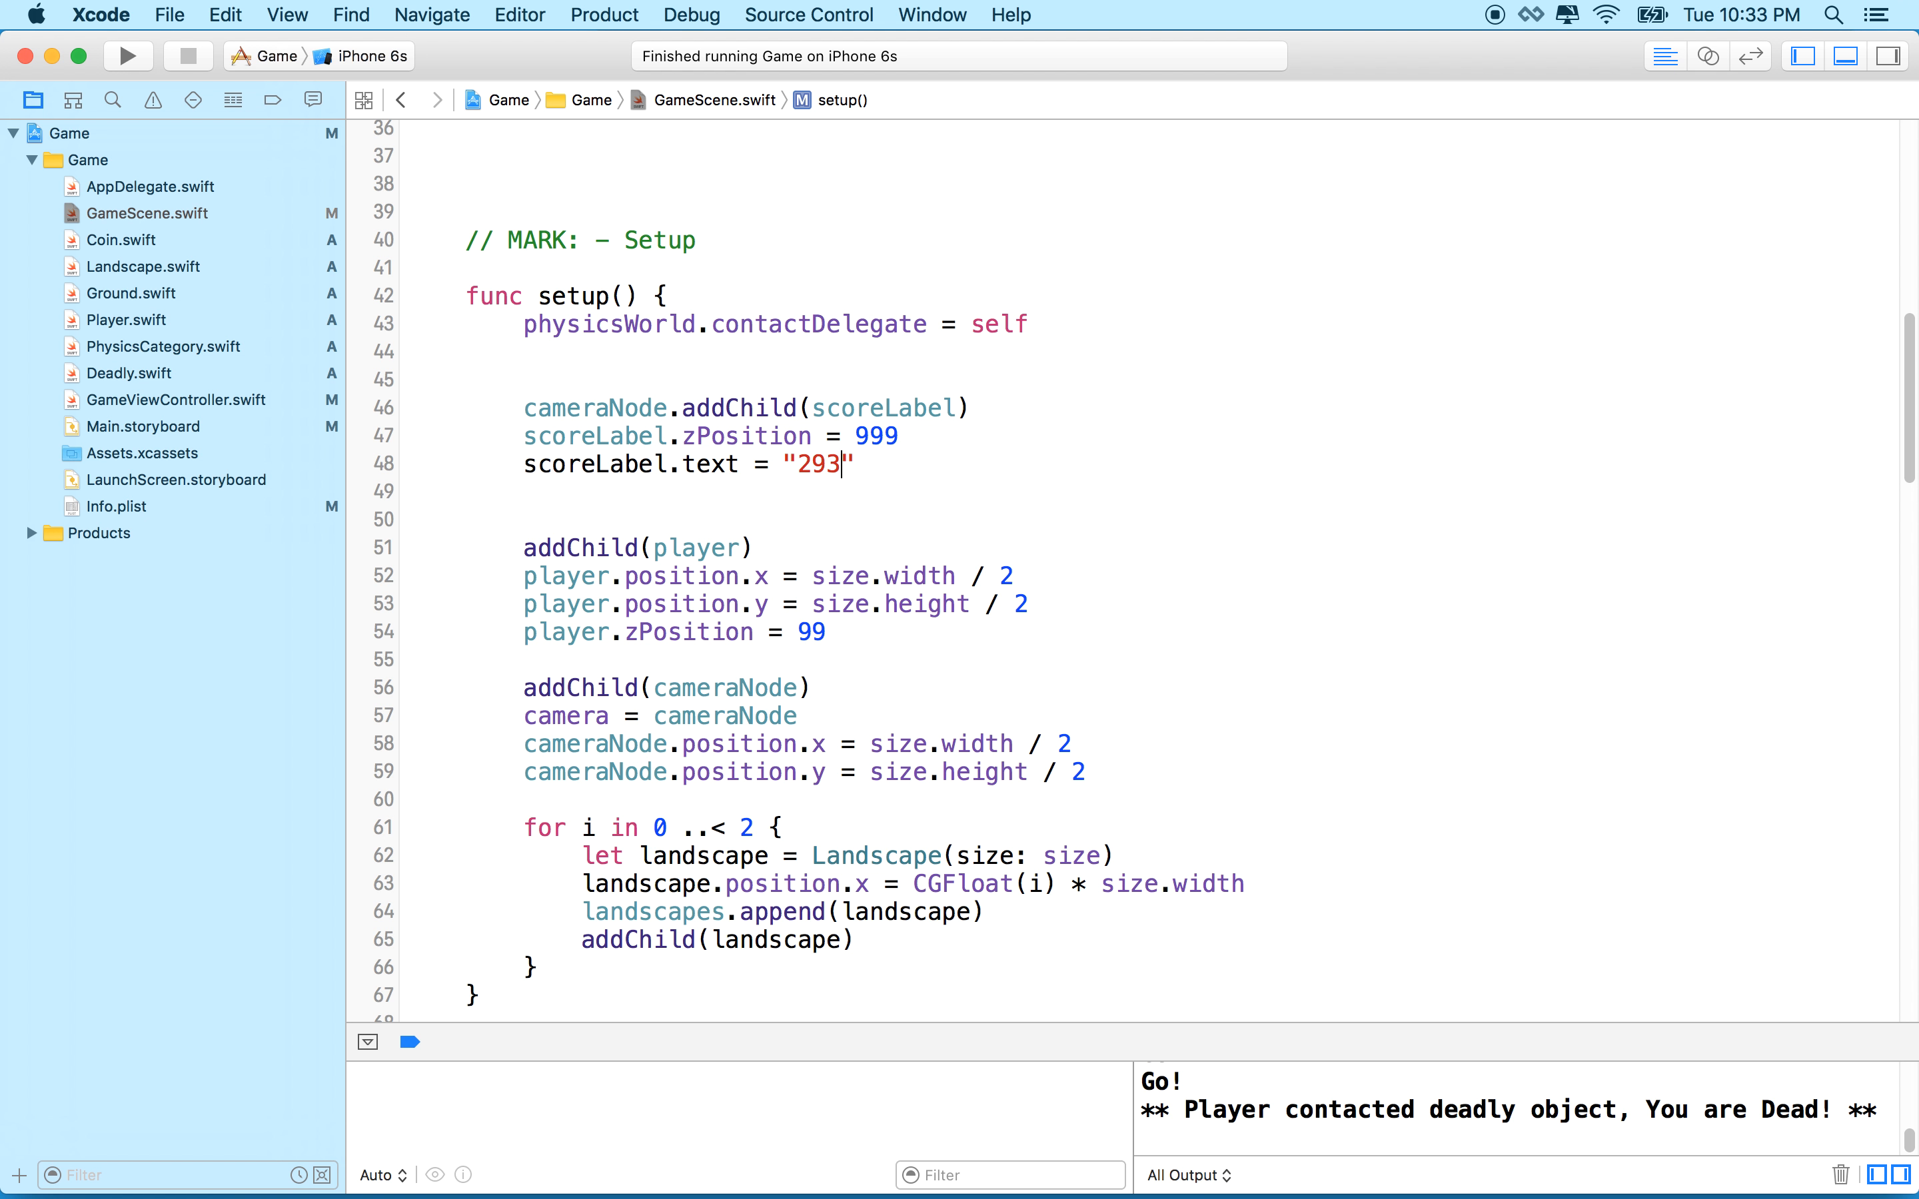
text(9393118844)
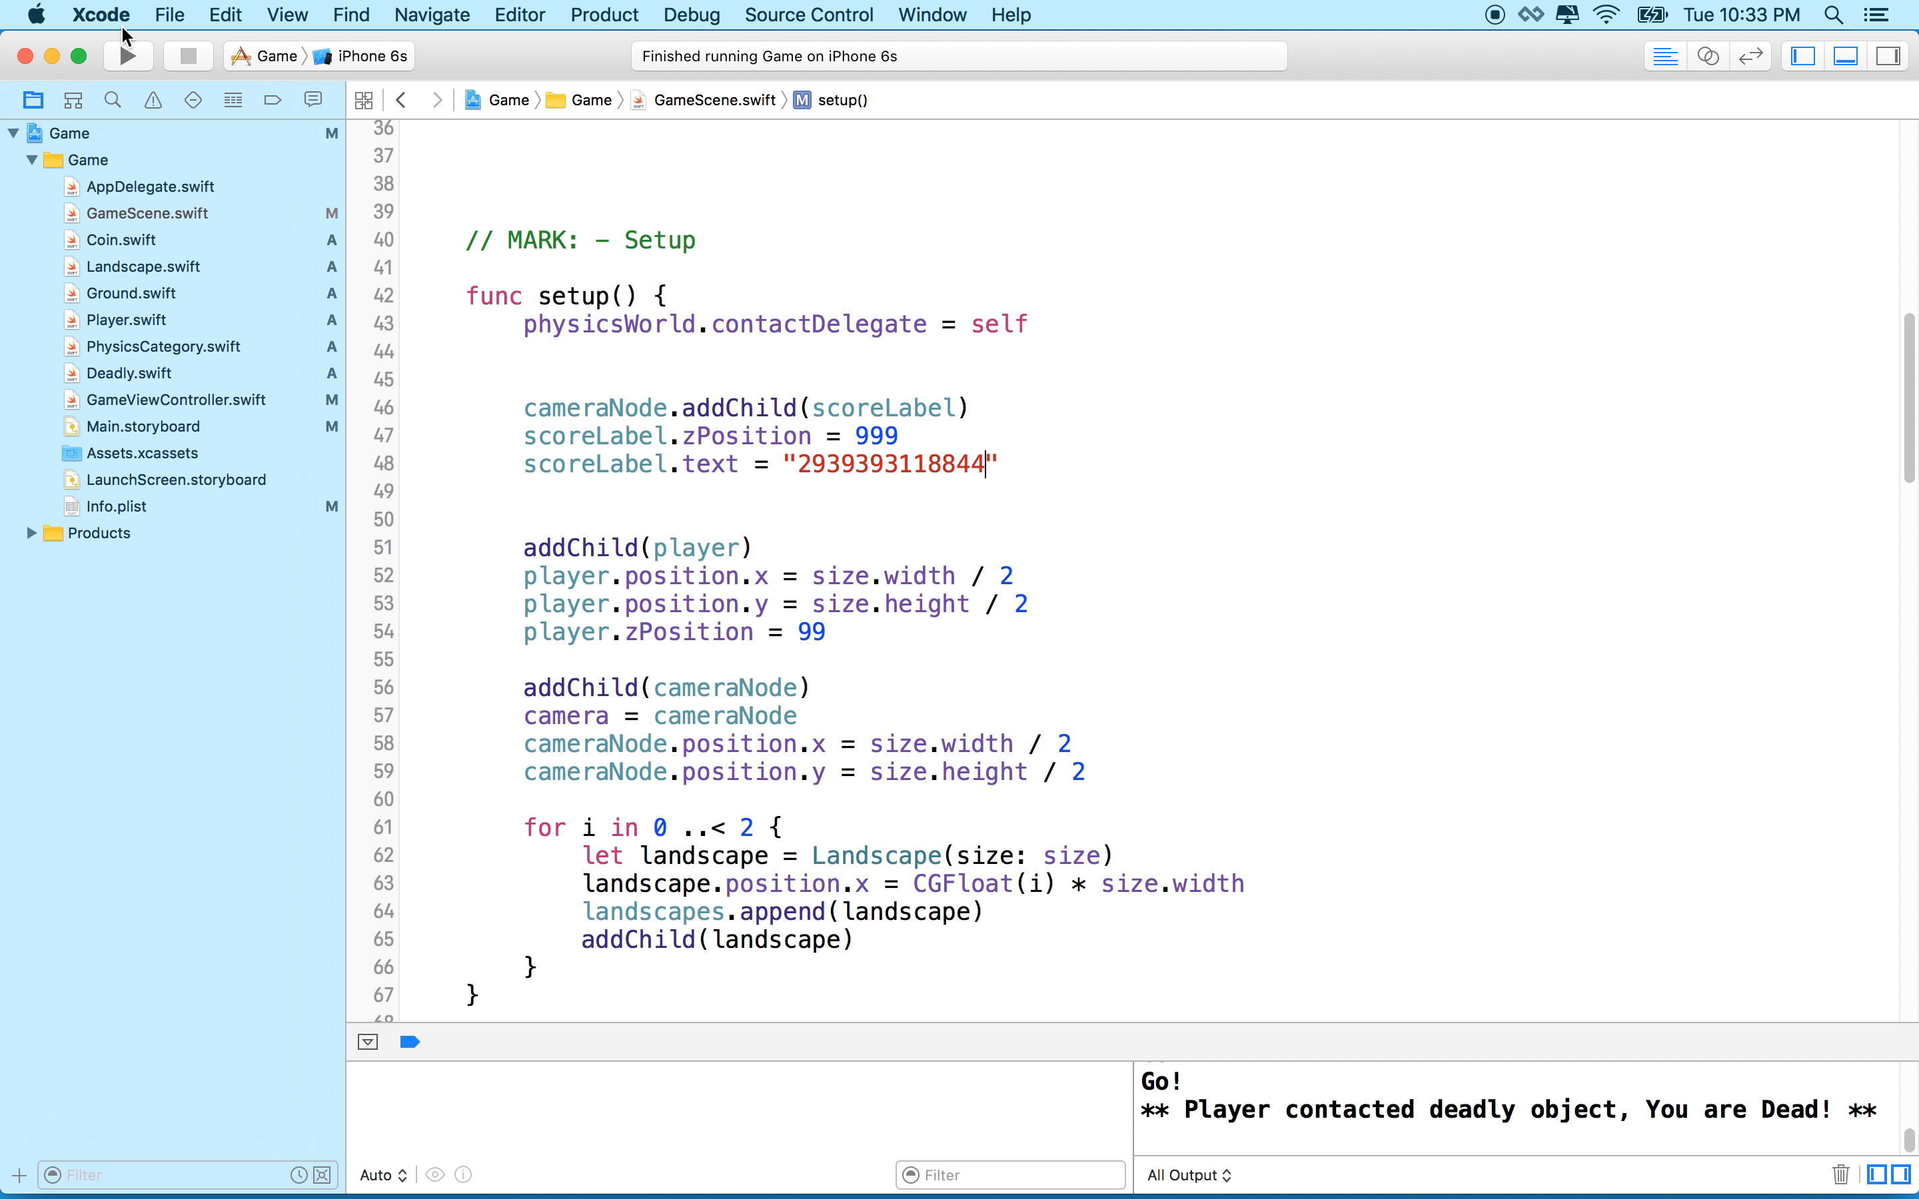
click(127, 56)
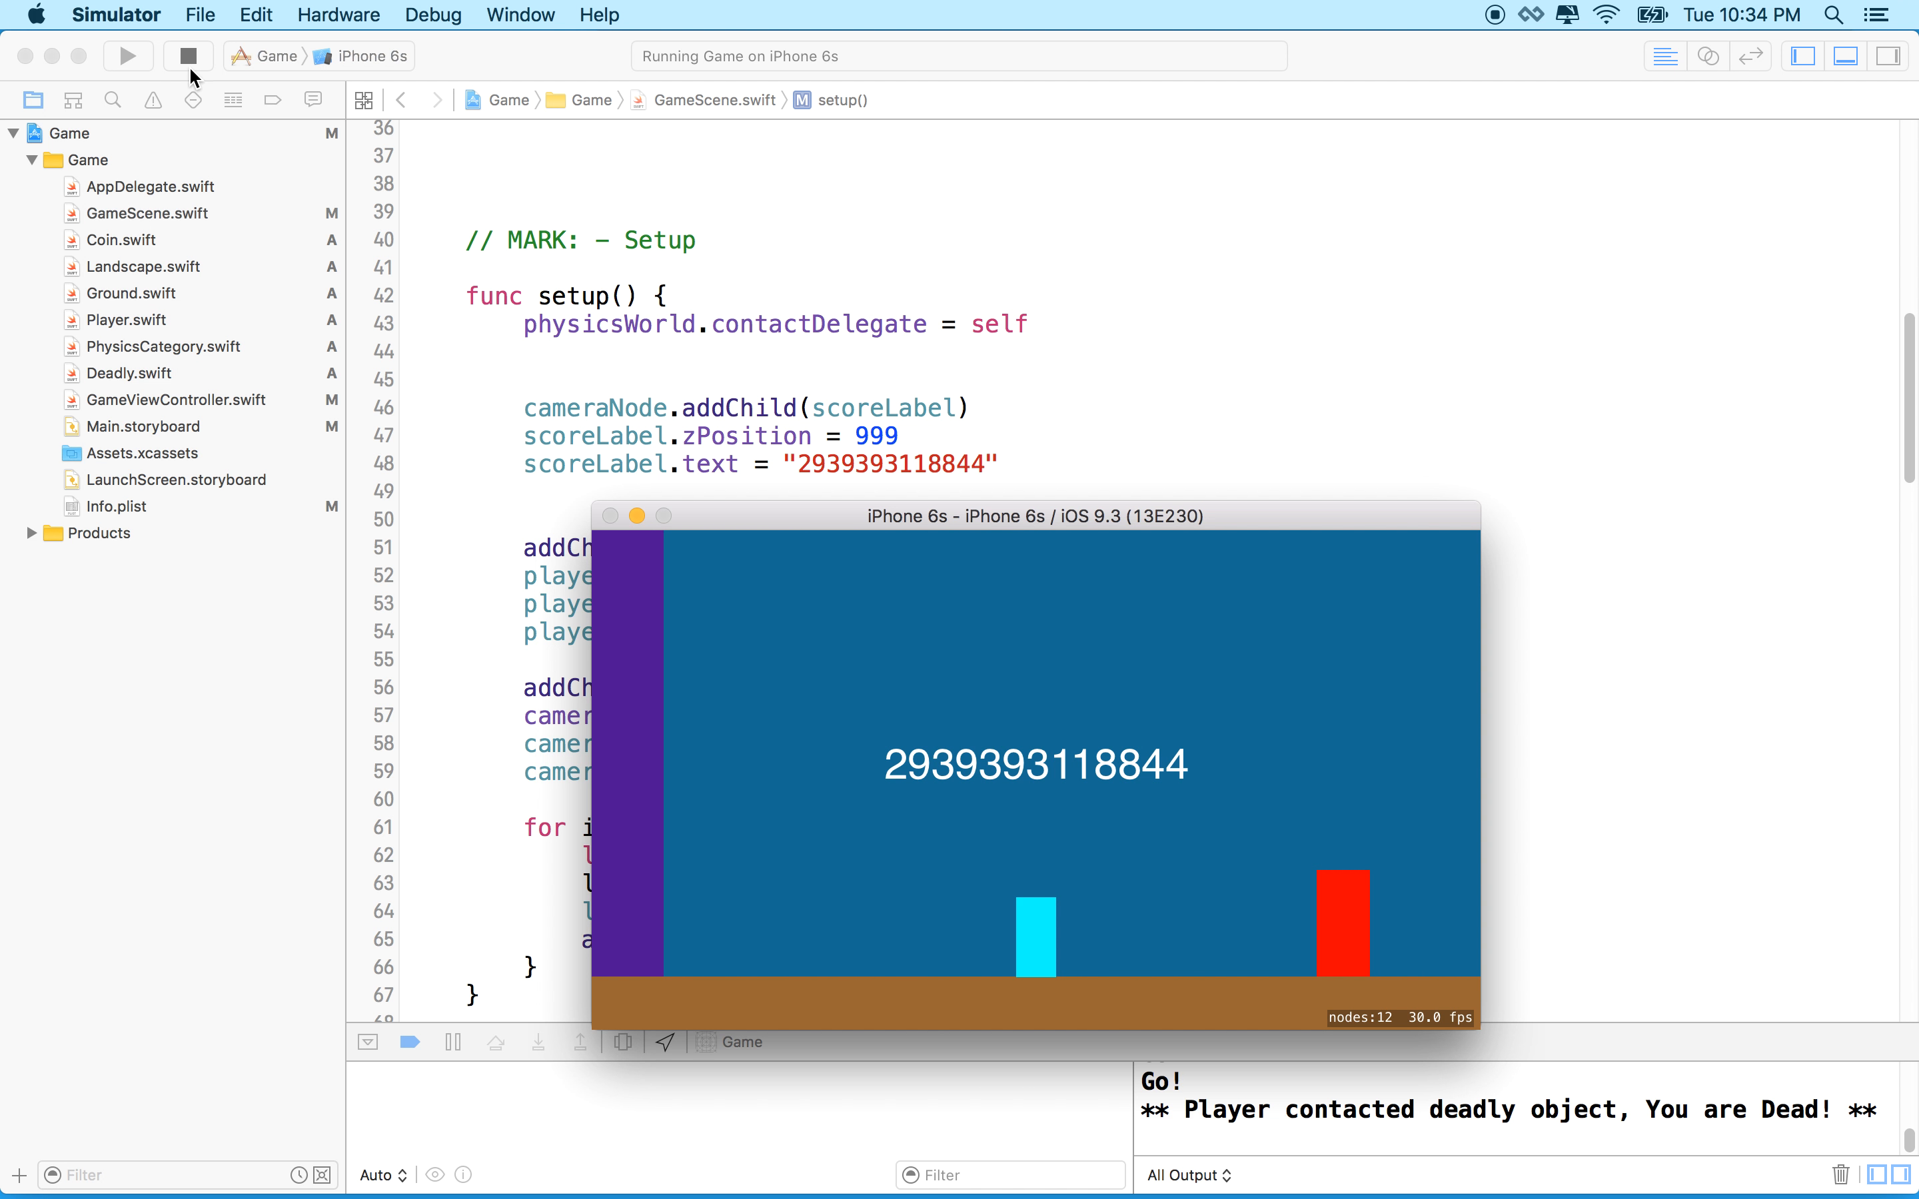
Stop the running game after seeing the number shown mid-scene.
click(188, 56)
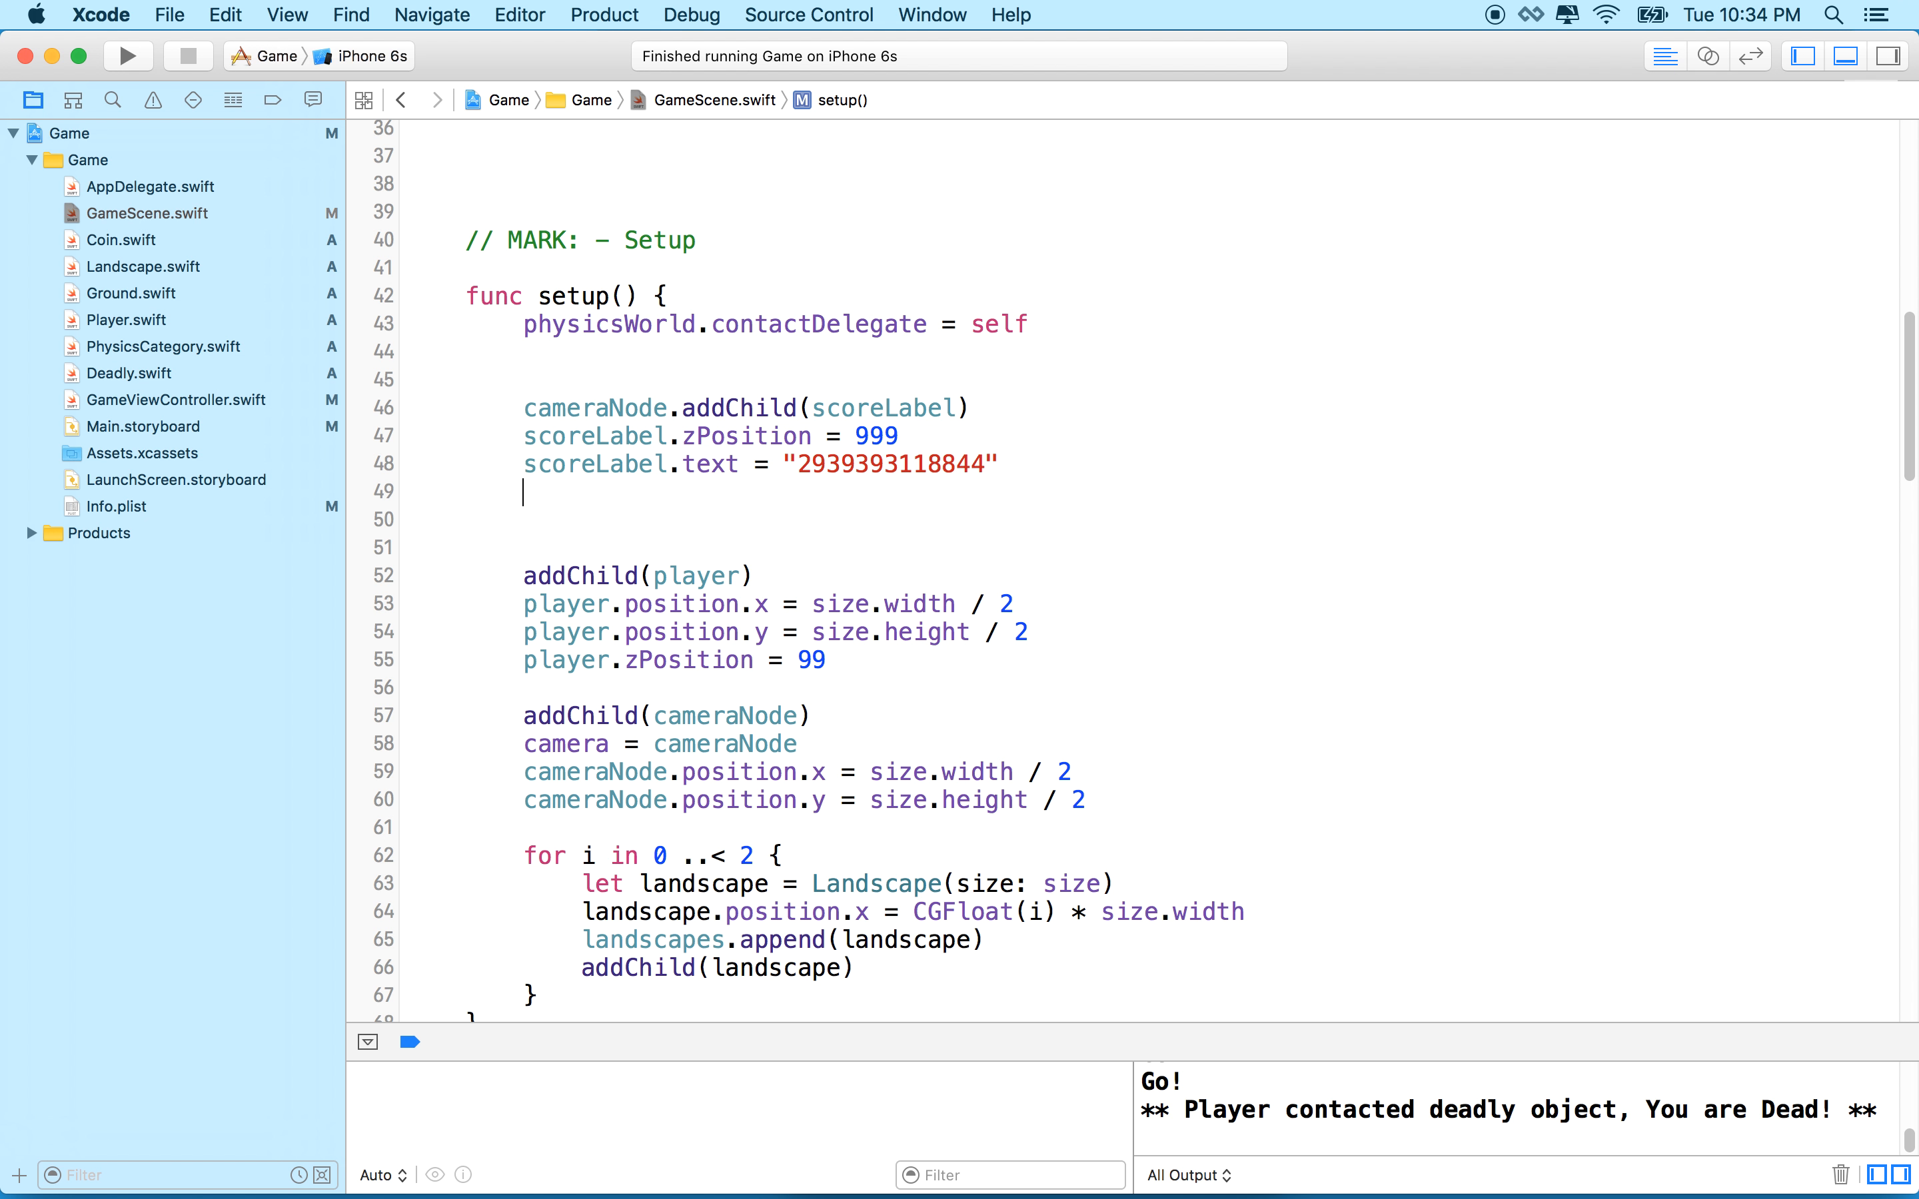
Set scoreLabel.position.x = size.width / -2 and position.y = size.height / 2.
text(scoreLabel.position)
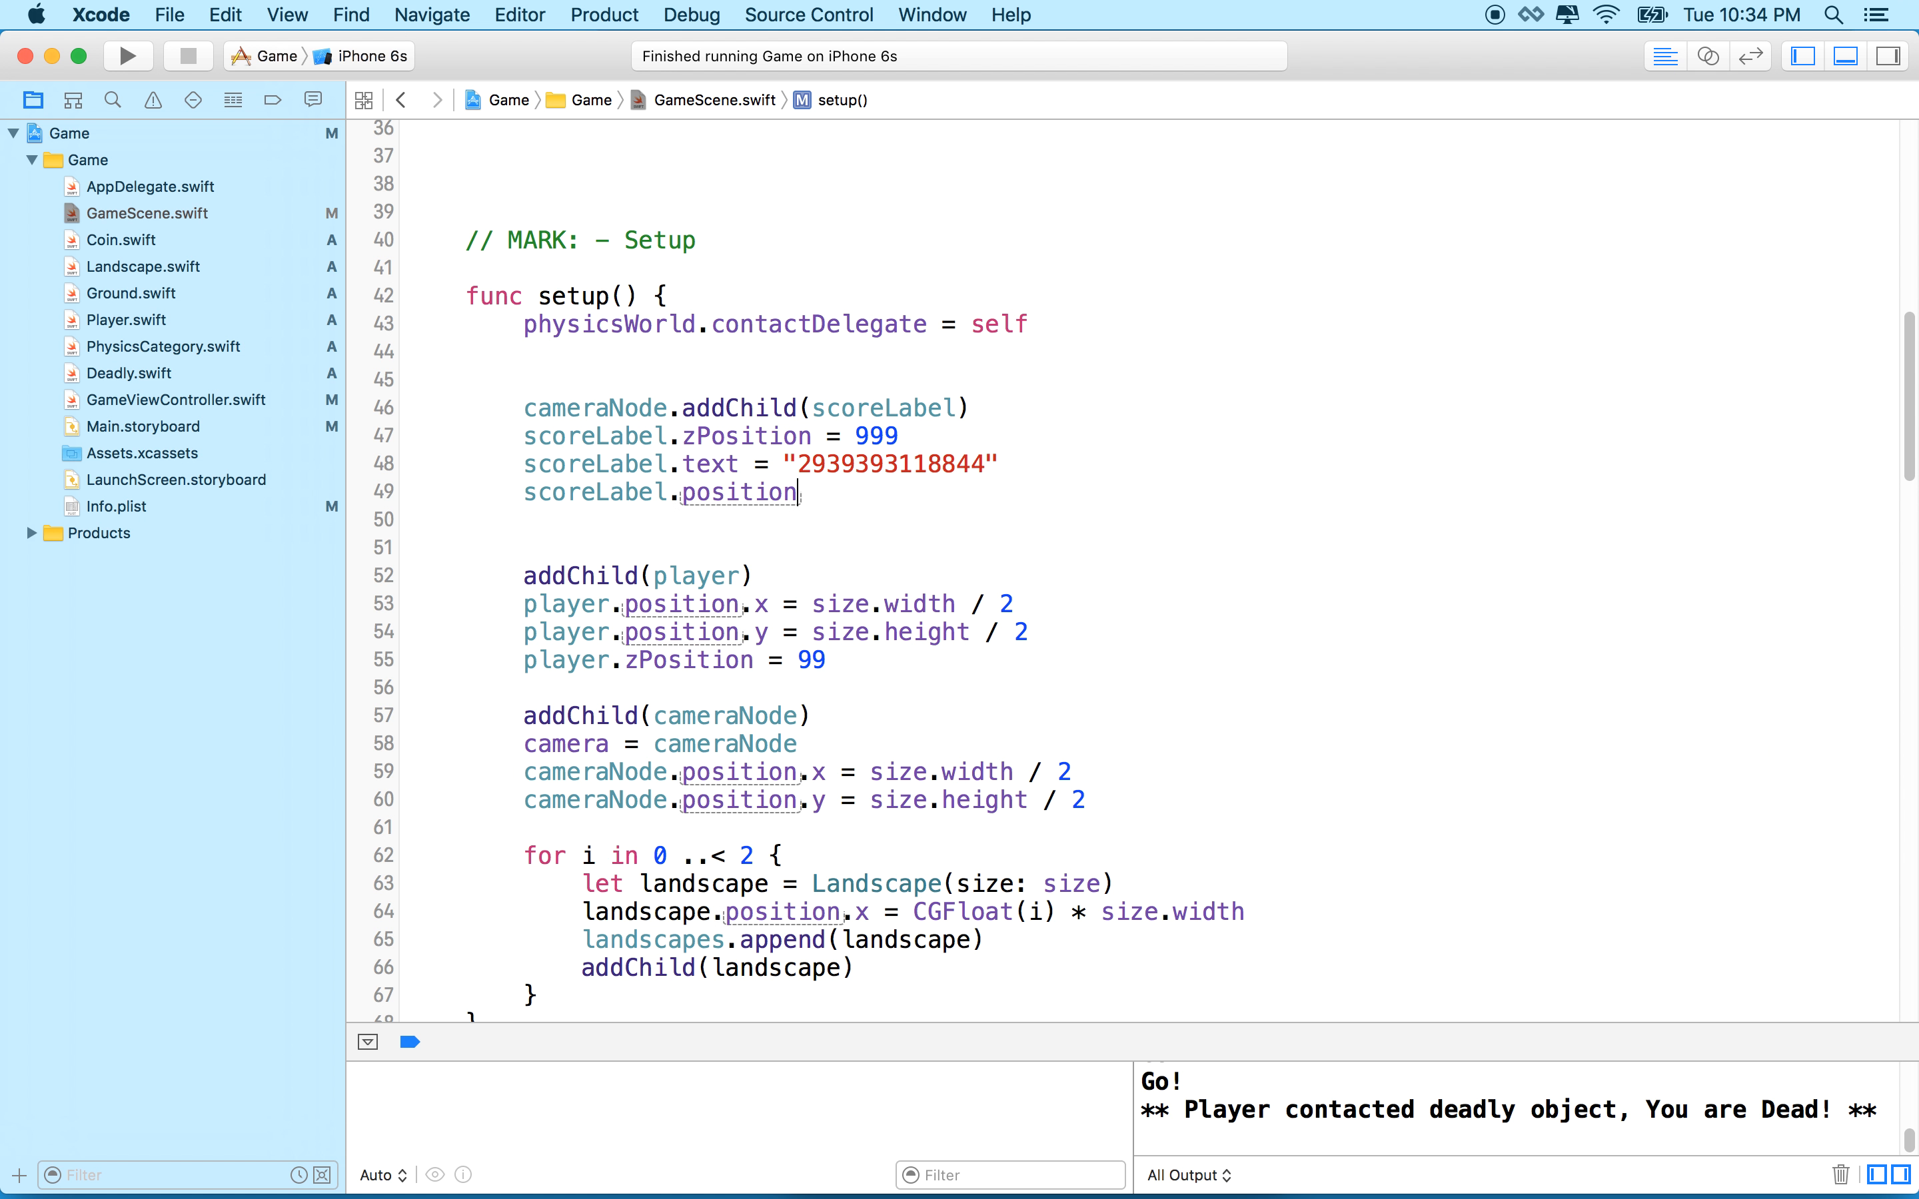
text(.x = size.width / 2)
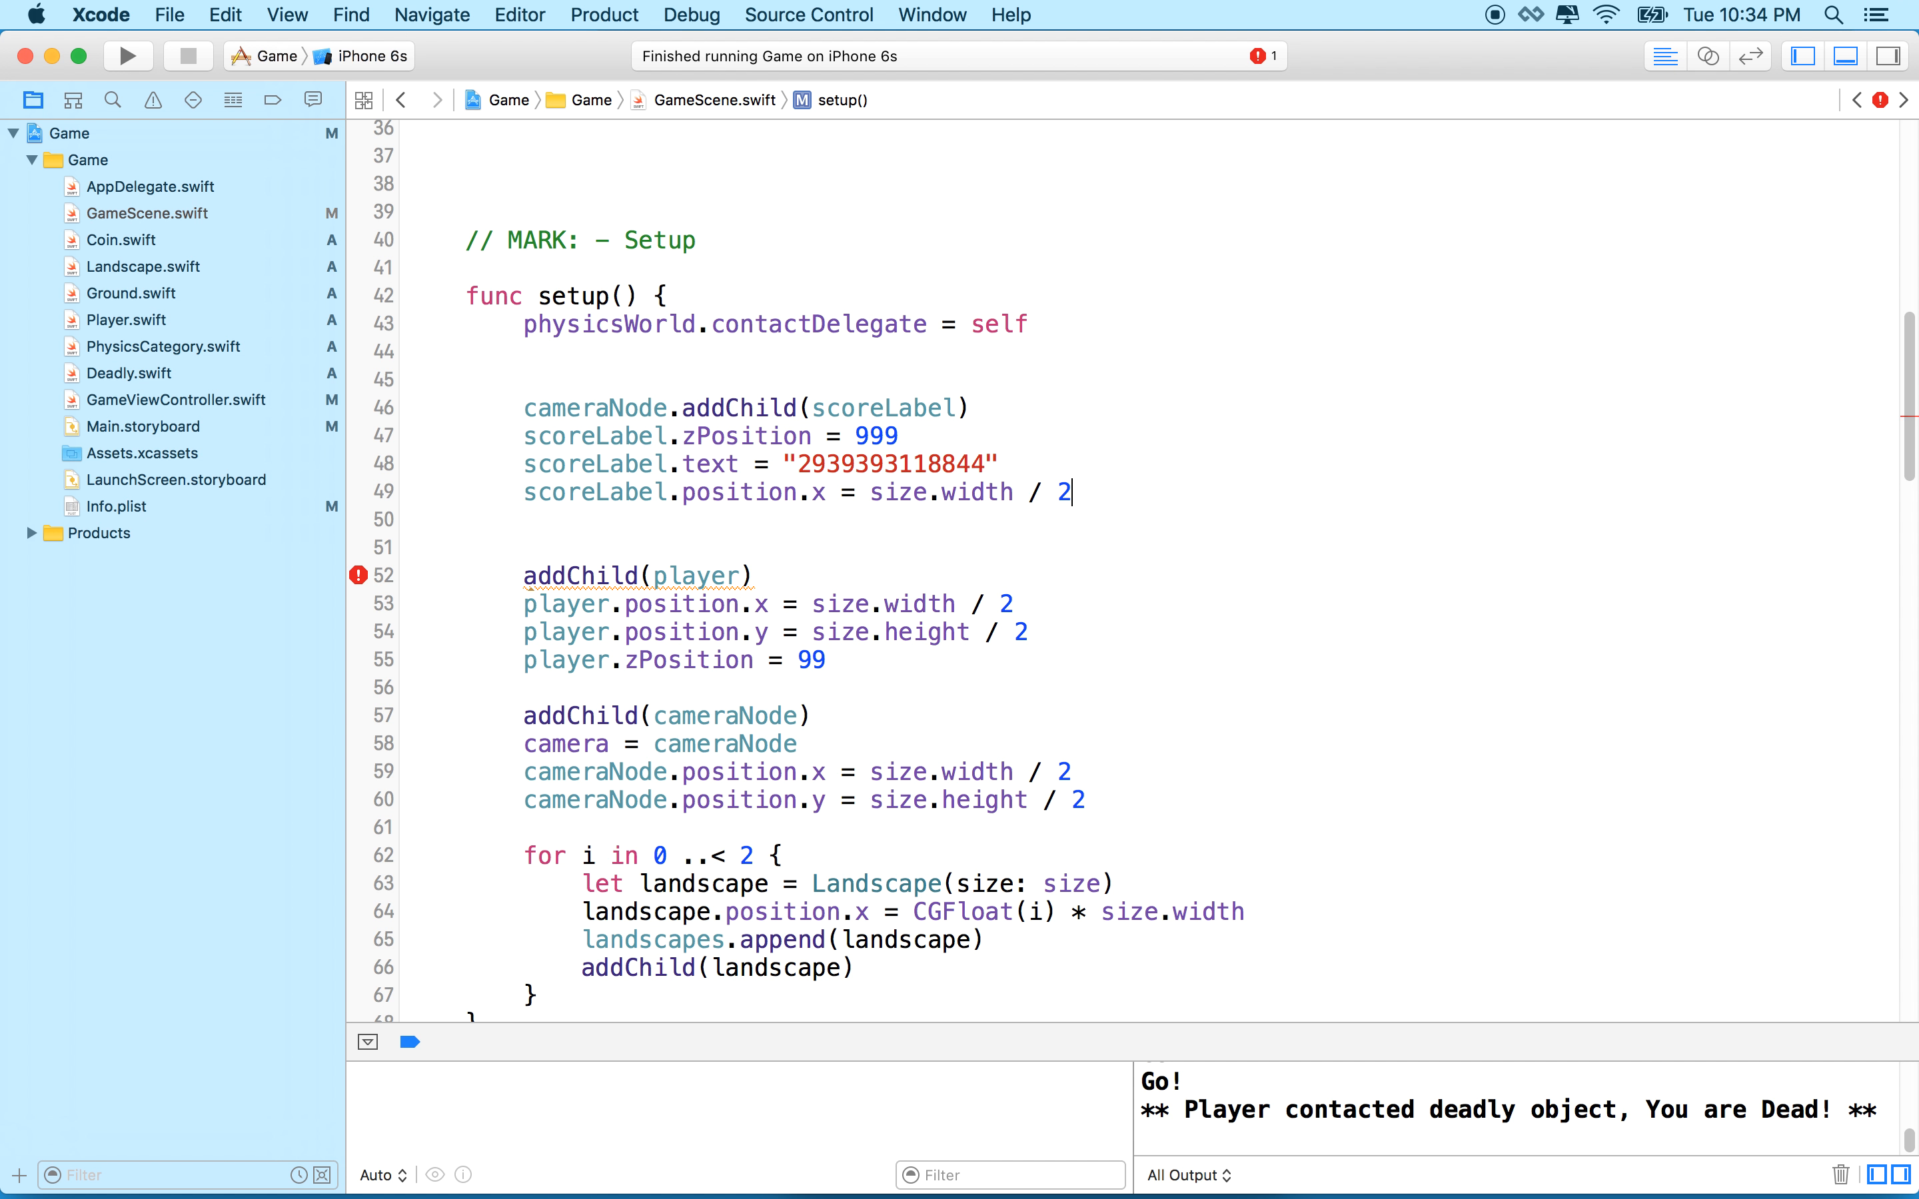
text(scoreLabel)
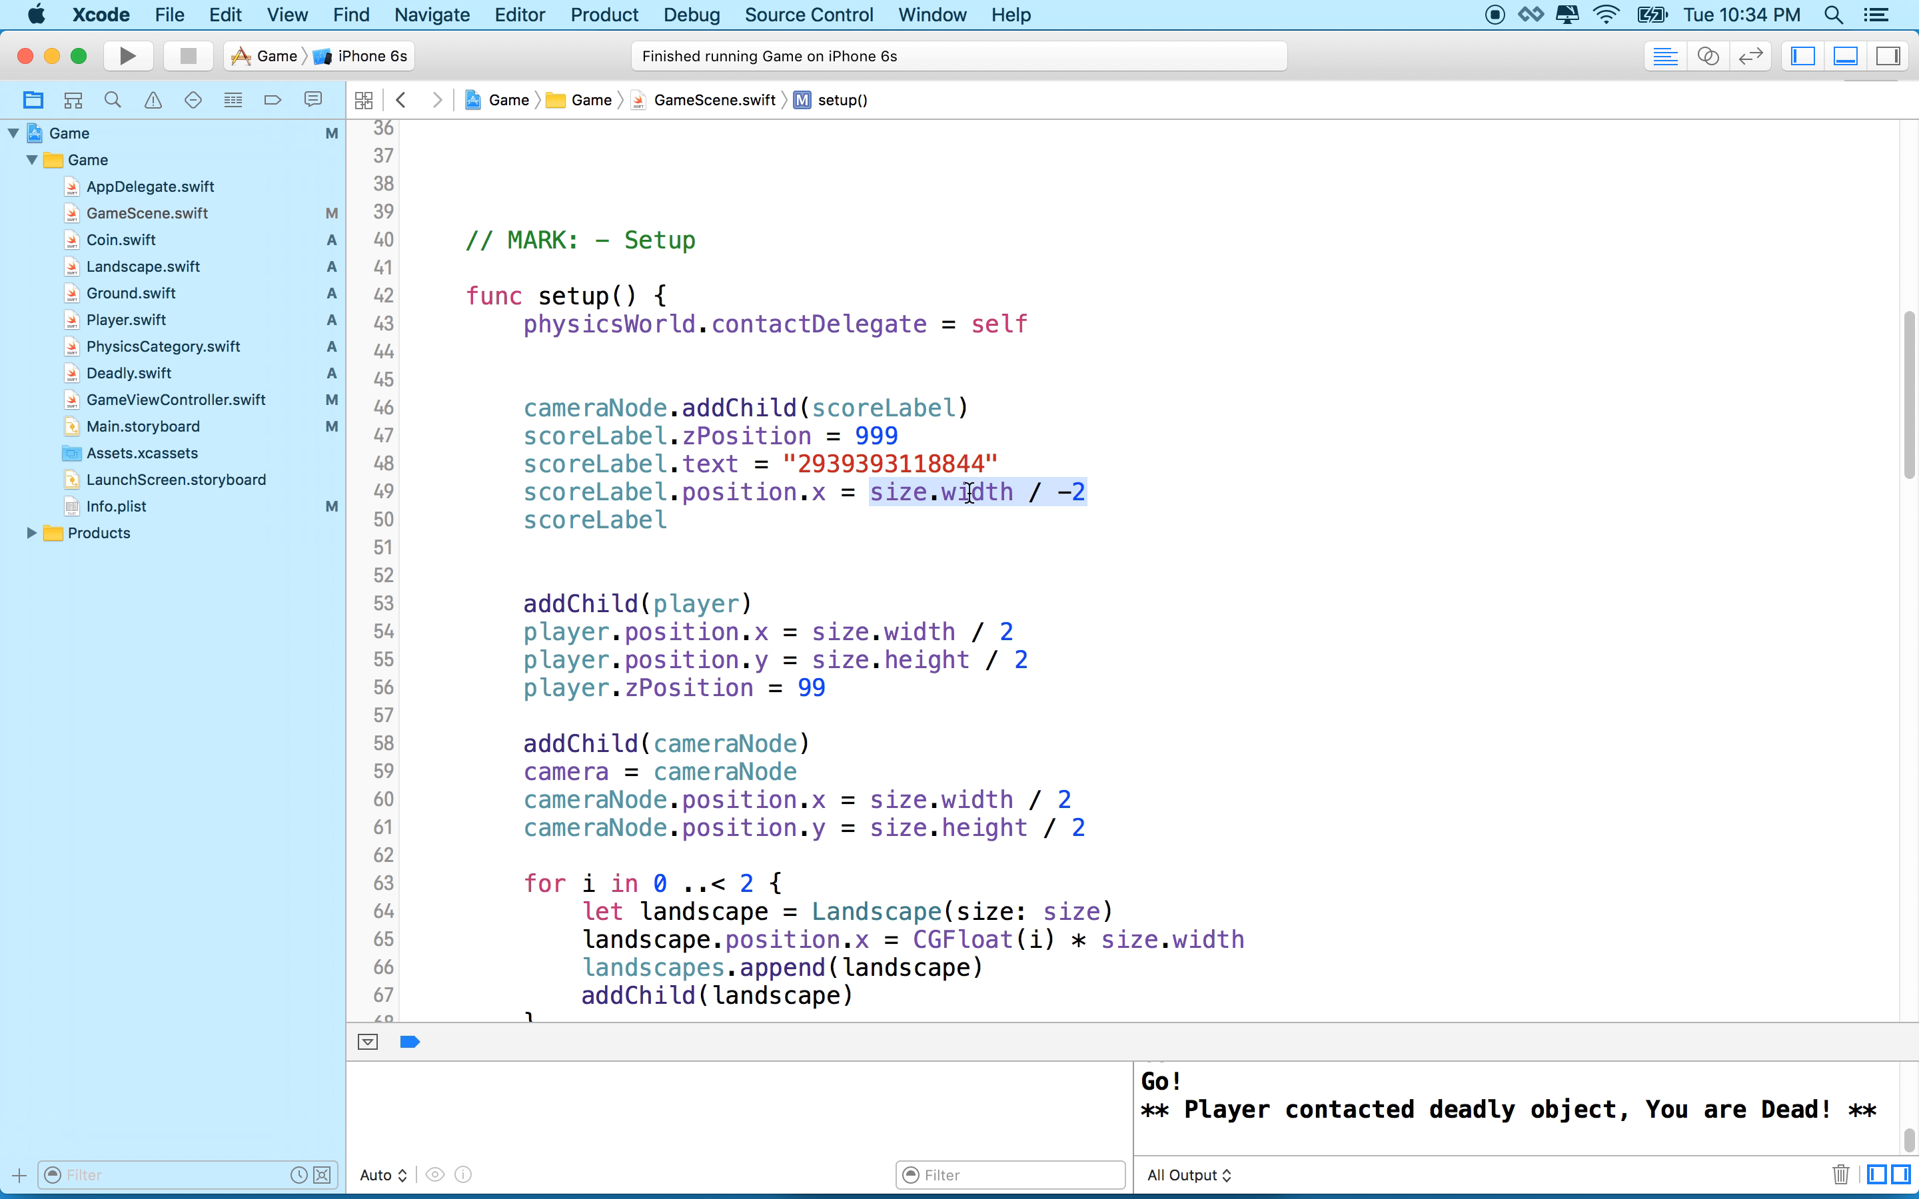
mouse_move(777, 548)
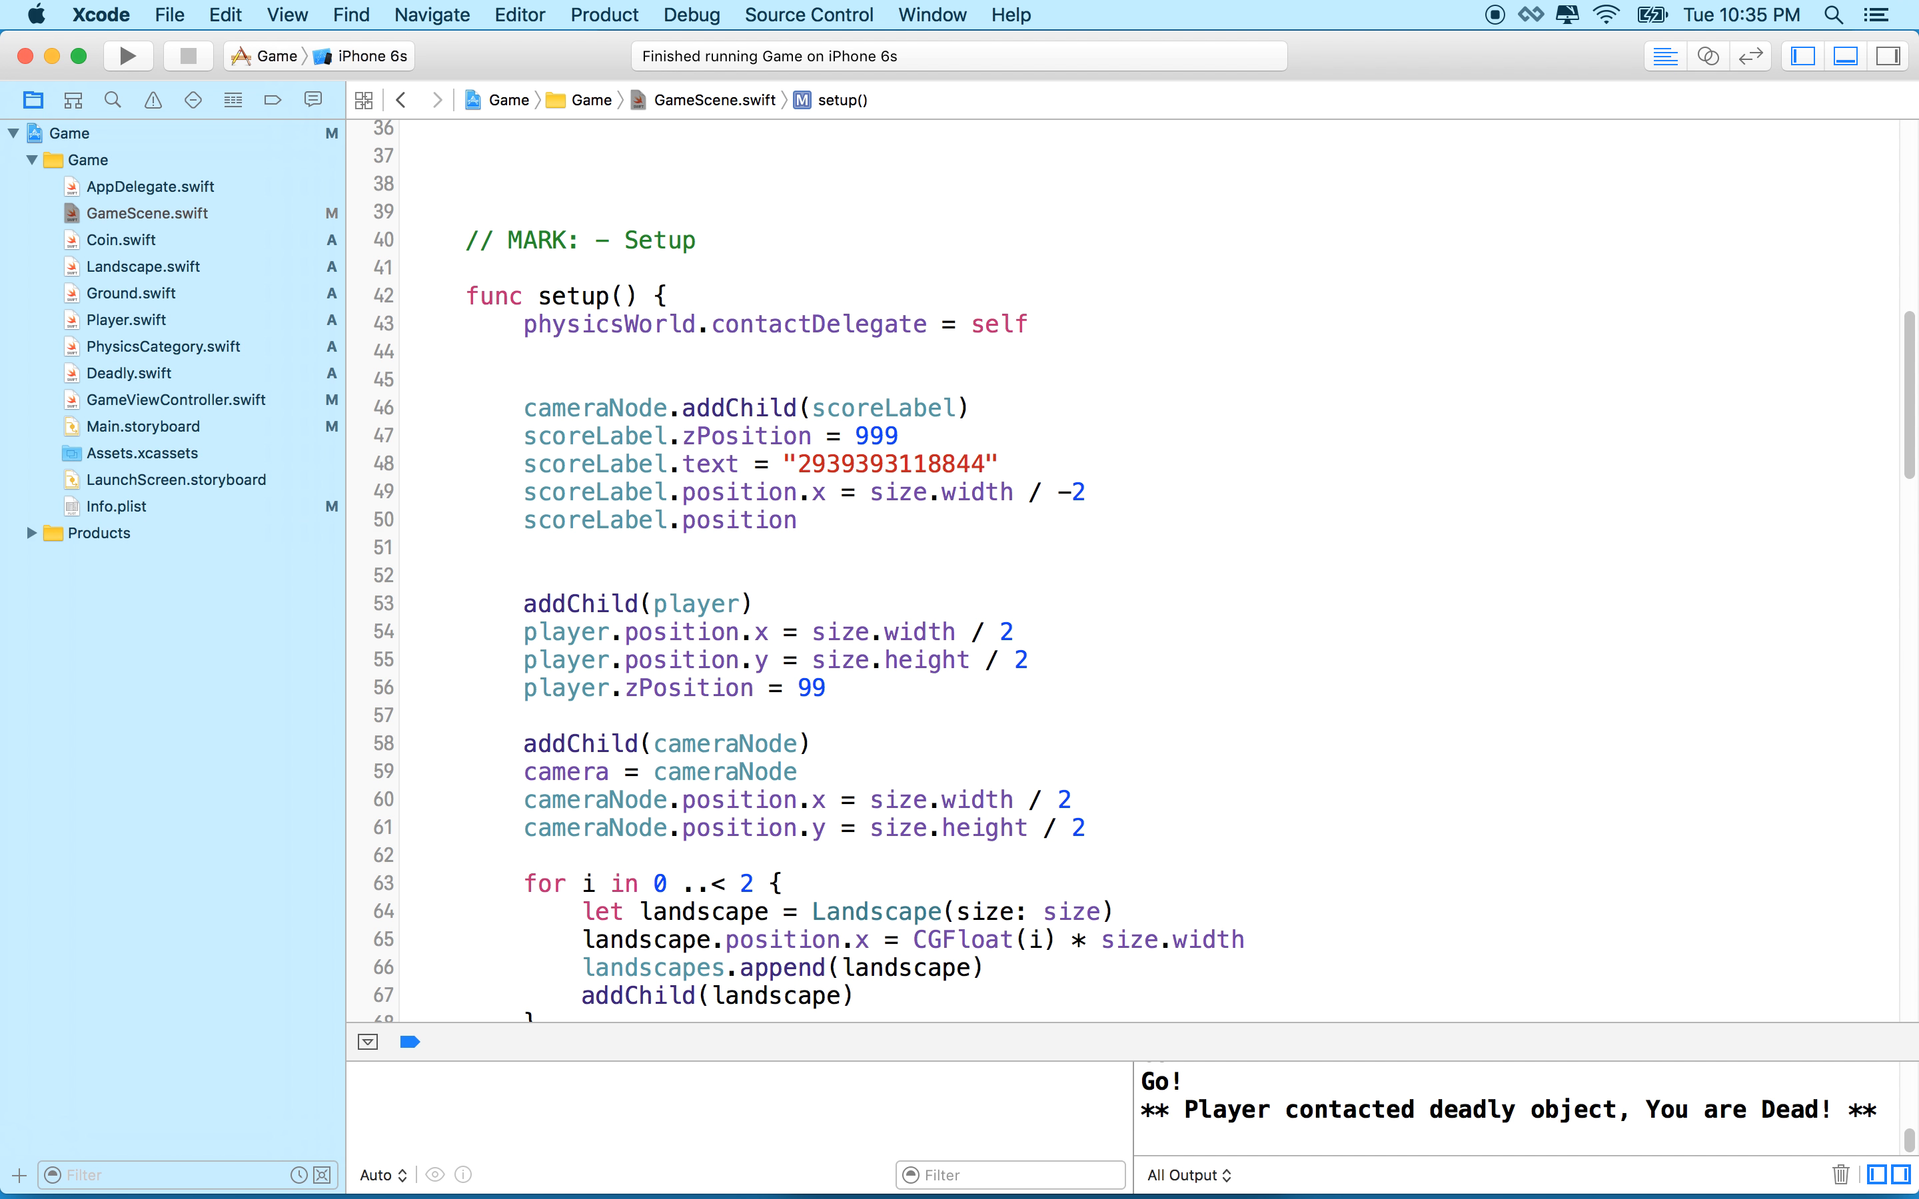
text(.y = s)
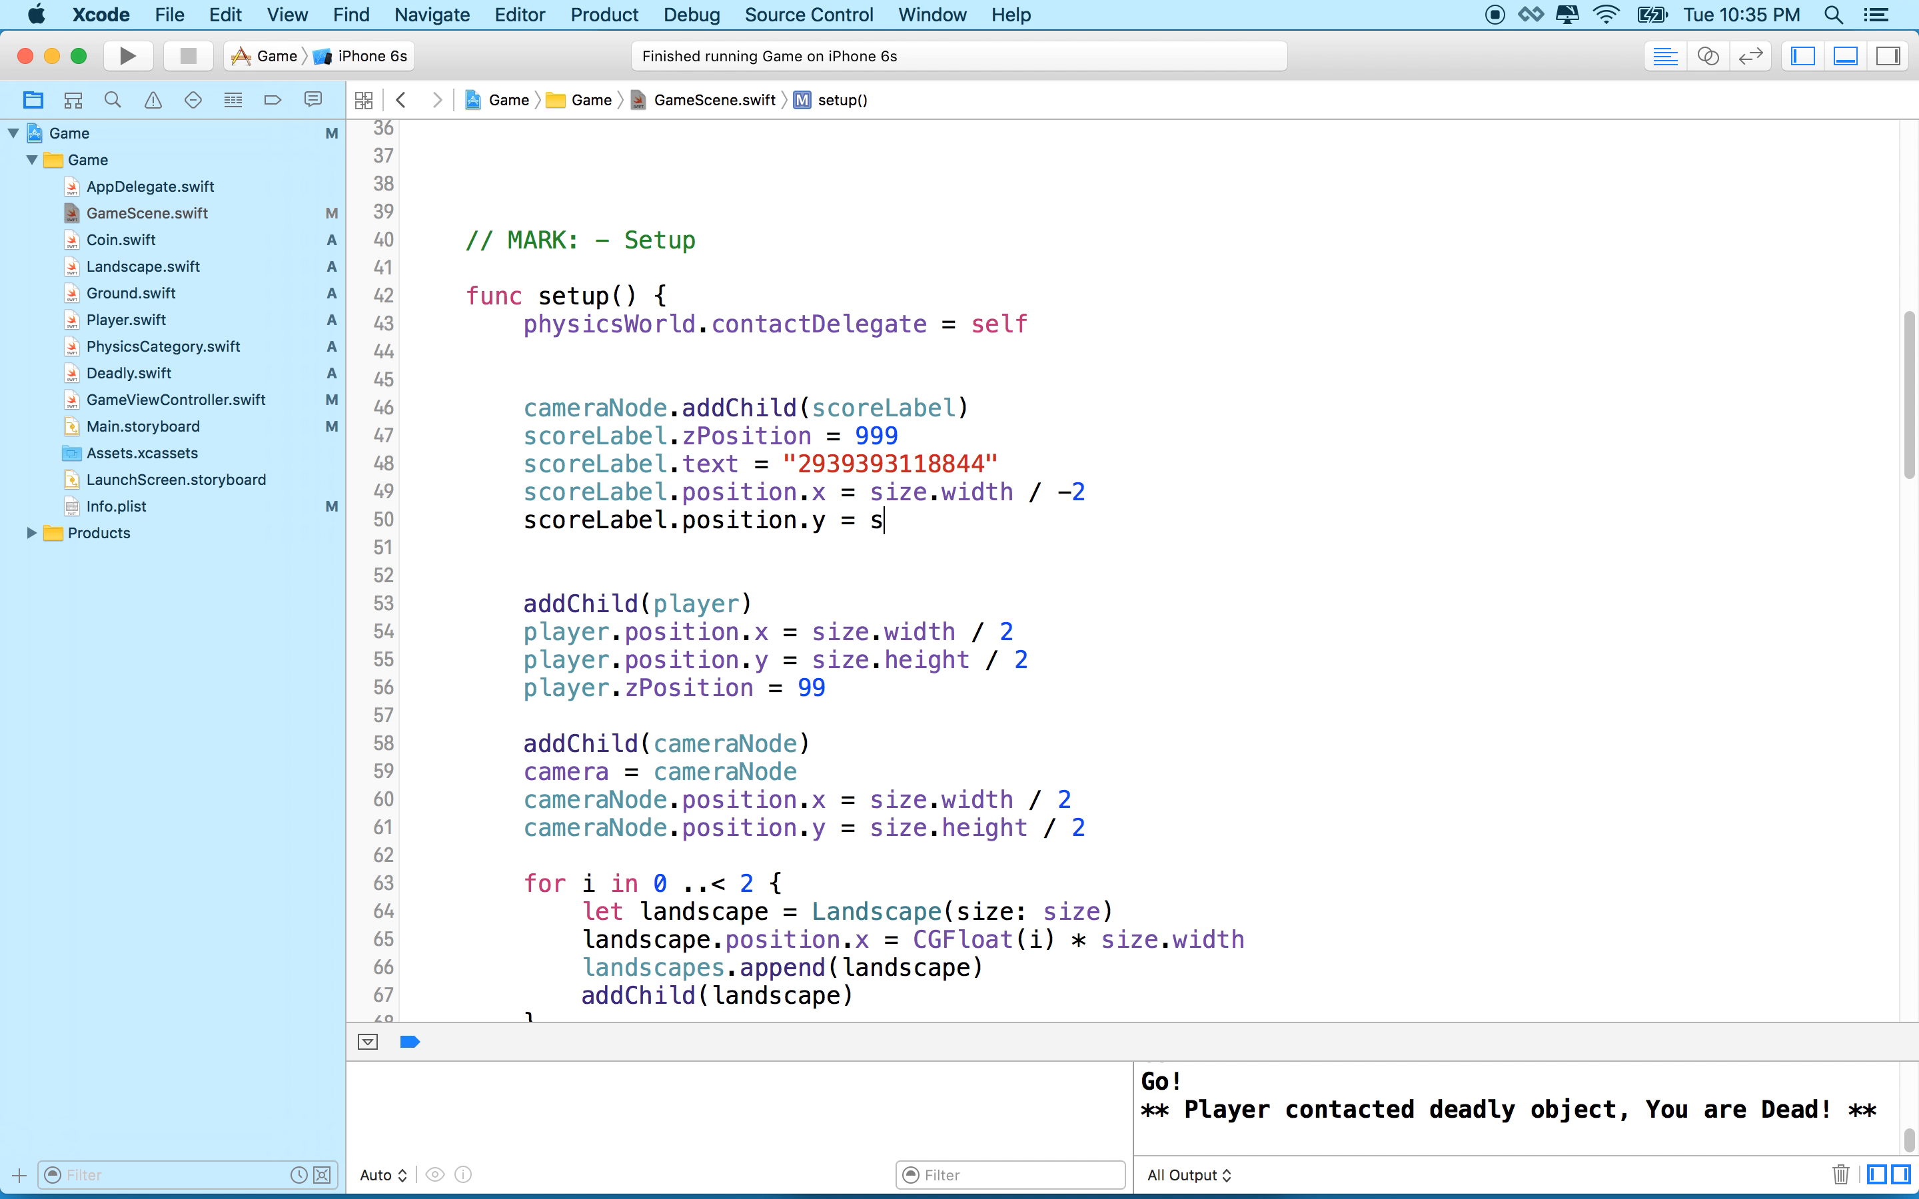
text(ize.height / 2)
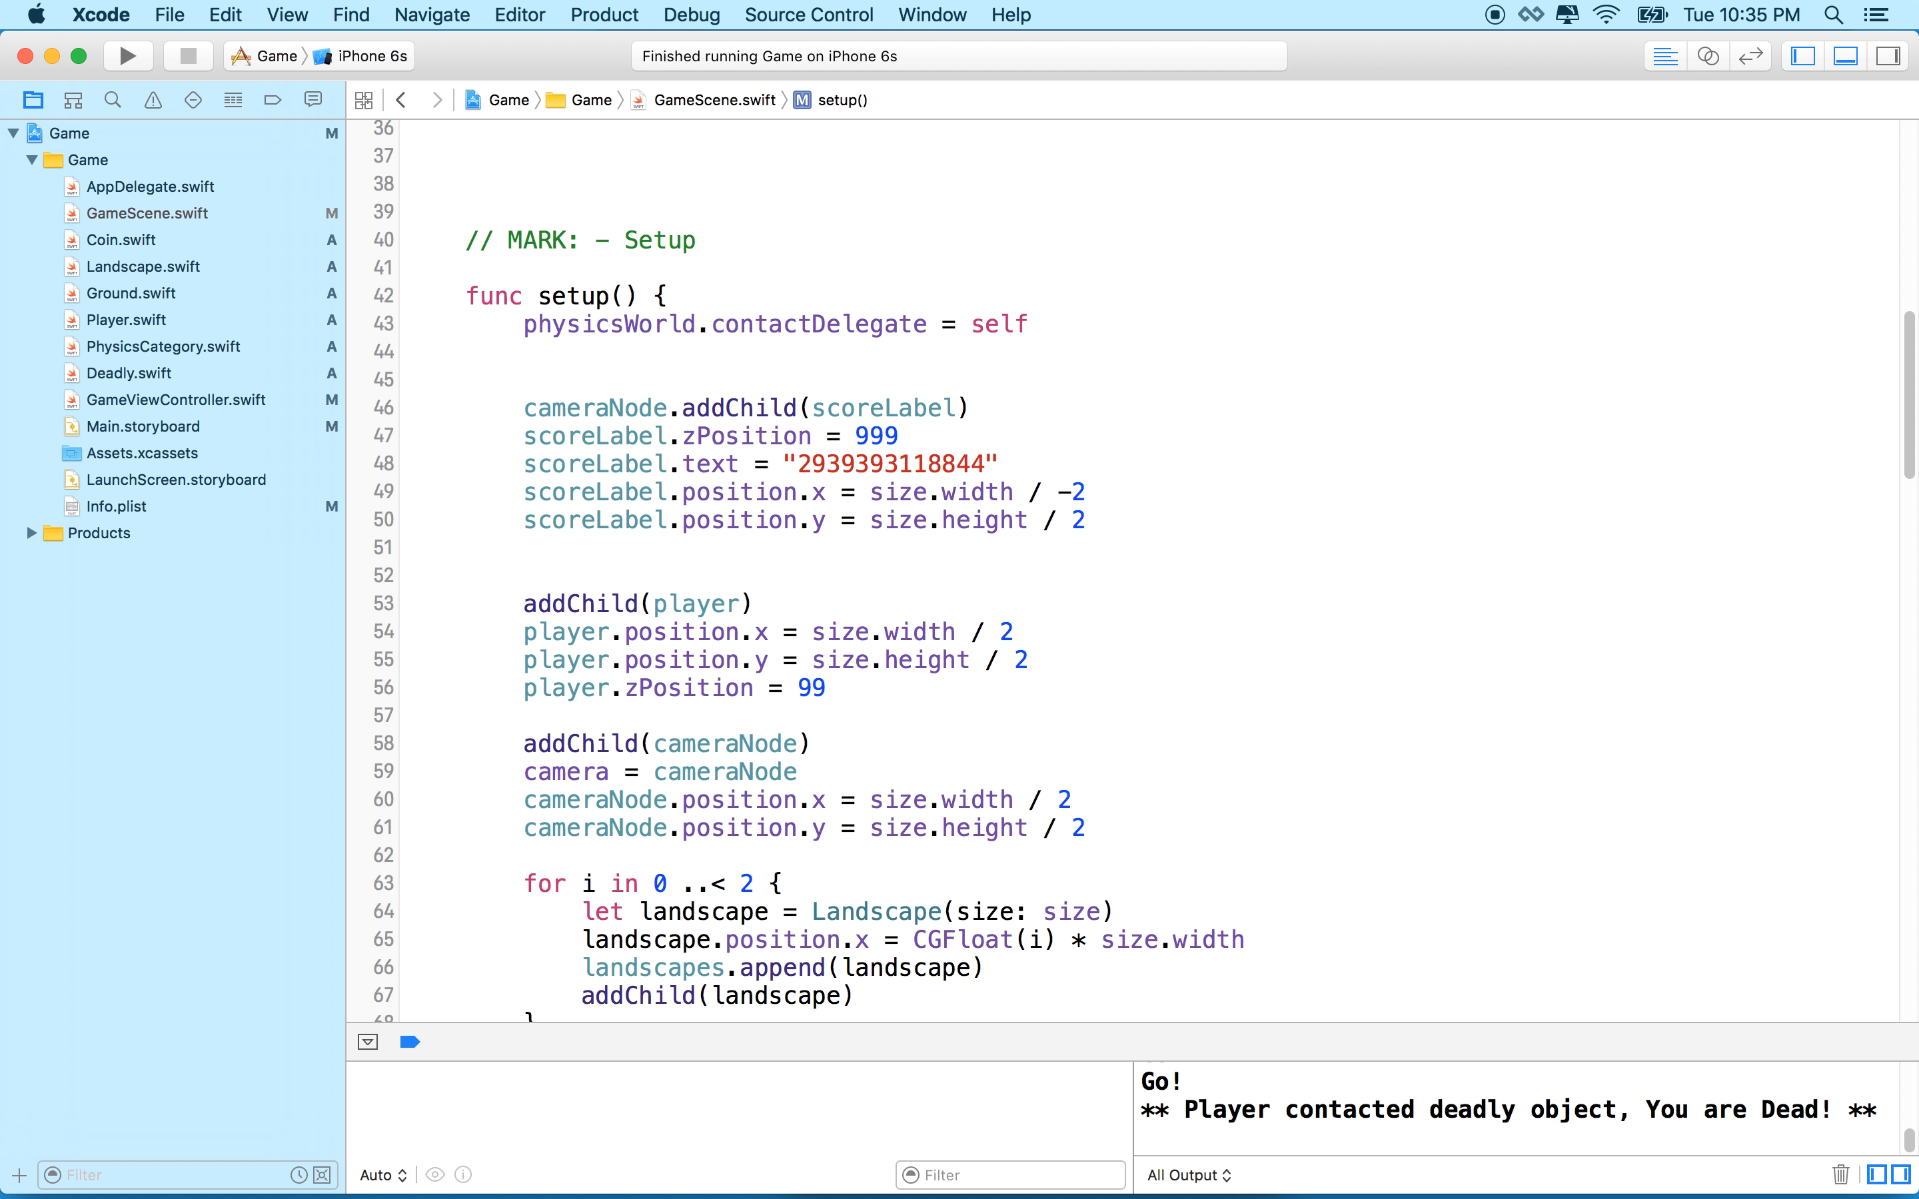
mouse_move(668, 9)
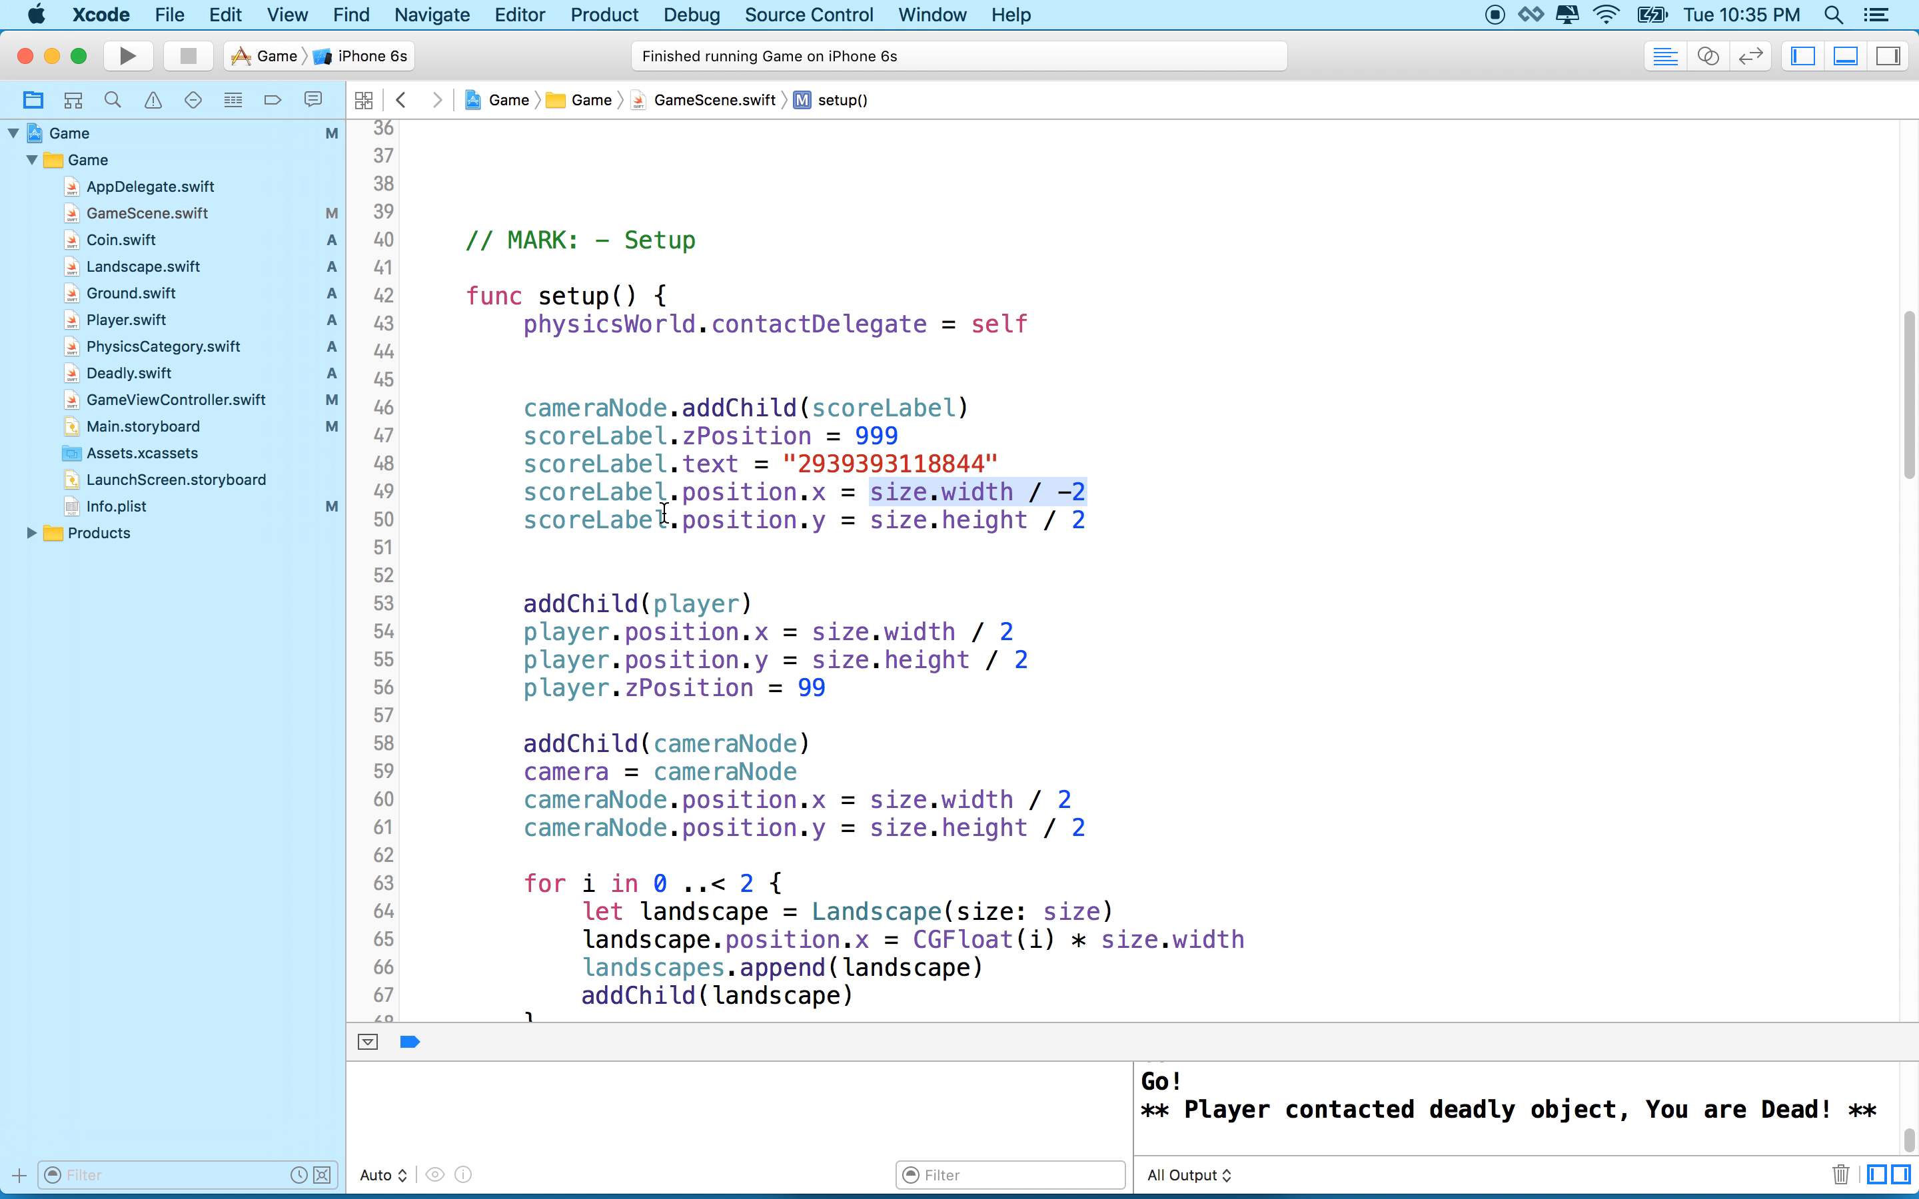
mouse_move(832, 531)
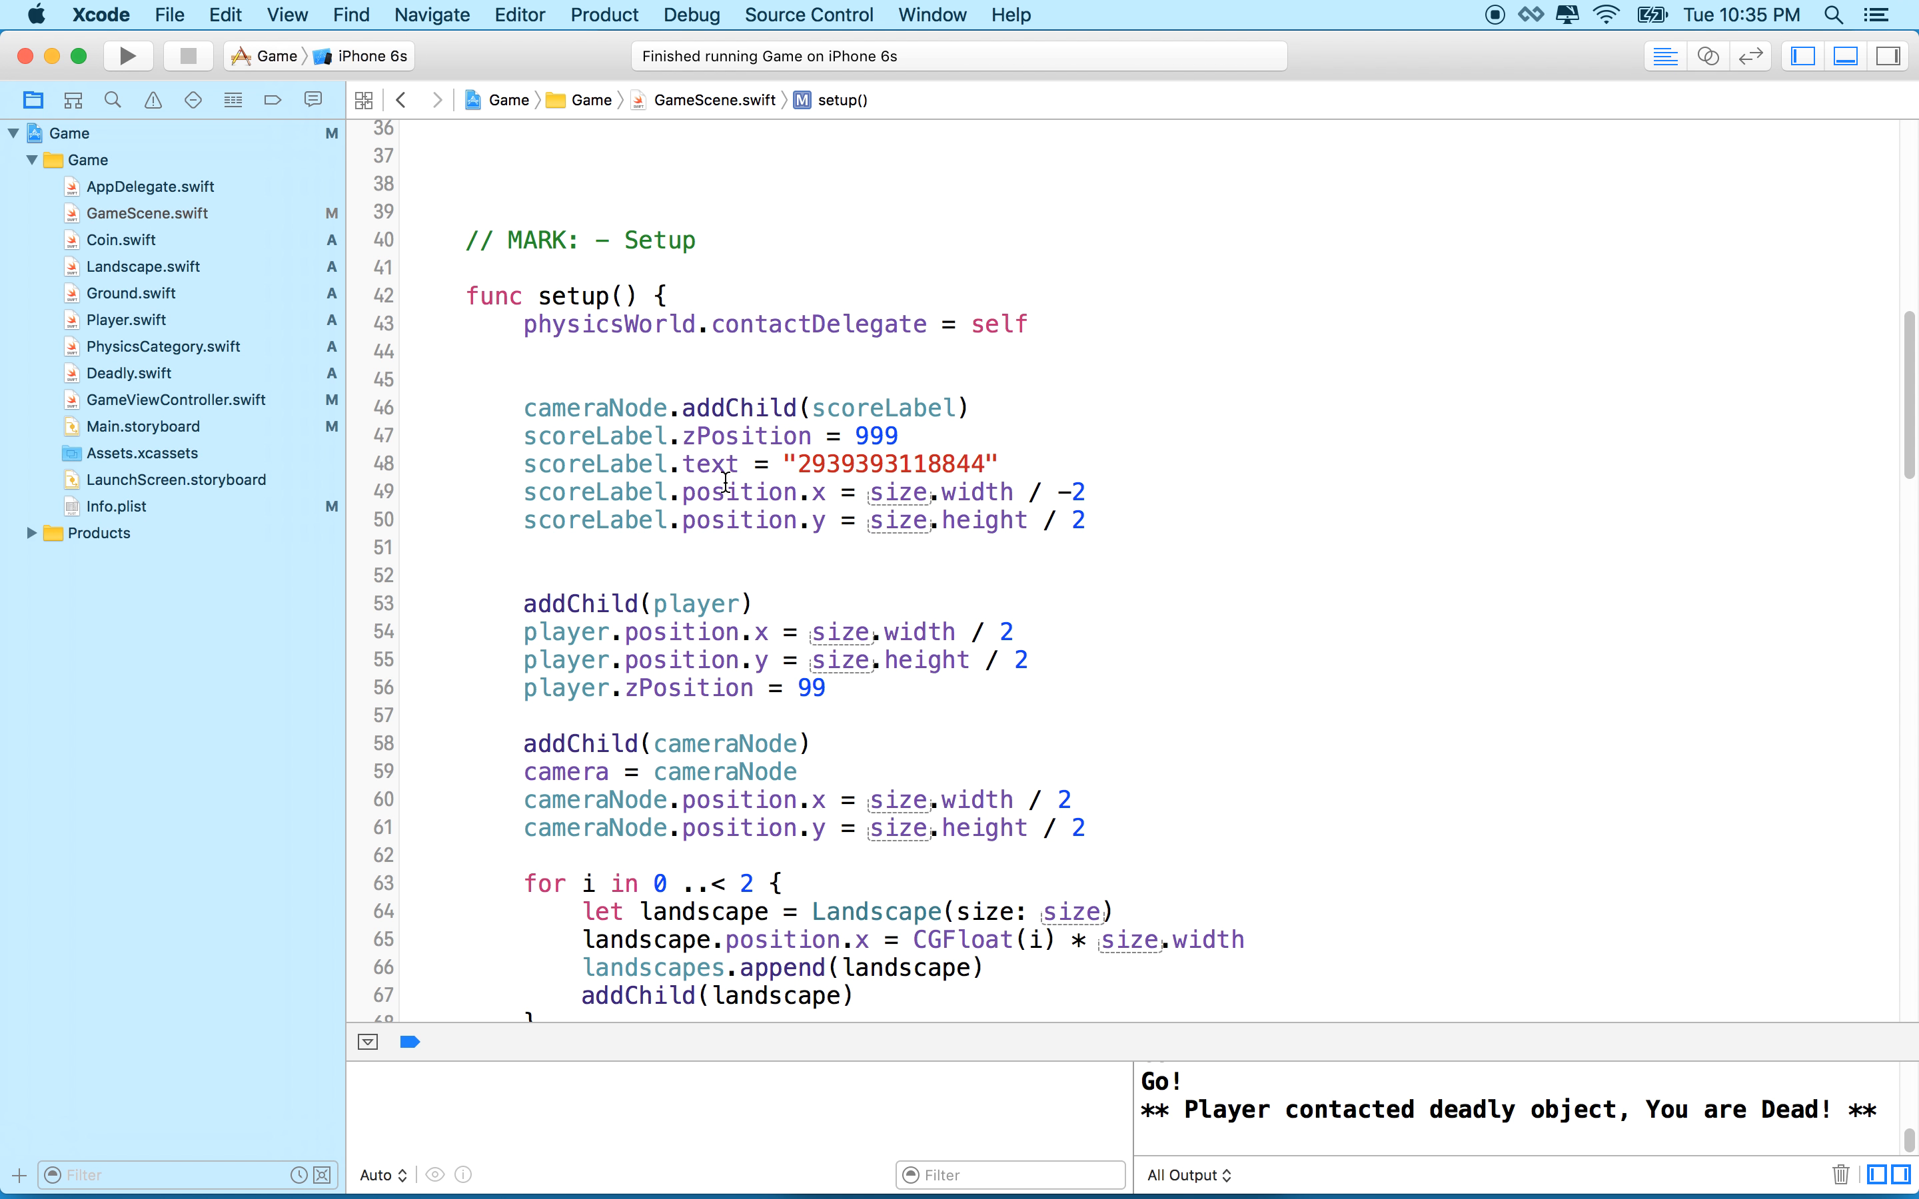
click(127, 55)
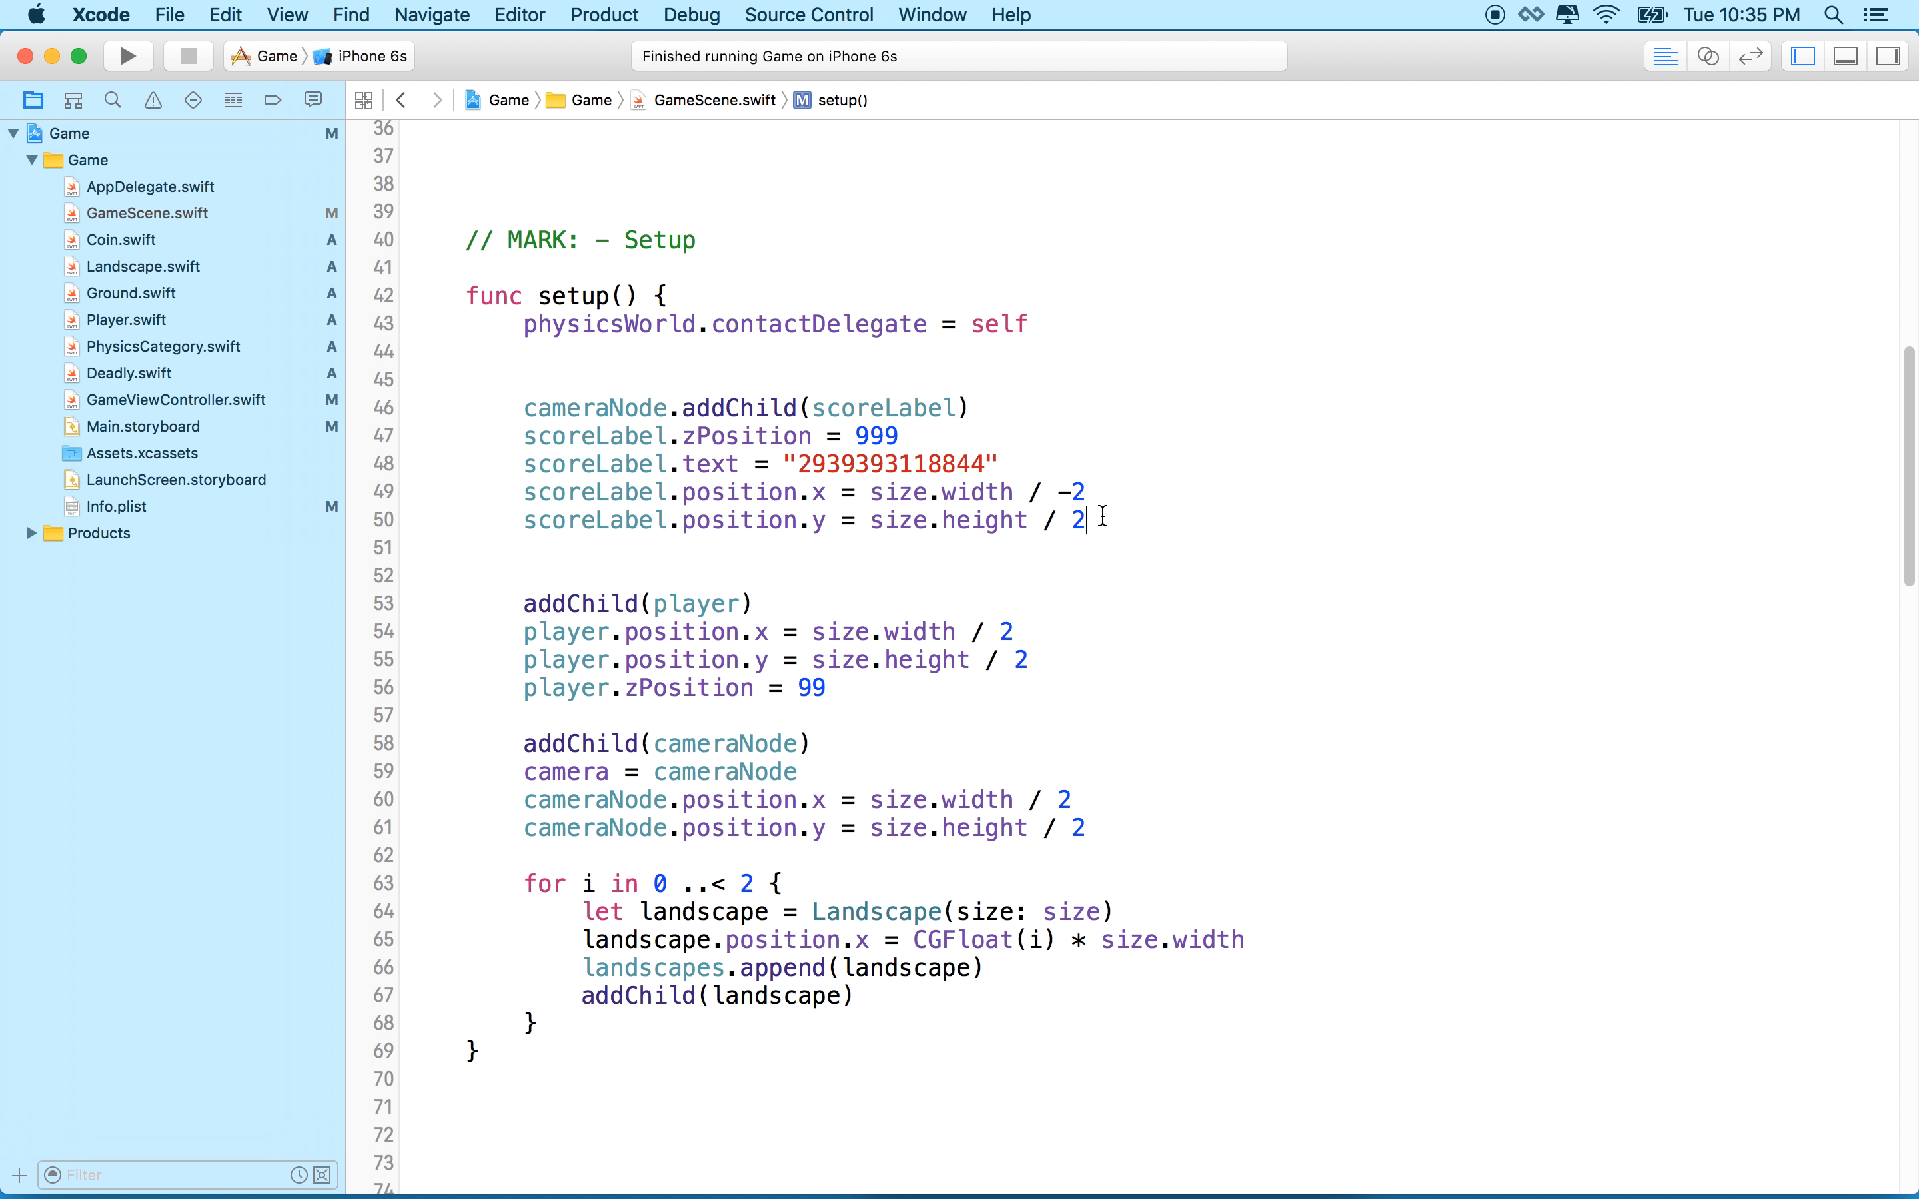
Set scoreLabel.horizontalAlignmentMode = .Left via autocomplete.
key(Return)
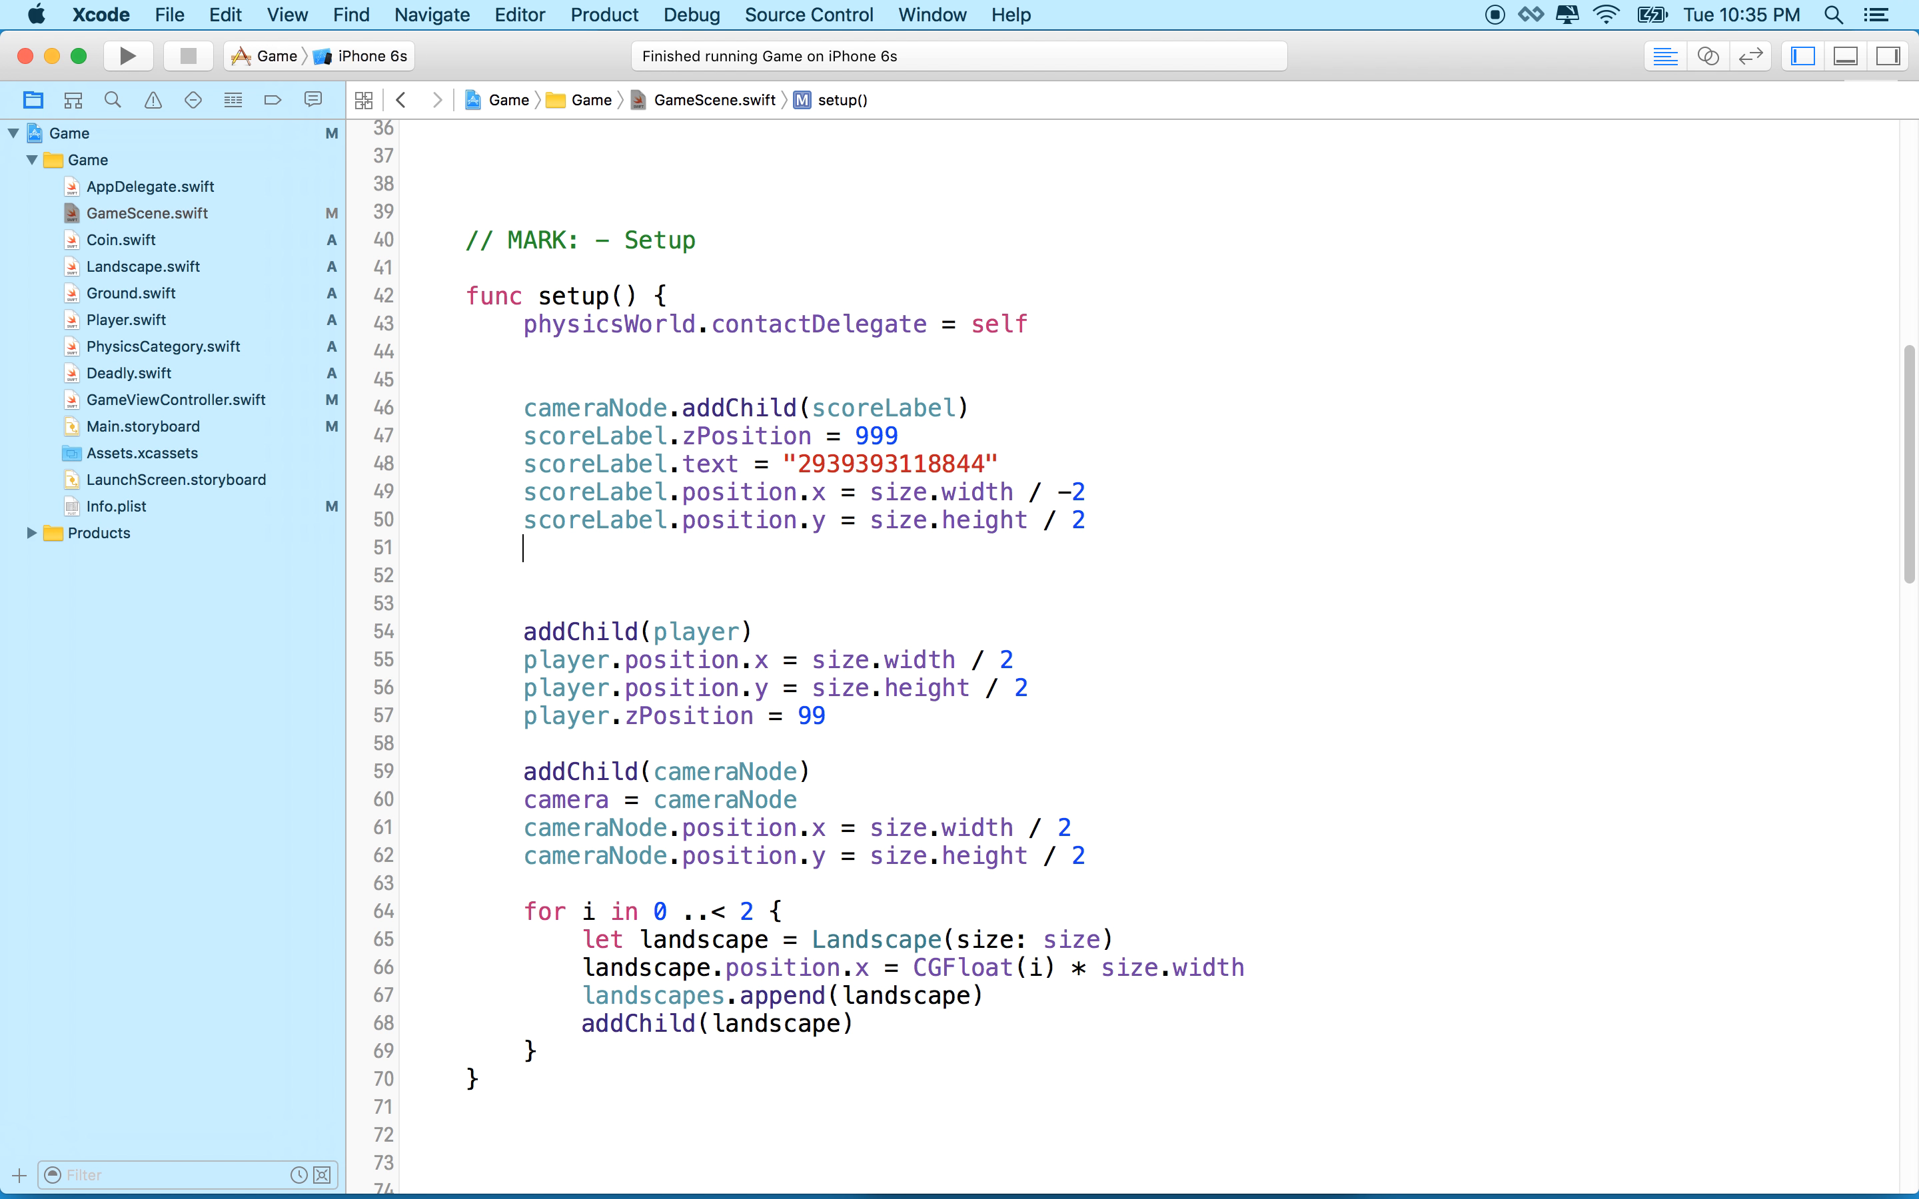
text(scoreLabel)
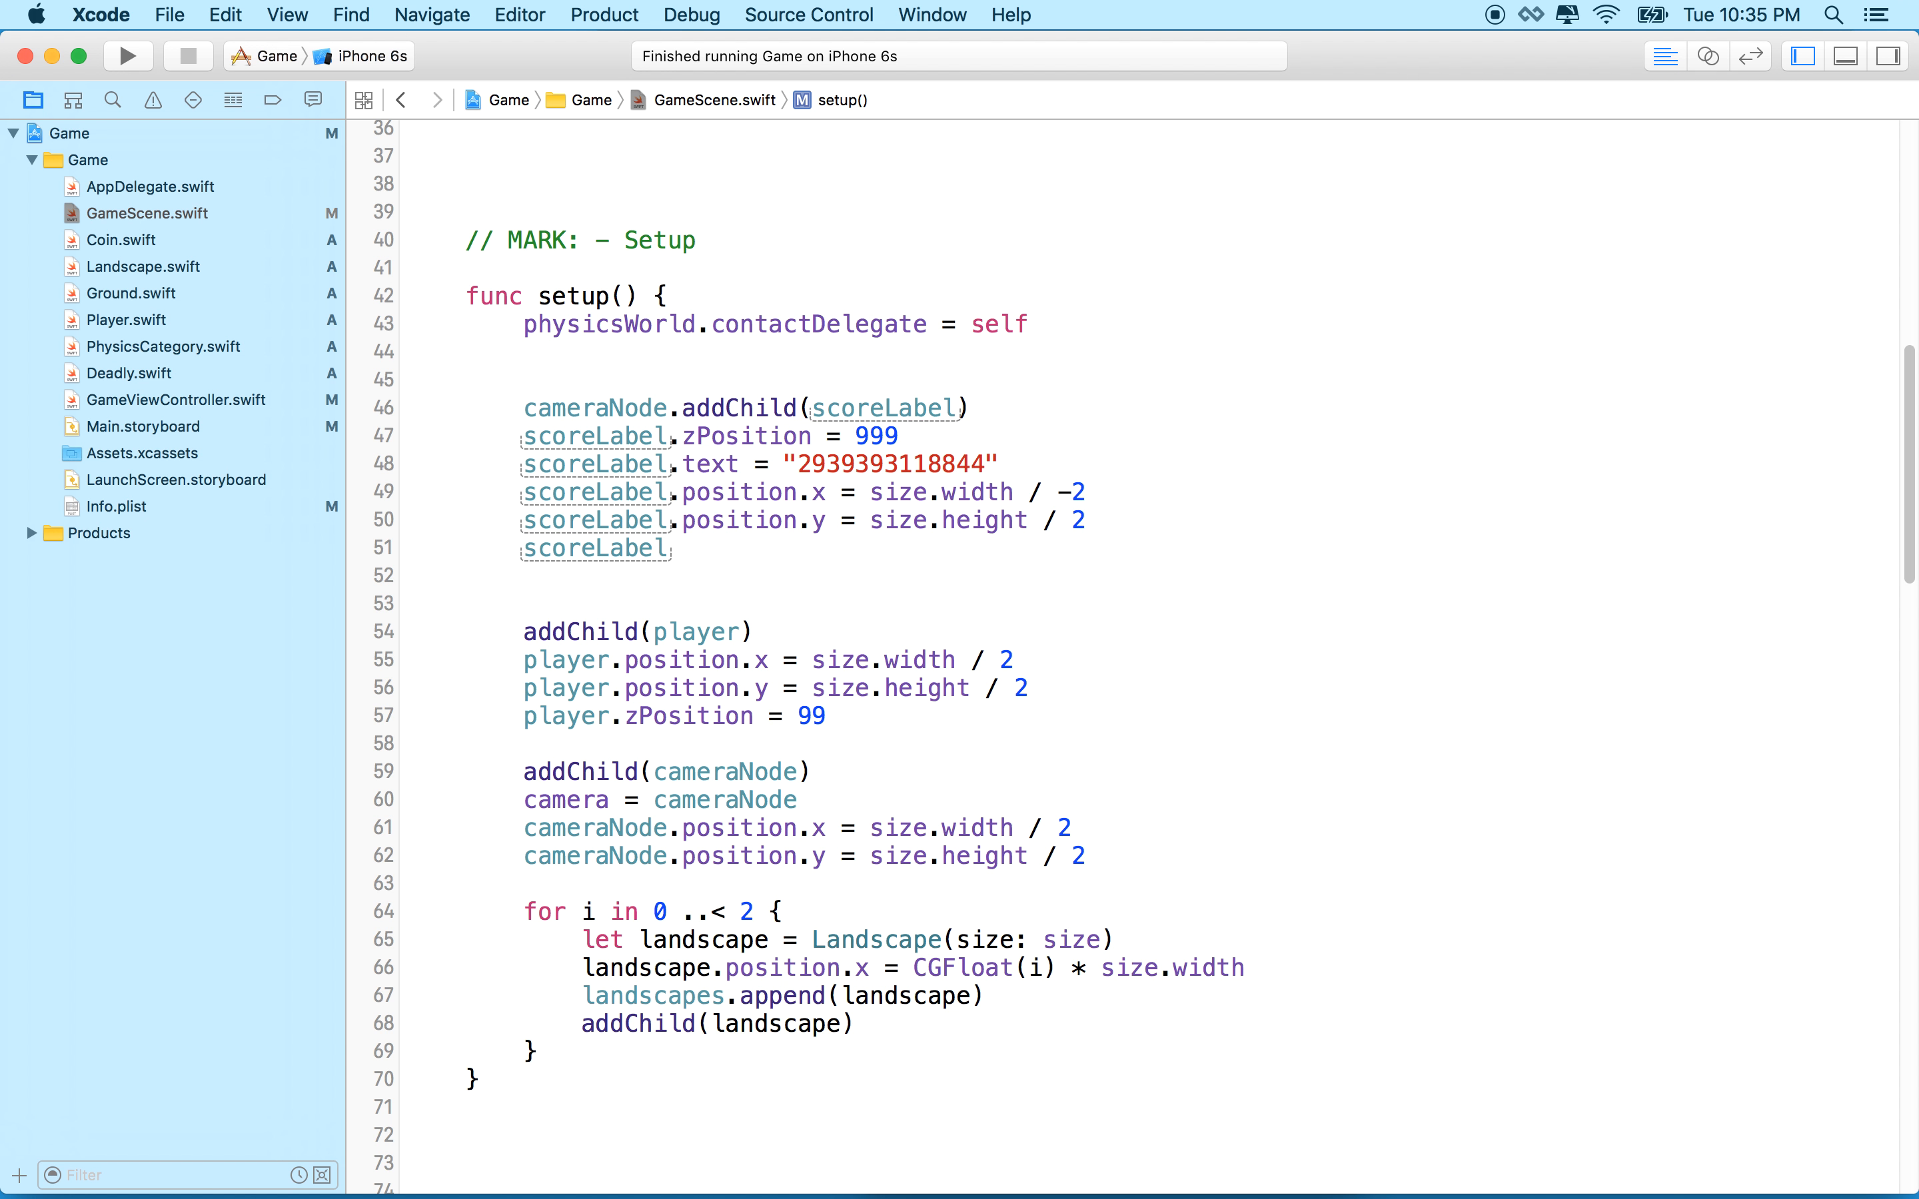
text(.a)
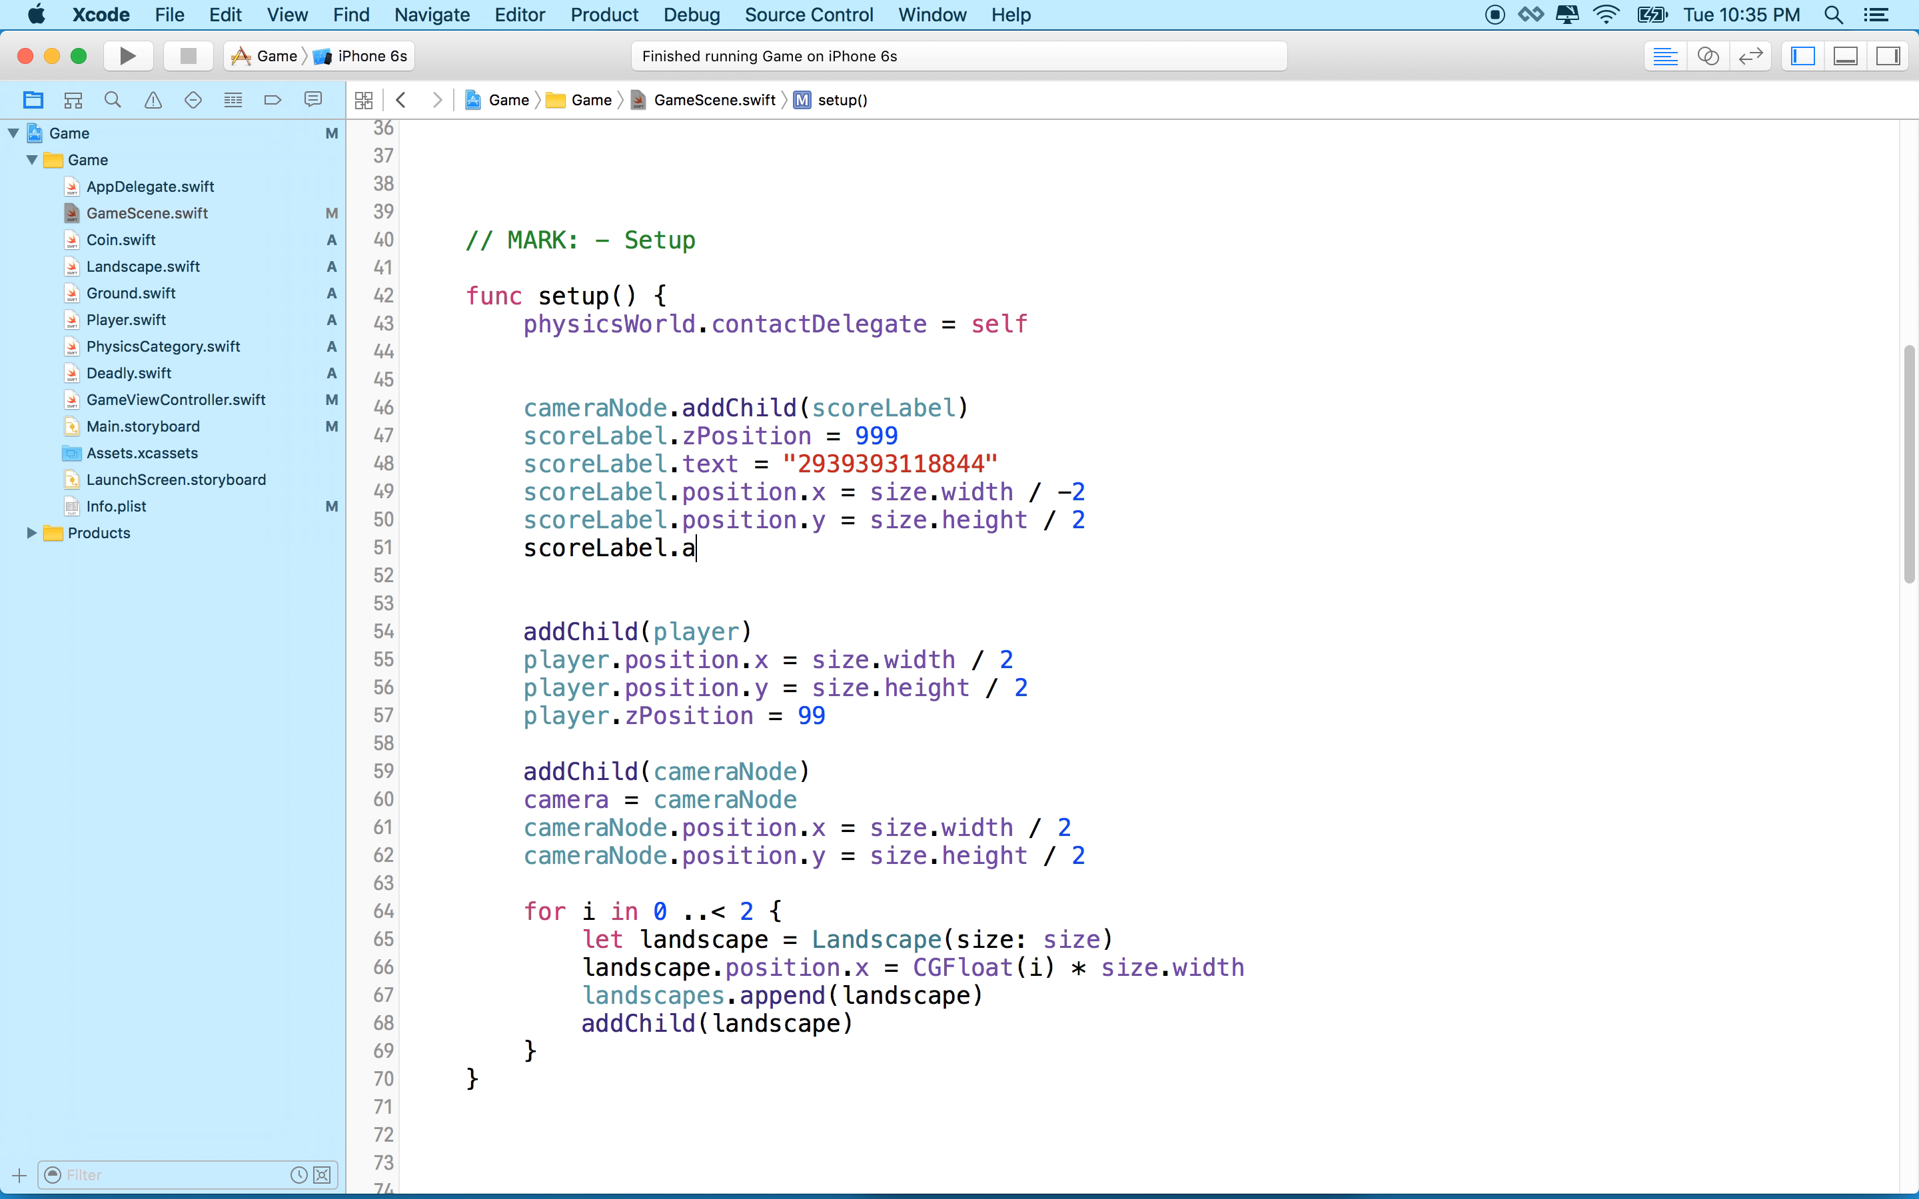
text(lAlignmentMode =)
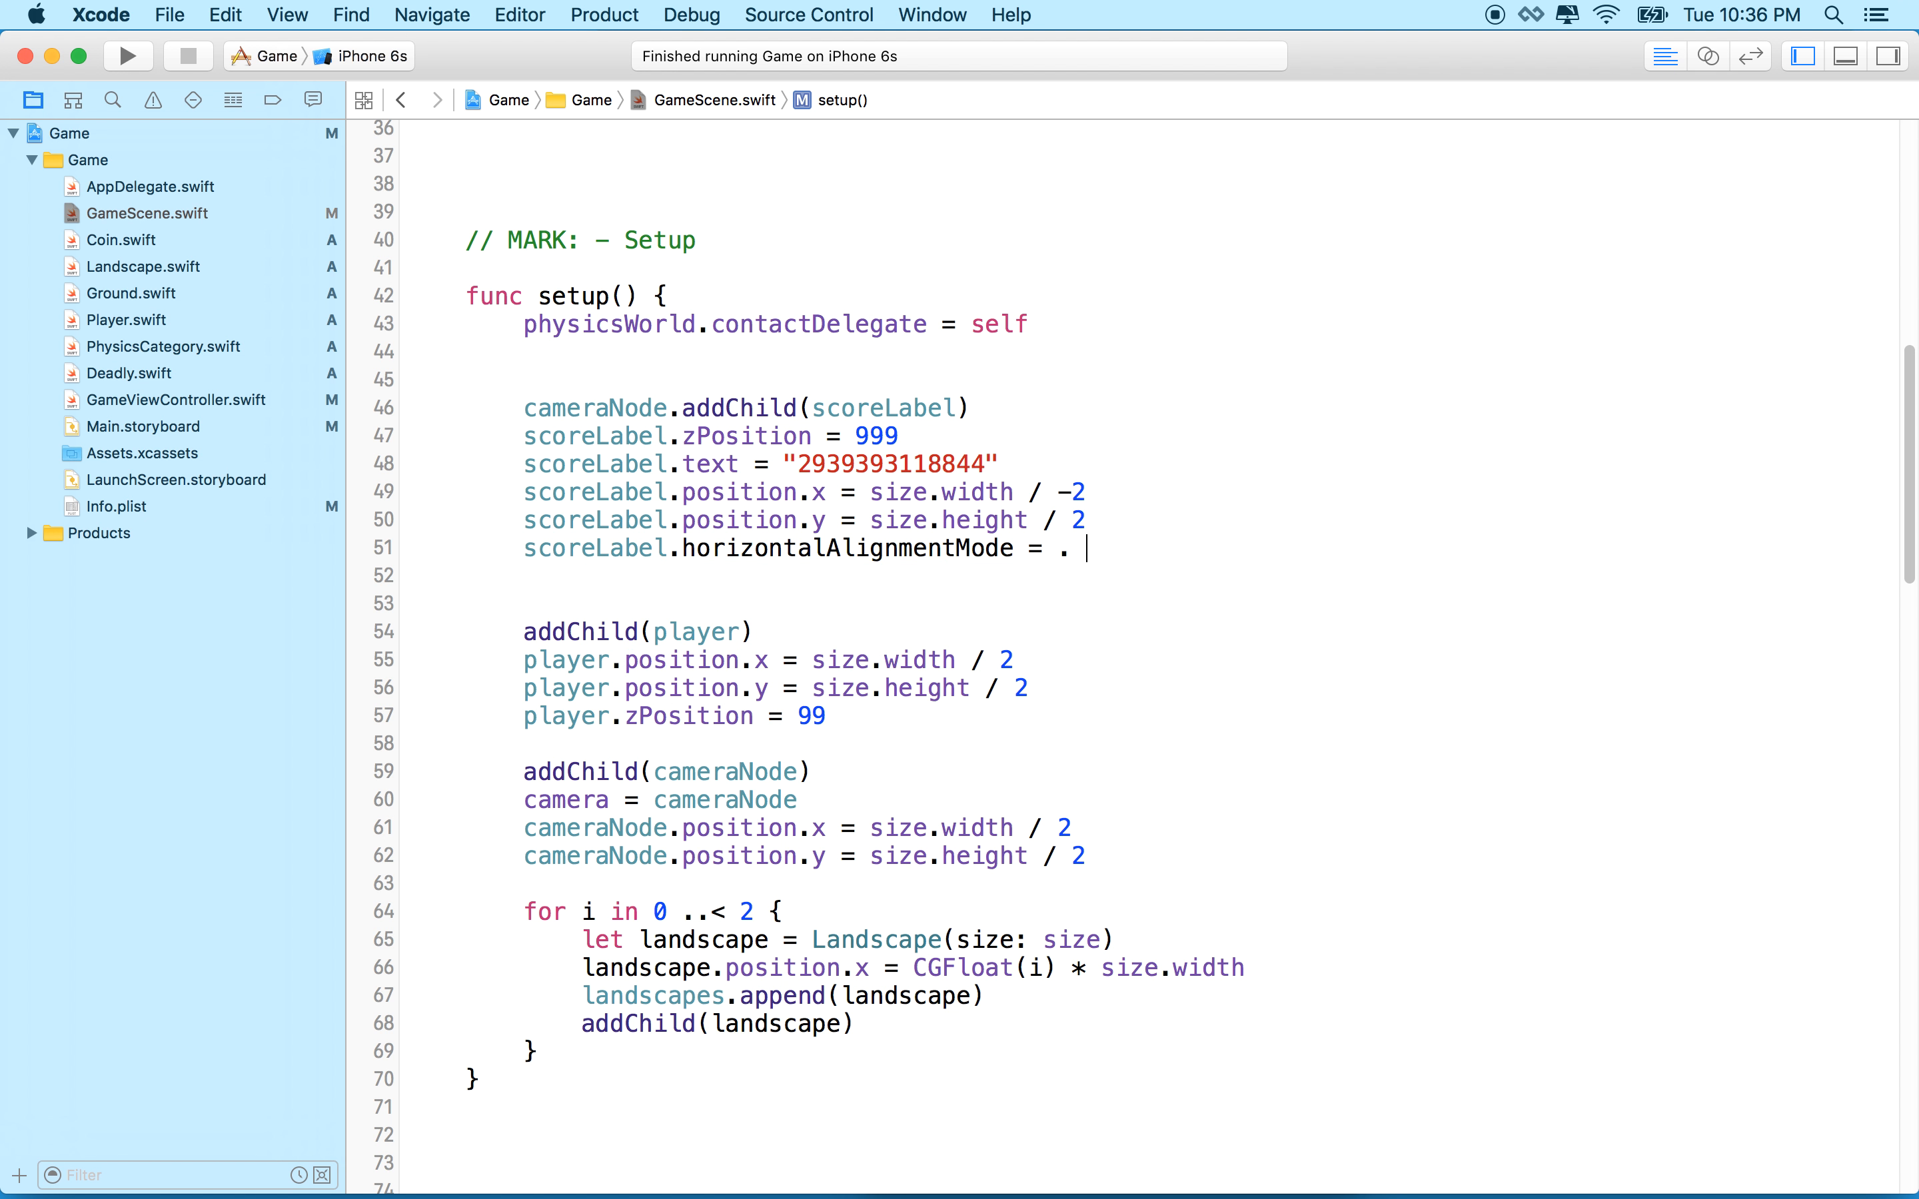
text(.)
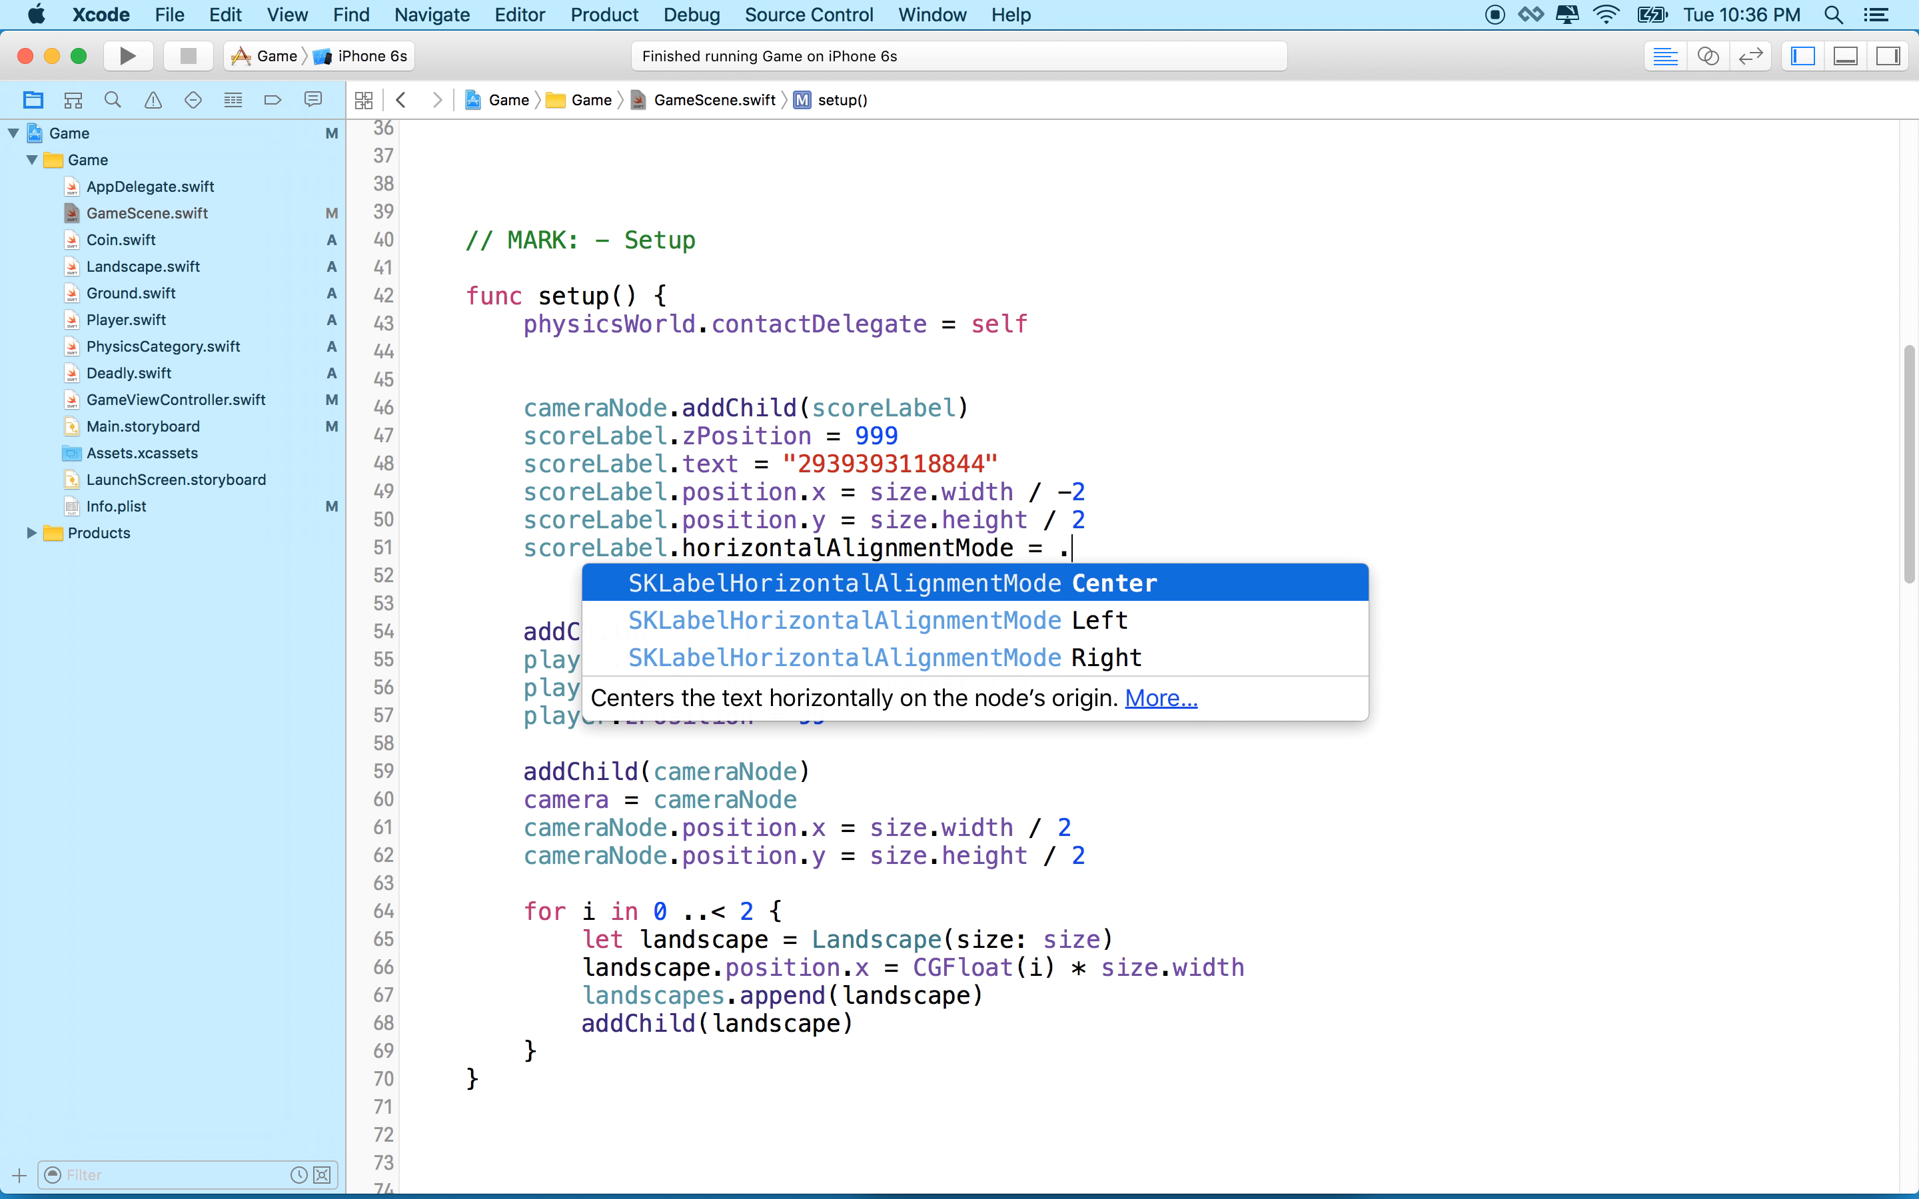
key(Down)
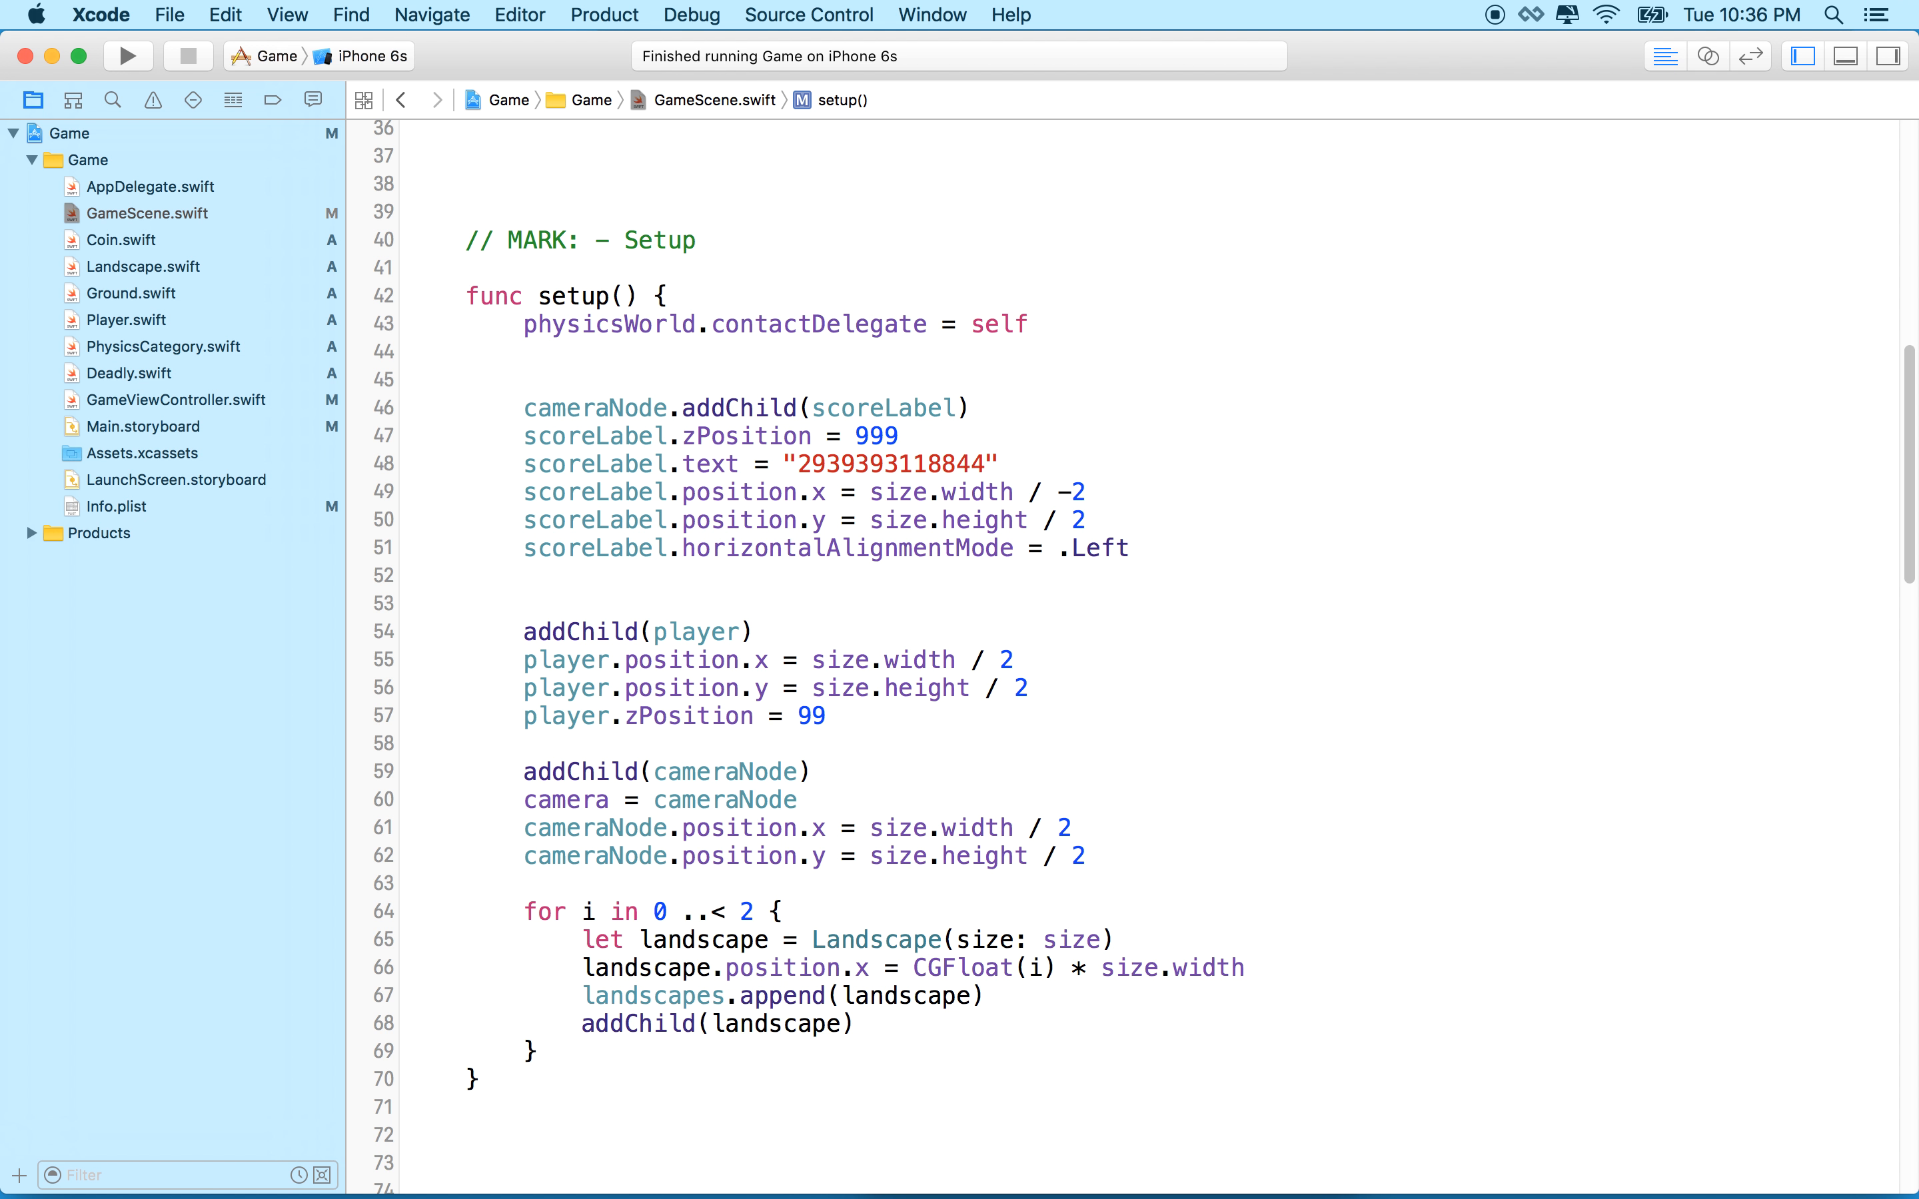
Set scoreLabel.verticalAlignmentMode = .Top on the next line.
text(c)
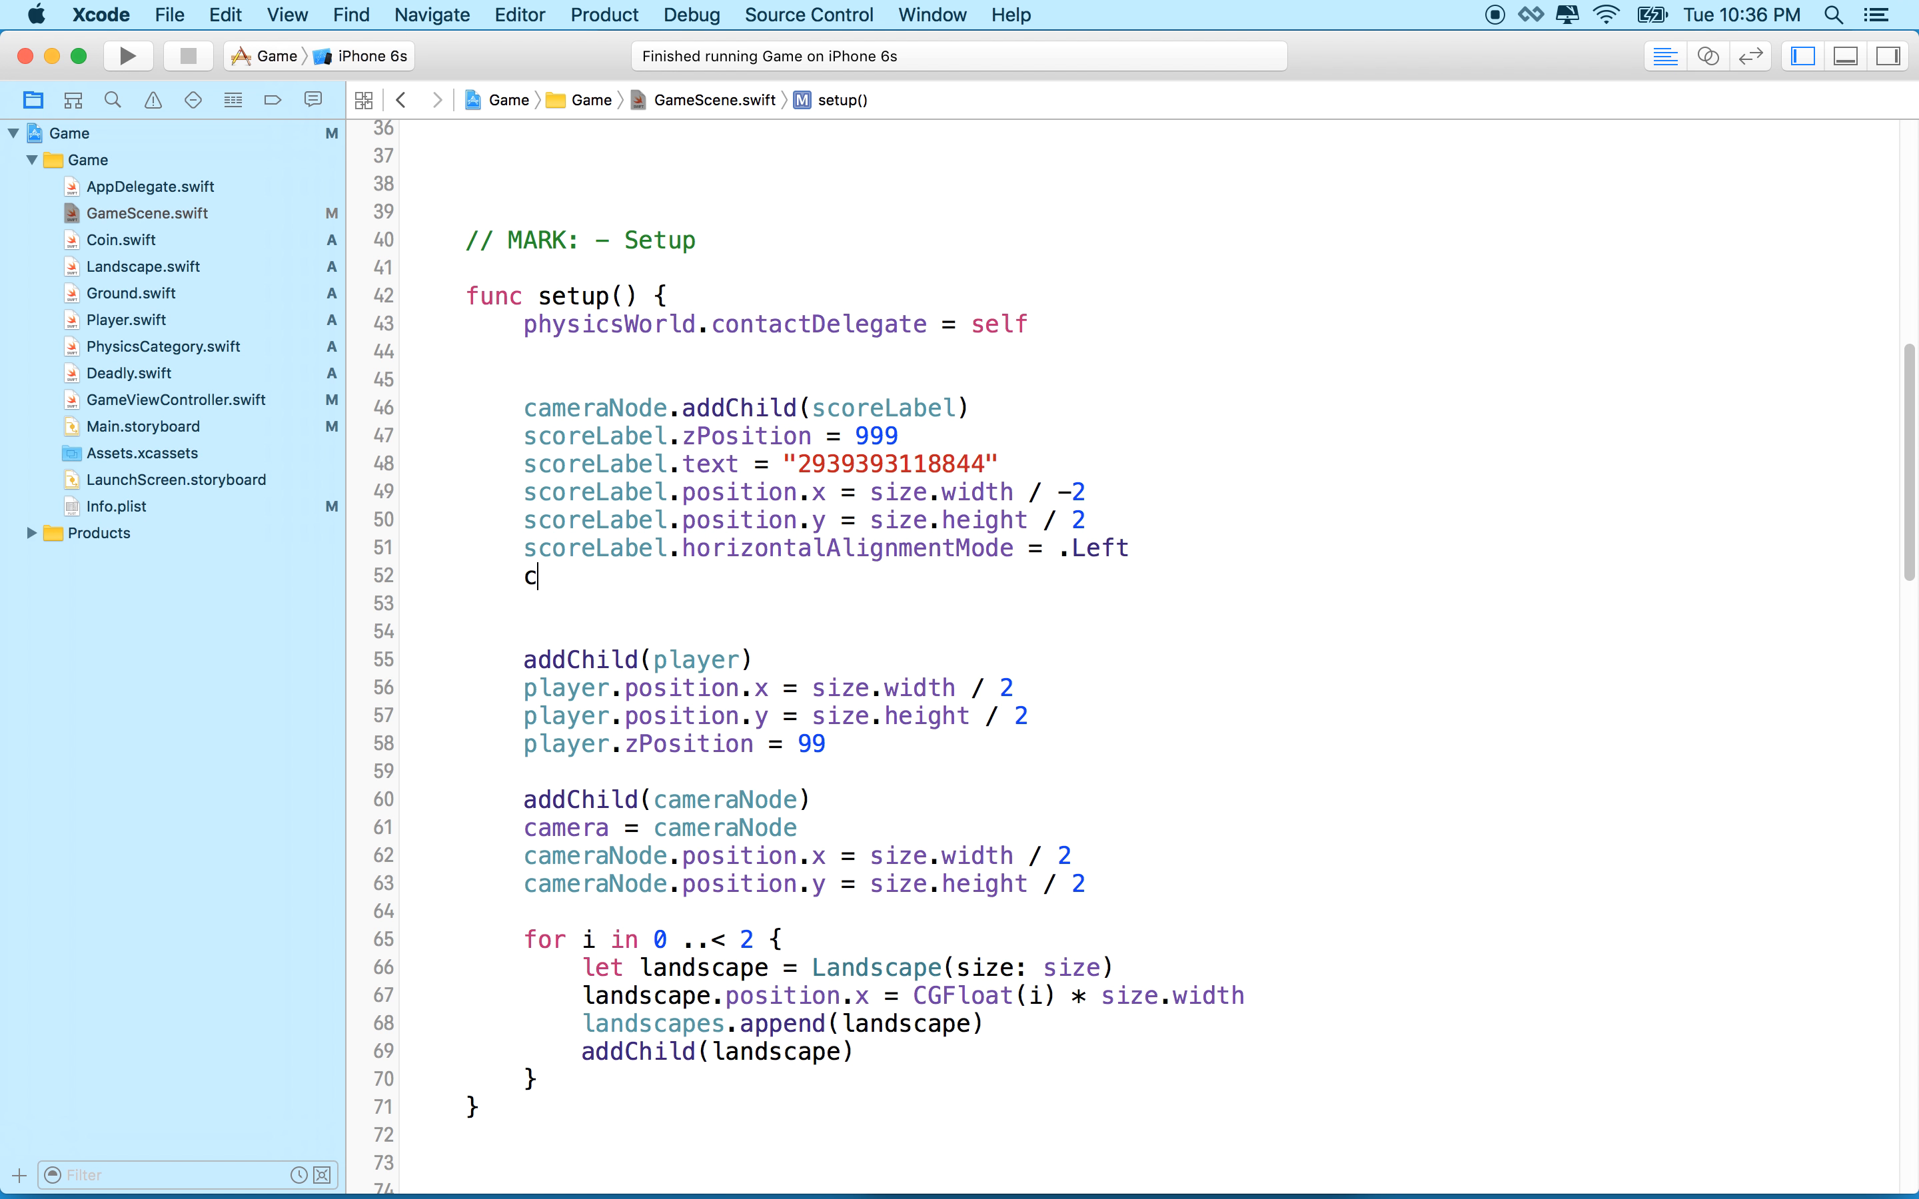
text(OREVIDEO_SUPPORTS_DIREC)
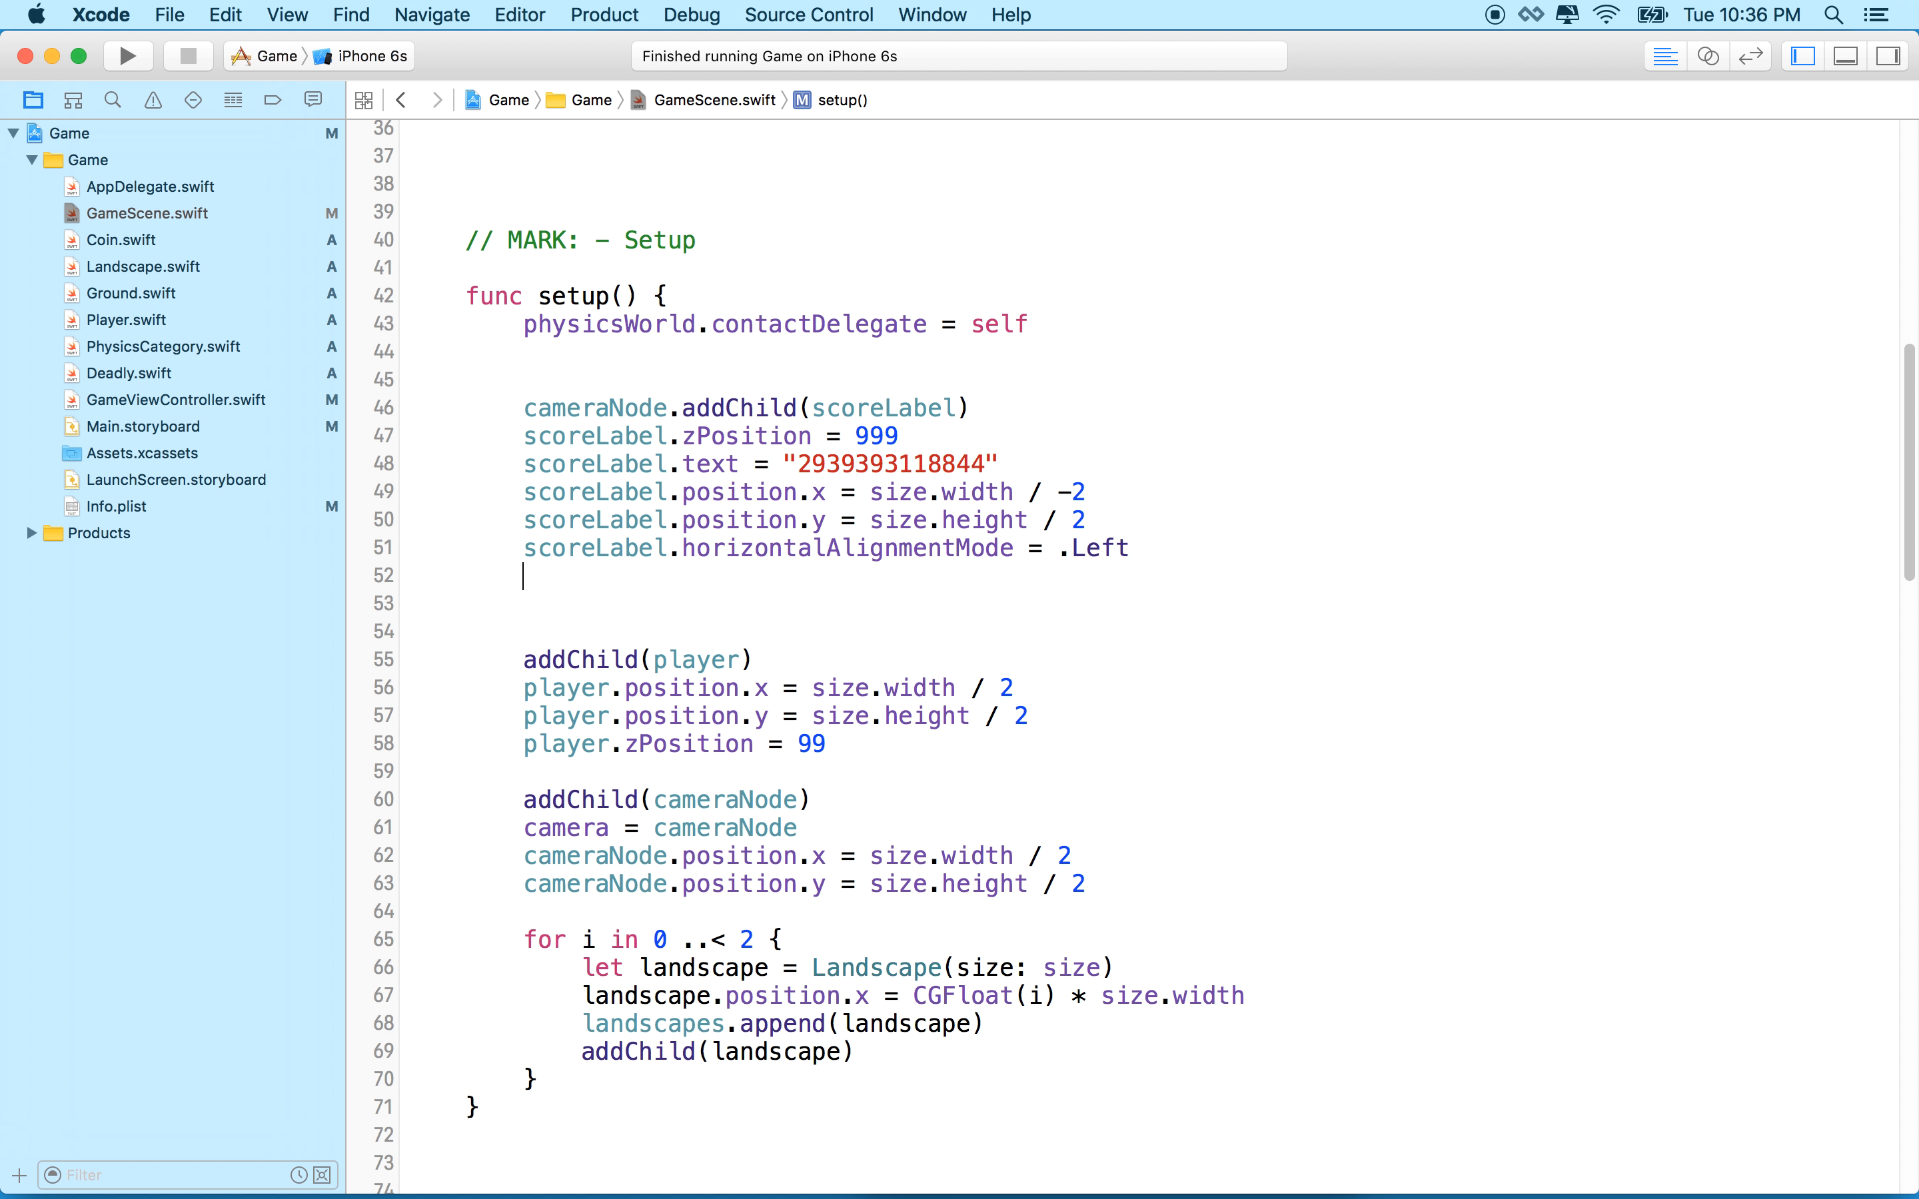
text(scoreLabel)
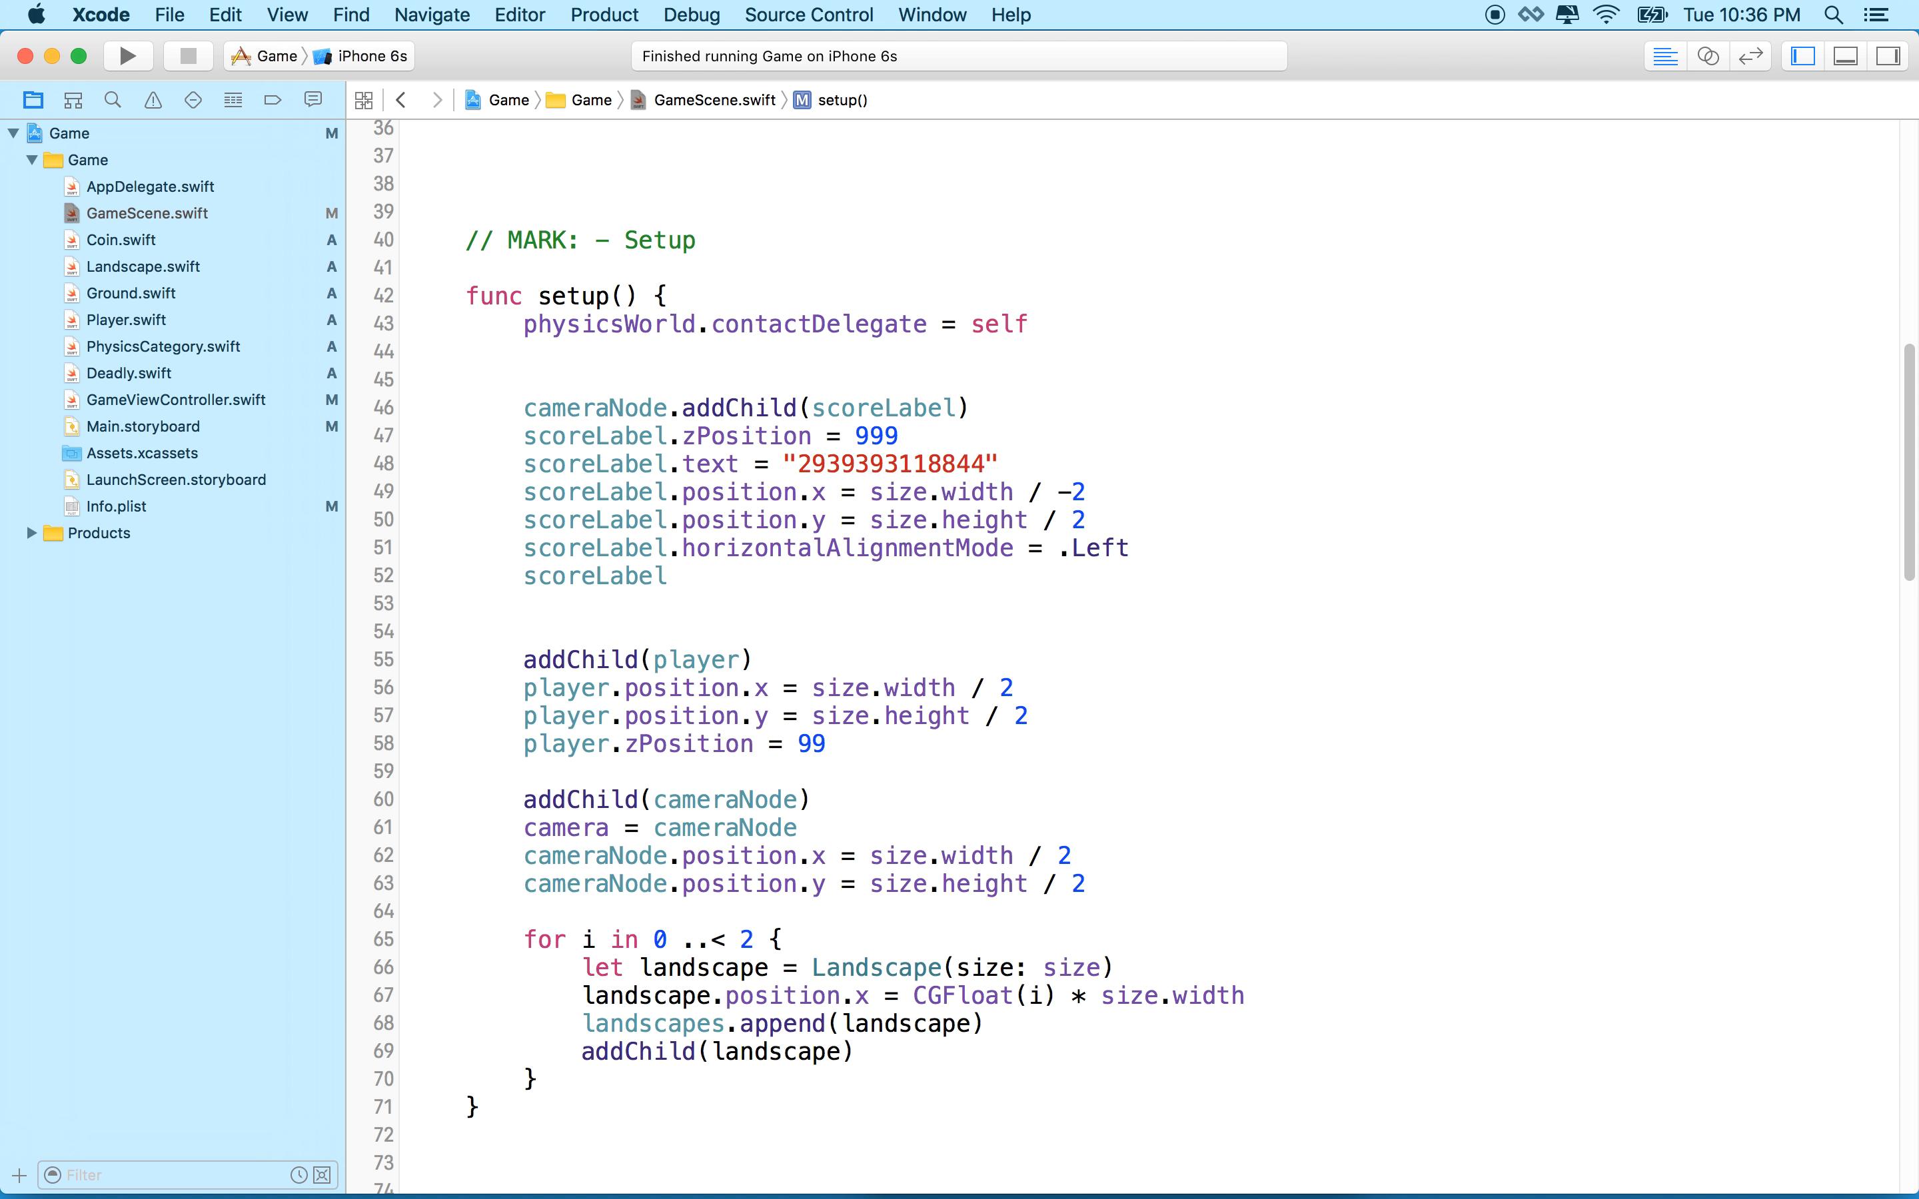
text(.verticalAlignmentMode = .Top)
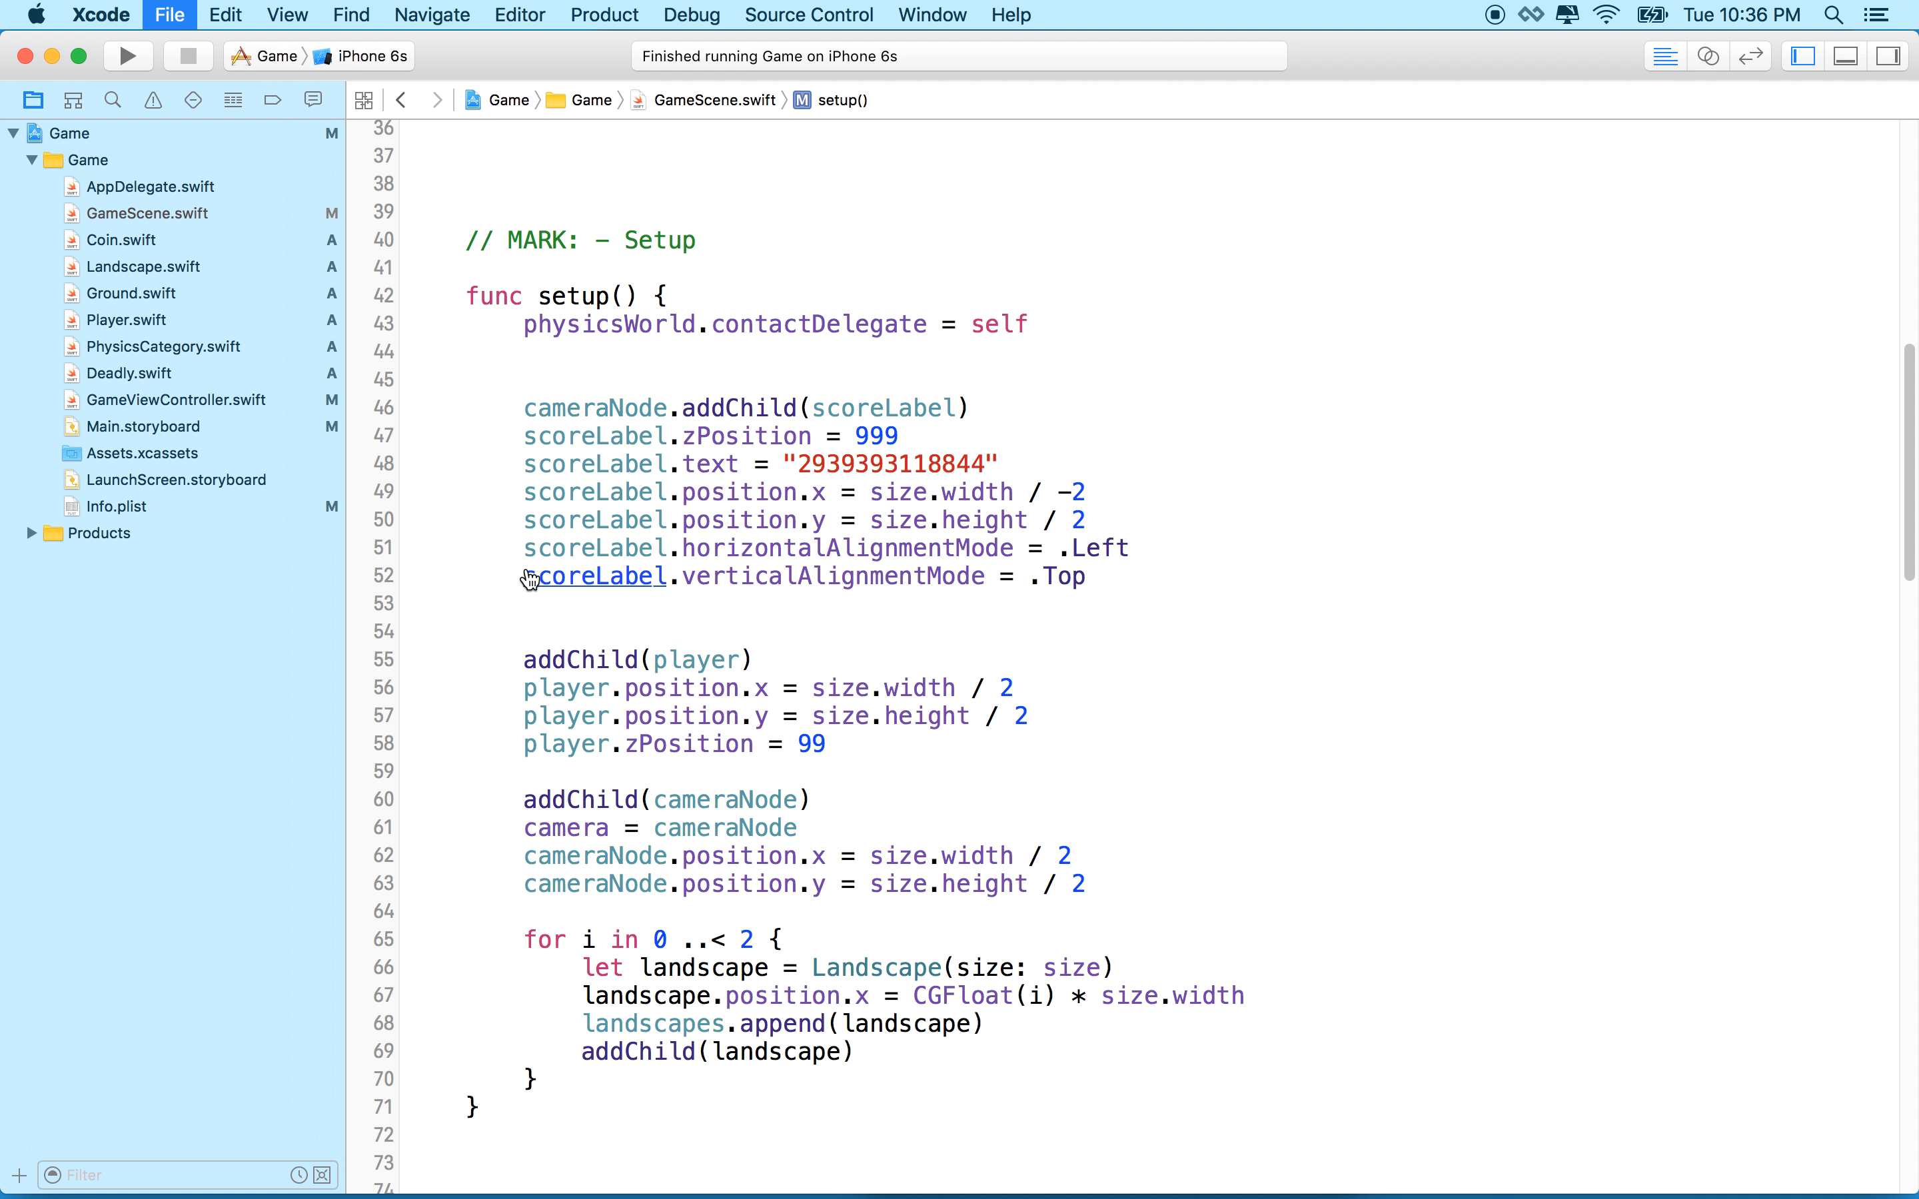
Build and run the game to check the aligned score label.
click(126, 55)
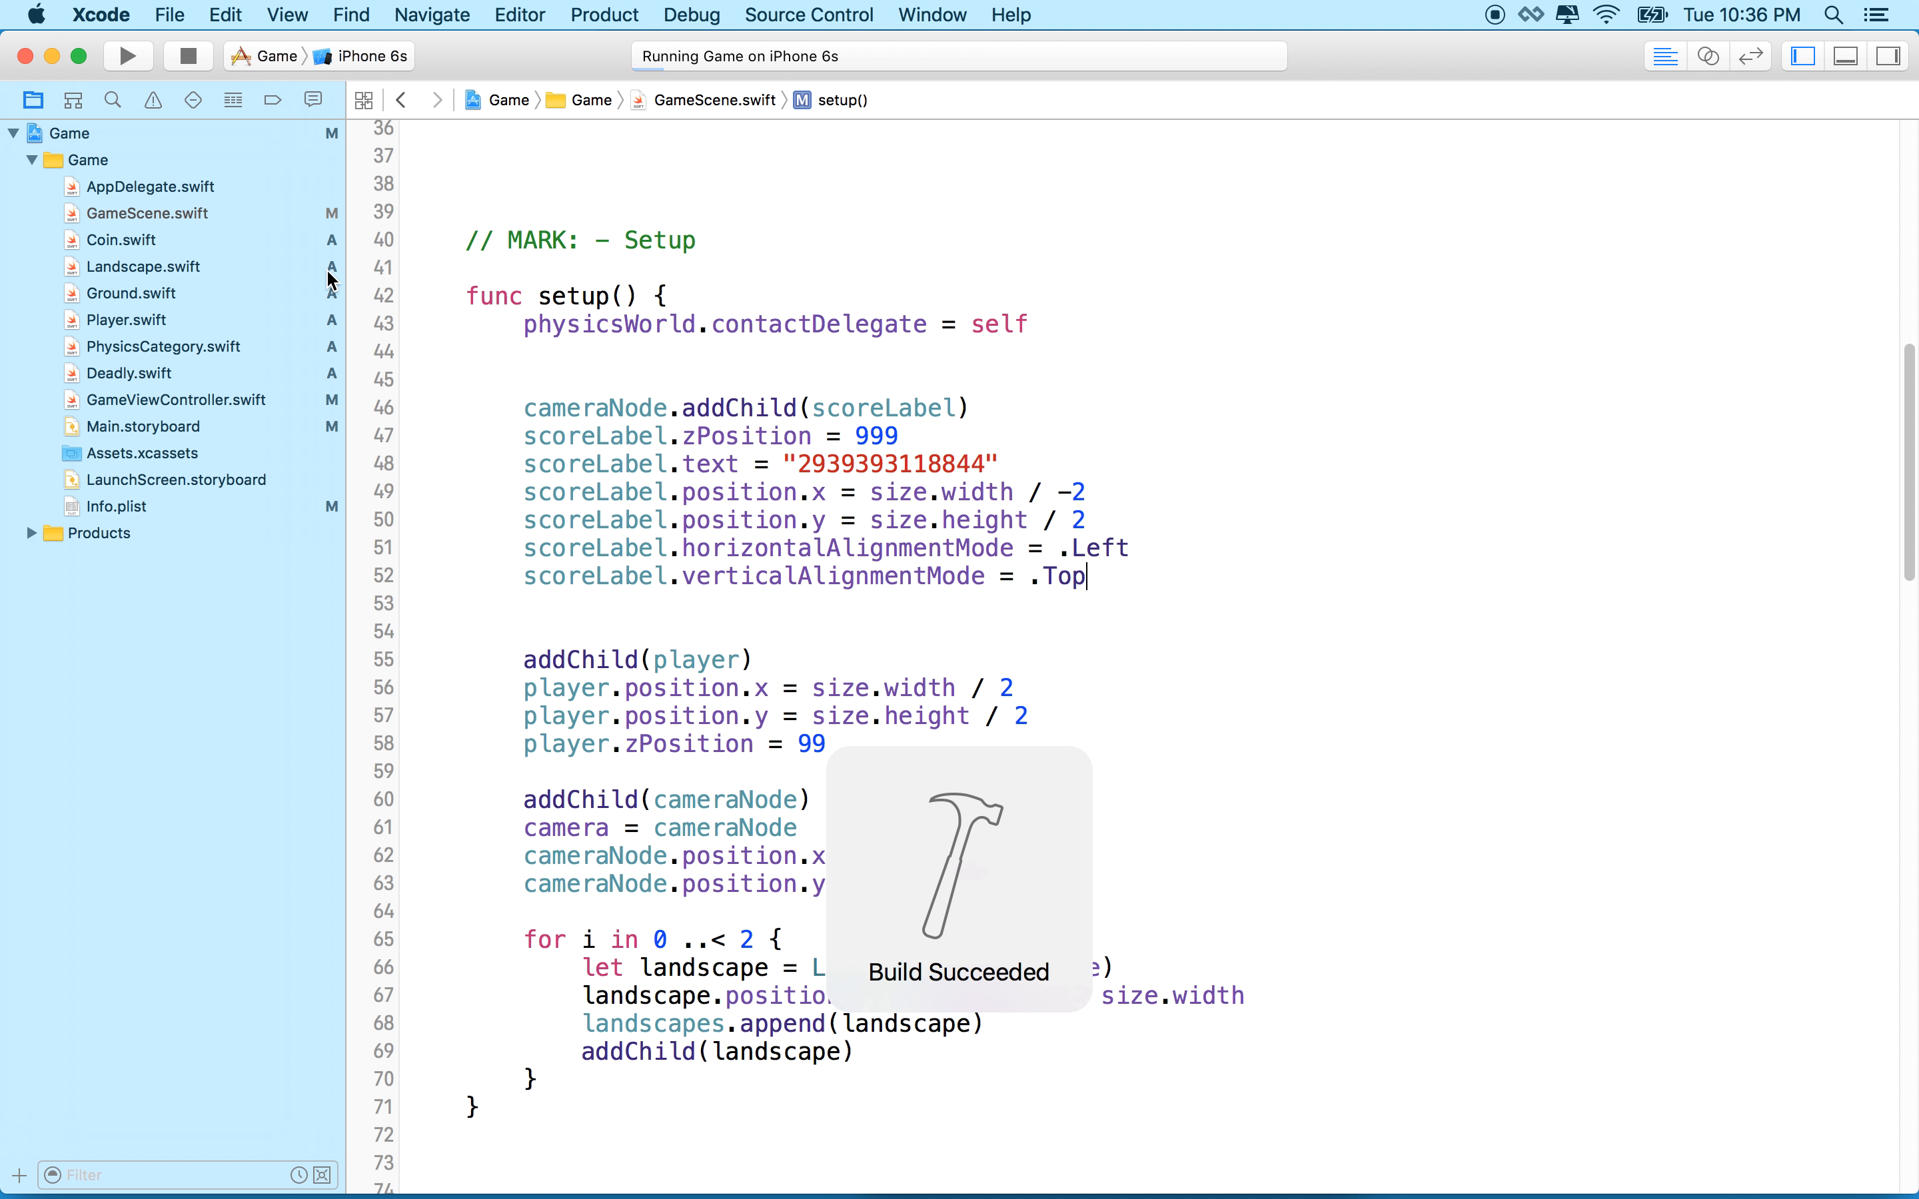
mouse_move(330, 281)
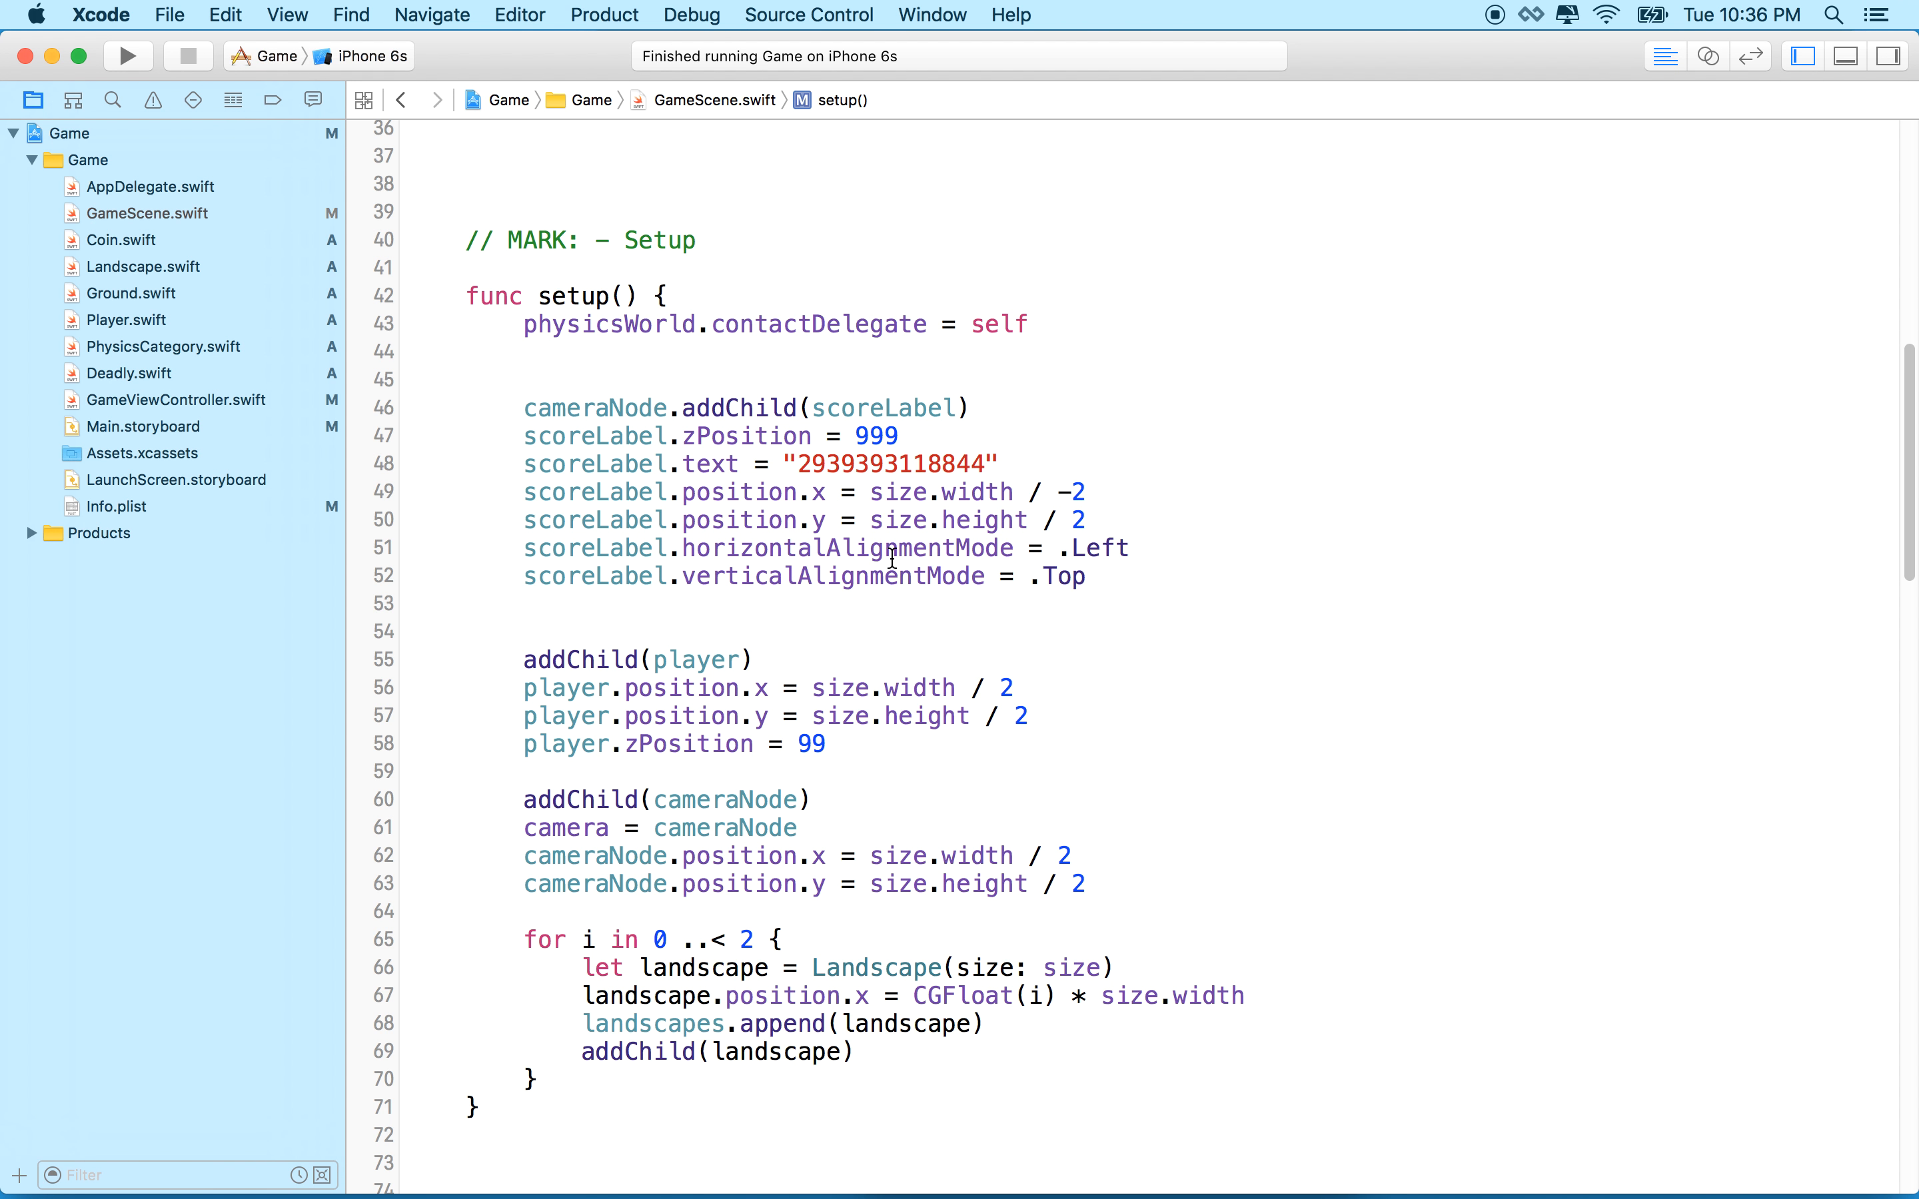
mouse_move(517, 503)
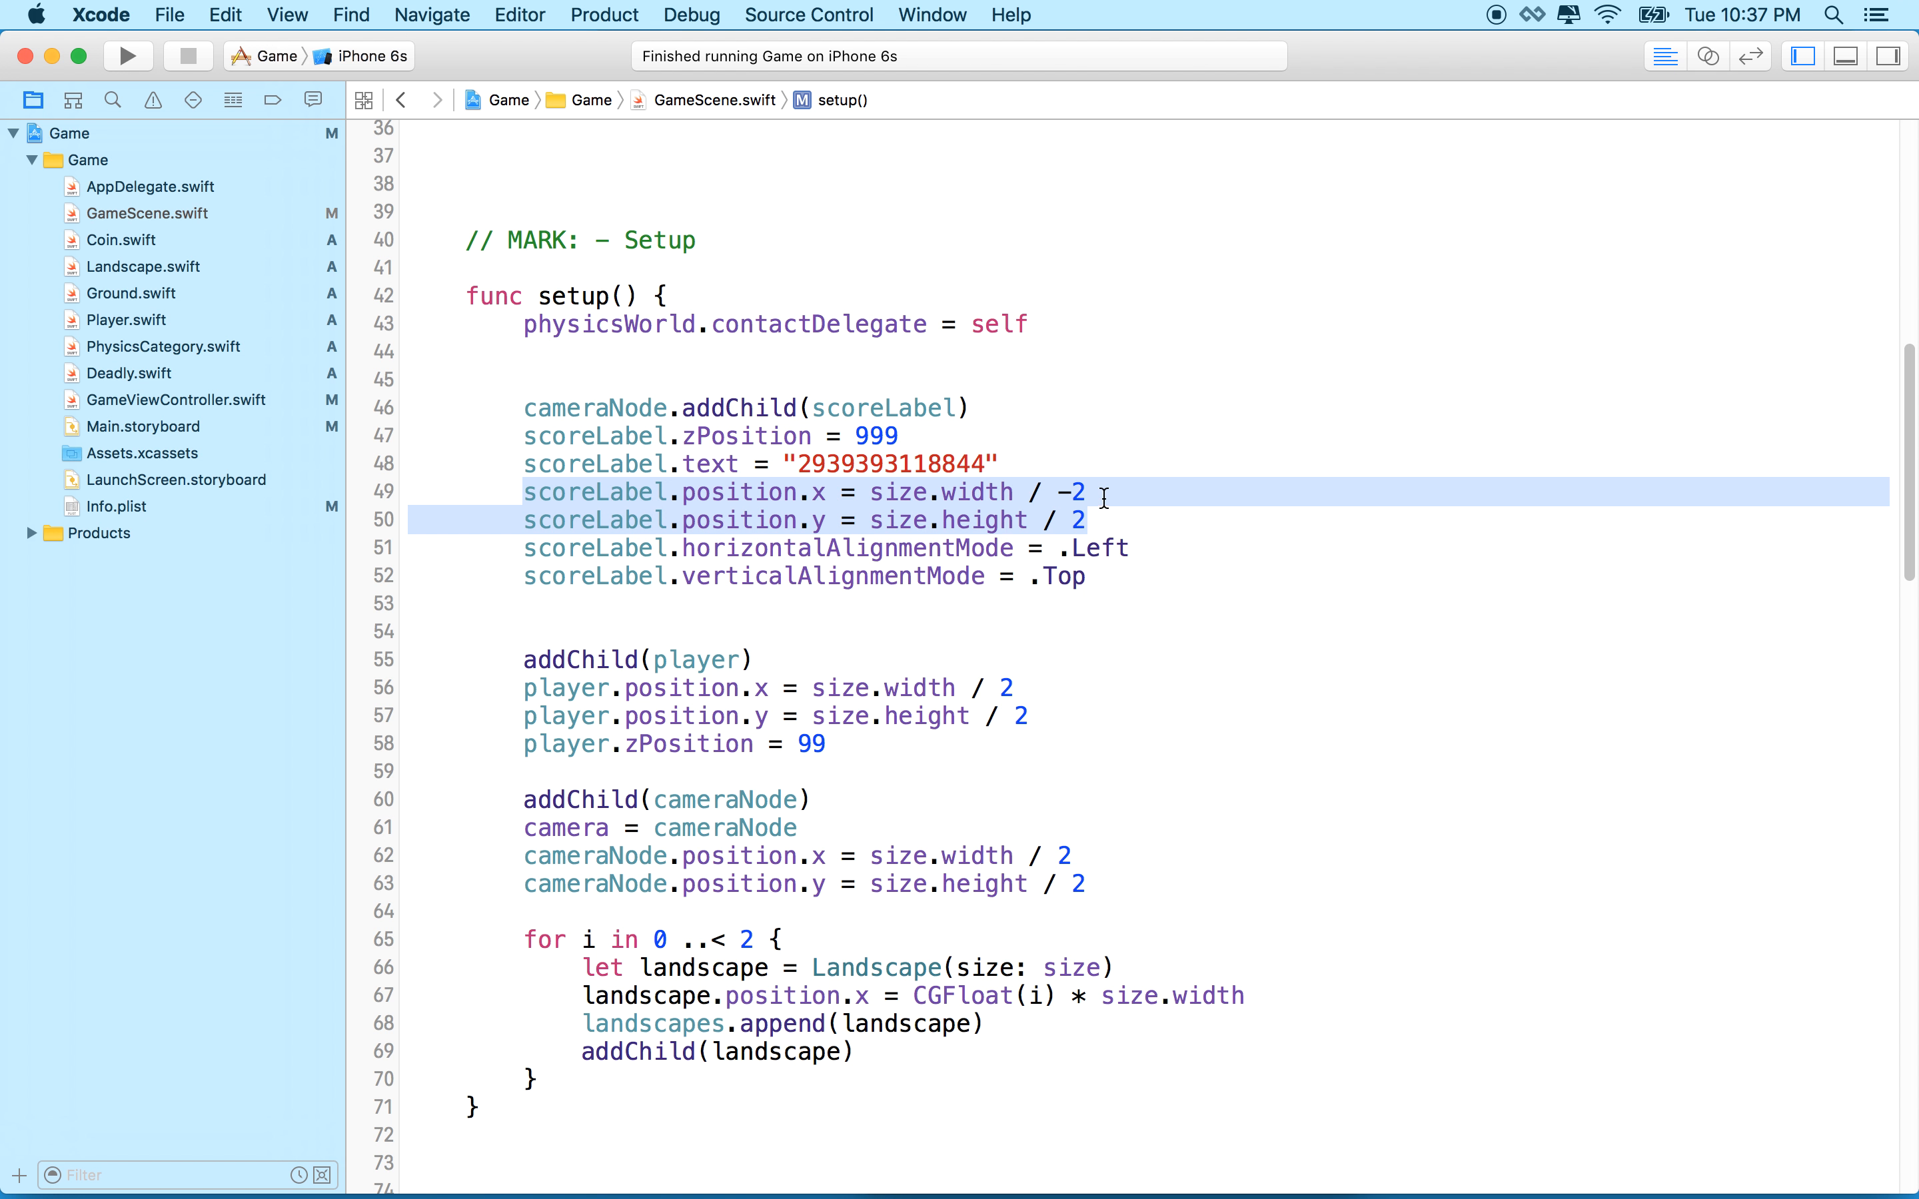
mouse_move(1117, 489)
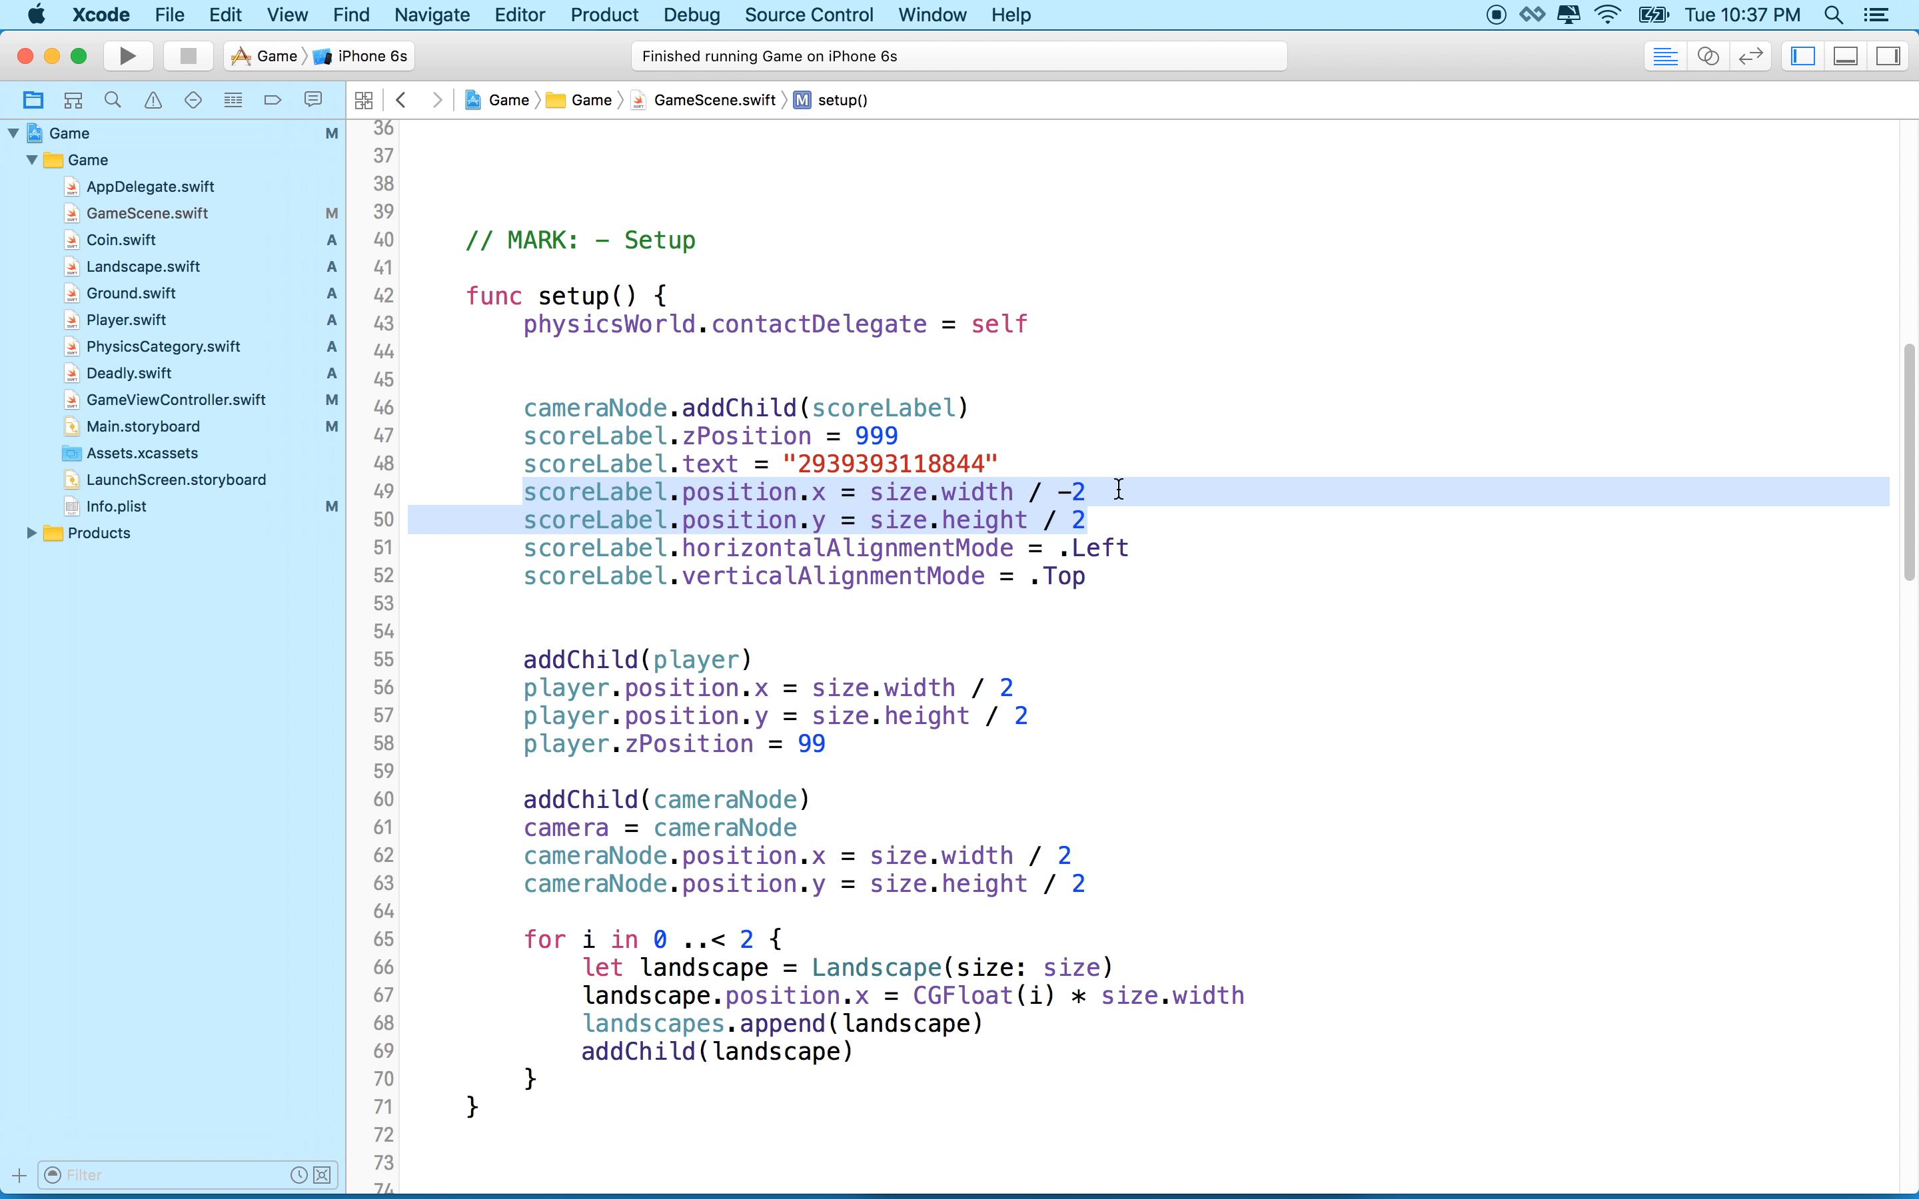
Offset the label by + 10 on x and - 10 on y, then rerun to confirm it sits top-left.
click(1085, 490)
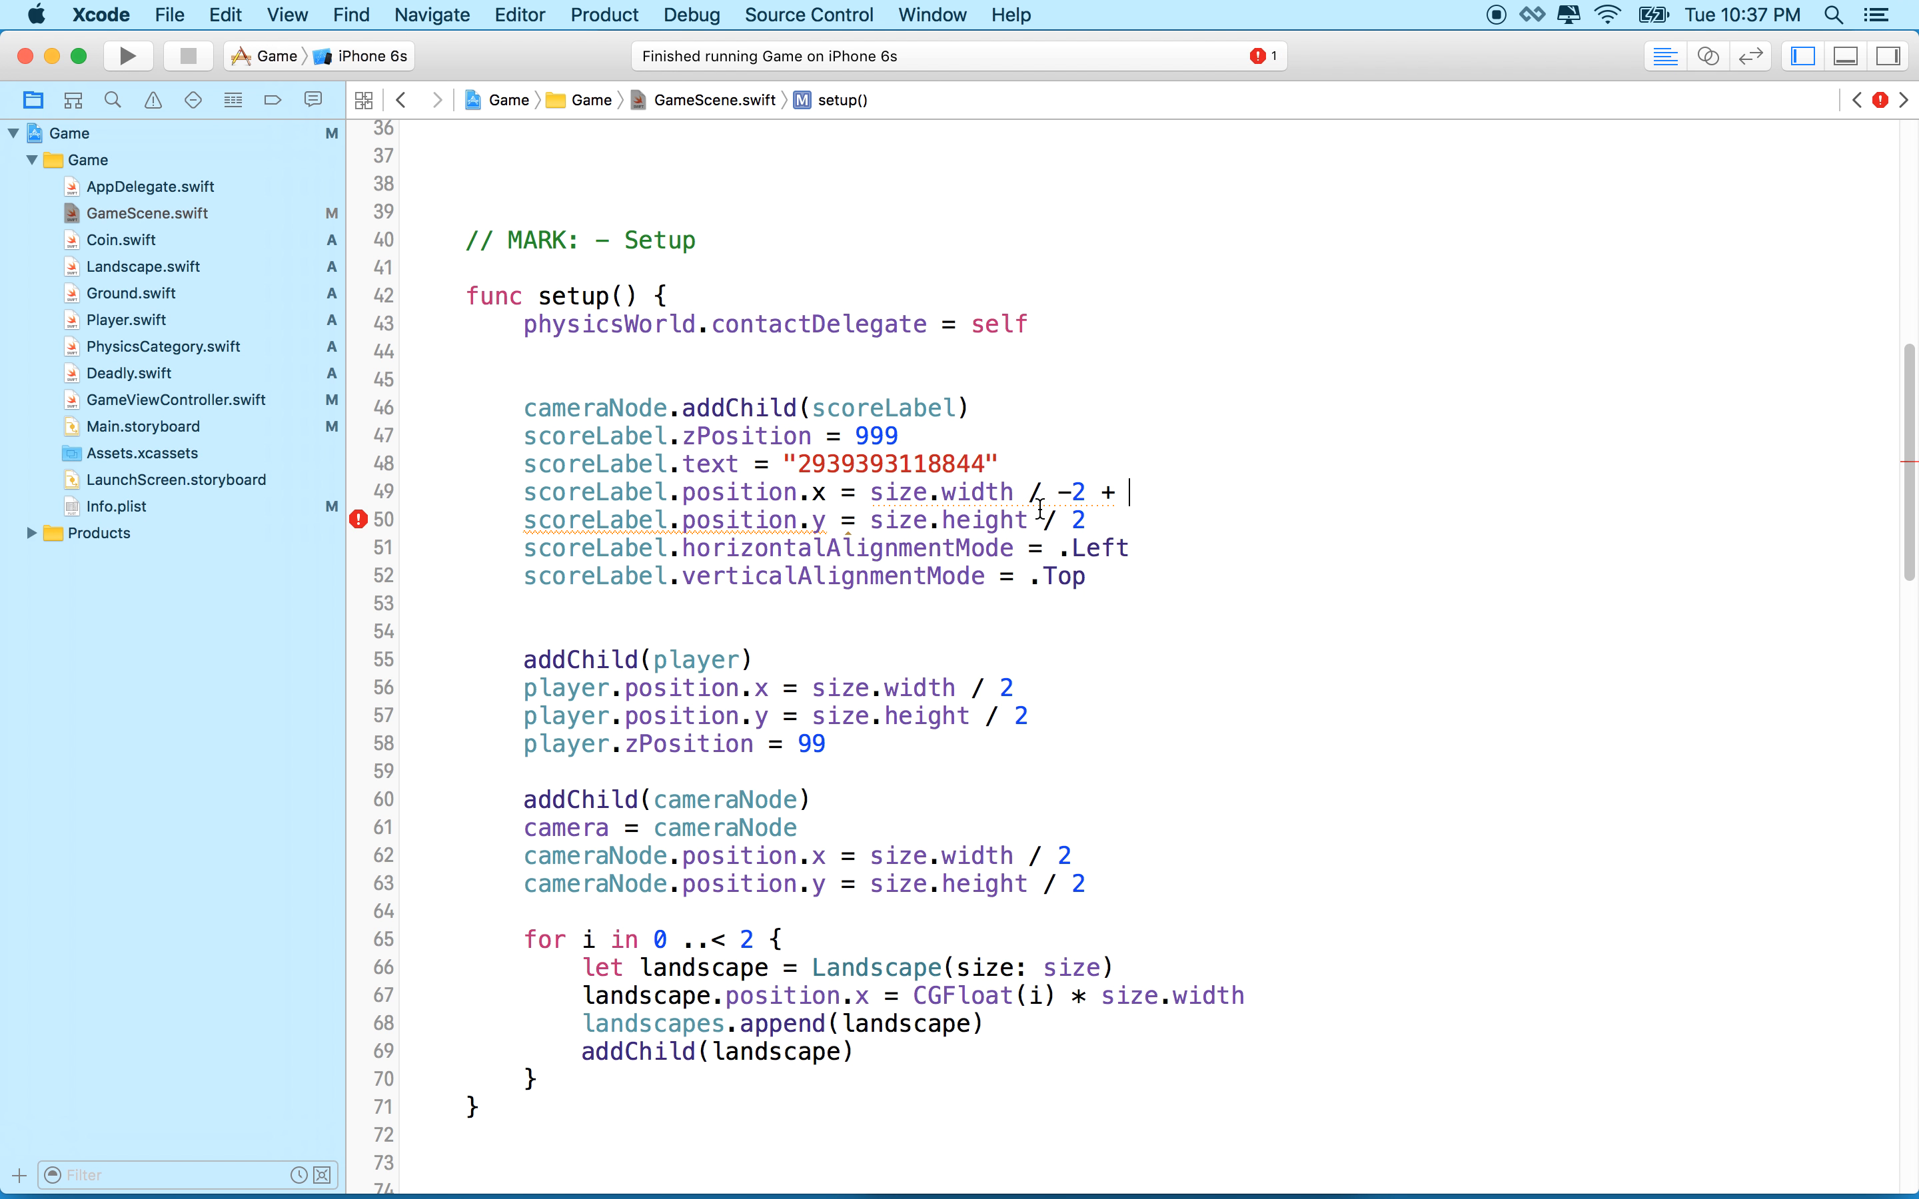
text(10)
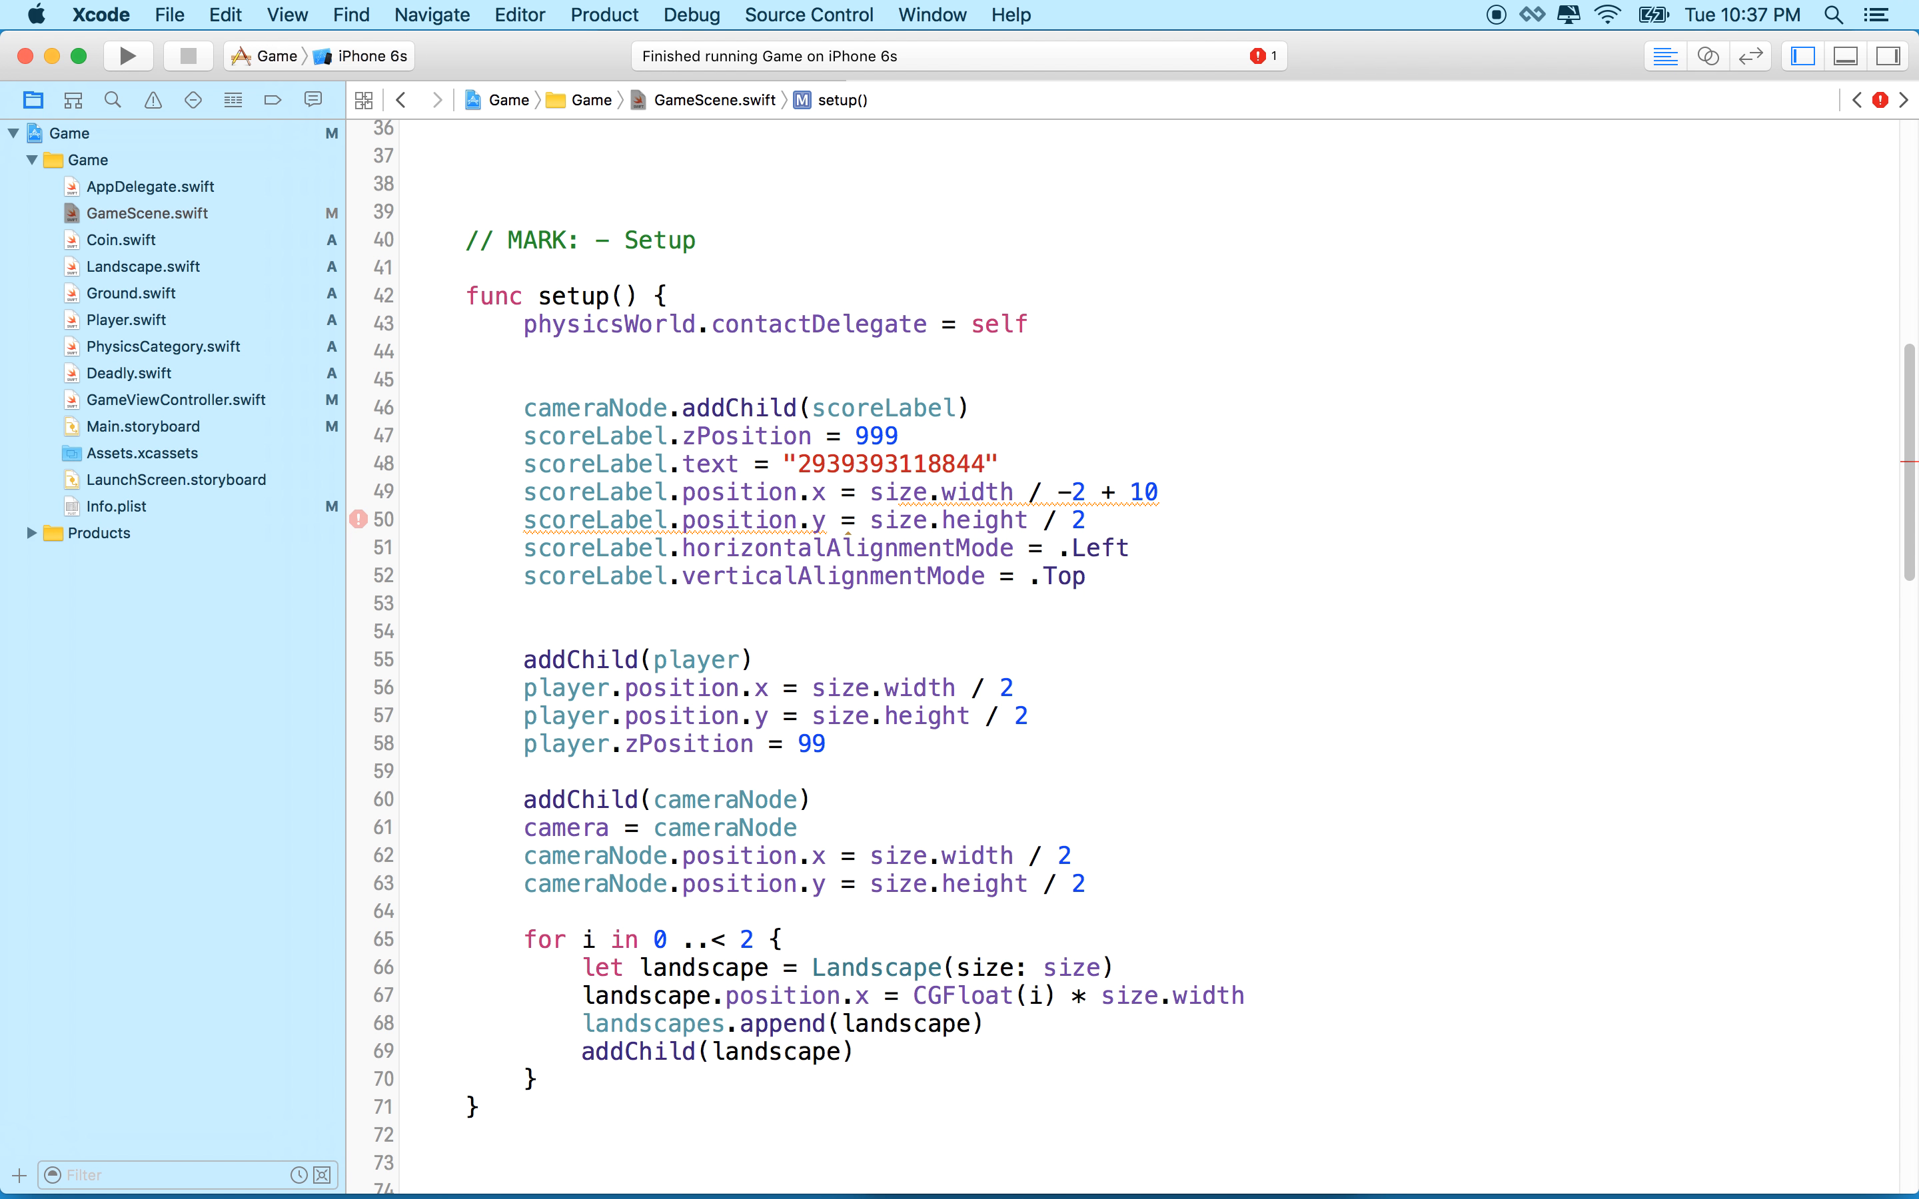
text(- 10)
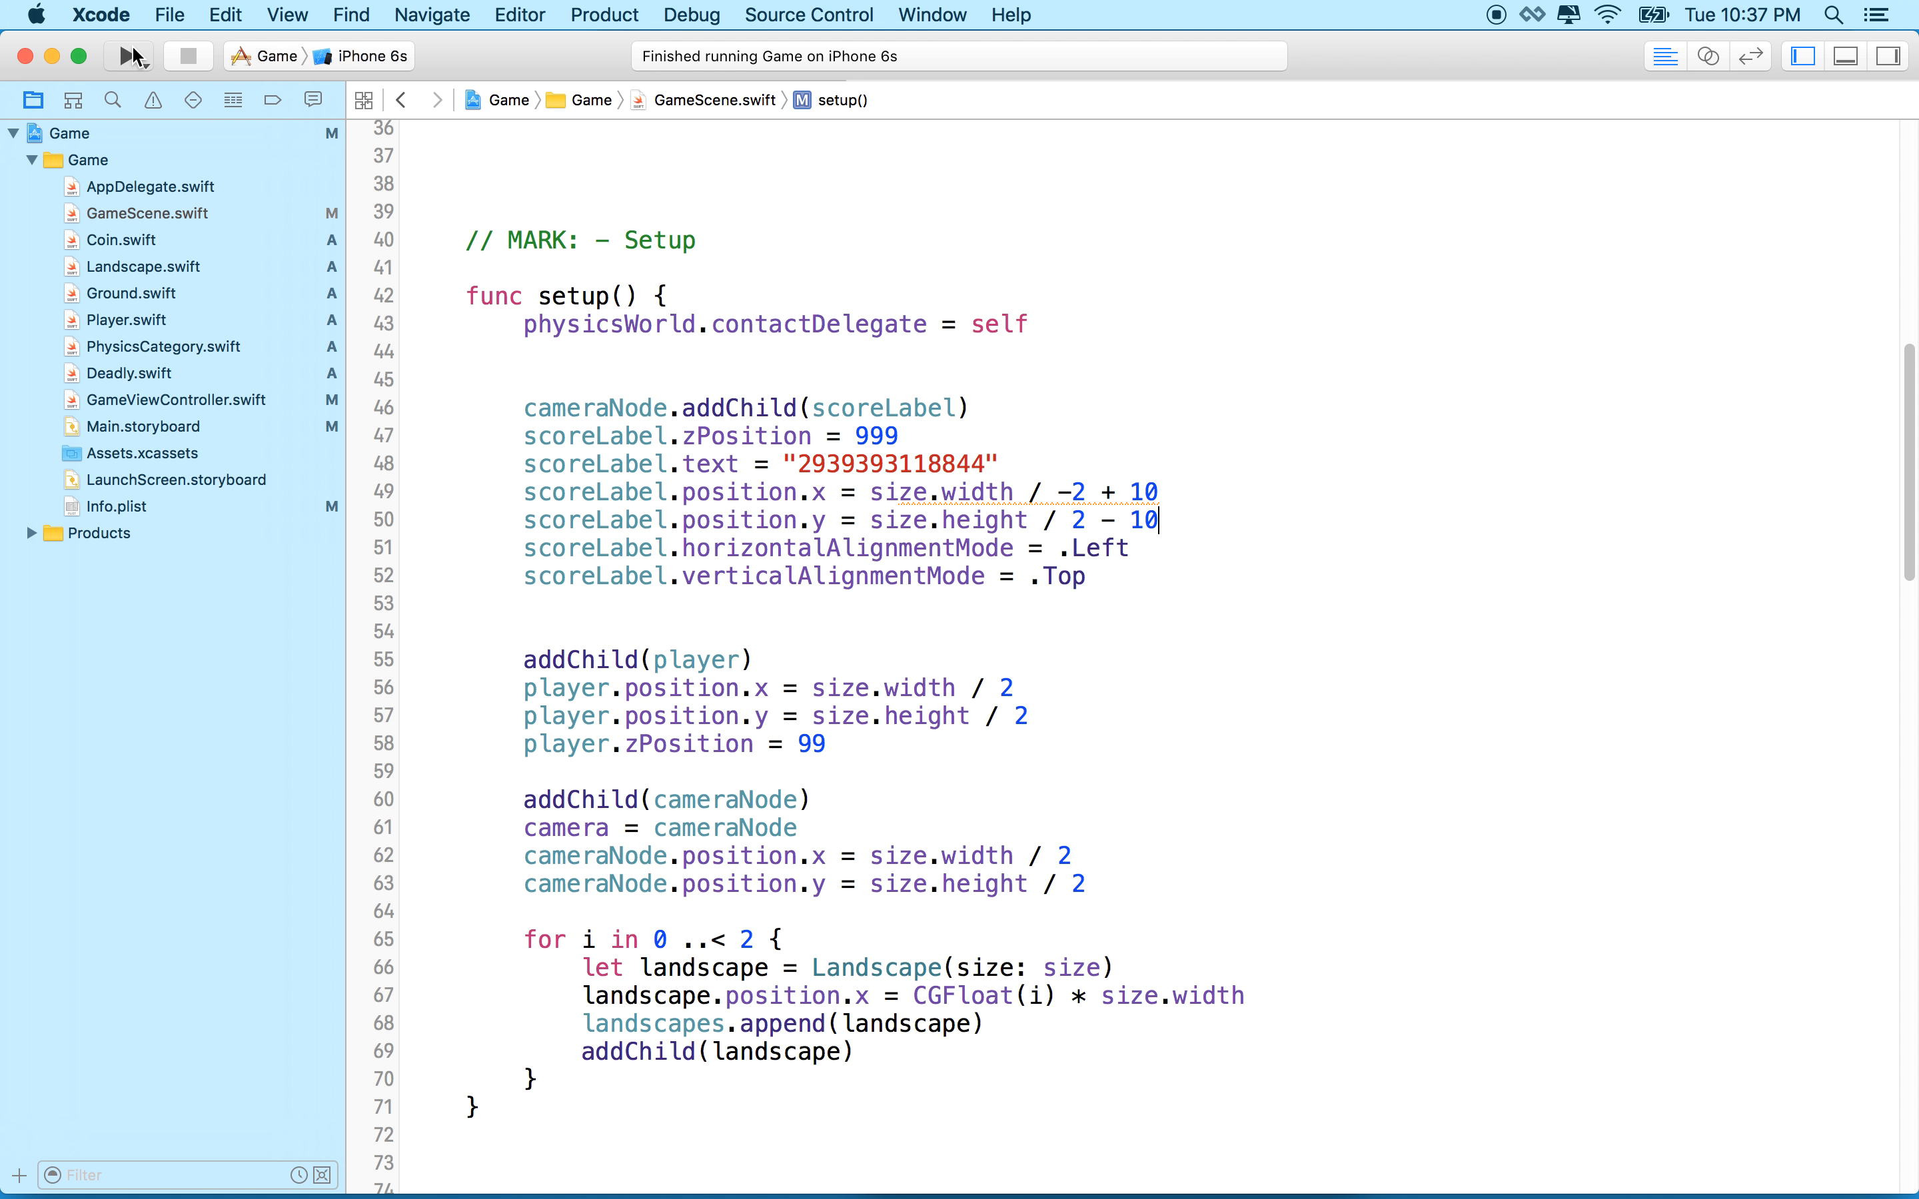
click(128, 56)
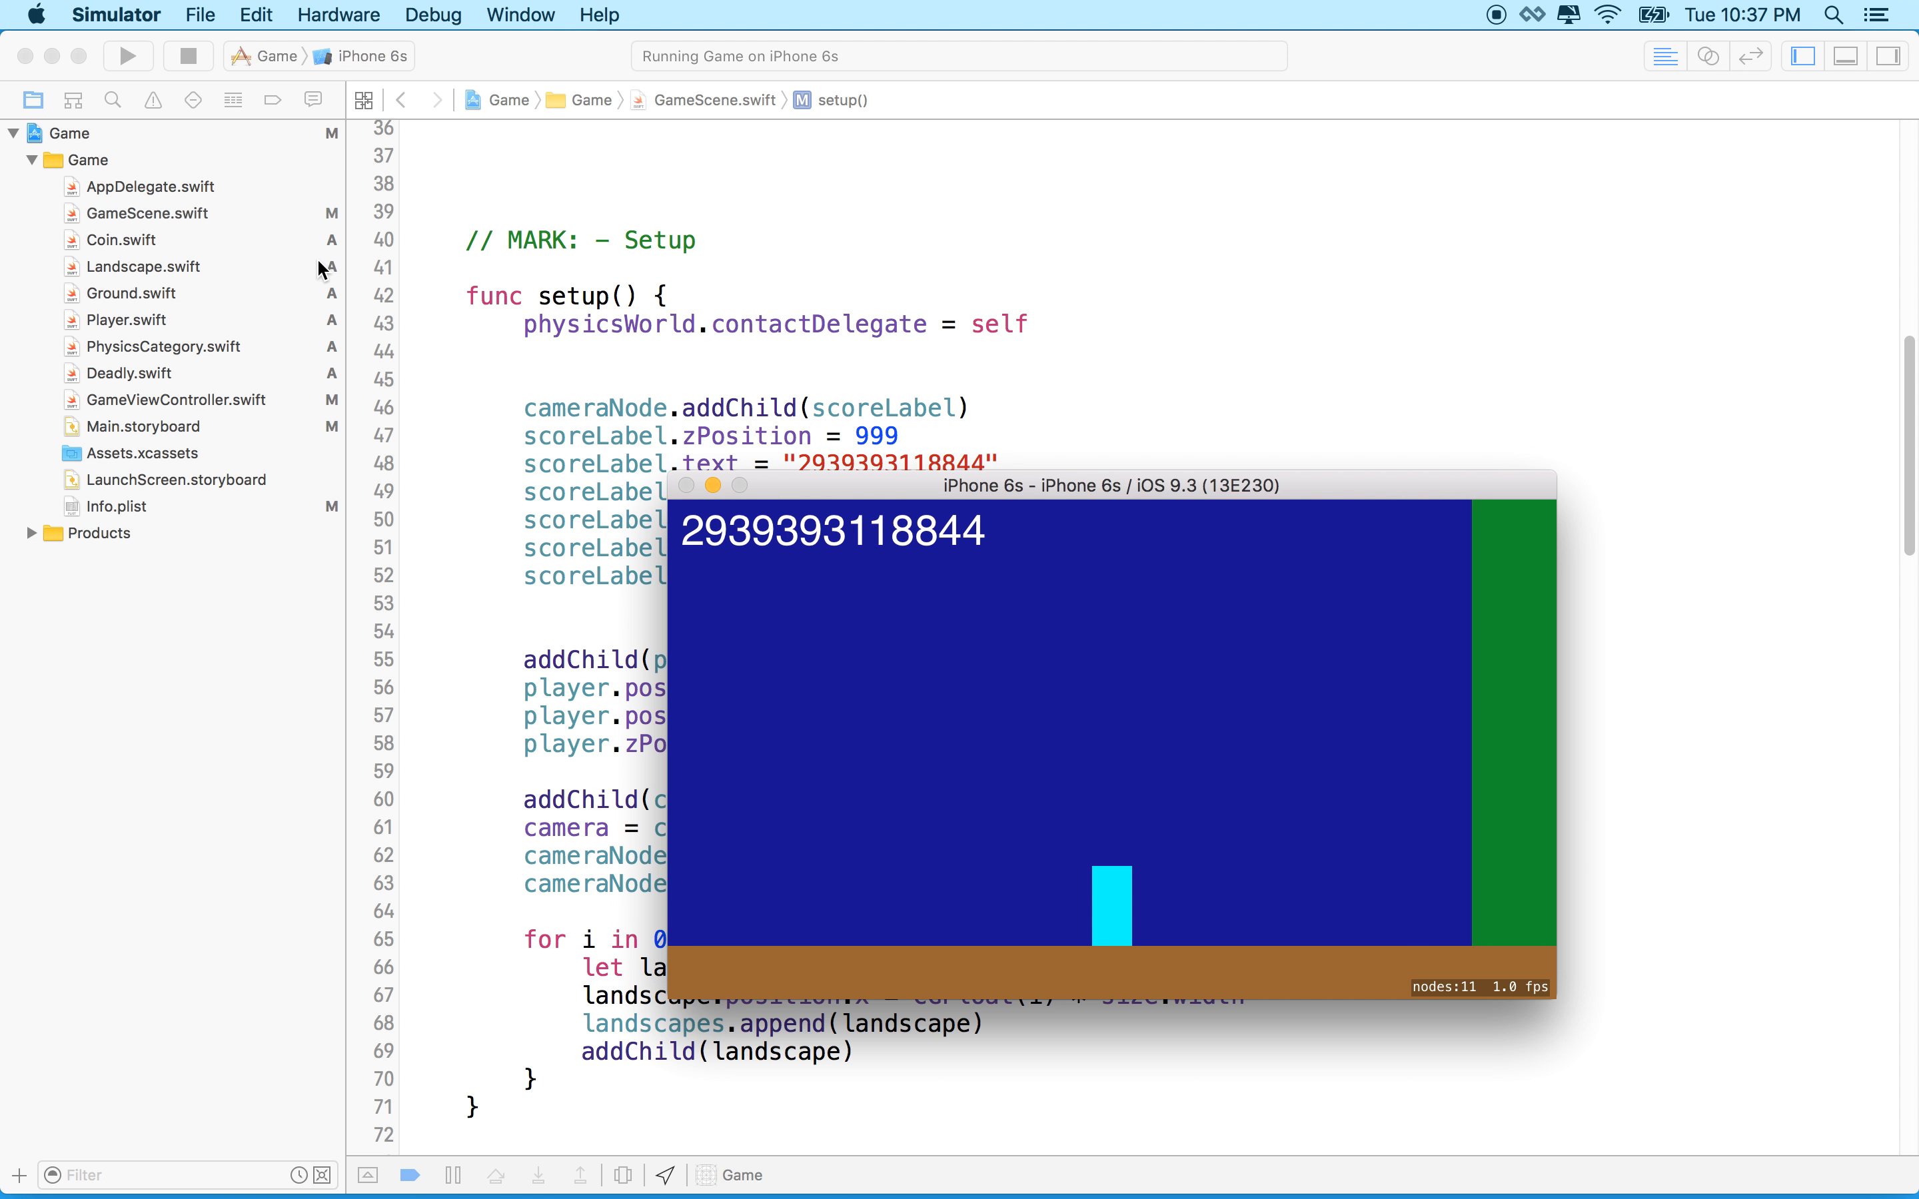
click(188, 55)
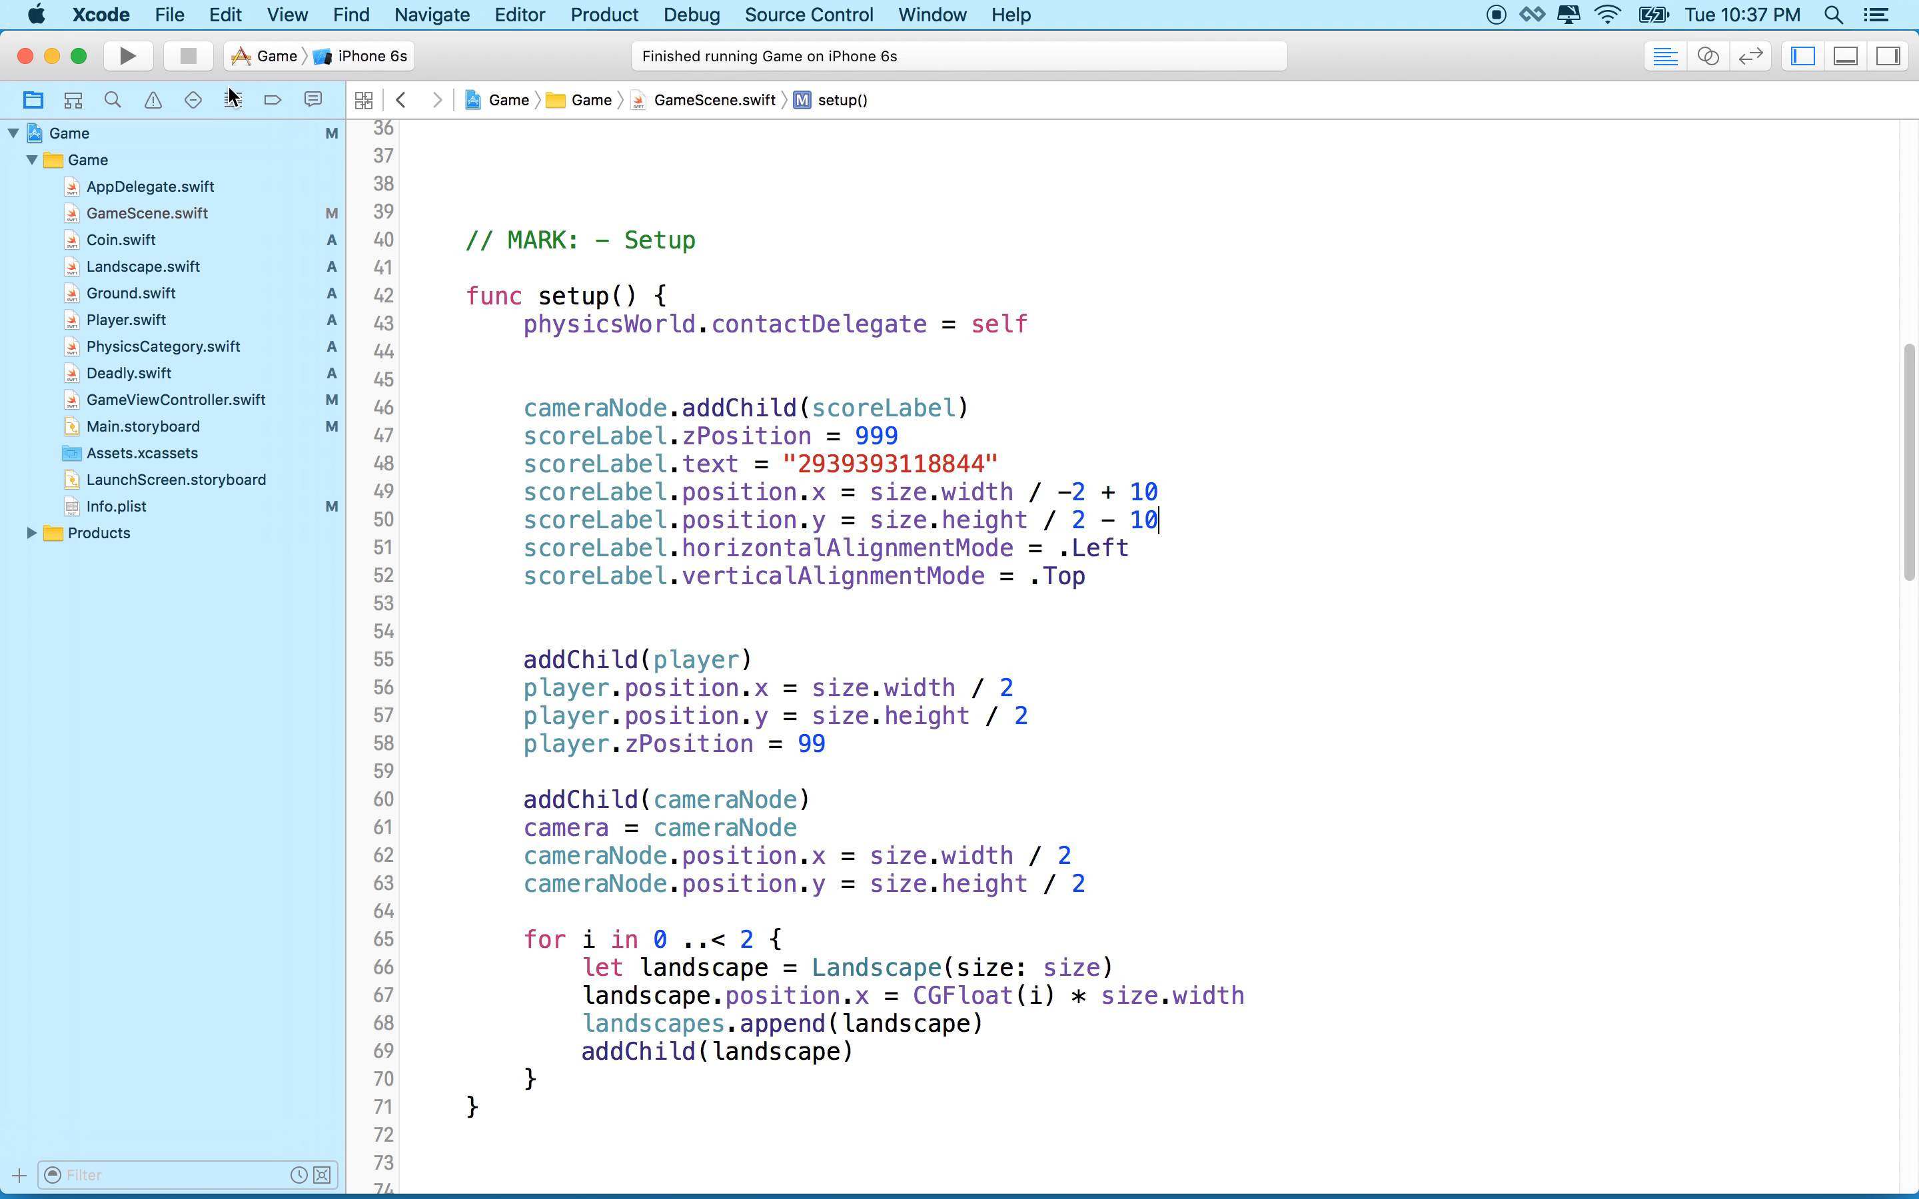
Add scoreLabel.fontSize = 20 below the alignment settings in setup().
key(Return)
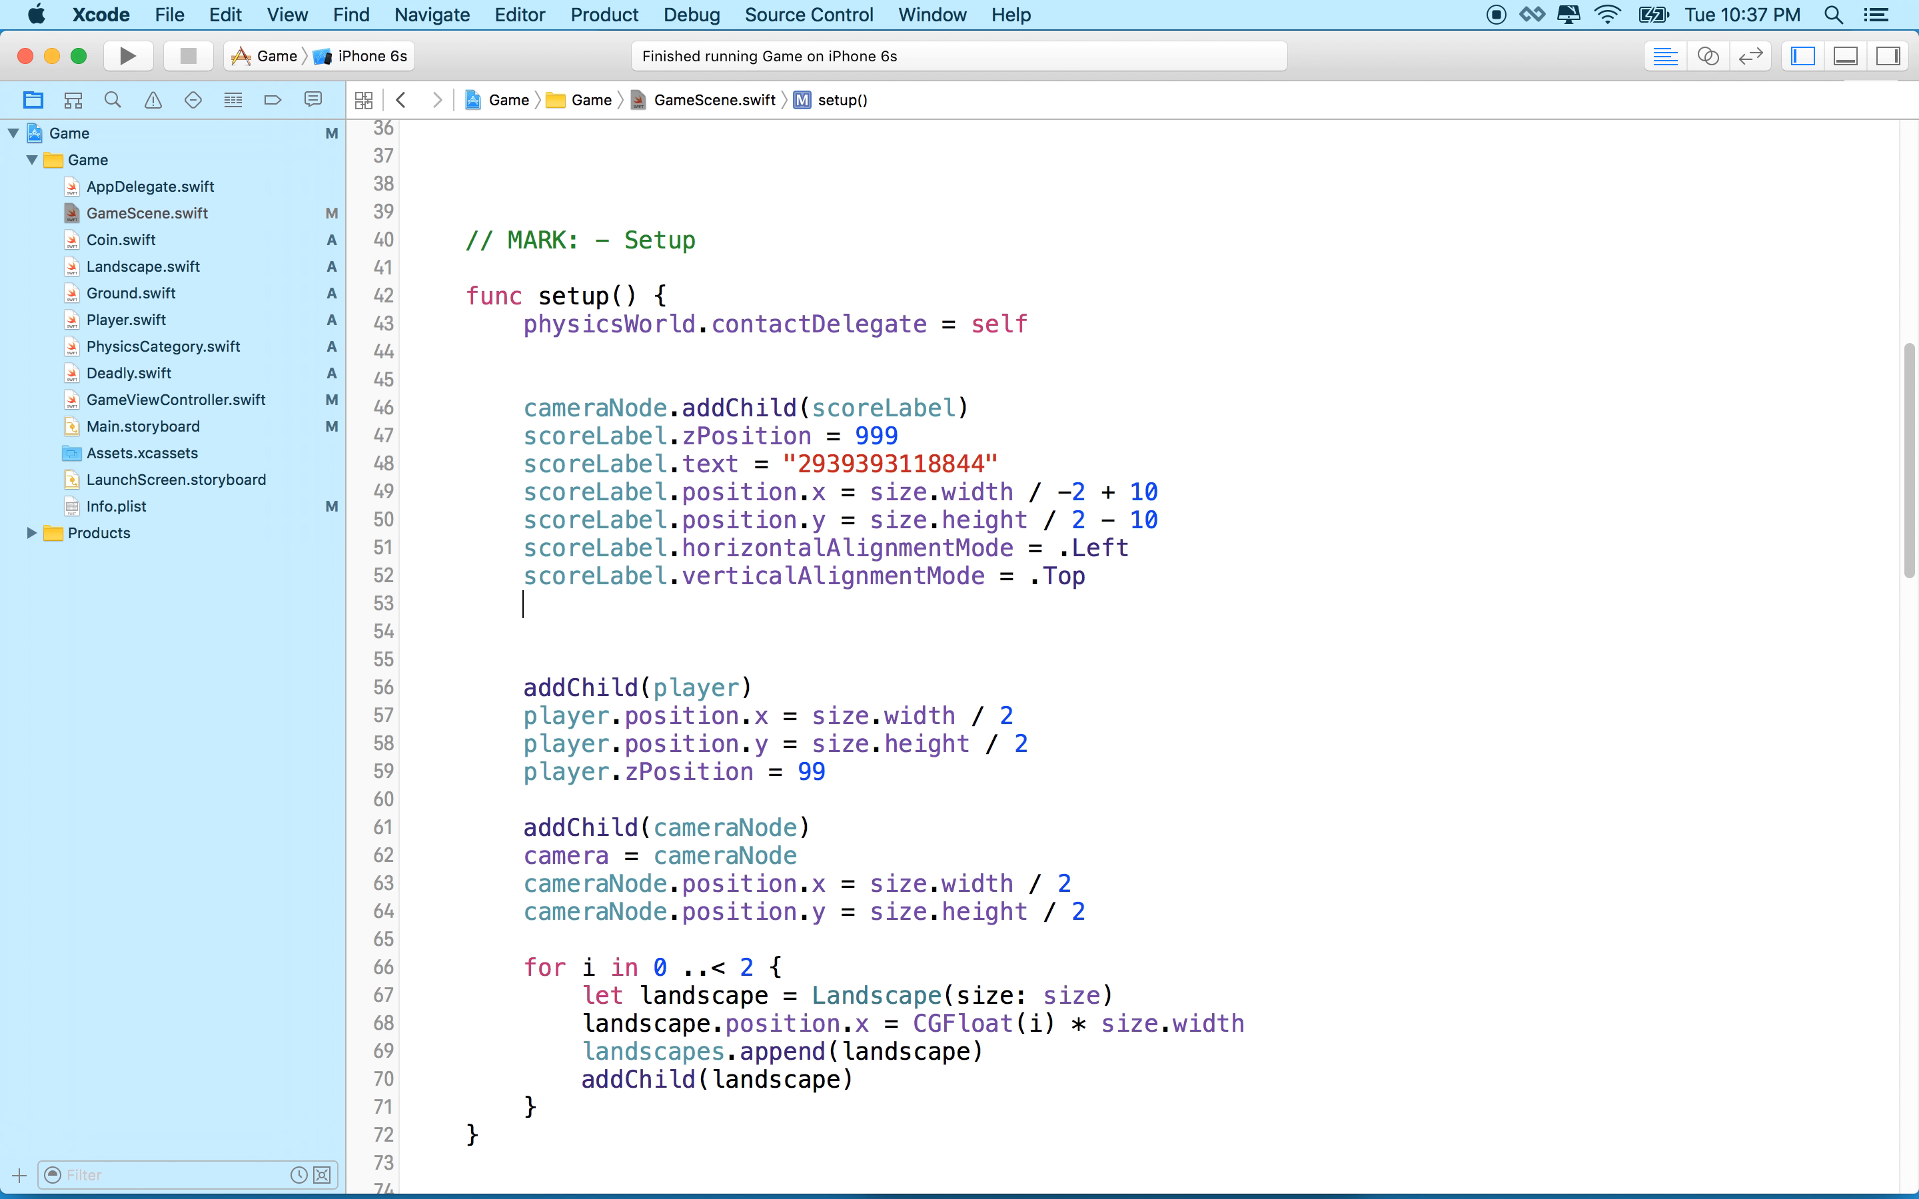
text(scoreLabel.)
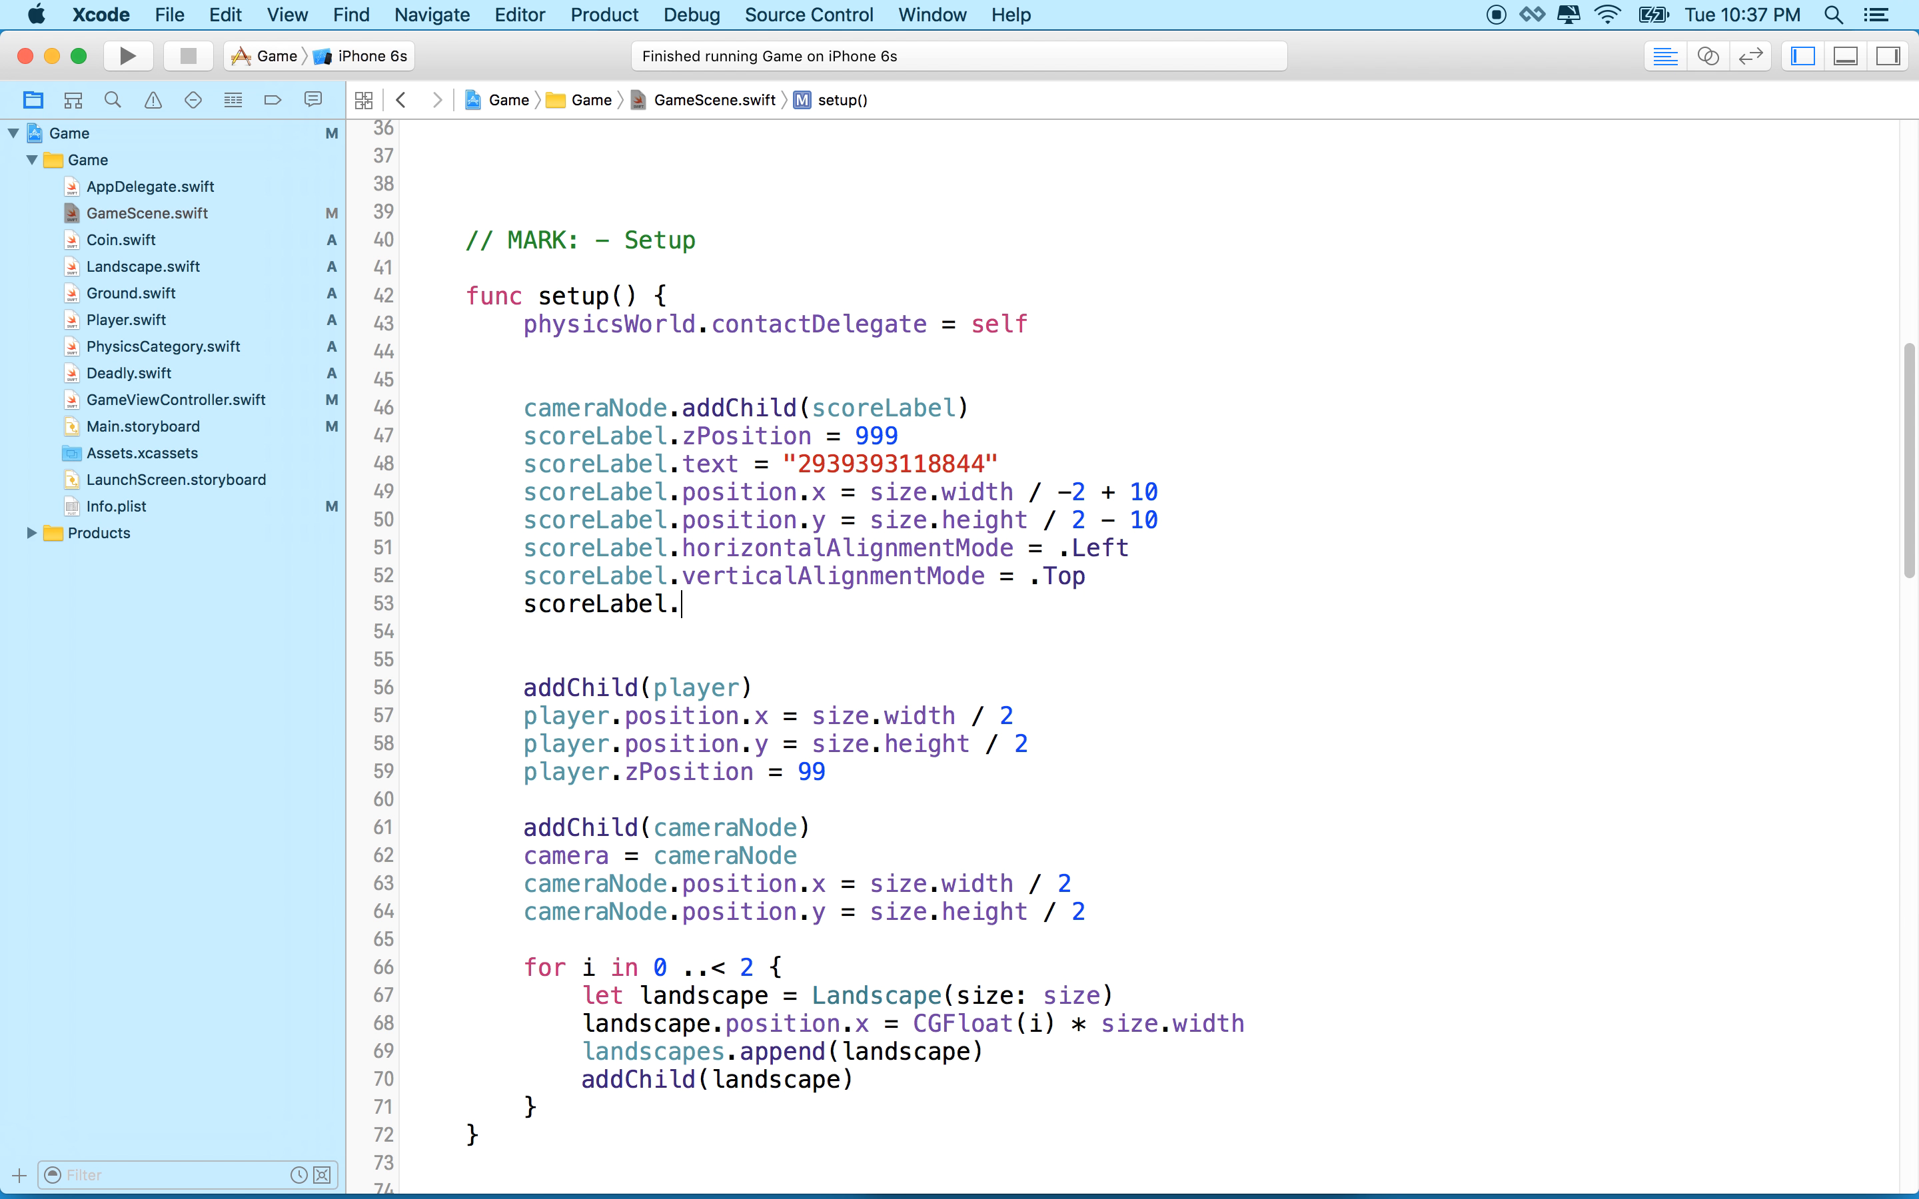
text(fontSize =)
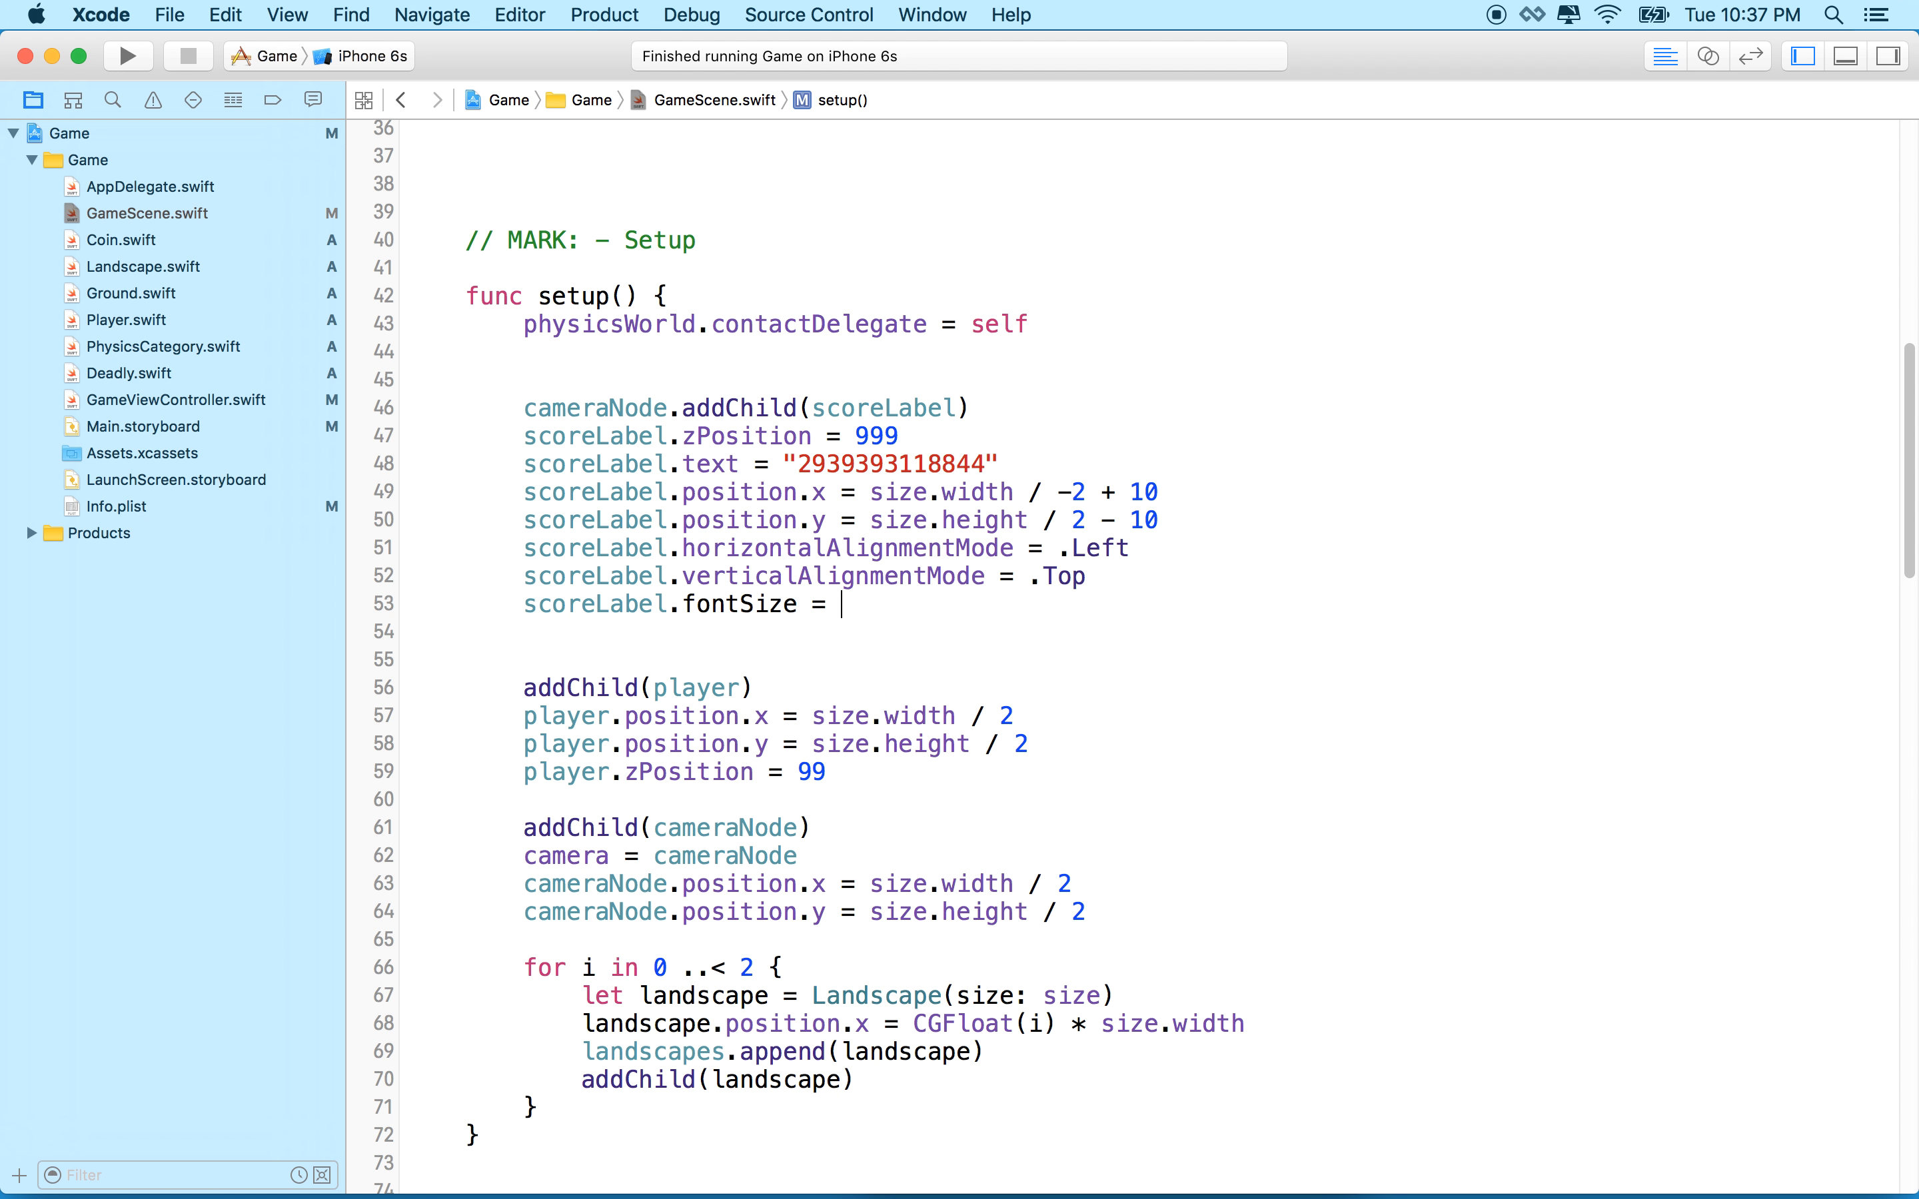
text(20)
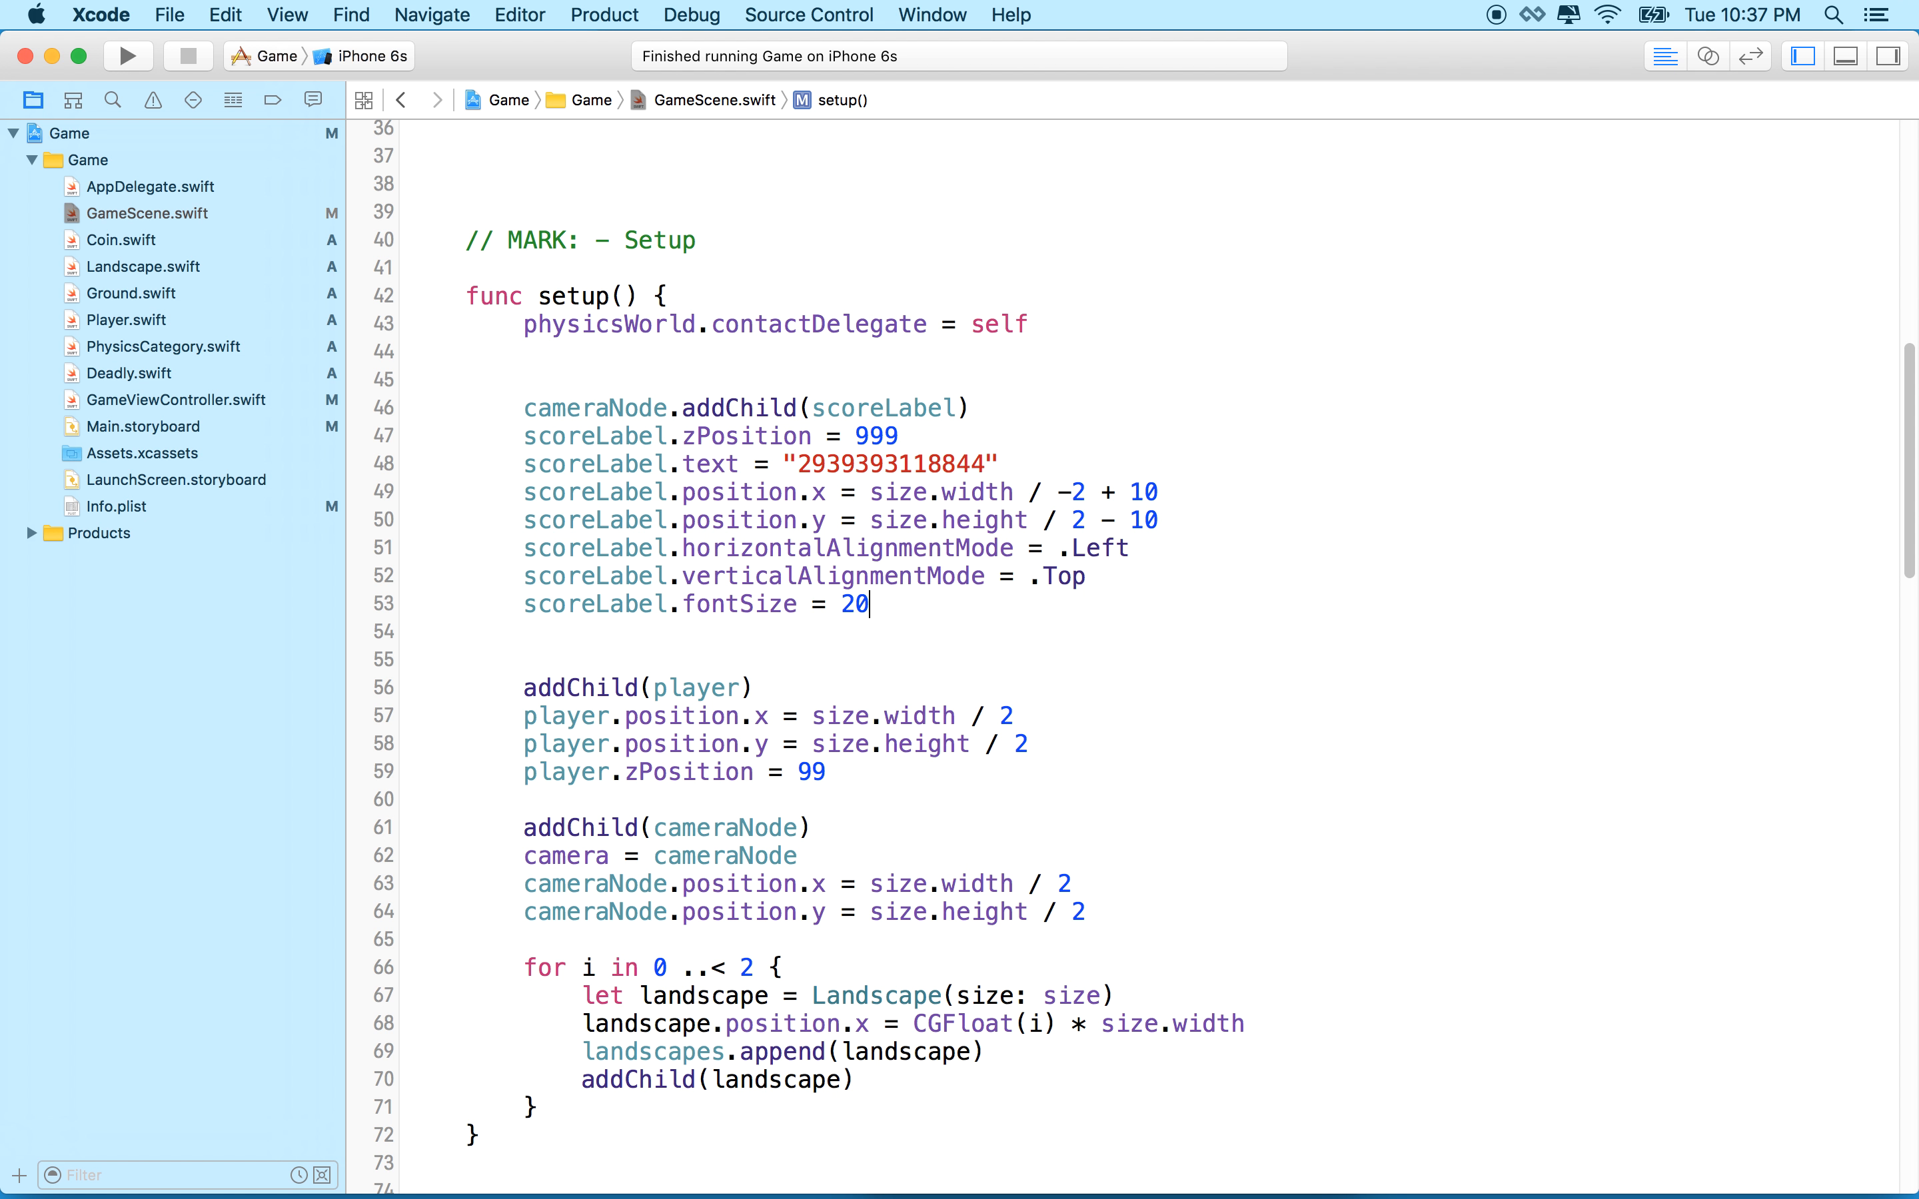
Run the game to see the smaller score top-left, then return to the editor.
click(128, 54)
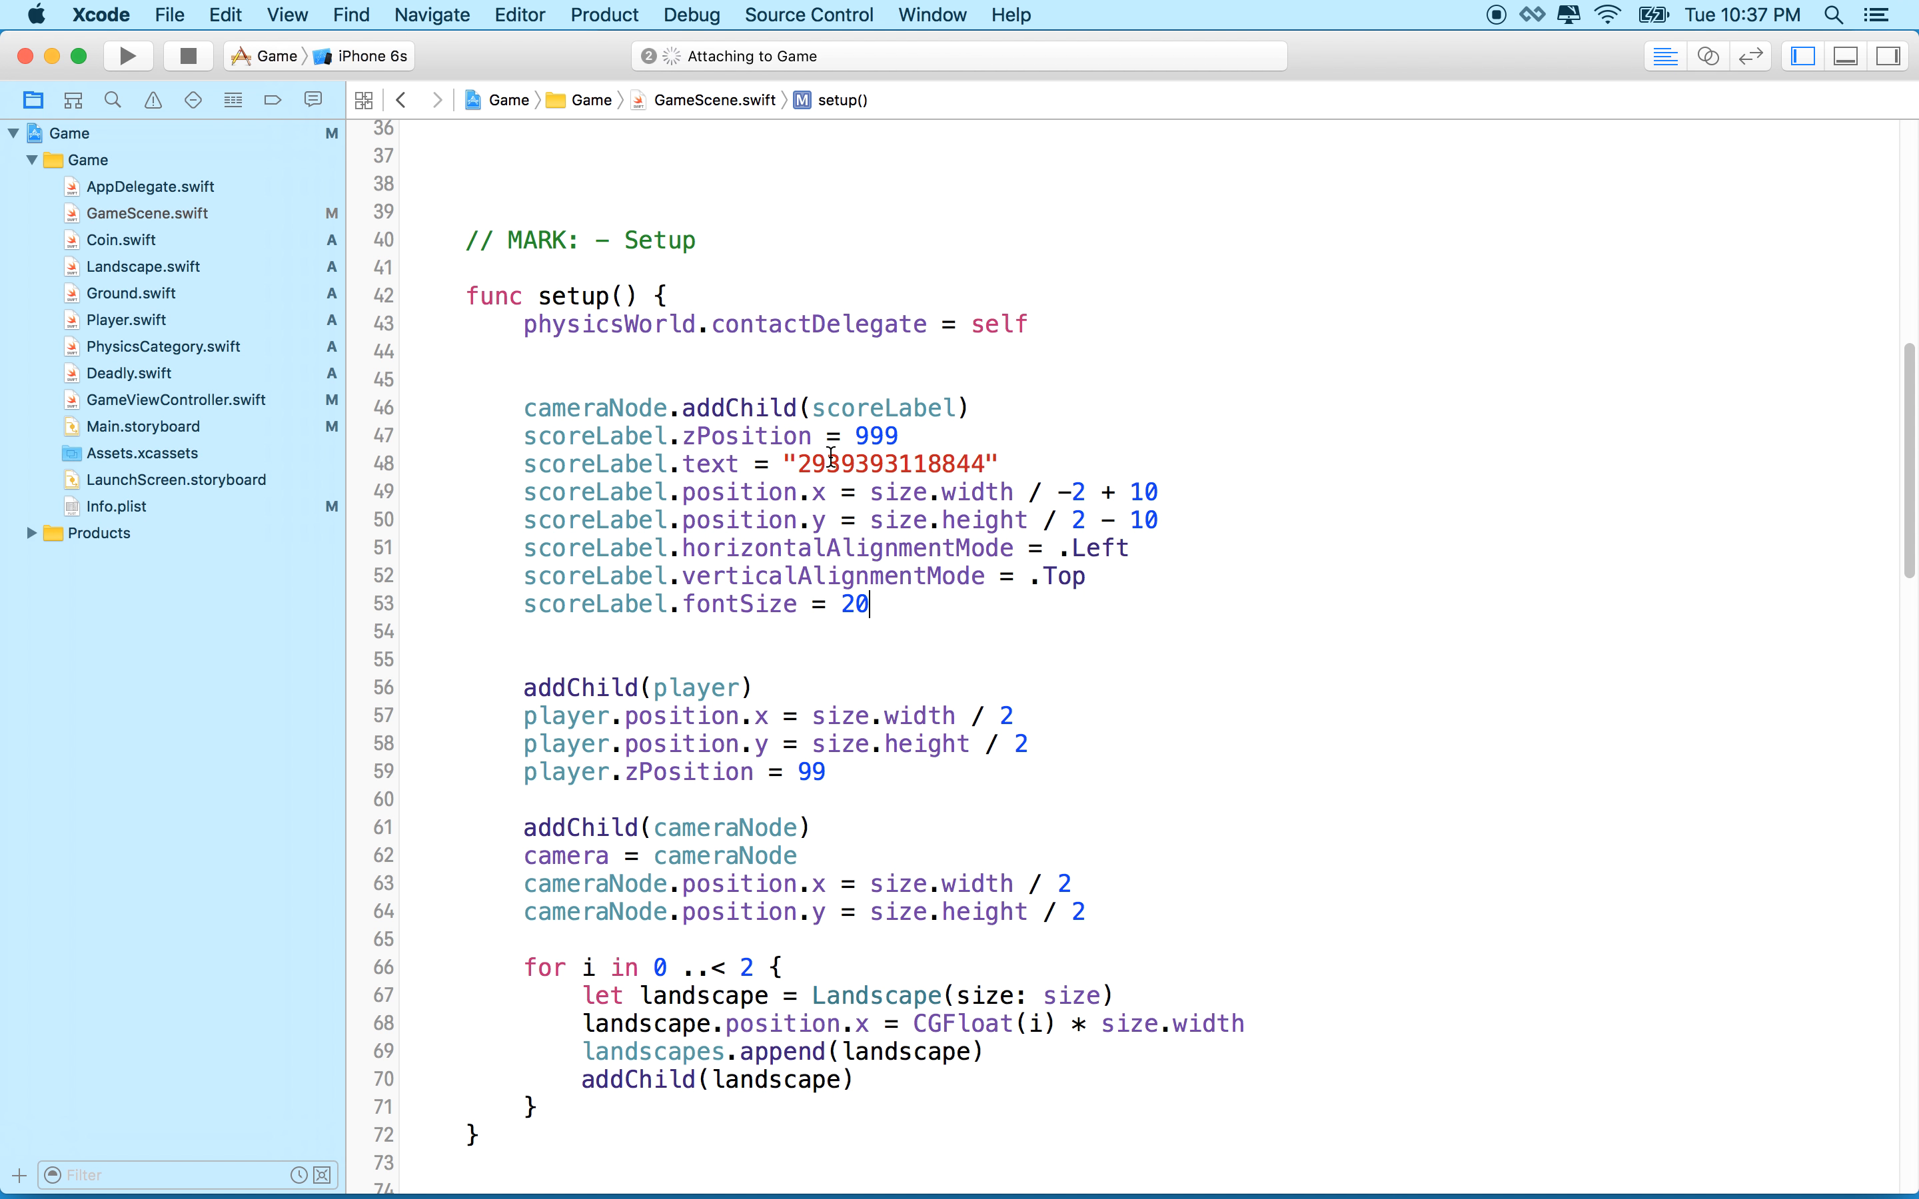
click(128, 54)
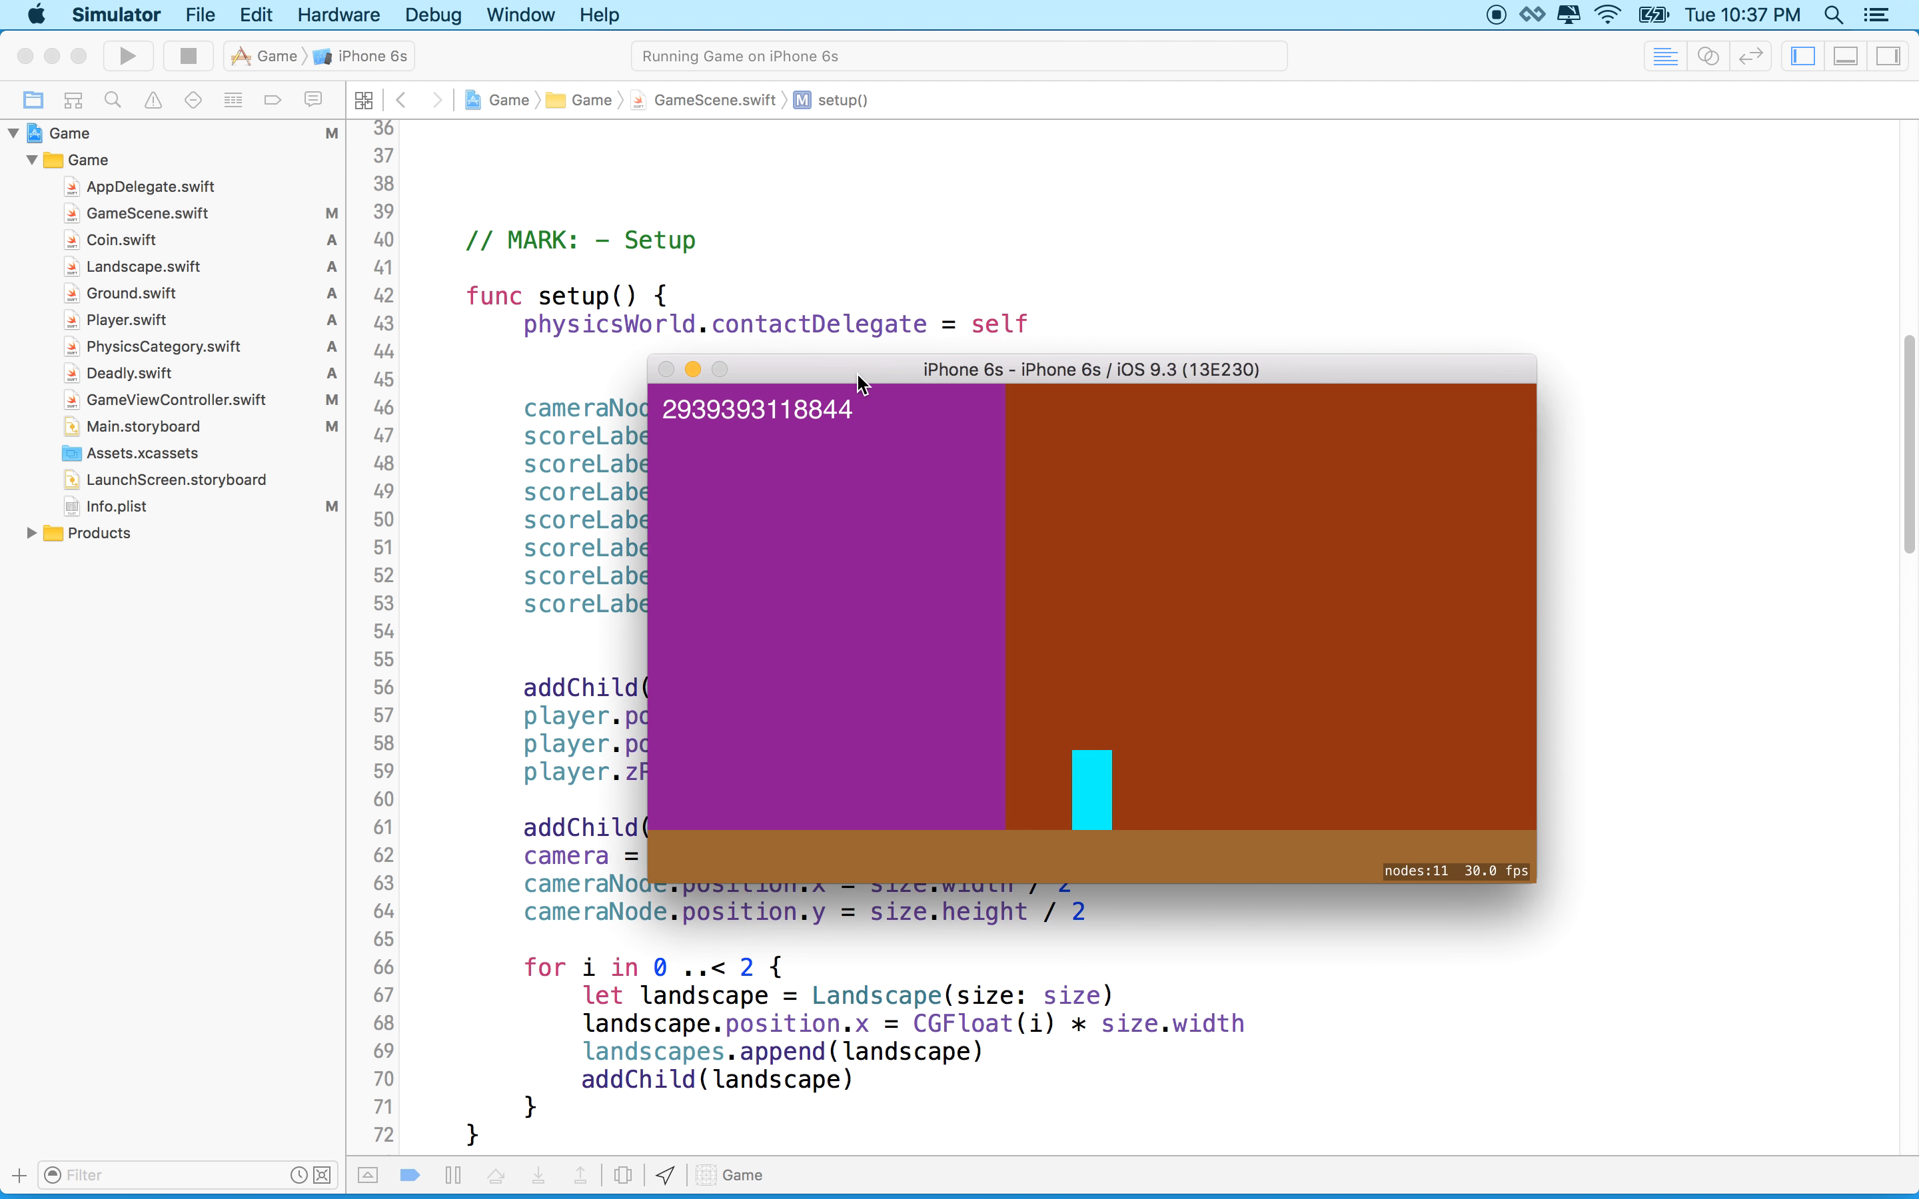
click(188, 56)
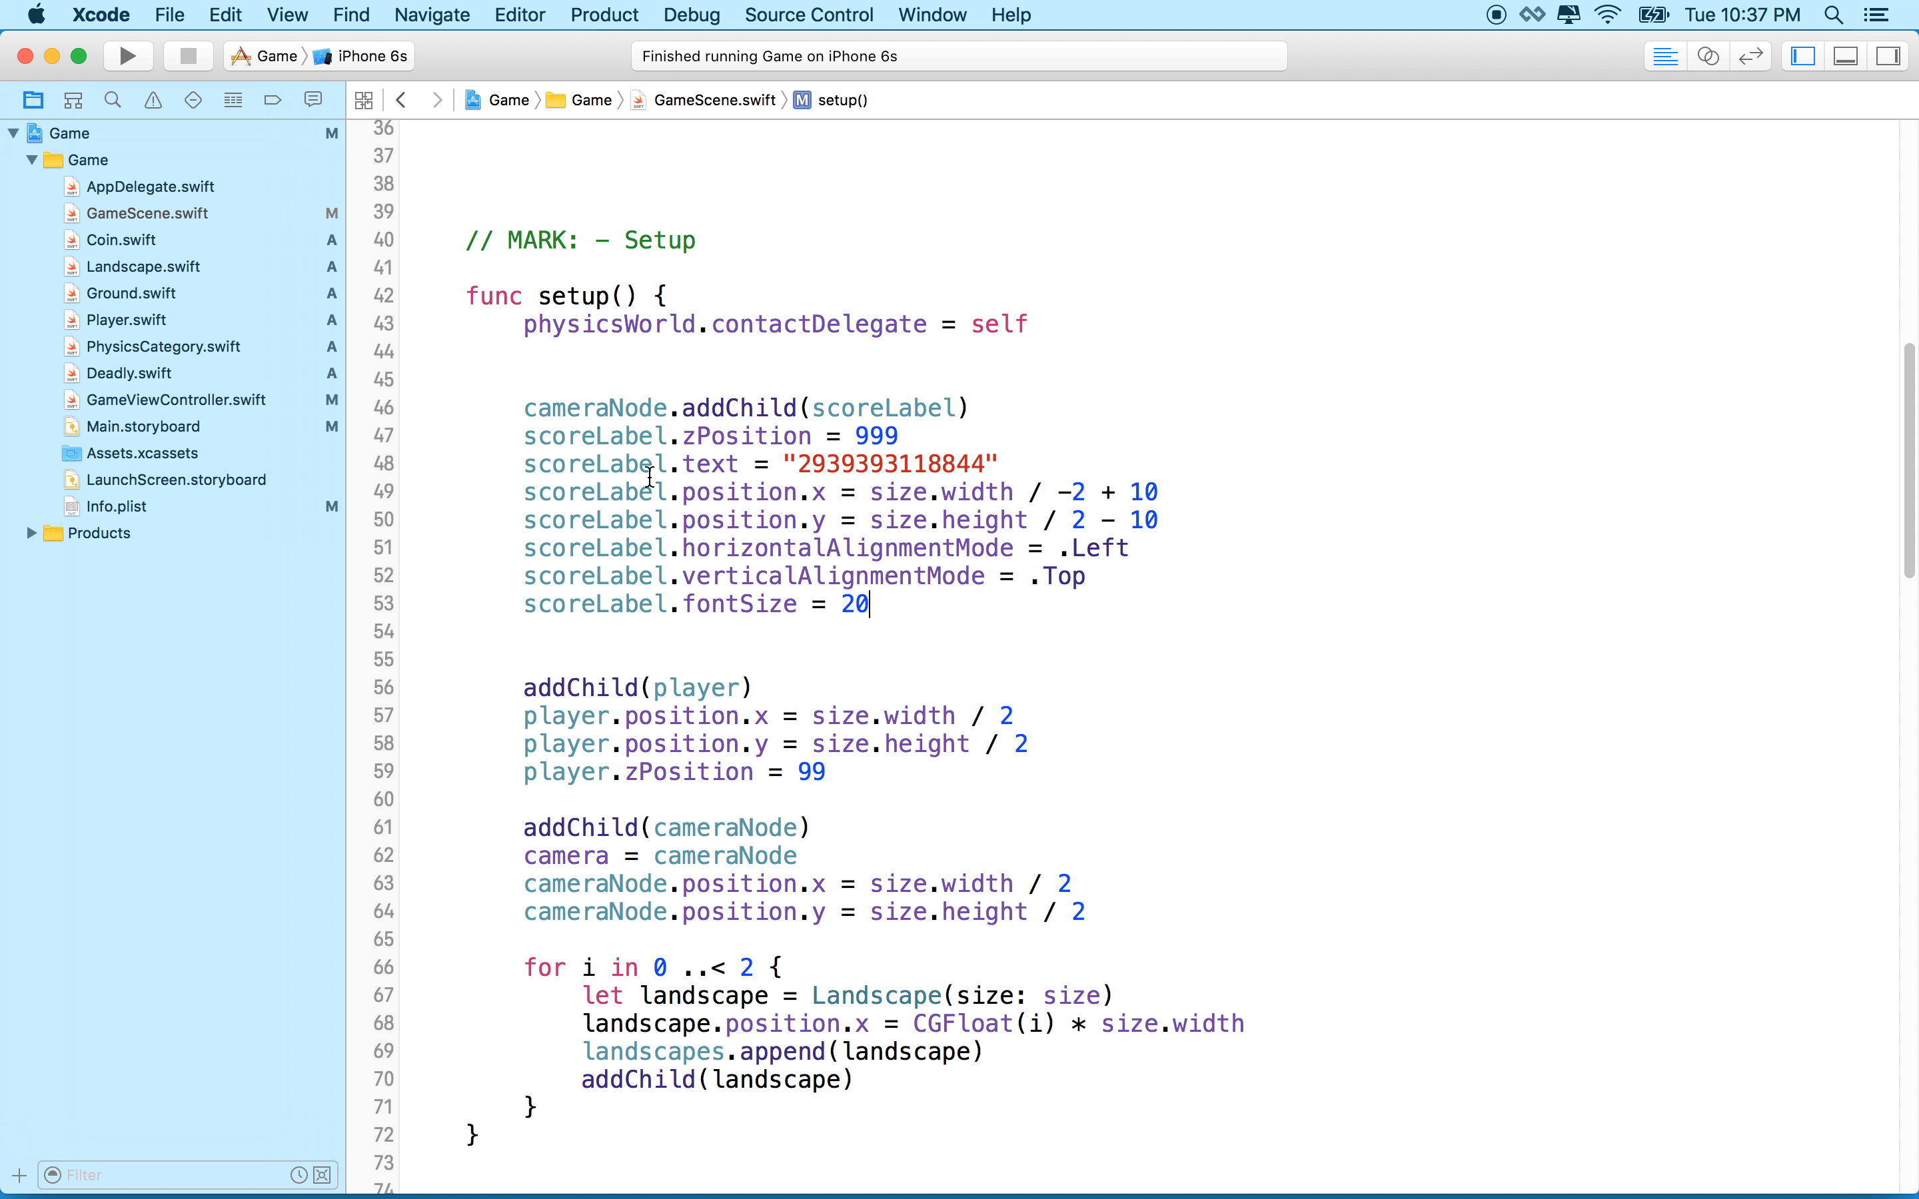
mouse_move(529, 409)
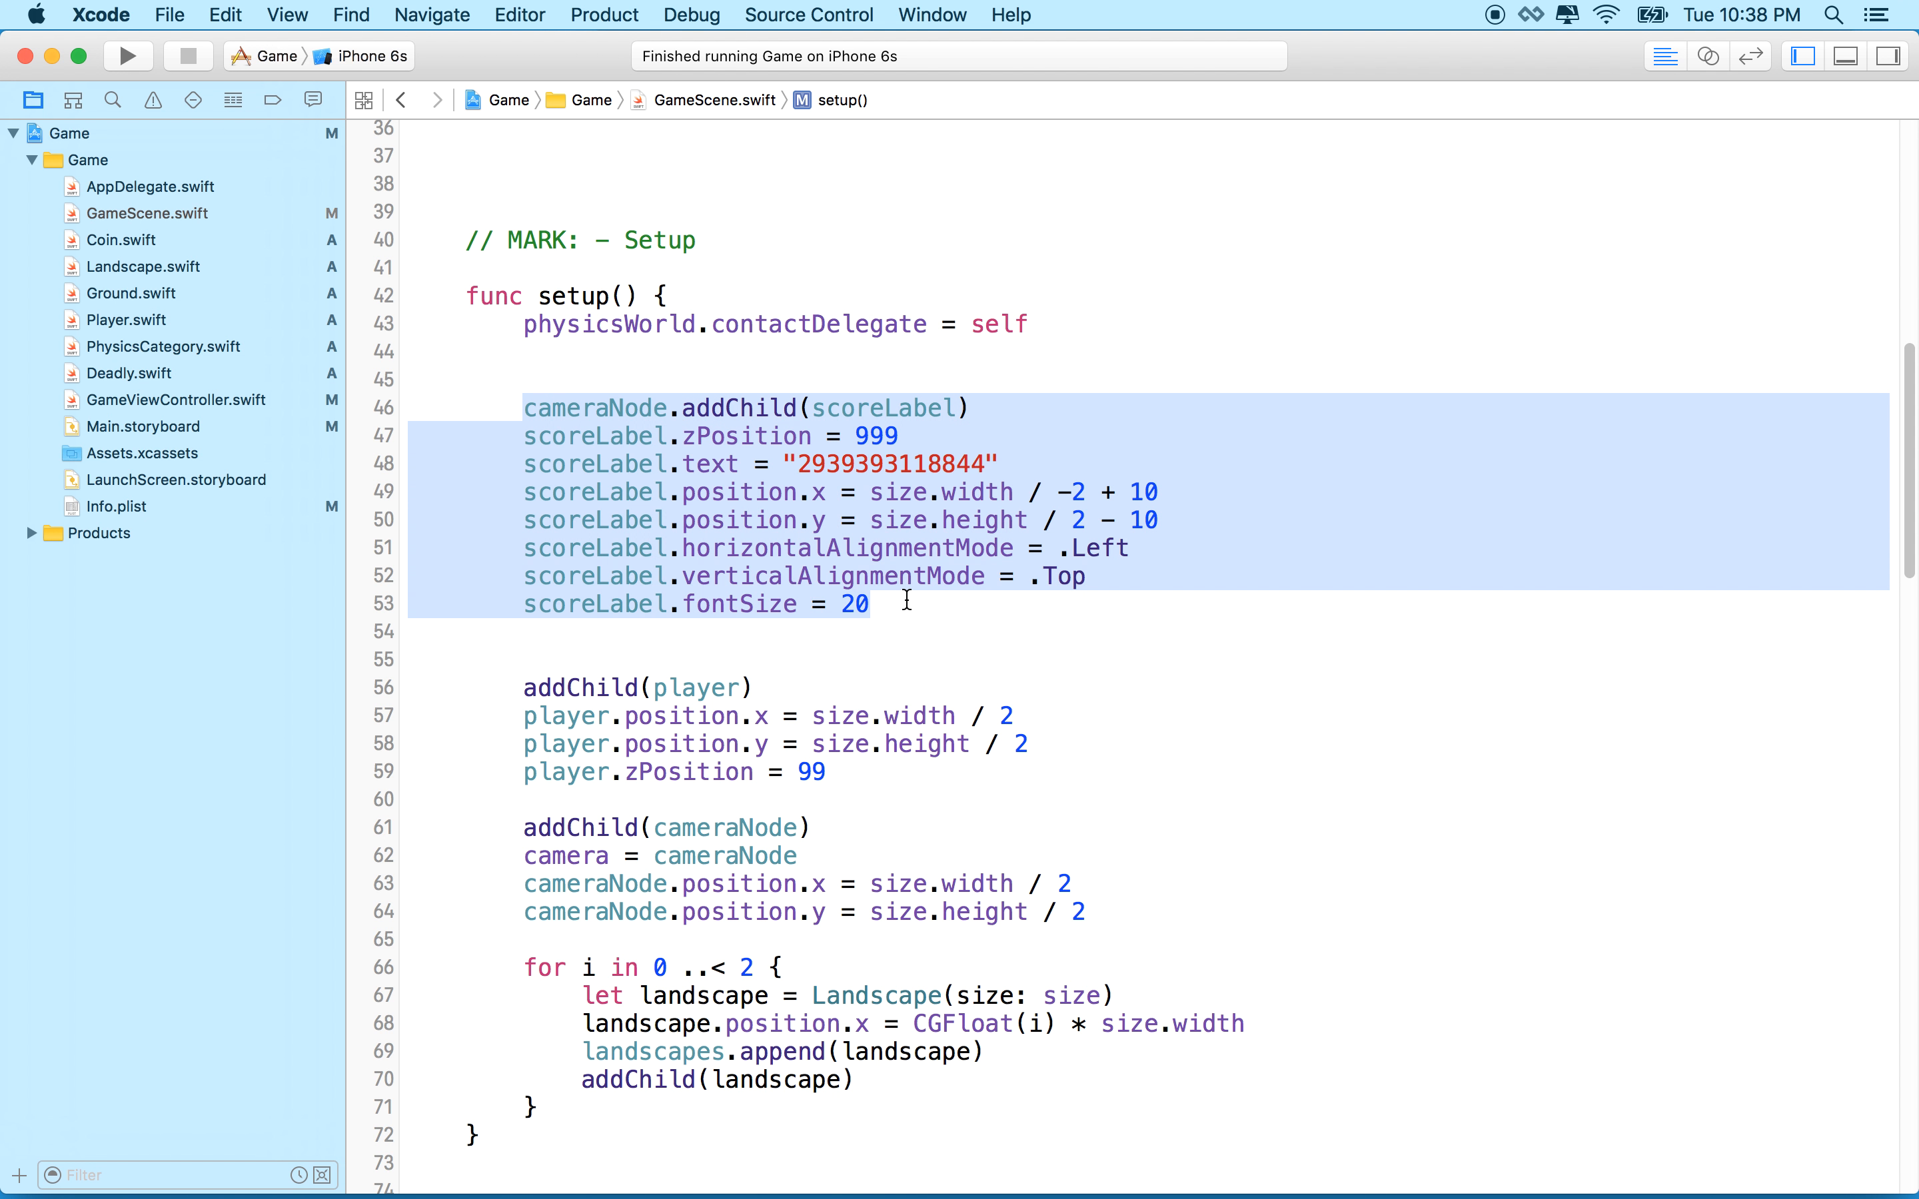
mouse_move(873, 465)
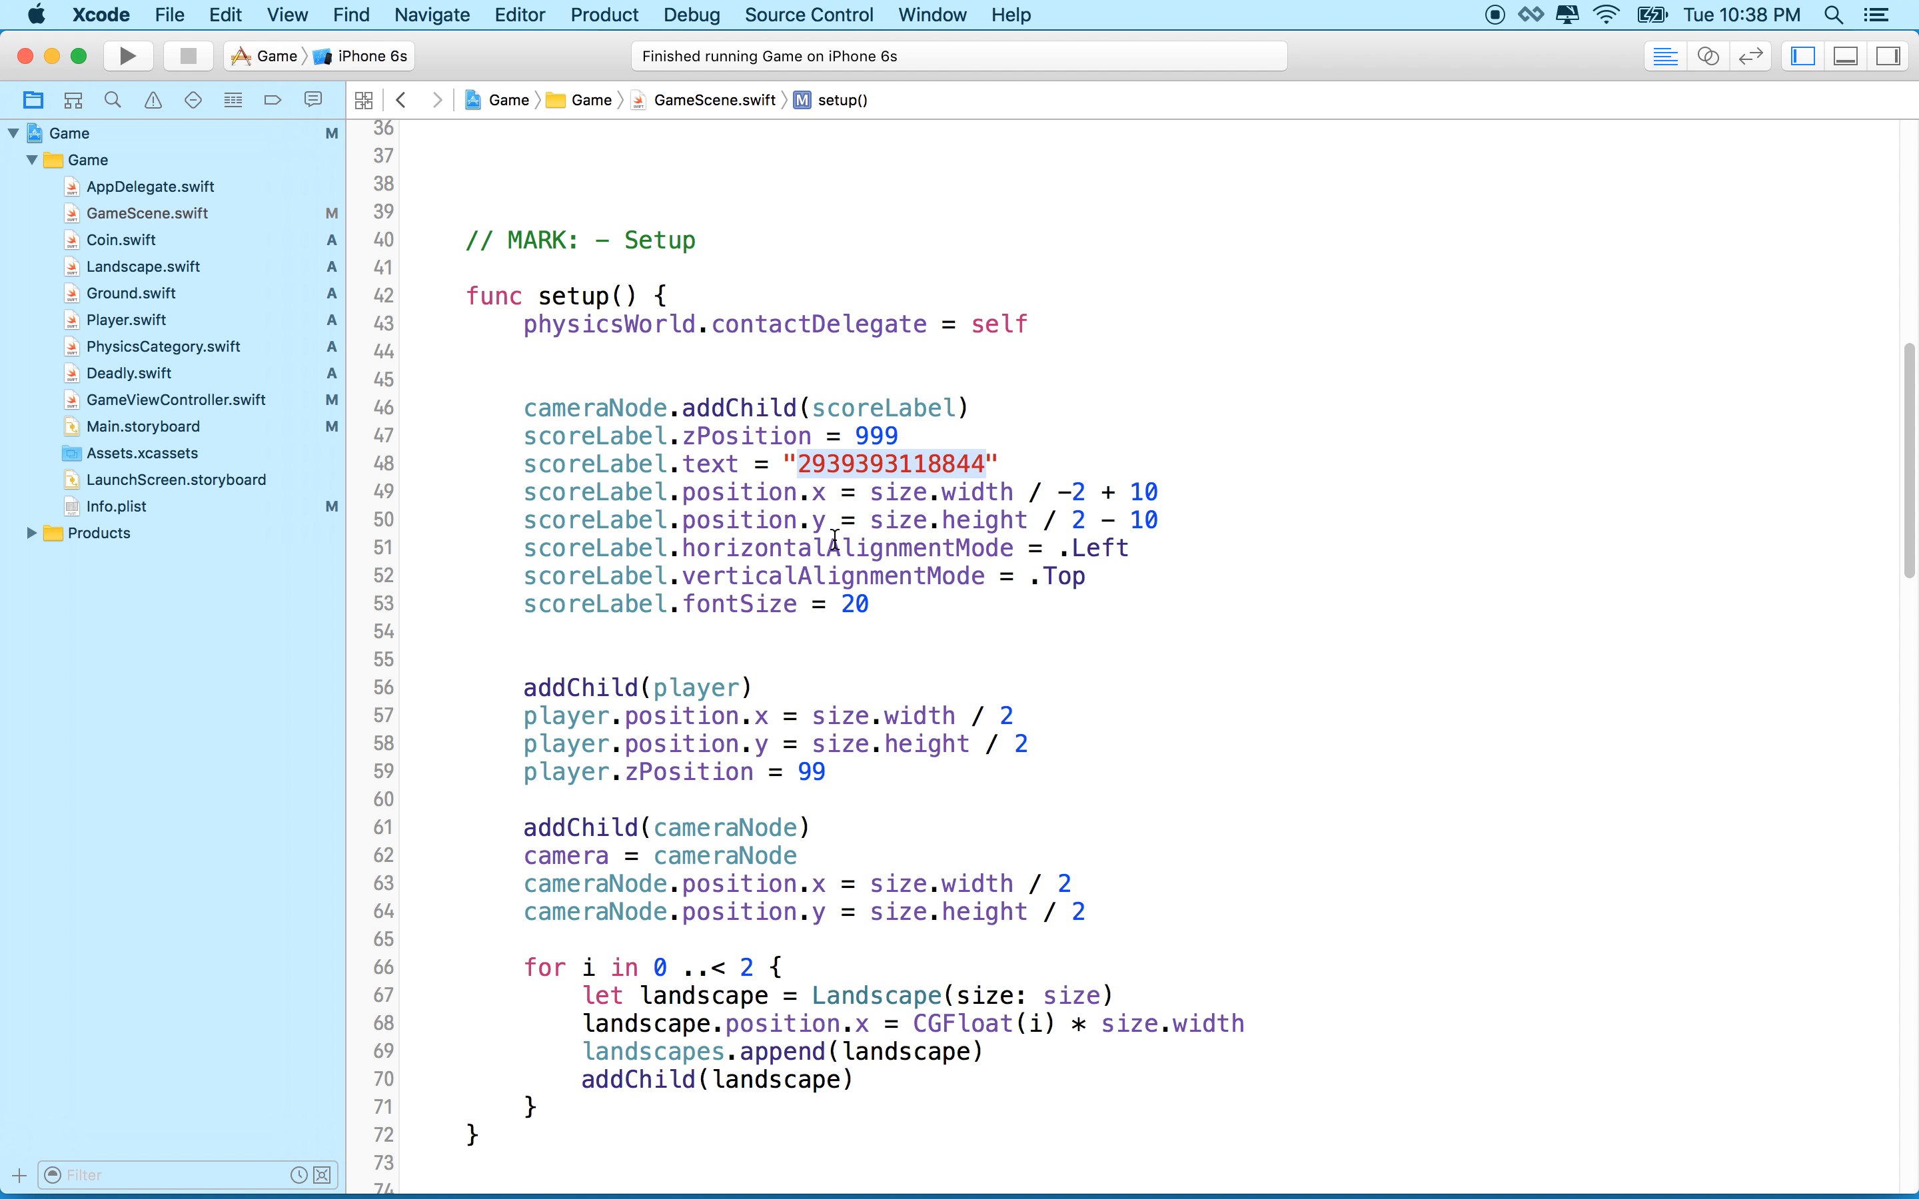
mouse_move(1494, 23)
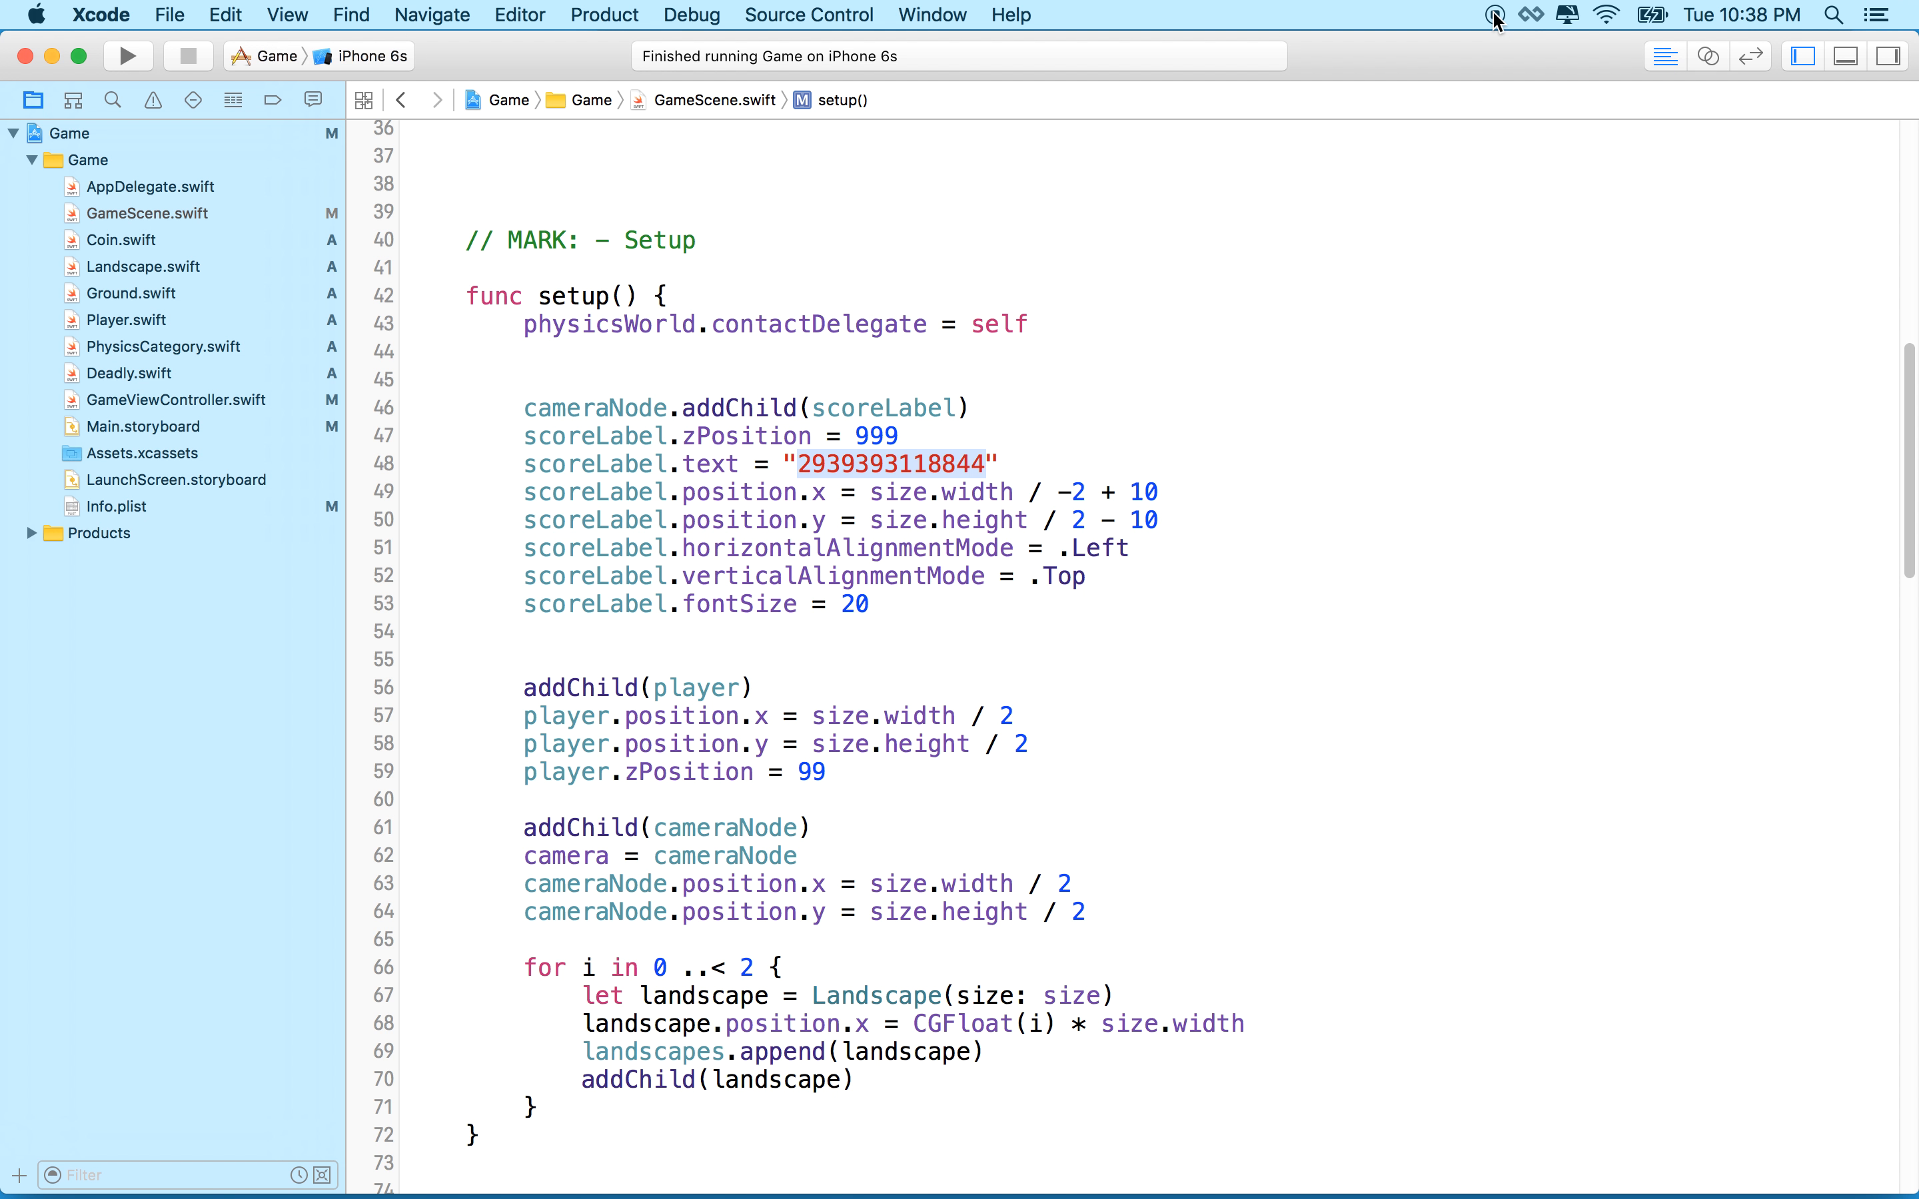